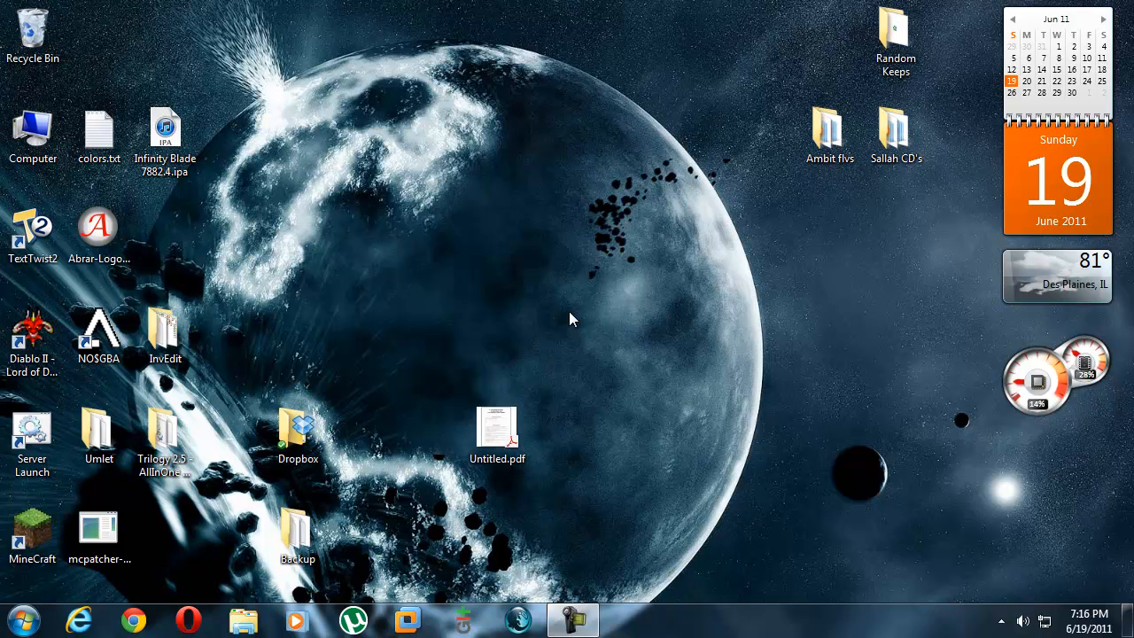
{"action": "mouse_move", "coordinate": [527, 288]}
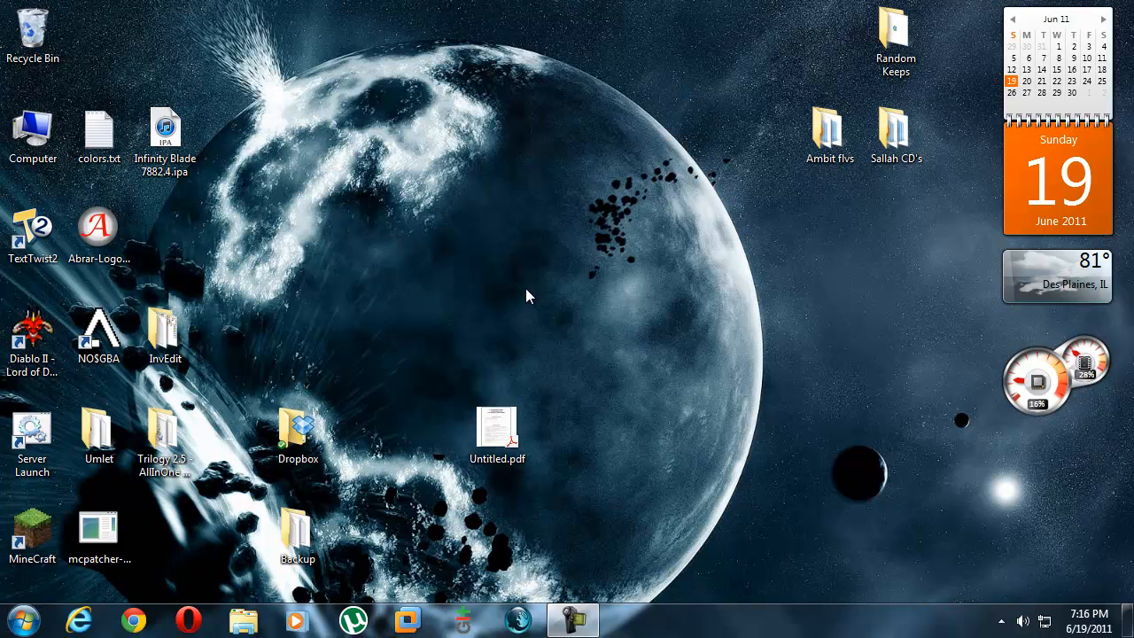
Launch Eclipse, close the Block.java editor and bring back the Package Explorer.
{"action": "left_click", "coordinate": [24, 619]}
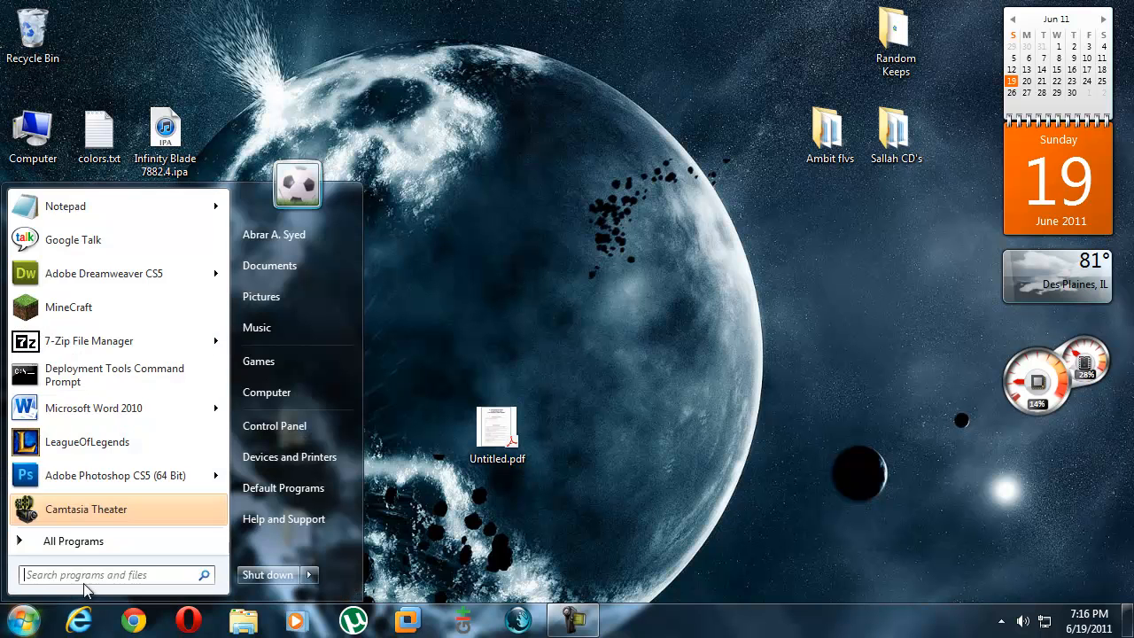
{"action": "type", "text": "e"}
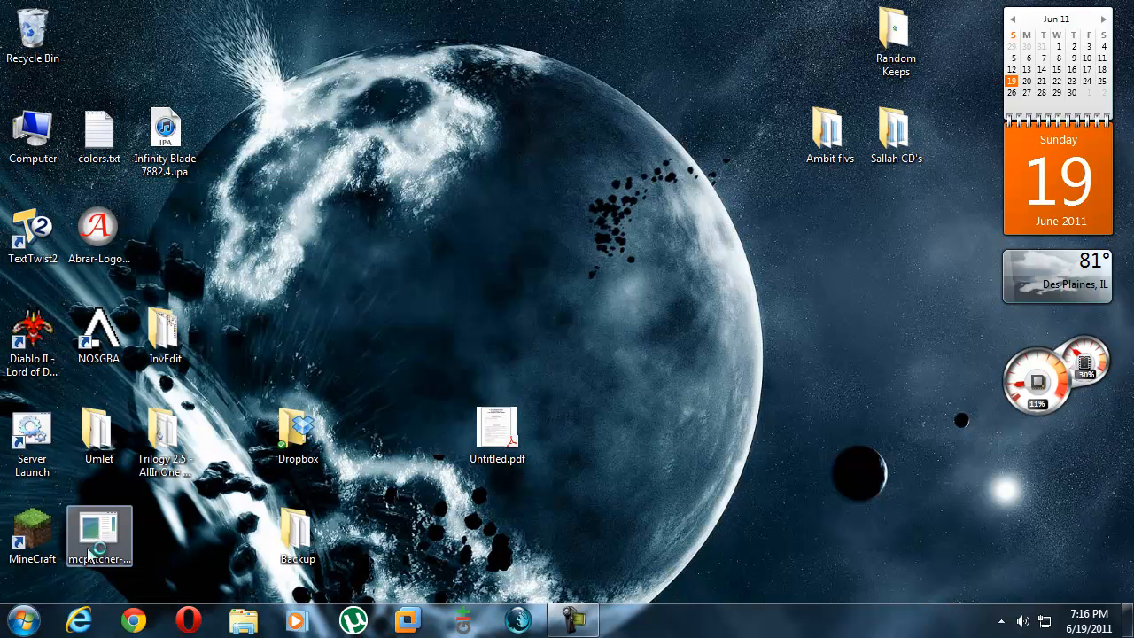
{"action": "double_click", "coordinate": [98, 534]}
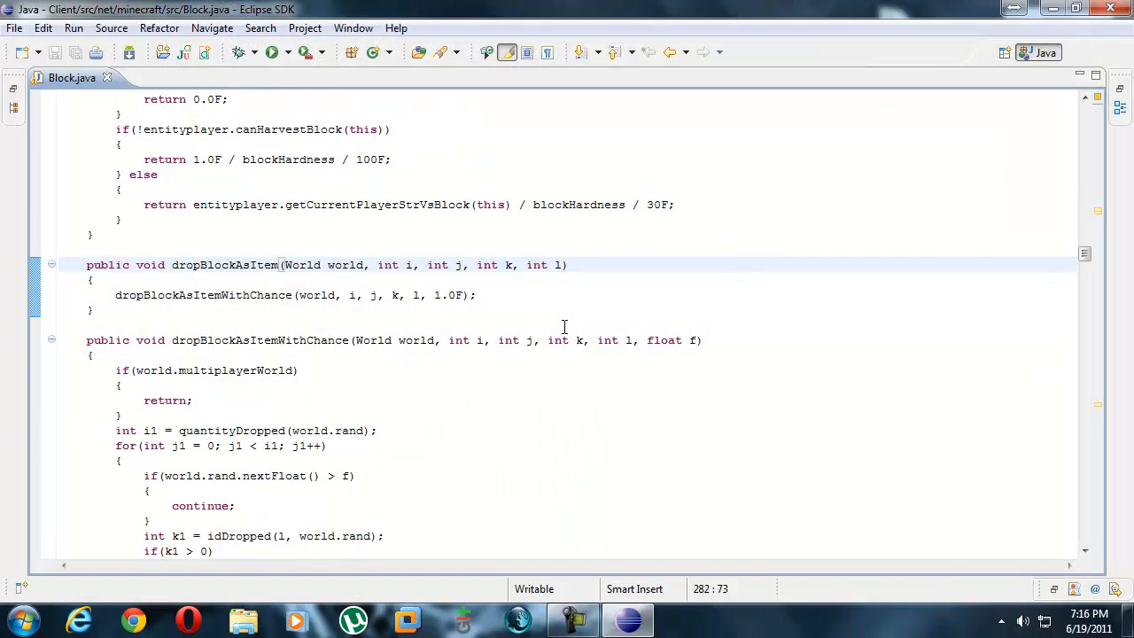
{"action": "left_click", "coordinate": [107, 78]}
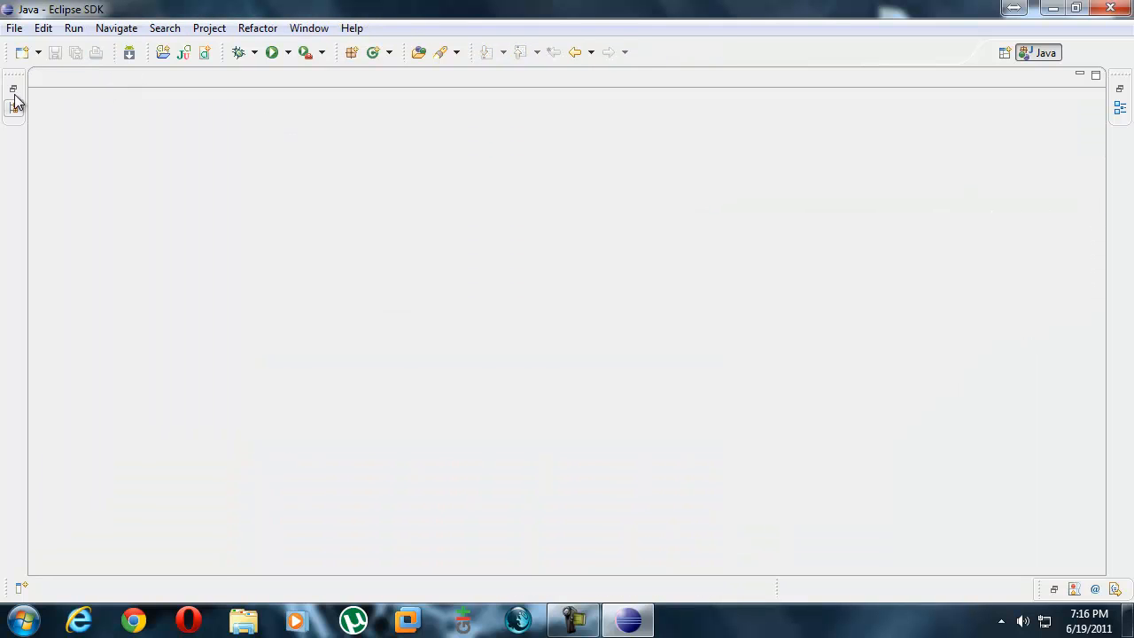
{"action": "left_click", "coordinate": [13, 97]}
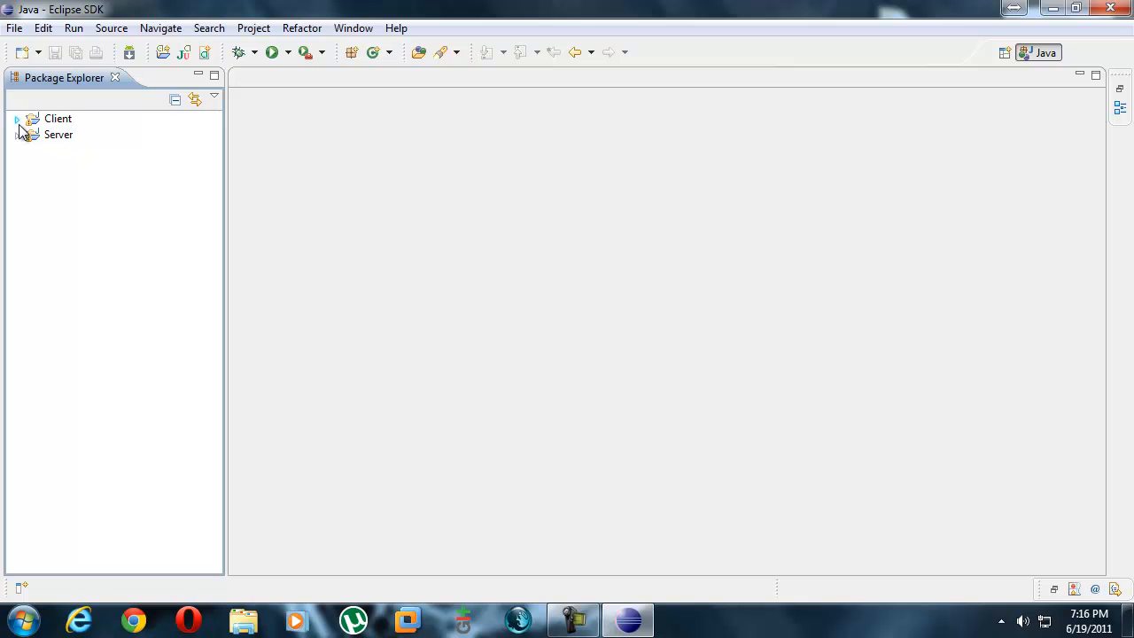
Expand Client > src > net.minecraft.src to list its Java source files.
{"action": "left_click", "coordinate": [17, 118]}
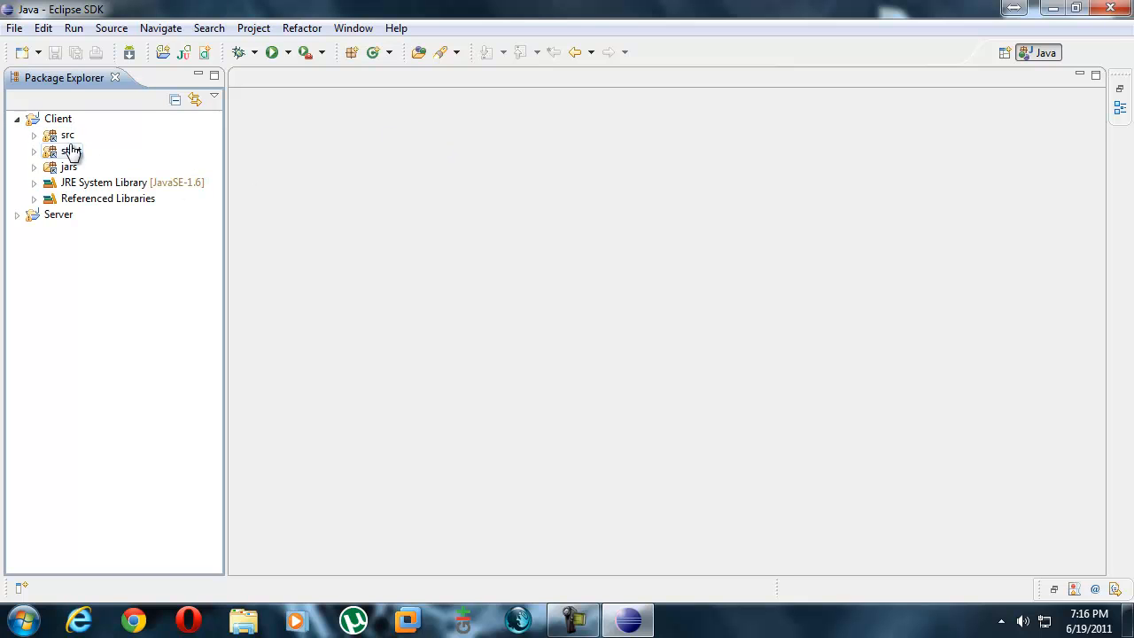
{"action": "left_click", "coordinate": [17, 117]}
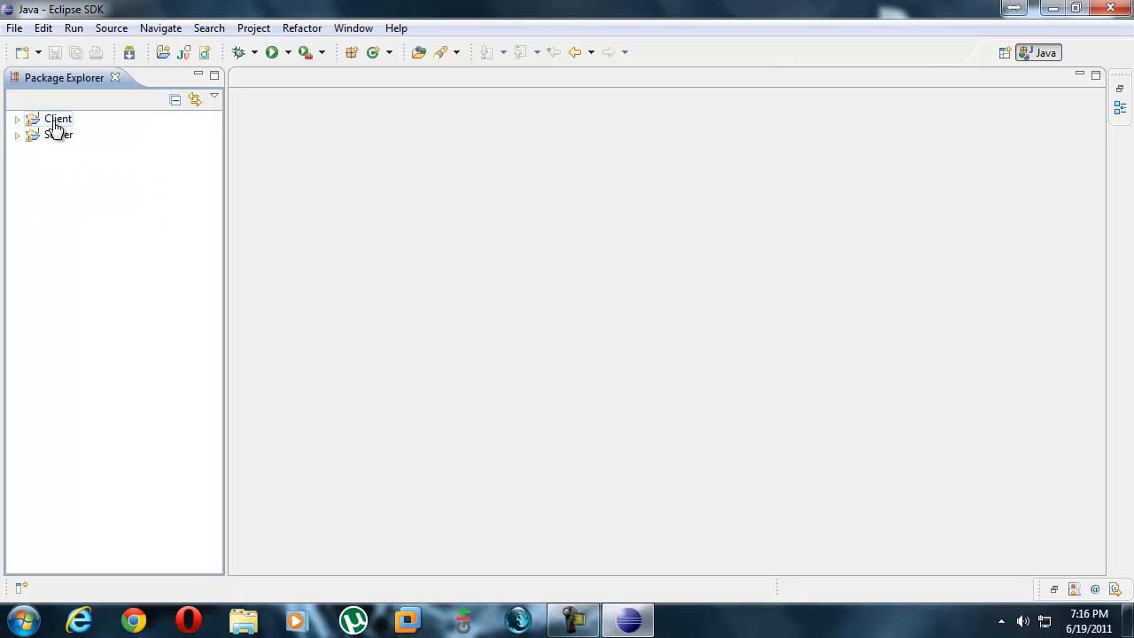
{"action": "left_click", "coordinate": [17, 117]}
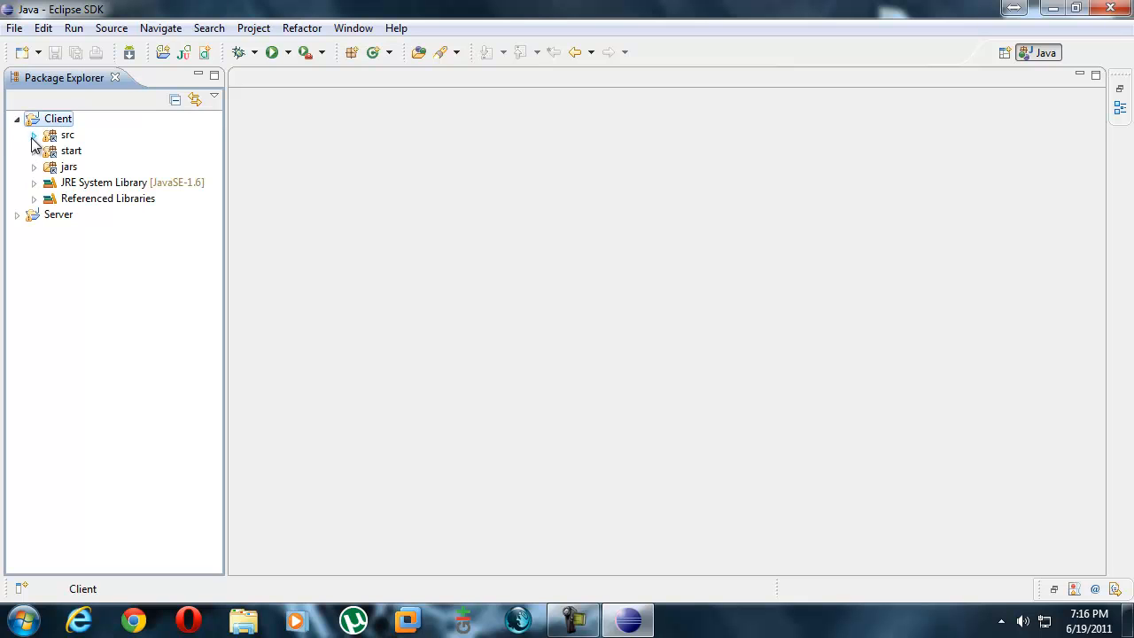
{"action": "left_click", "coordinate": [33, 135]}
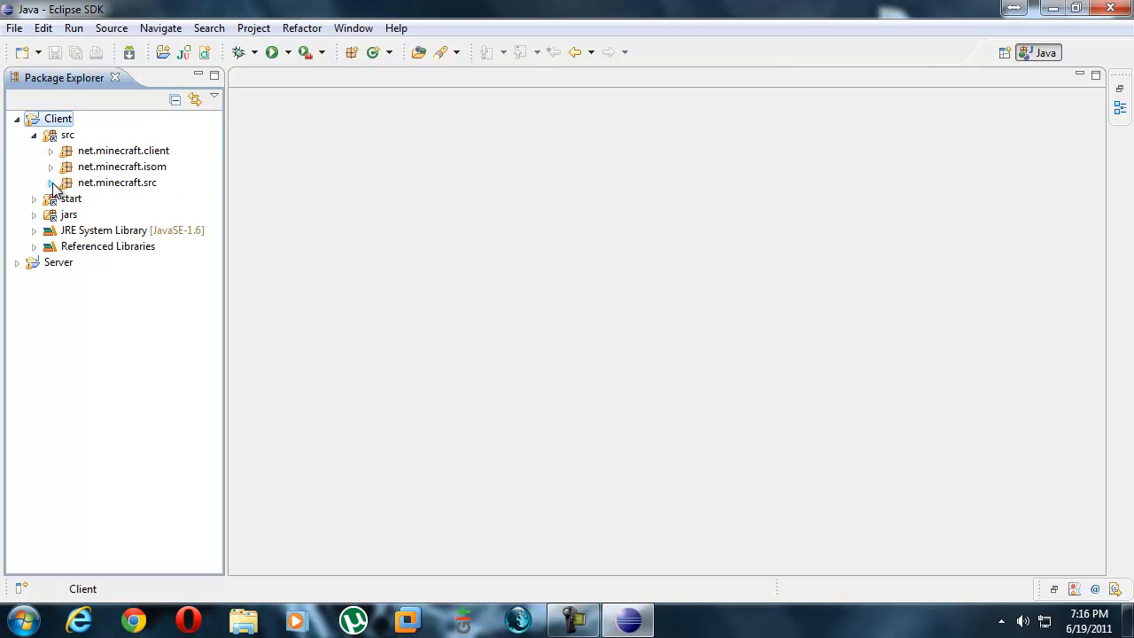
{"action": "left_click", "coordinate": [52, 182]}
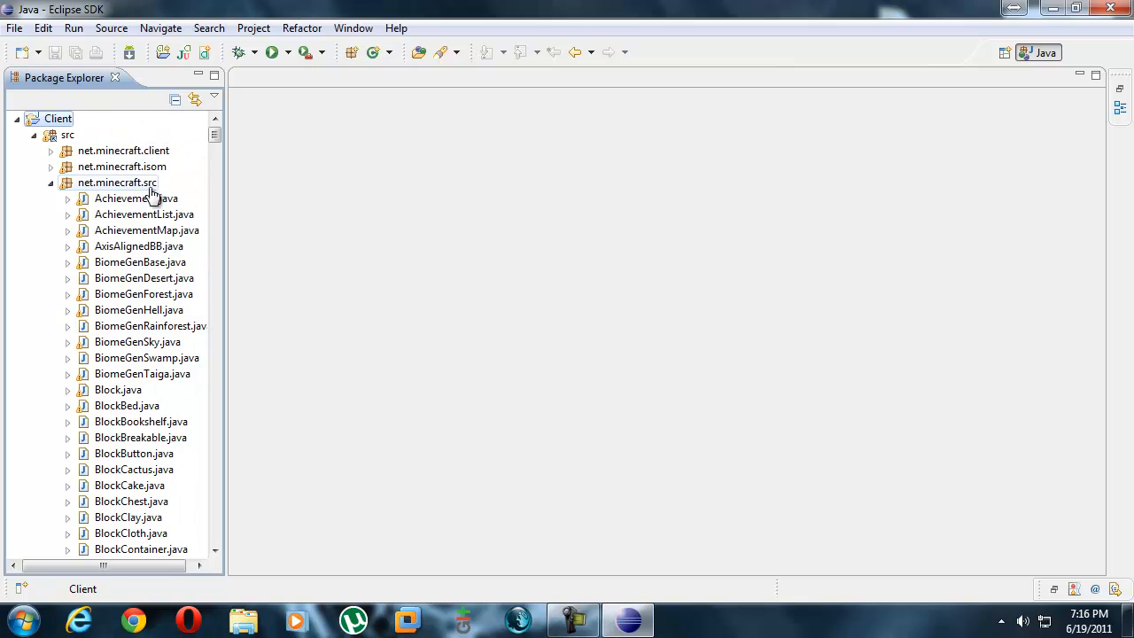
{"action": "mouse_move", "coordinate": [155, 257]}
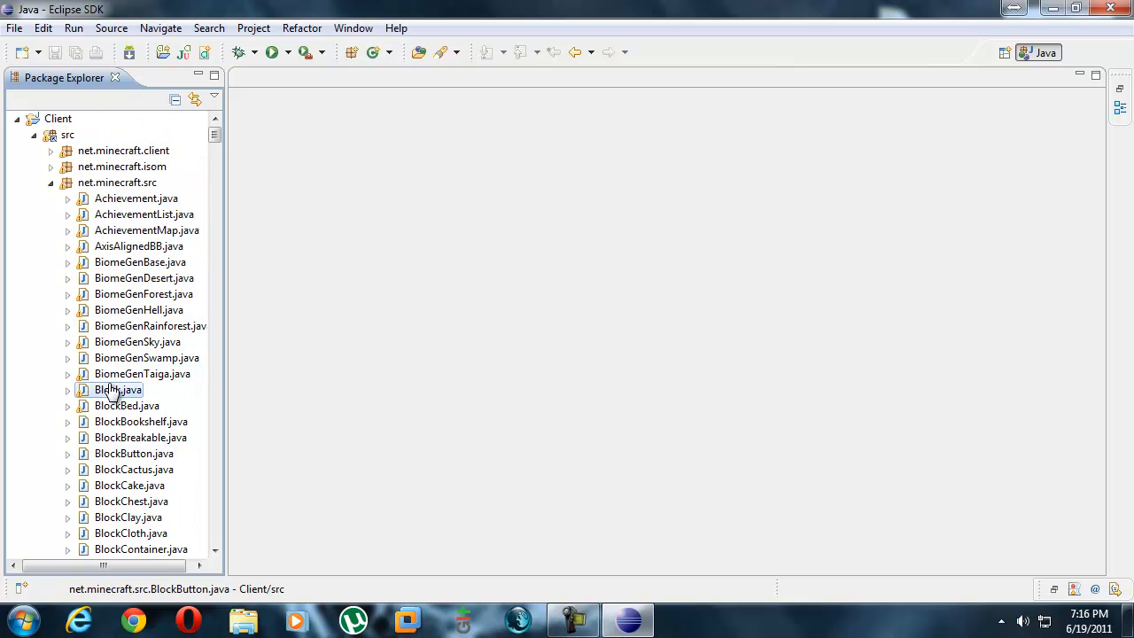
Open Block.java at full editor width, select all, and scroll to the static Block fields.
{"action": "double_click", "coordinate": [118, 390]}
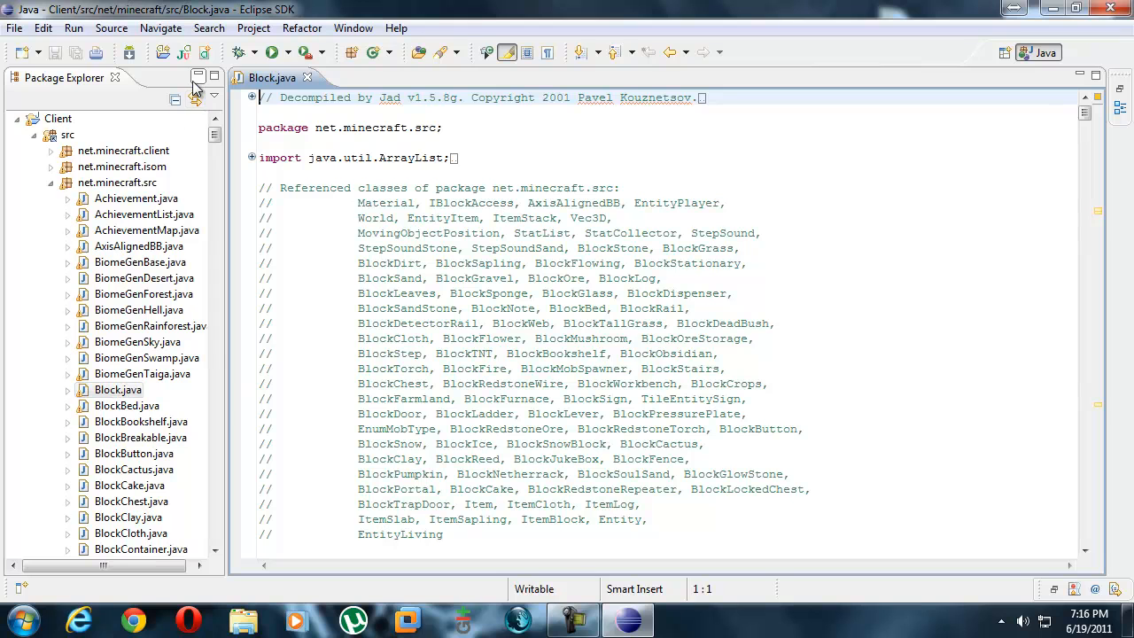
{"action": "mouse_move", "coordinate": [197, 85]}
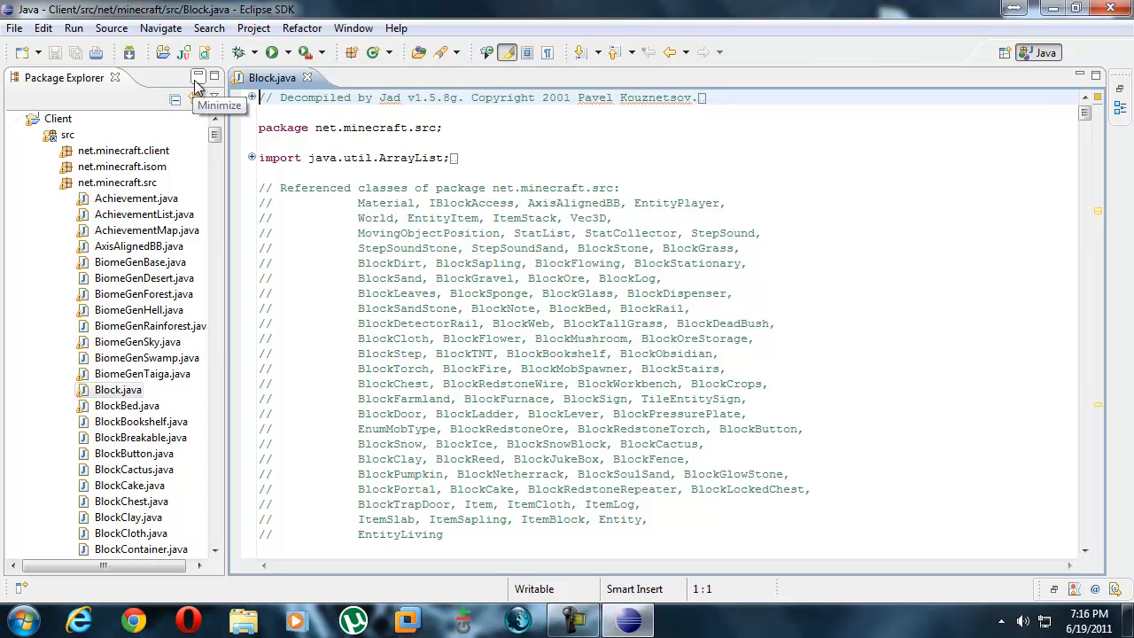
{"action": "left_click", "coordinate": [197, 76]}
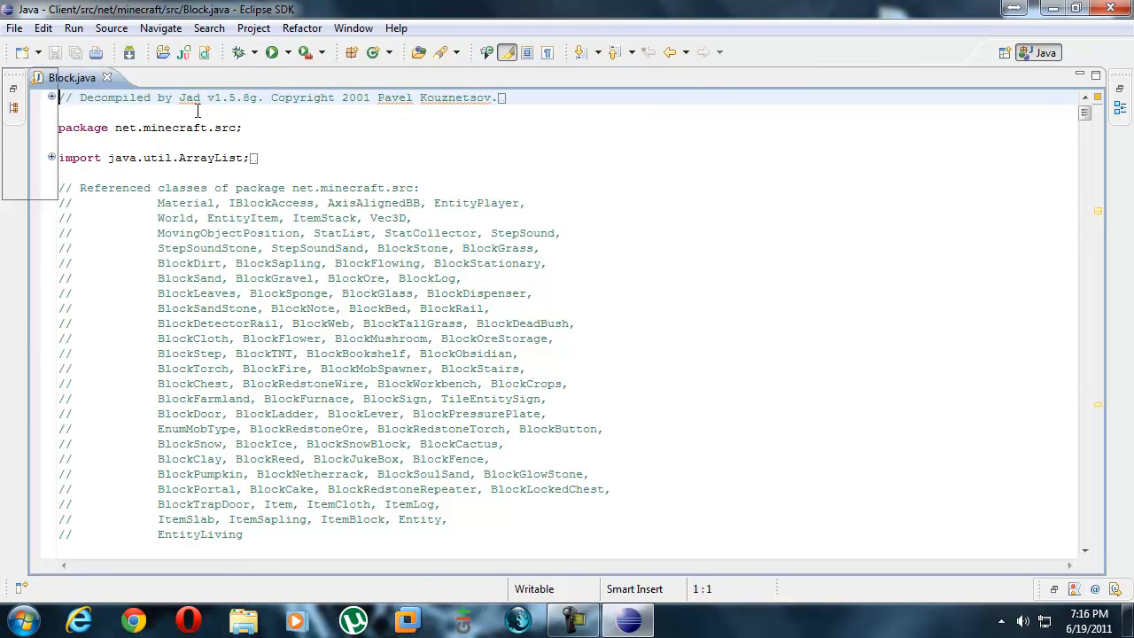
{"action": "scroll", "scroll_direction": "down", "scroll_amount": 3}
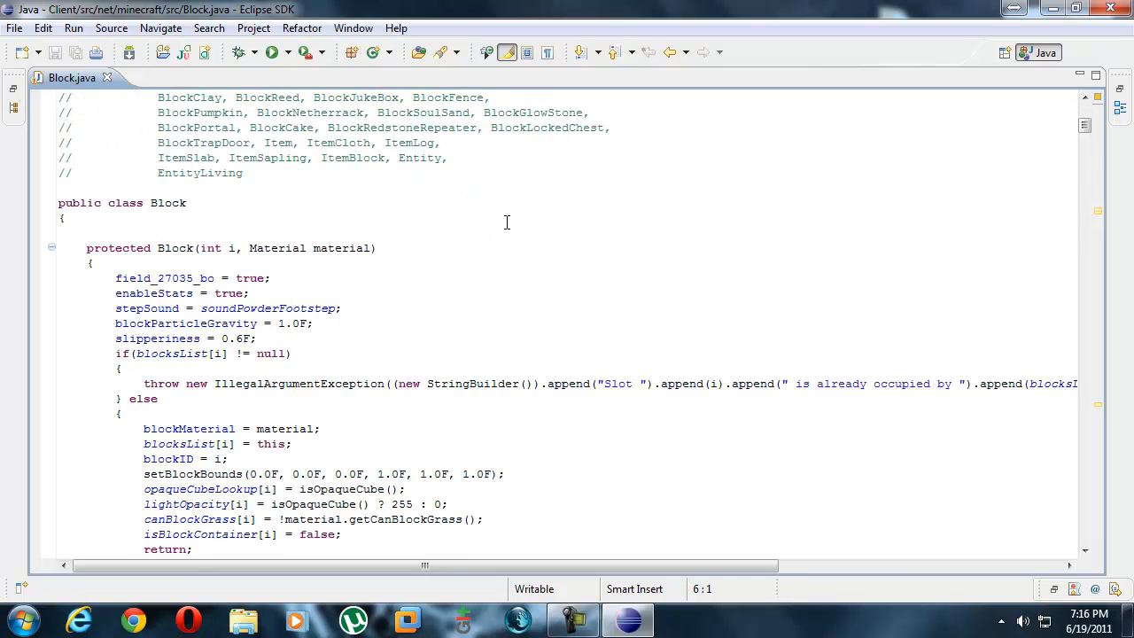
{"action": "scroll", "scroll_direction": "down", "scroll_amount": 3}
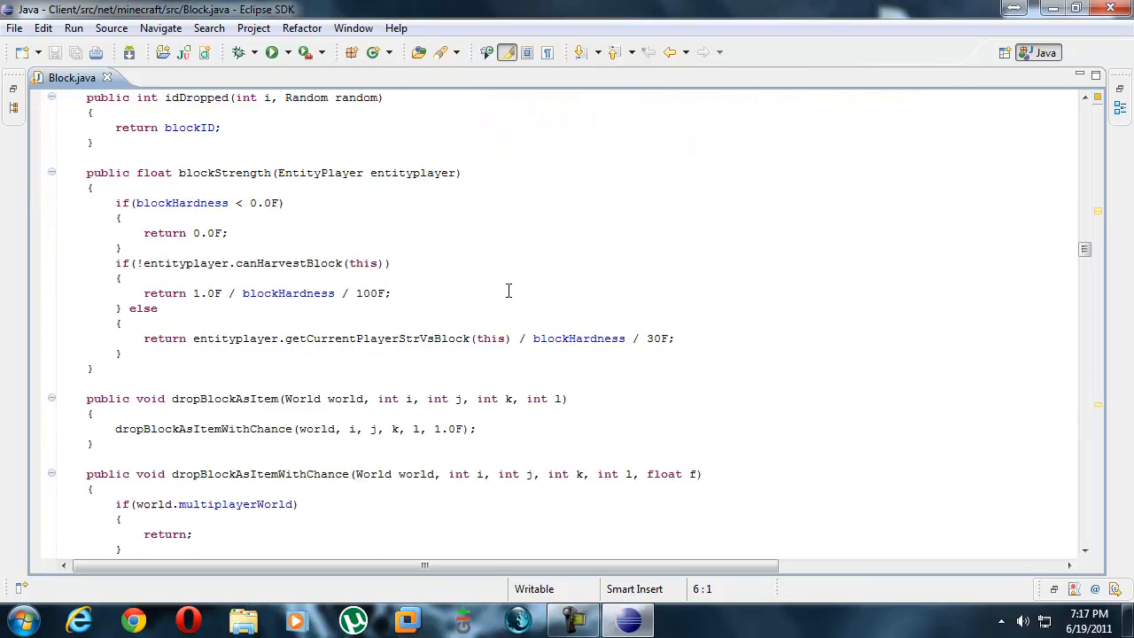
{"action": "scroll", "scroll_direction": "down", "scroll_amount": 3}
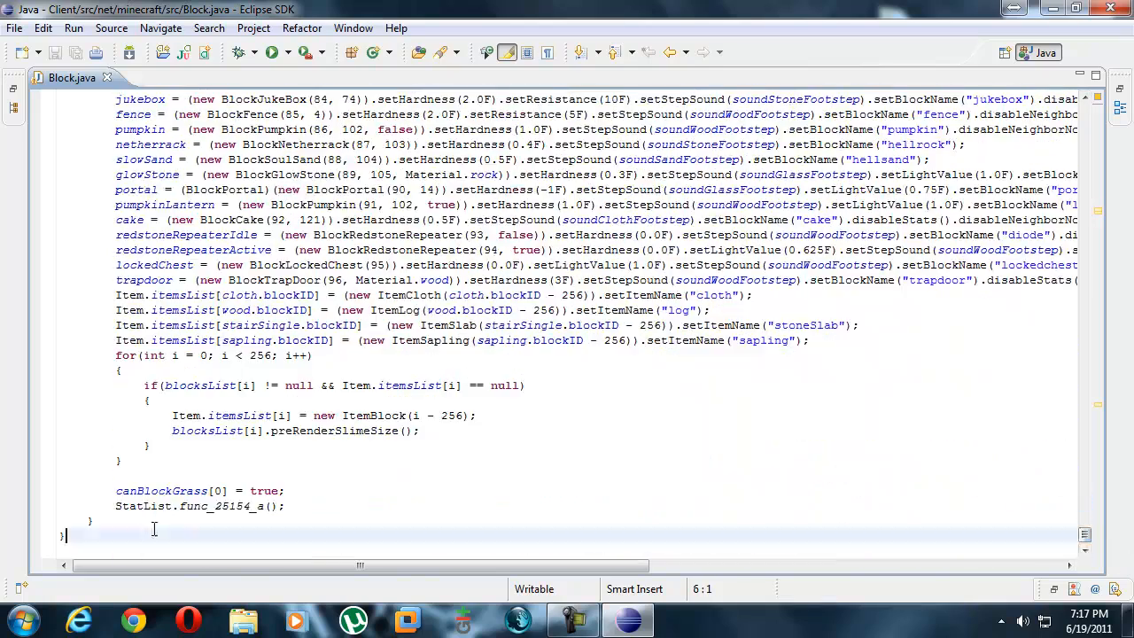
{"action": "key", "text": "ctrl+a"}
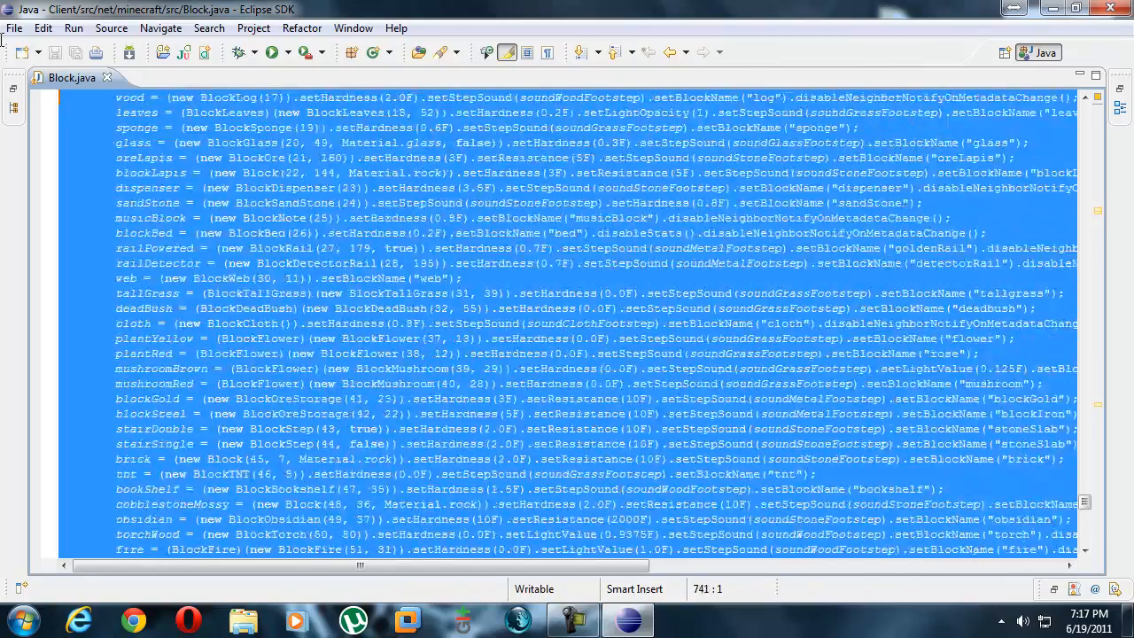
{"action": "scroll", "scroll_direction": "up", "scroll_amount": 3}
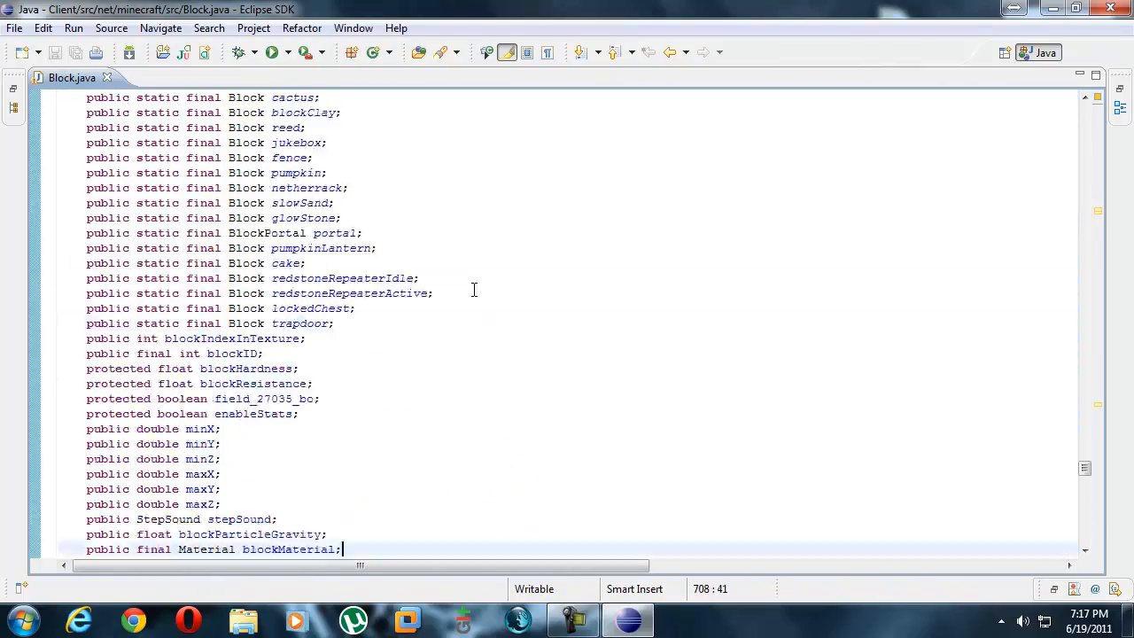
{"action": "scroll", "scroll_direction": "down", "scroll_amount": 3}
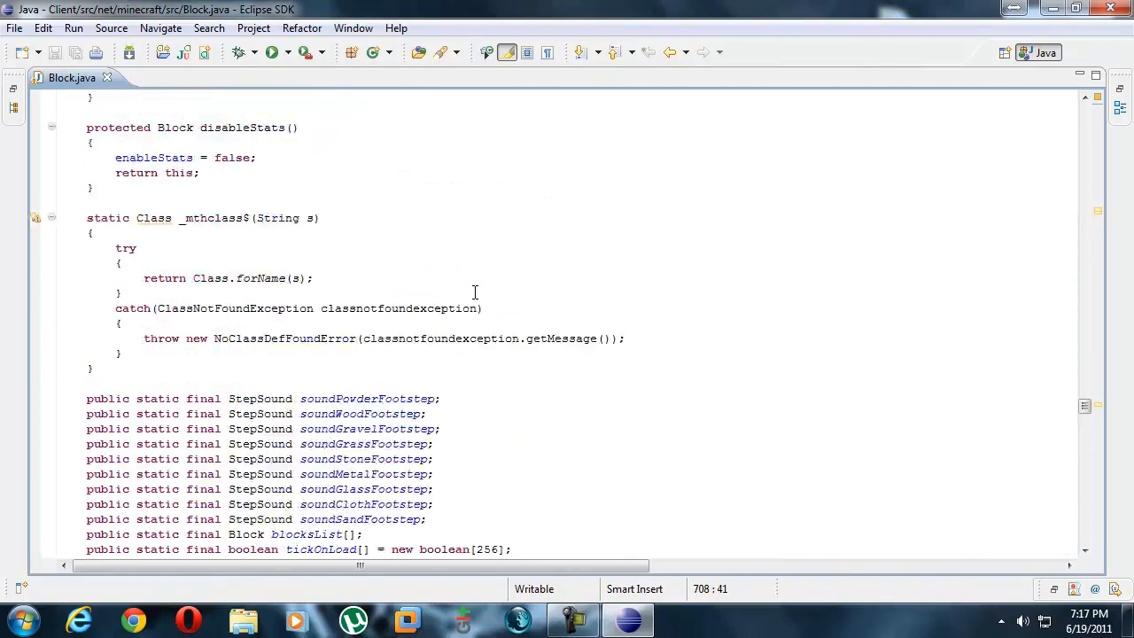
{"action": "scroll", "scroll_direction": "down", "scroll_amount": 3}
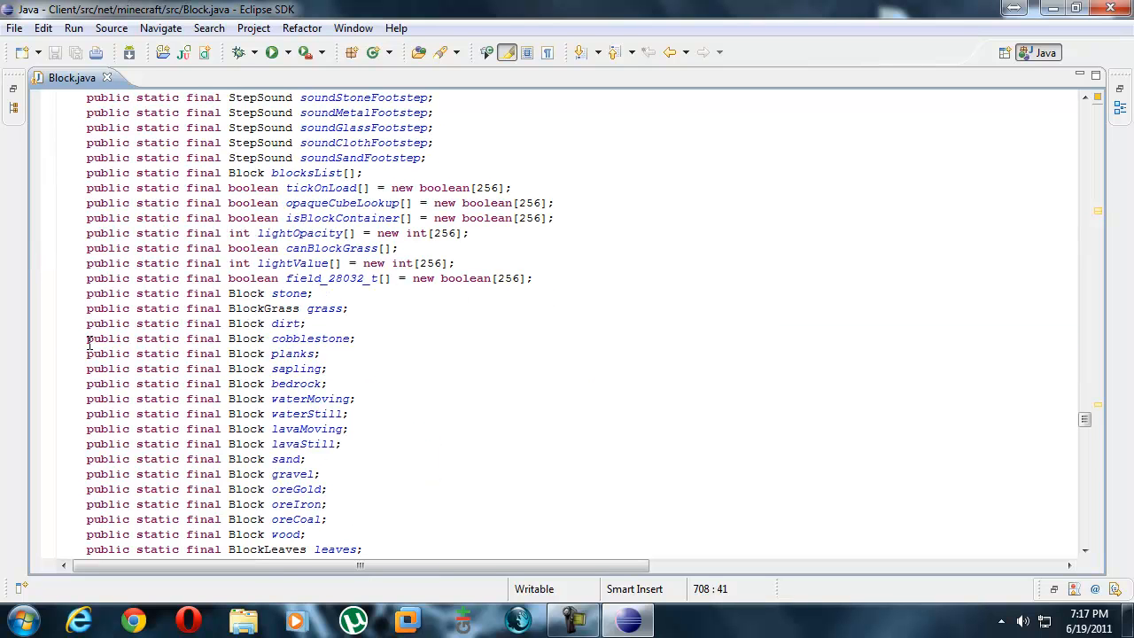
Scroll through the static Block fields down to lockedChest and the instance fields, then back up.
{"action": "left_click", "coordinate": [405, 339]}
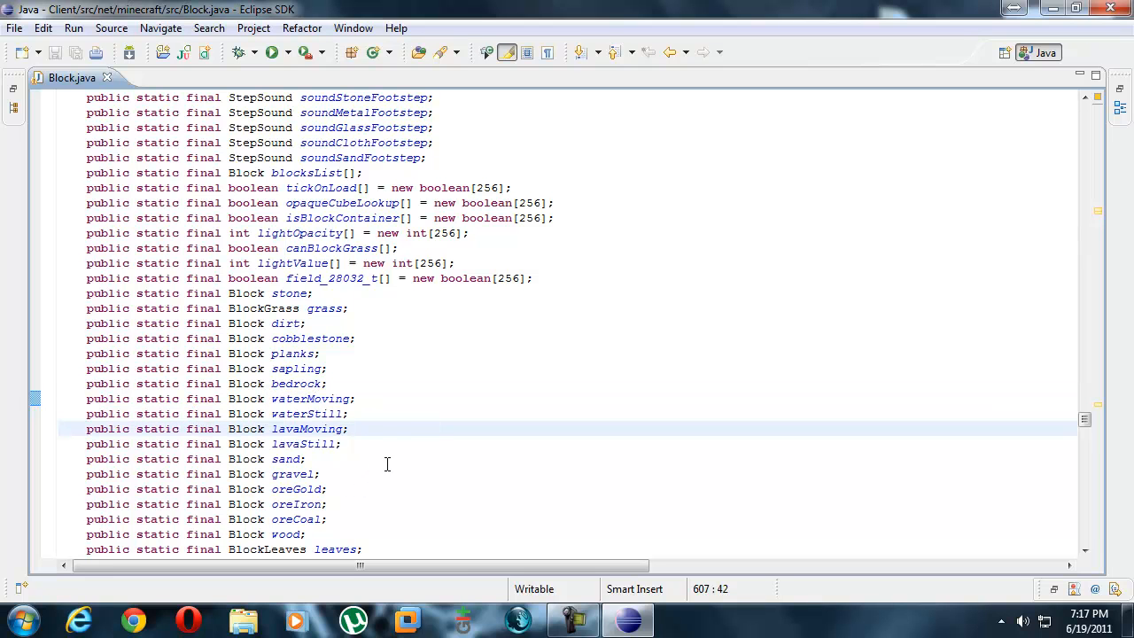
{"action": "scroll", "scroll_direction": "down", "scroll_amount": 3}
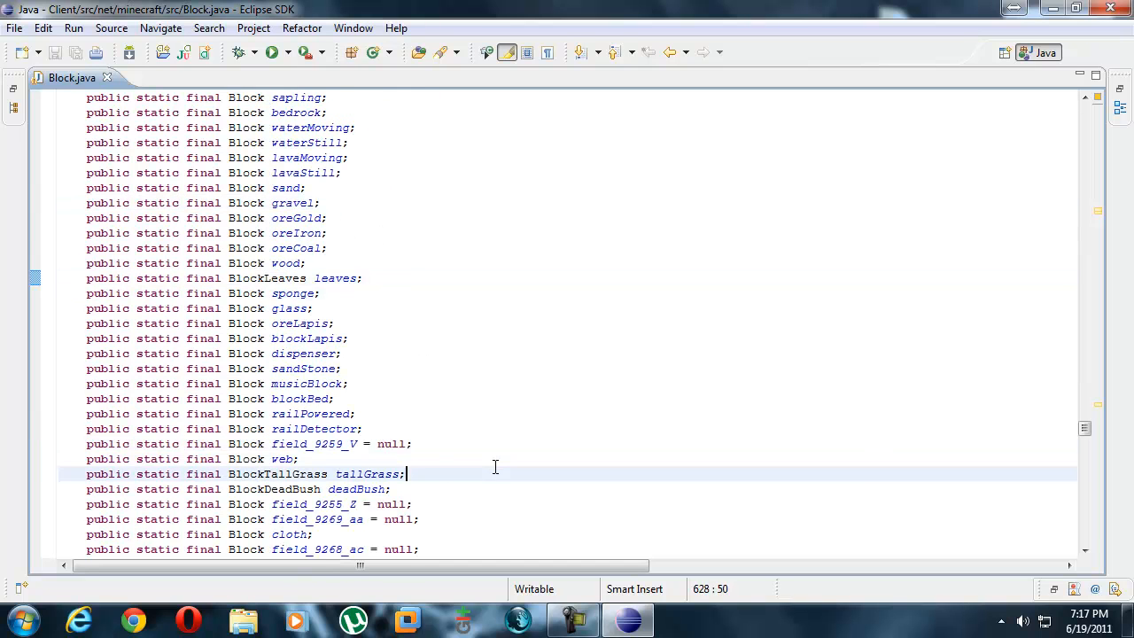
{"action": "scroll", "scroll_direction": "down", "scroll_amount": 3}
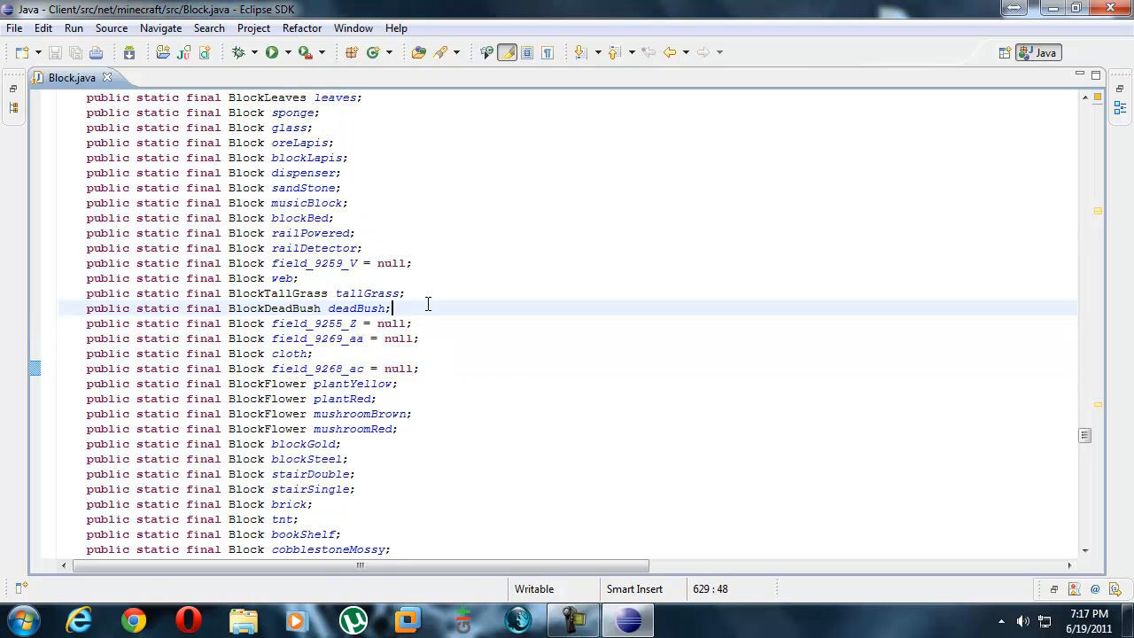
{"action": "scroll", "scroll_direction": "down", "scroll_amount": 3}
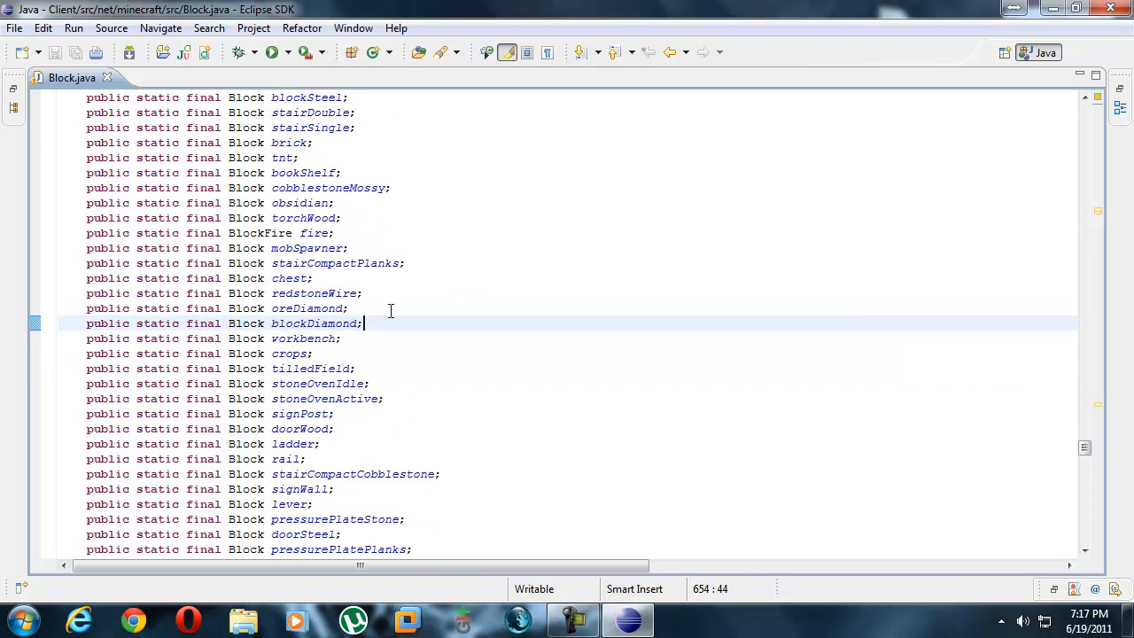
{"action": "scroll", "scroll_direction": "down", "scroll_amount": 3}
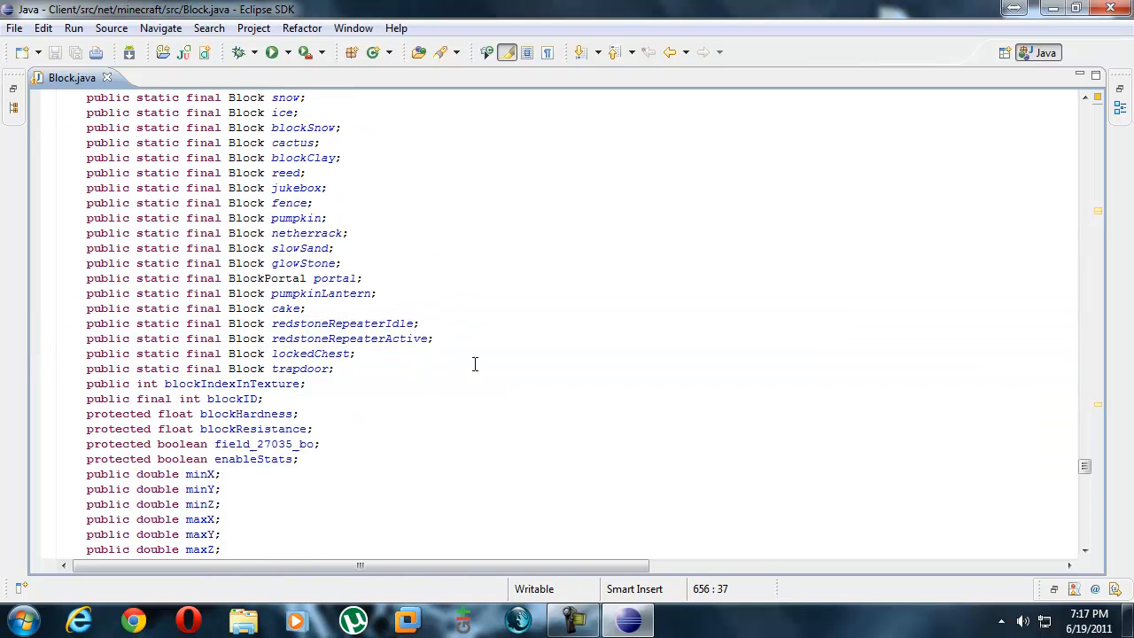
{"action": "scroll", "scroll_direction": "down", "scroll_amount": 3}
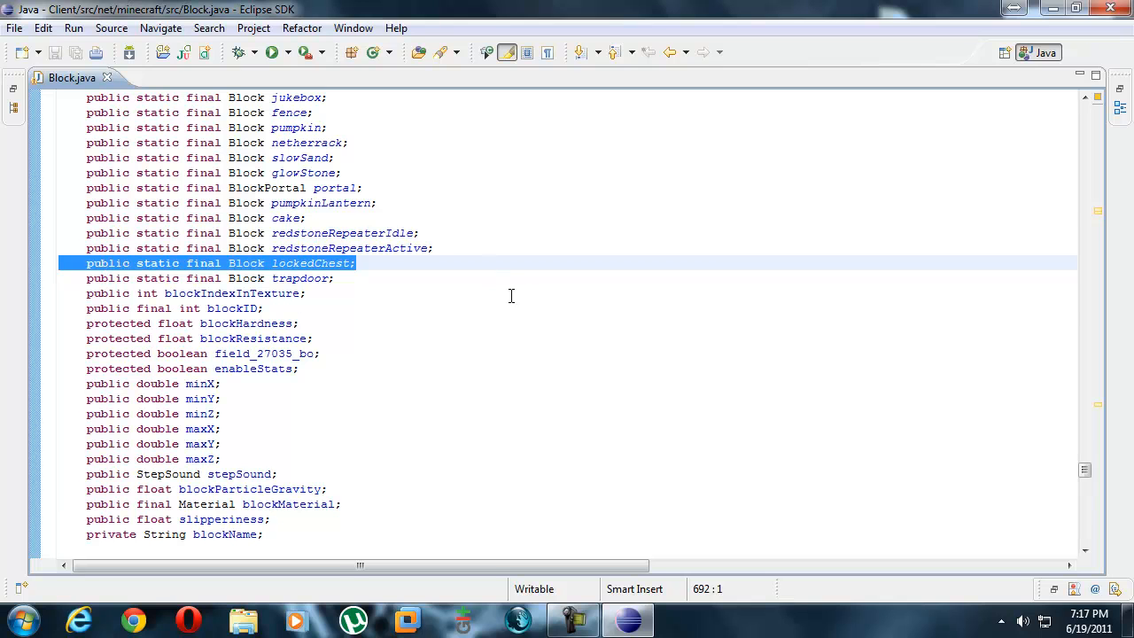
{"action": "left_click", "coordinate": [329, 263]}
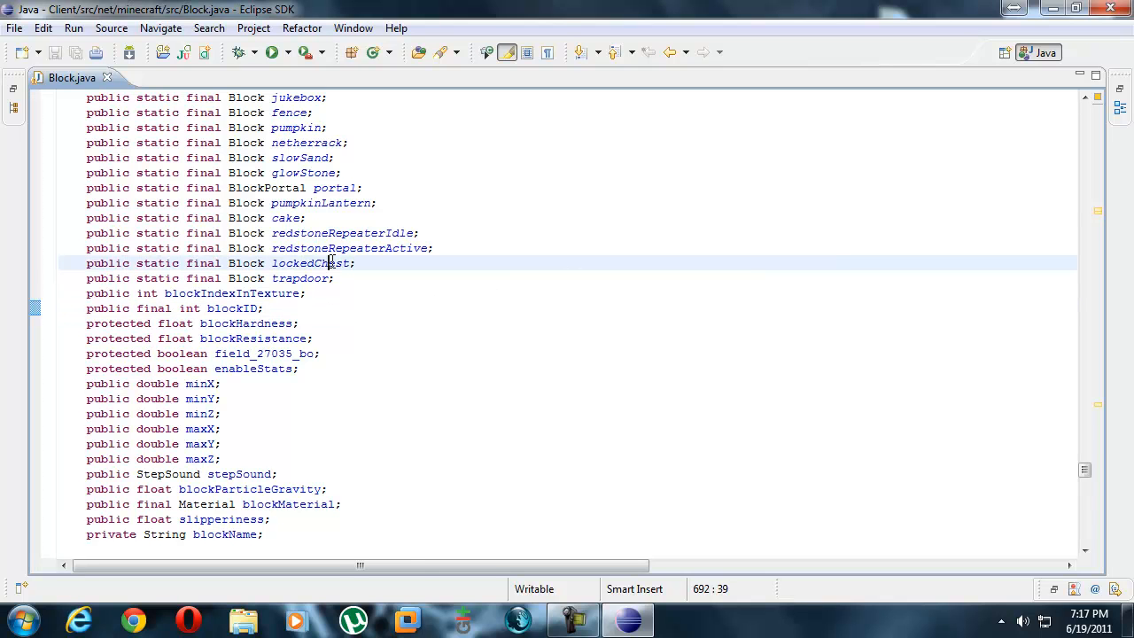
{"action": "scroll", "scroll_direction": "up", "scroll_amount": 3}
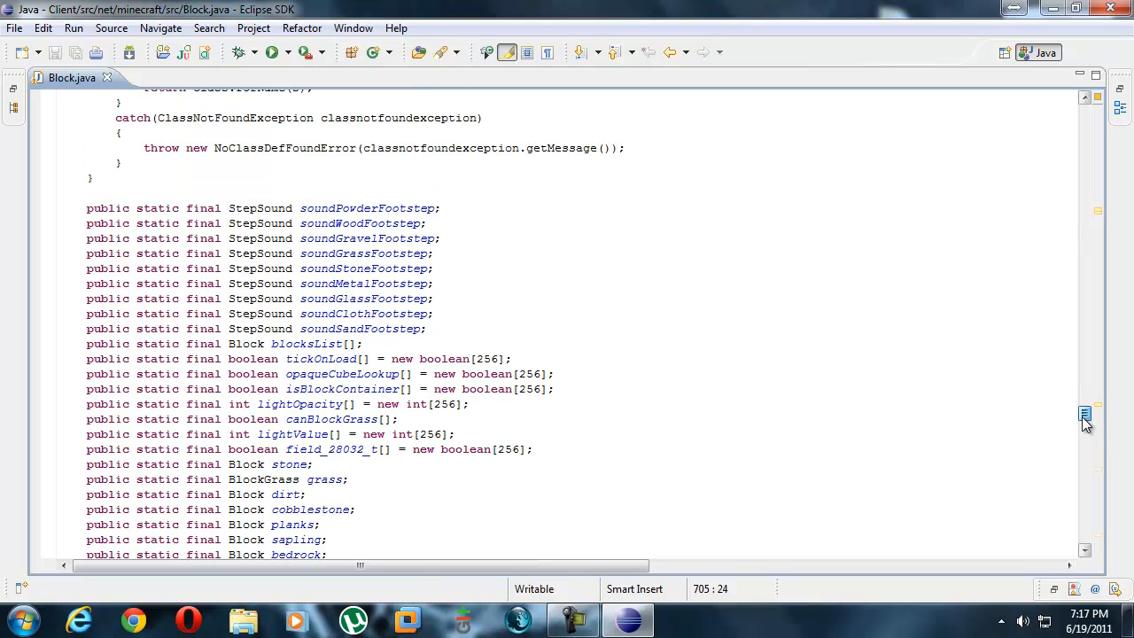
Mark occurrences of soundMetalFootstep and scroll to the static initializer building stone, grass and dirt.
{"action": "left_click_drag", "start_coordinate": [87, 207], "coordinate": [434, 314]}
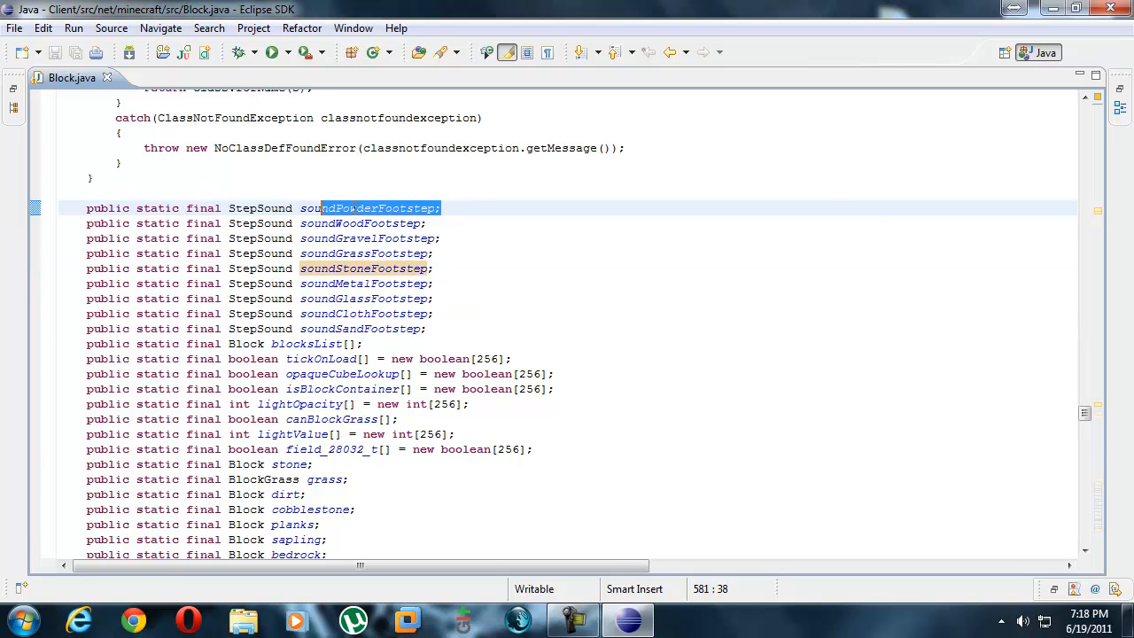
{"action": "left_click", "coordinate": [351, 282]}
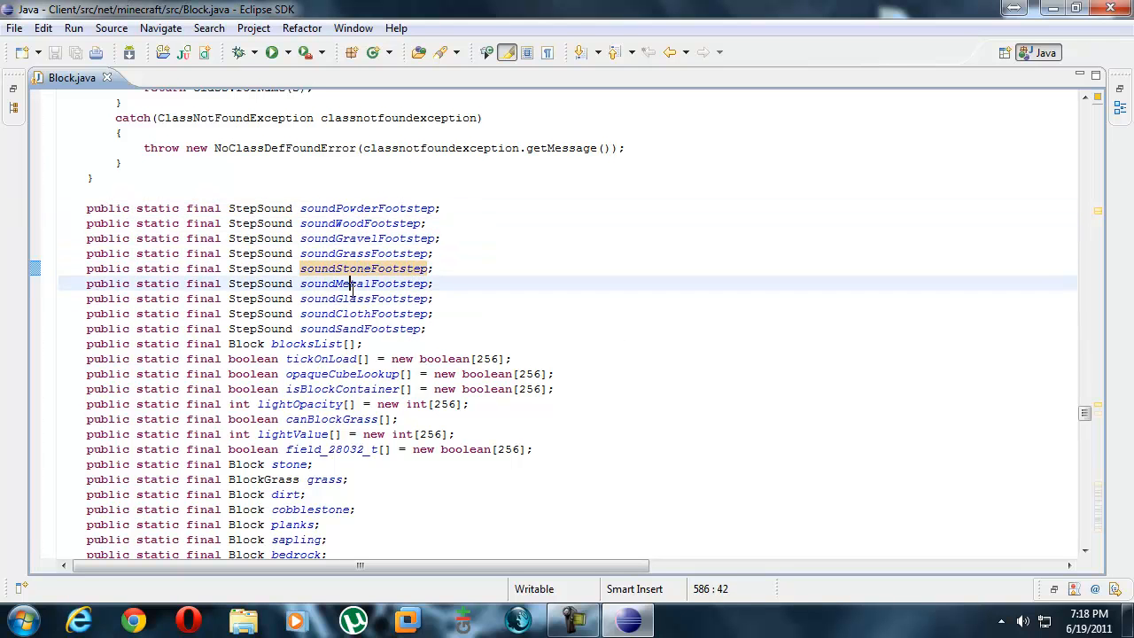
{"action": "scroll", "scroll_direction": "down", "scroll_amount": 3}
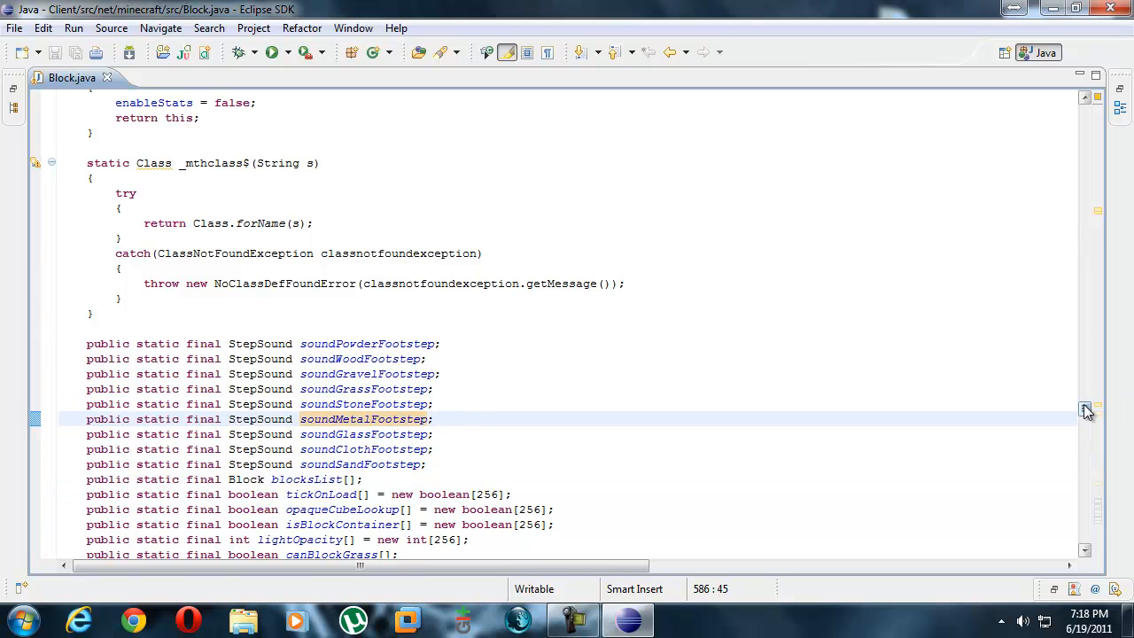
{"action": "scroll", "scroll_direction": "down", "scroll_amount": 3}
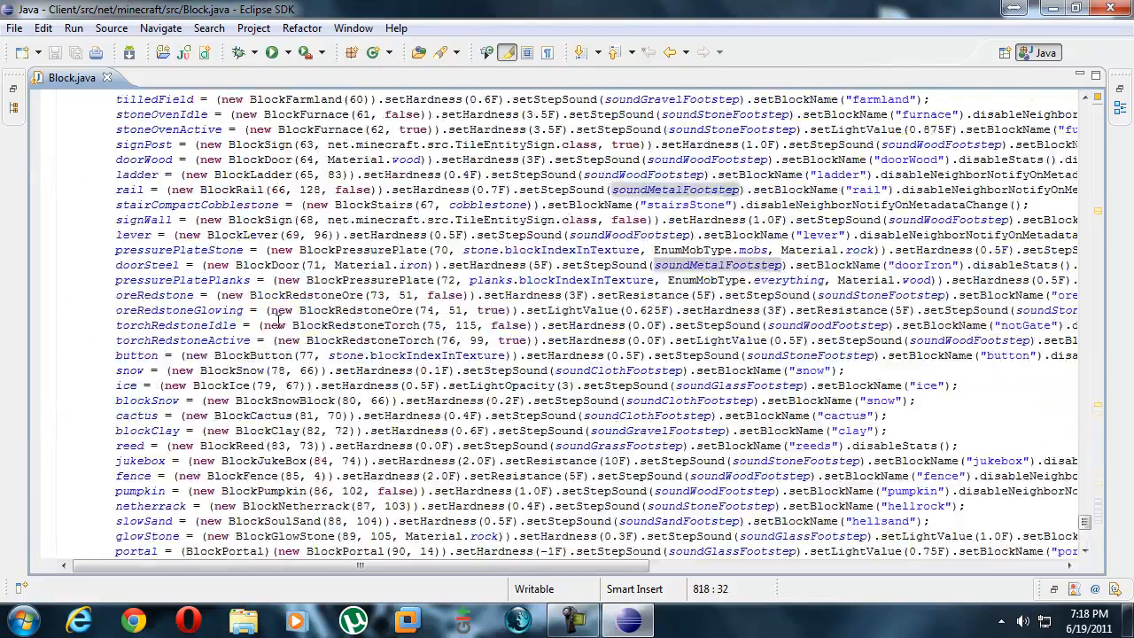
{"action": "scroll", "scroll_direction": "up", "scroll_amount": 3}
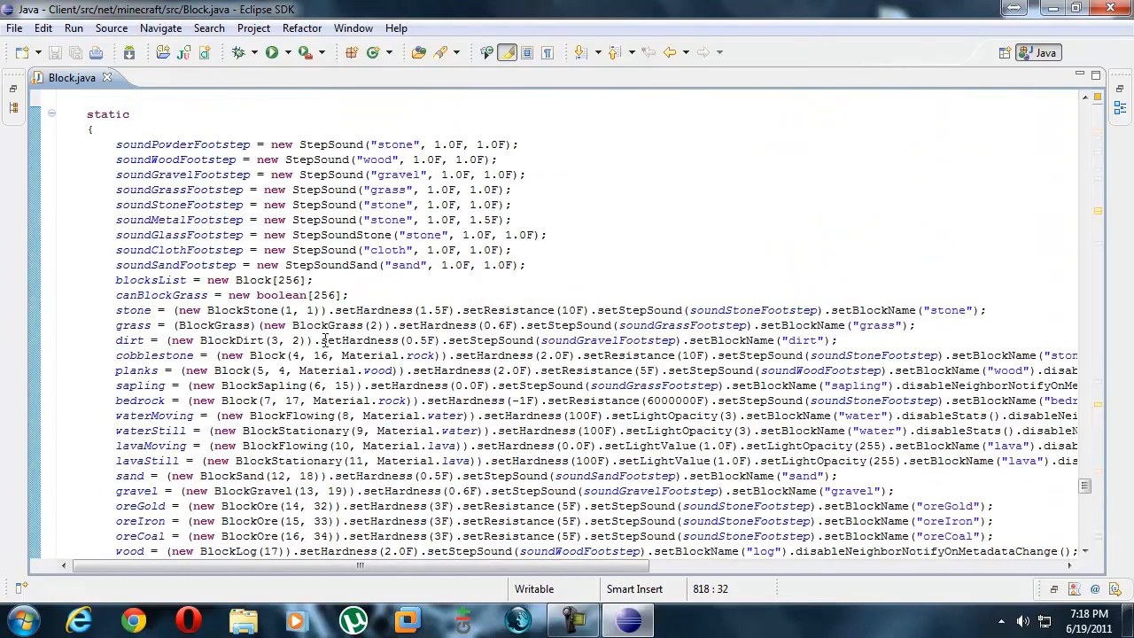
Review the setStepSound, setLightOpacity, setLightValue, setResistance and setHardness methods.
{"action": "scroll", "scroll_direction": "down", "scroll_amount": 3}
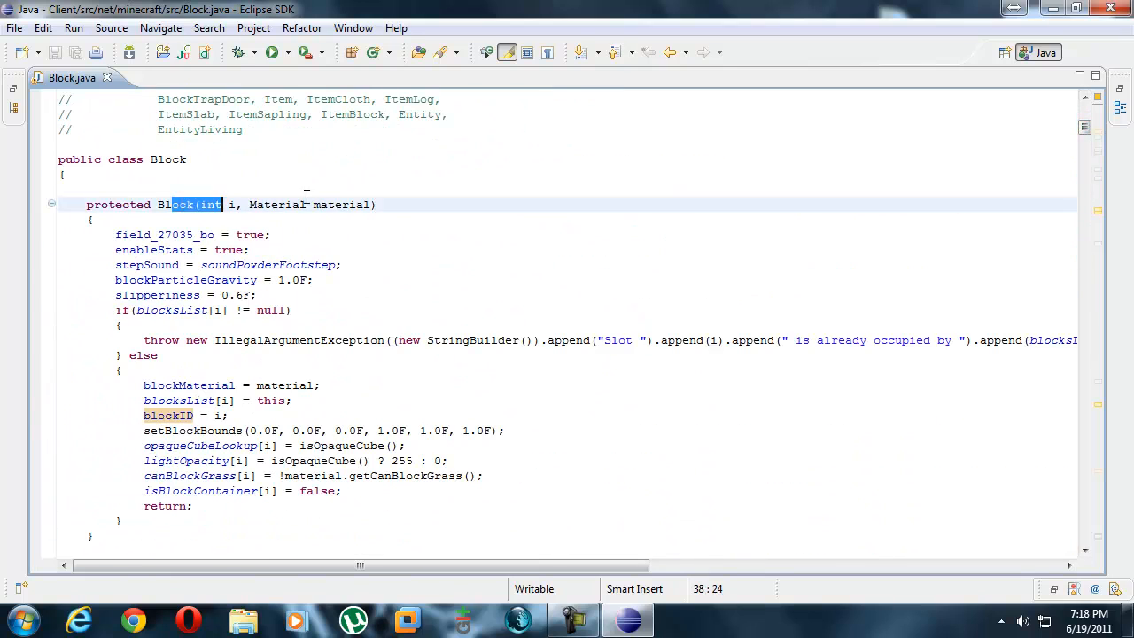
{"action": "scroll", "scroll_direction": "down", "scroll_amount": 3}
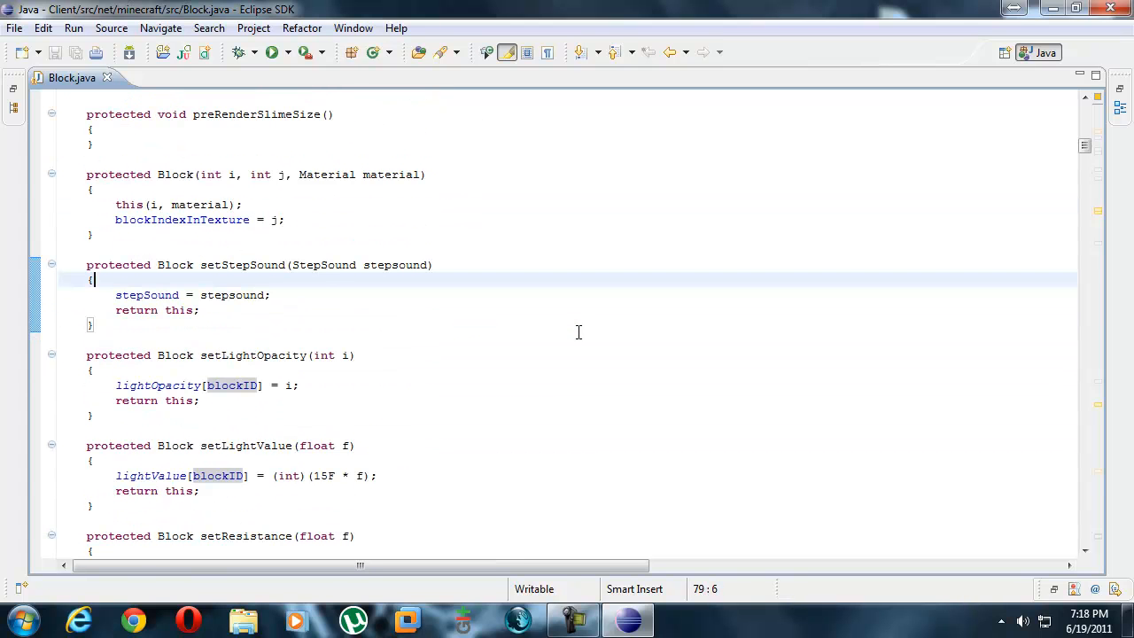
{"action": "left_click", "coordinate": [275, 295]}
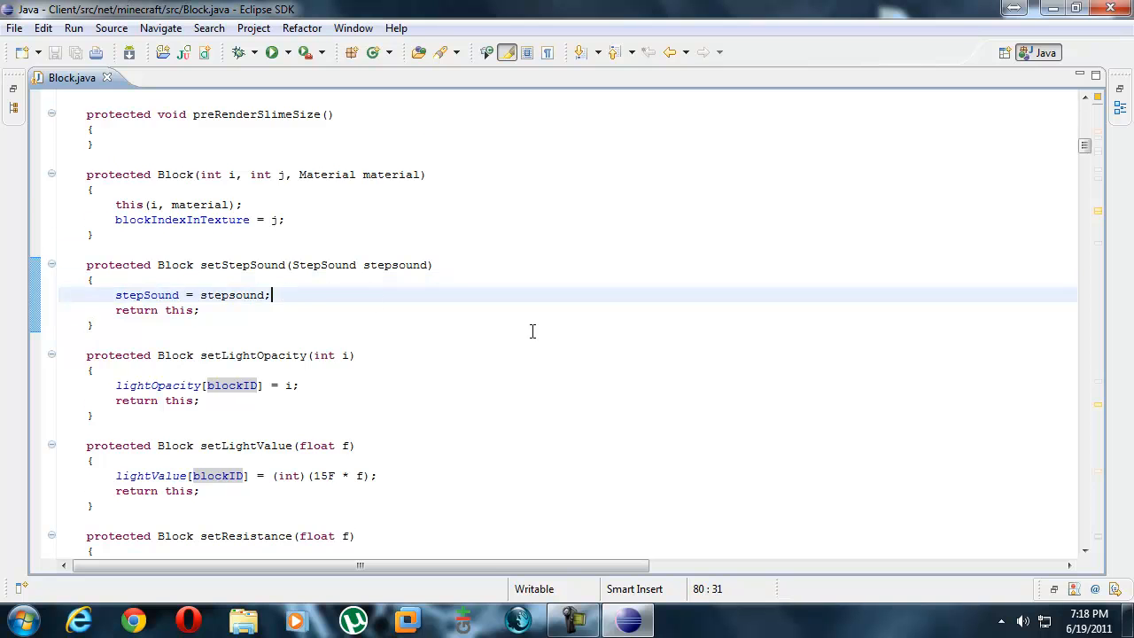
{"action": "double_click", "coordinate": [257, 309]}
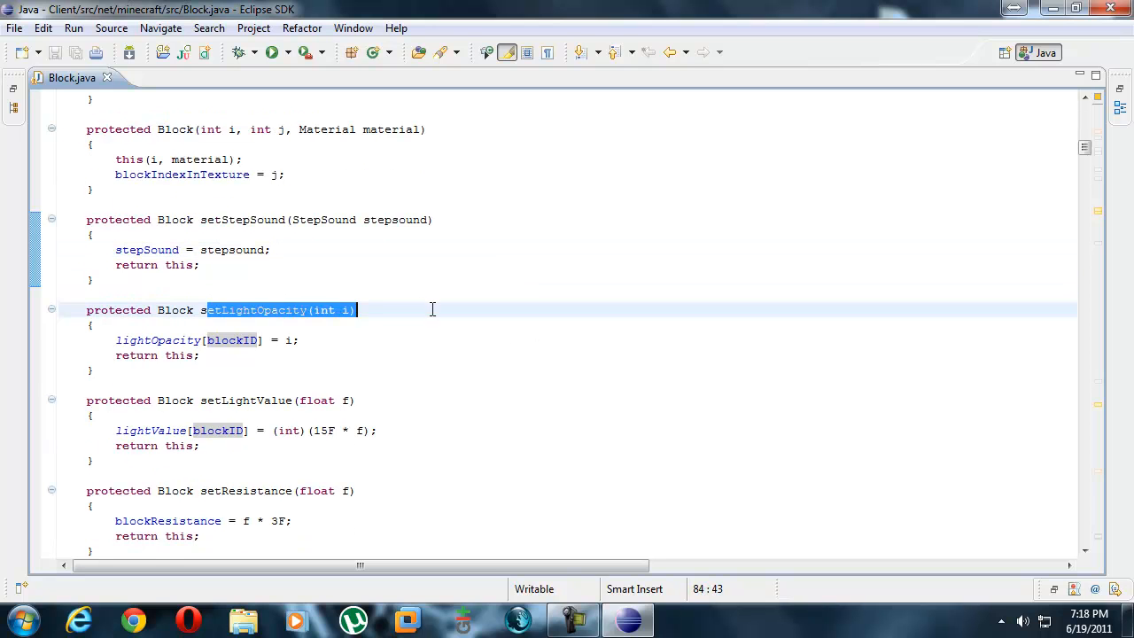
{"action": "scroll", "scroll_direction": "down", "scroll_amount": 3}
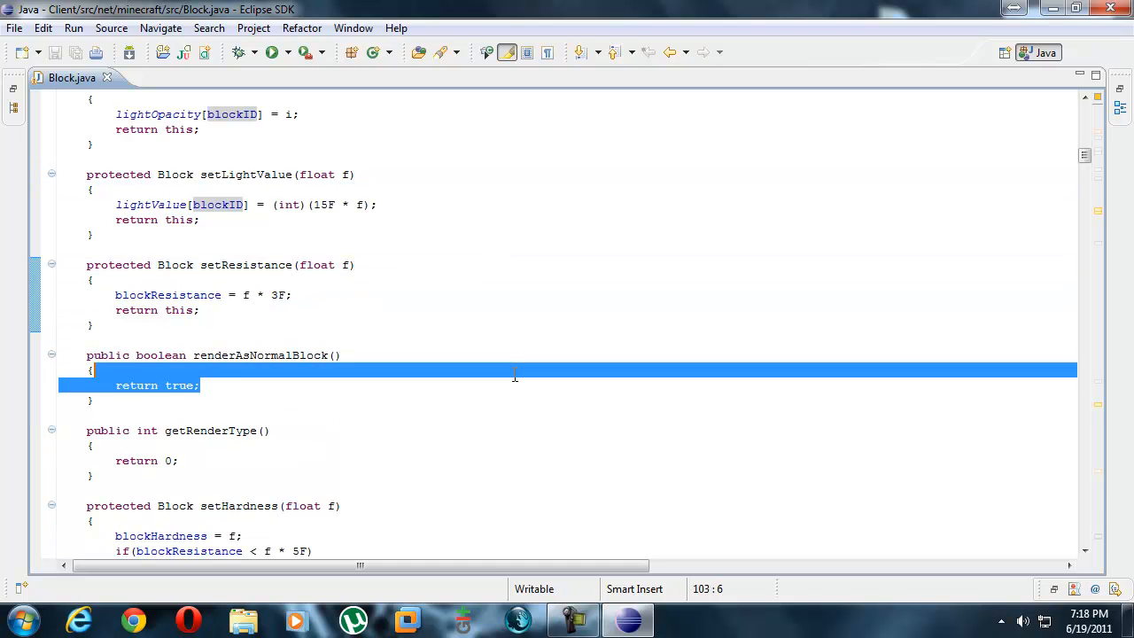
{"action": "scroll", "scroll_direction": "down", "scroll_amount": 3}
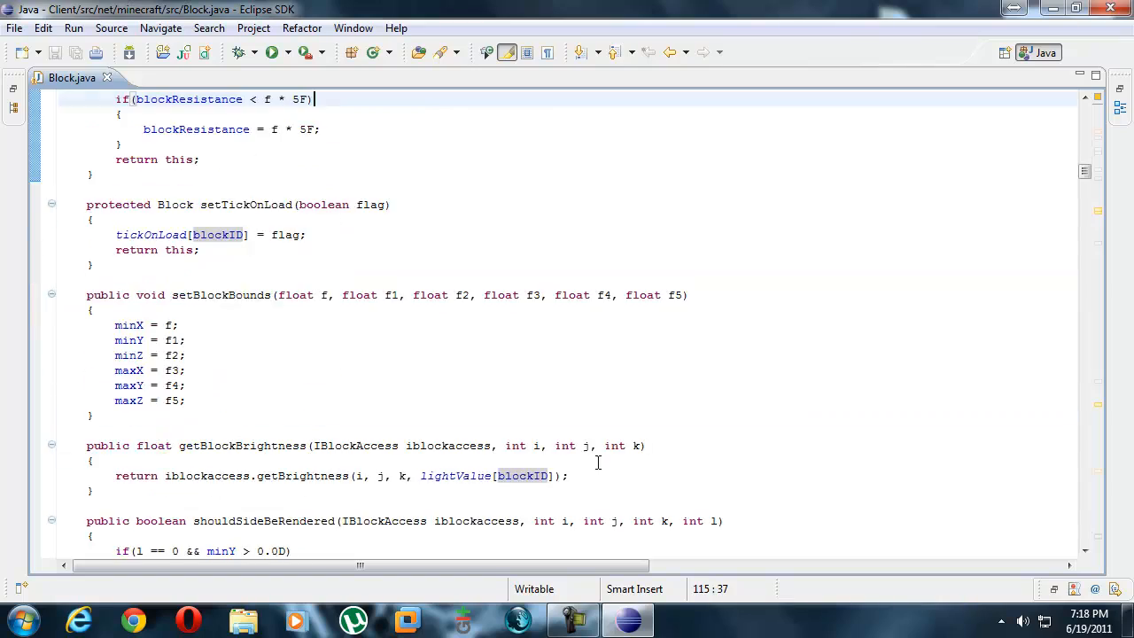
{"action": "scroll", "scroll_direction": "down", "scroll_amount": 3}
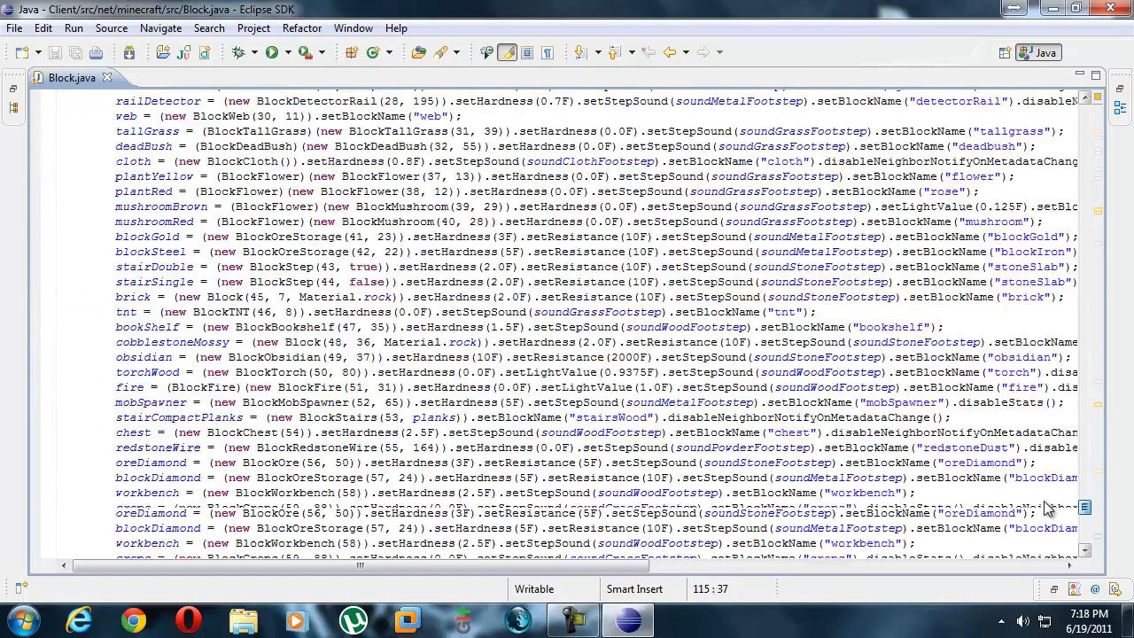
{"action": "scroll", "scroll_direction": "down", "scroll_amount": 3}
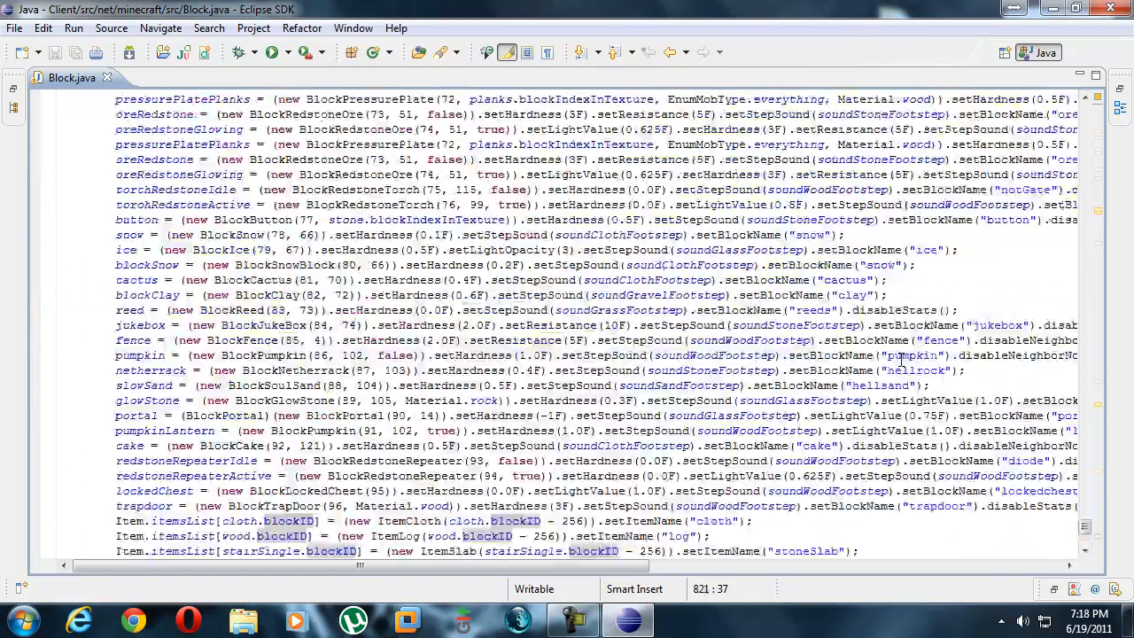
Return to the static Block field list and place the caret after the trapdoor declaration.
{"action": "scroll", "scroll_direction": "up", "scroll_amount": 3}
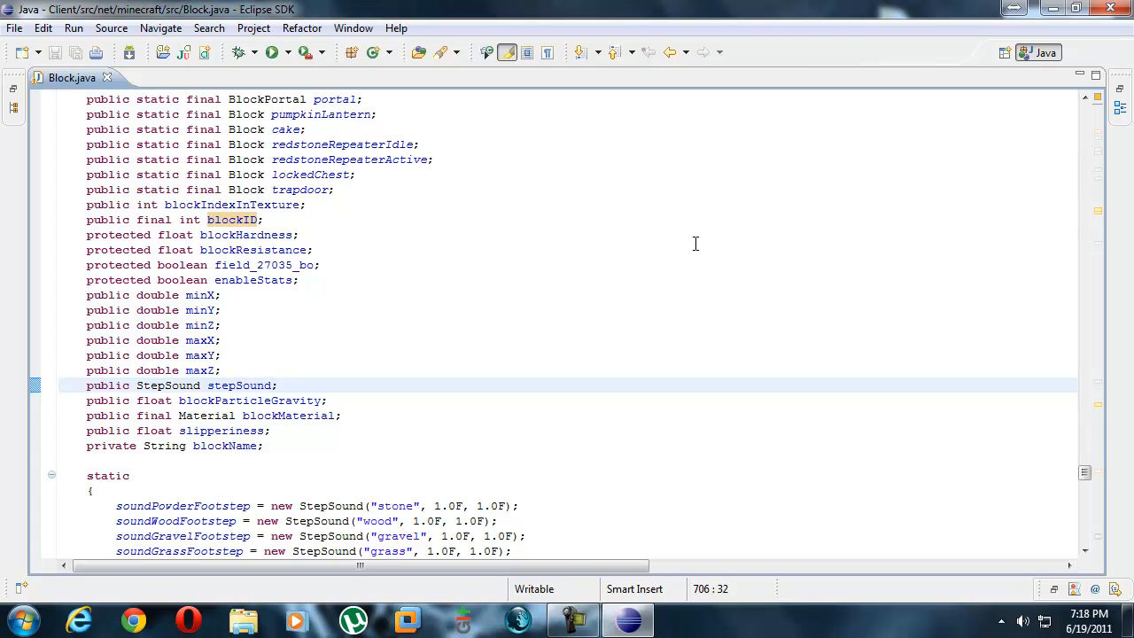
{"action": "scroll", "scroll_direction": "up", "scroll_amount": 3}
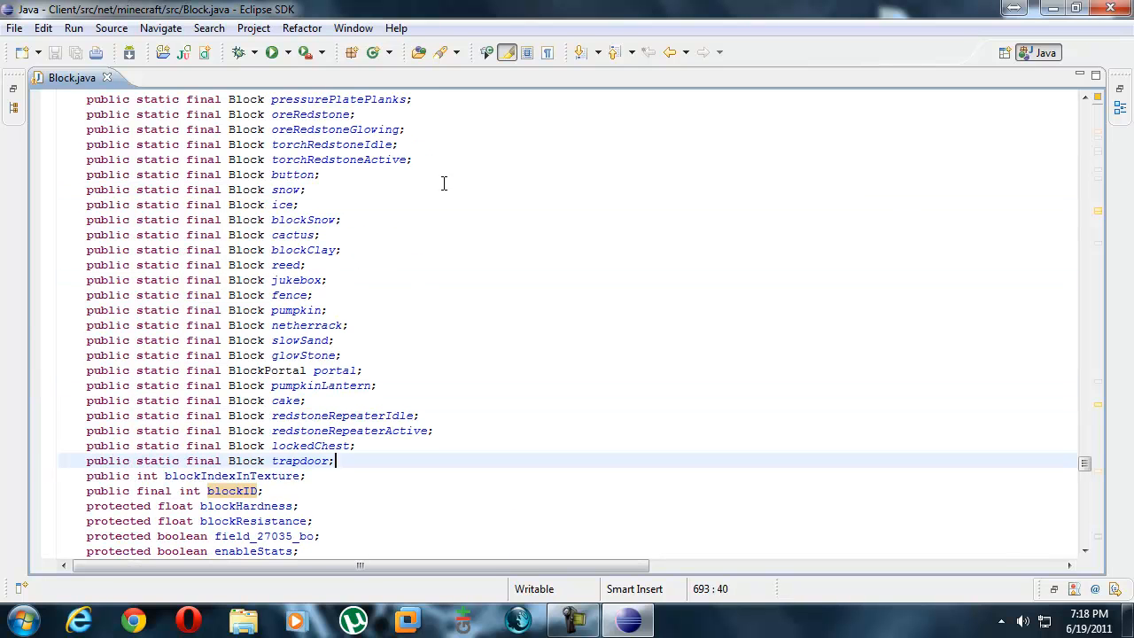
{"action": "scroll", "scroll_direction": "down", "scroll_amount": 3}
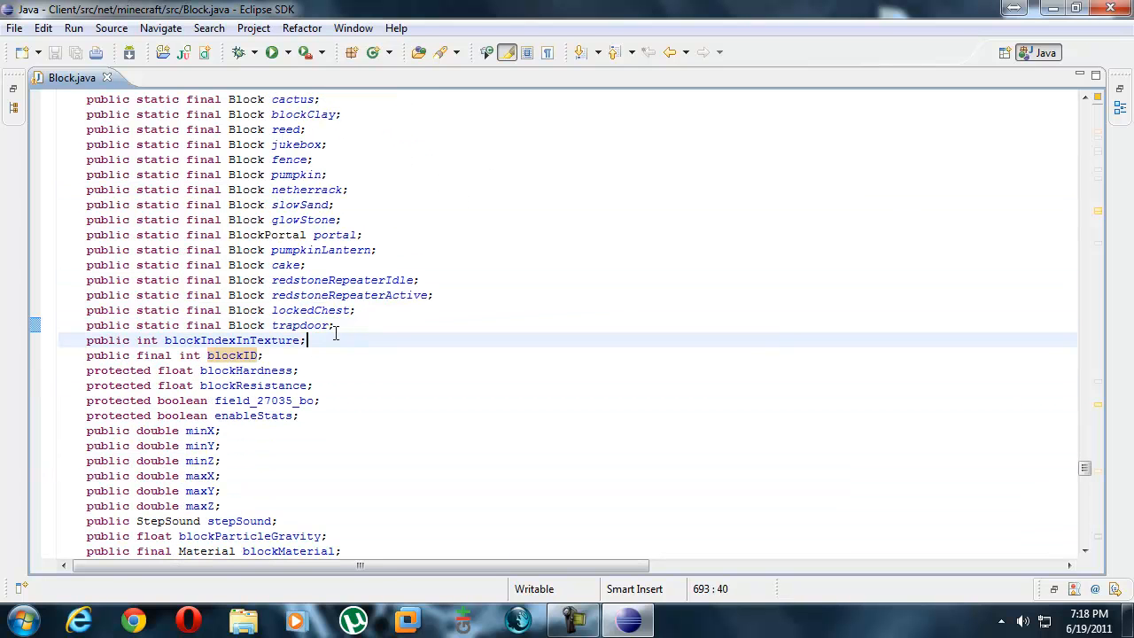
{"action": "left_click", "coordinate": [357, 310]}
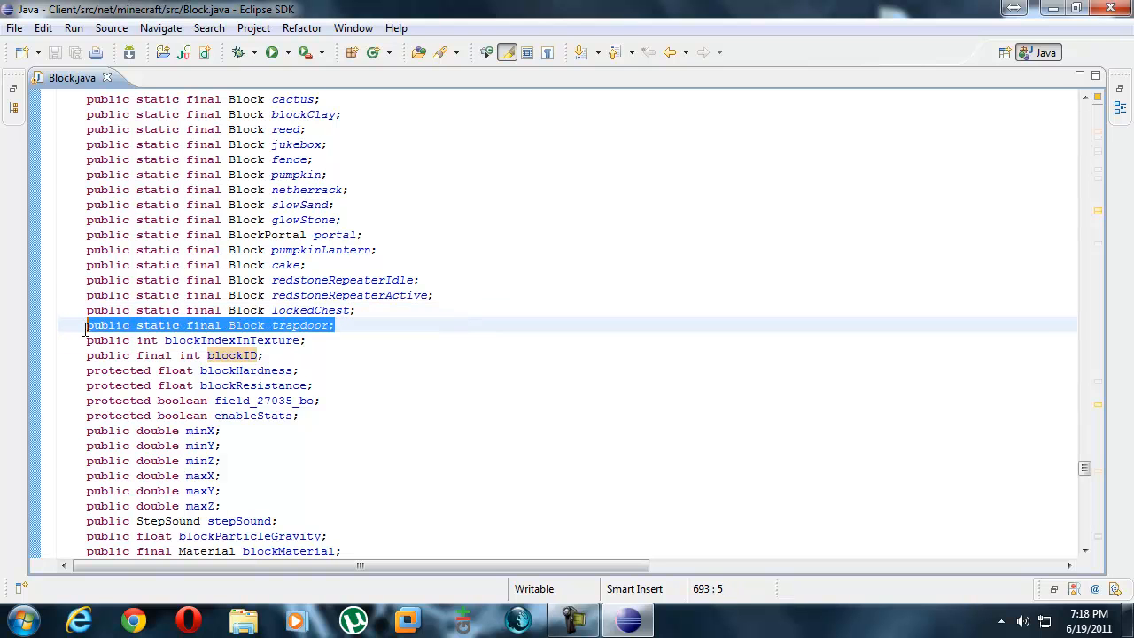
Duplicate the trapdoor declaration and rename the copy to 'public static final Block SuperBlock;'.
{"action": "left_click", "coordinate": [337, 325]}
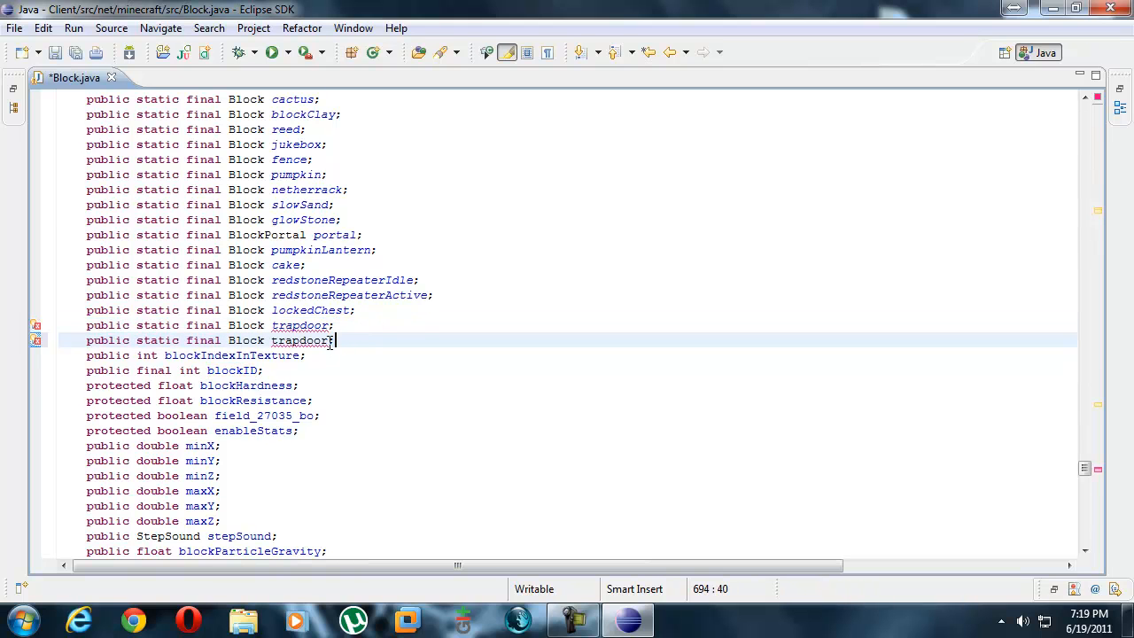
{"action": "double_click", "coordinate": [301, 340]}
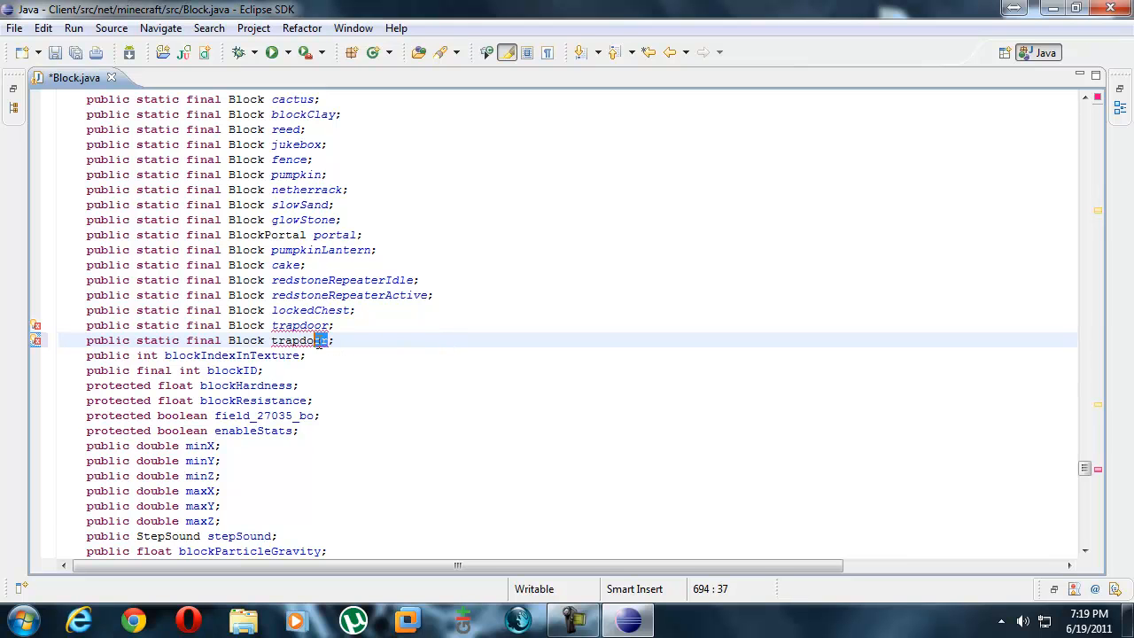
{"action": "double_click", "coordinate": [300, 340]}
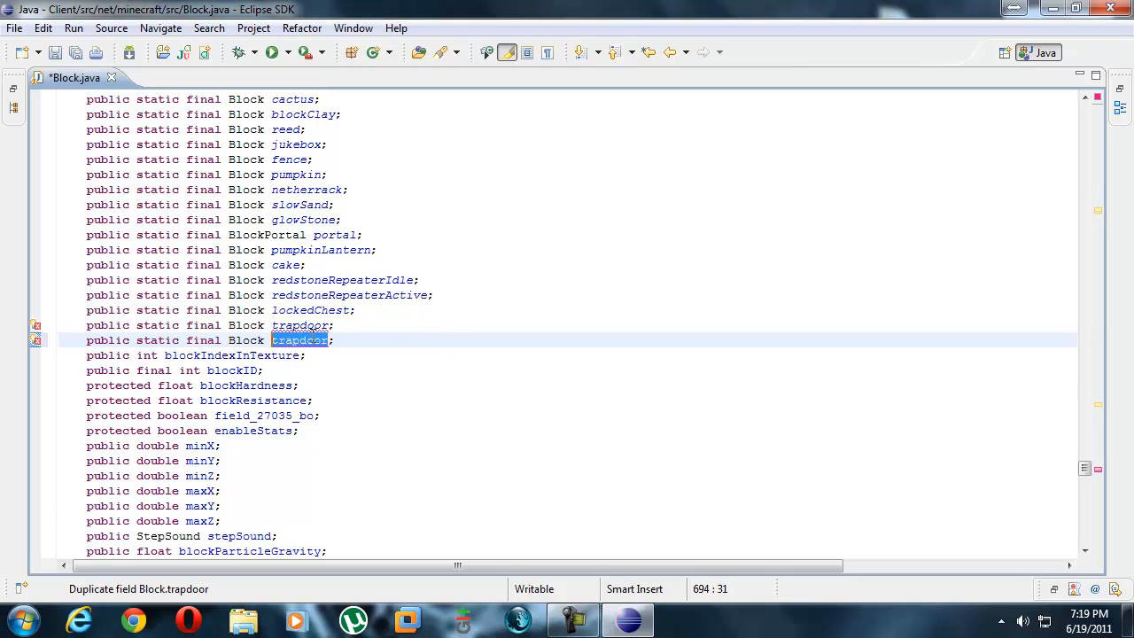
{"action": "type", "text": "SUPERBLOCK"}
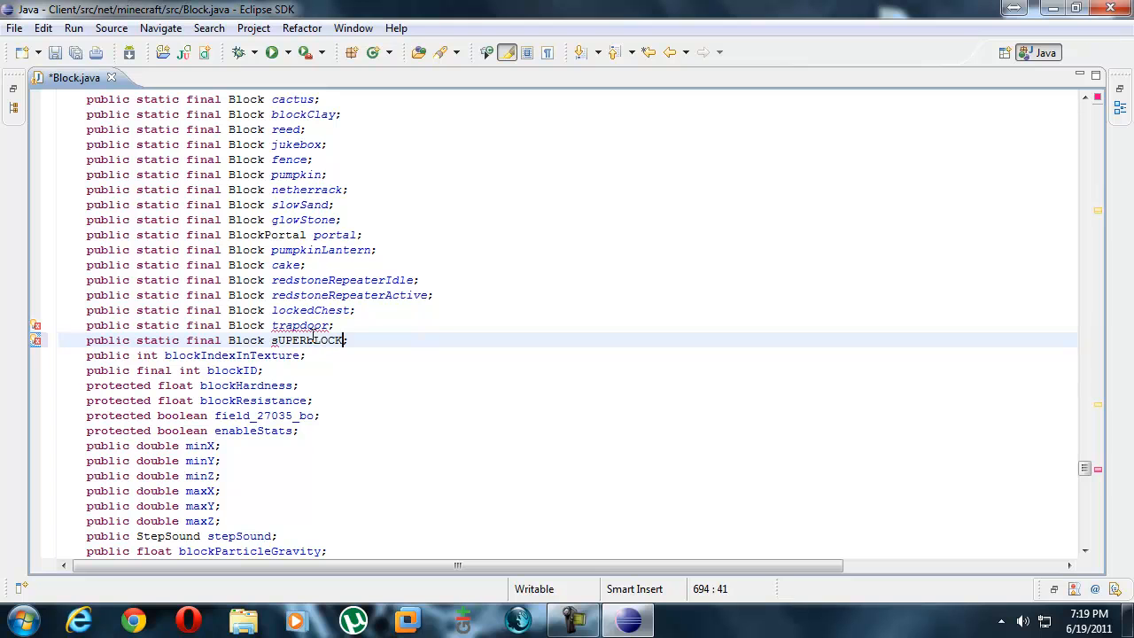
{"action": "double_click", "coordinate": [308, 340]}
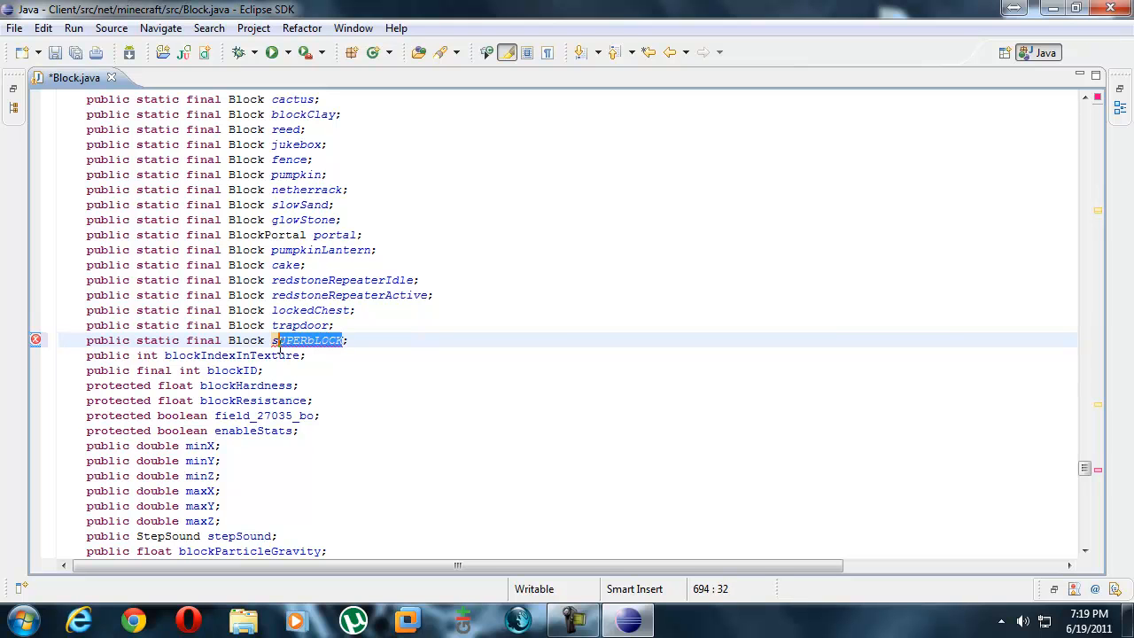
{"action": "type", "text": "SuperBlock"}
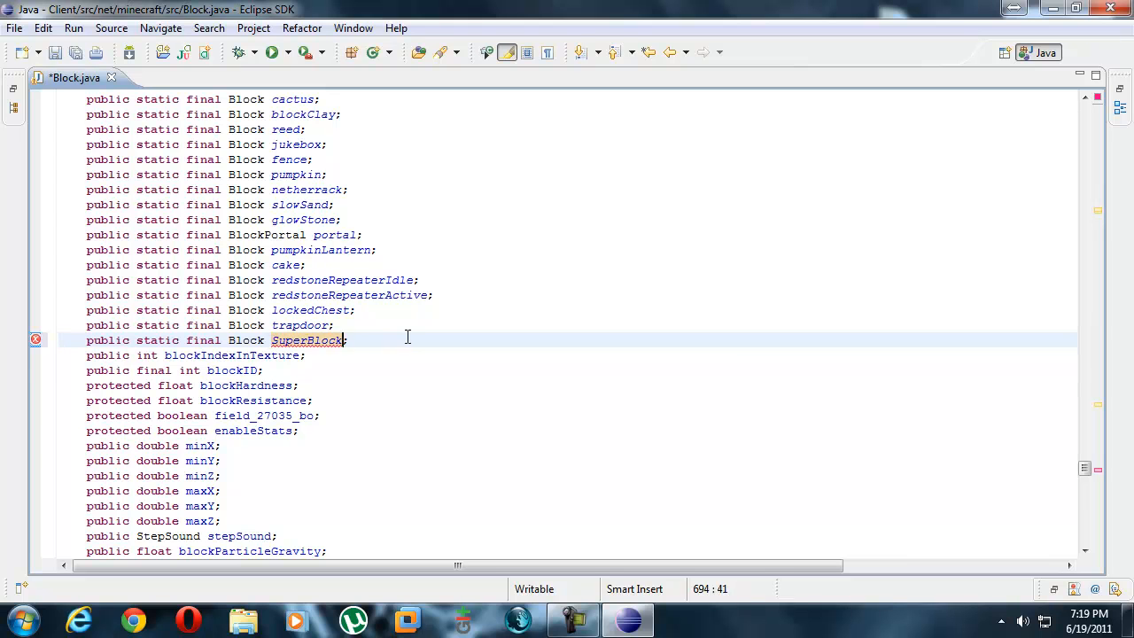
{"action": "mouse_move", "coordinate": [37, 340]}
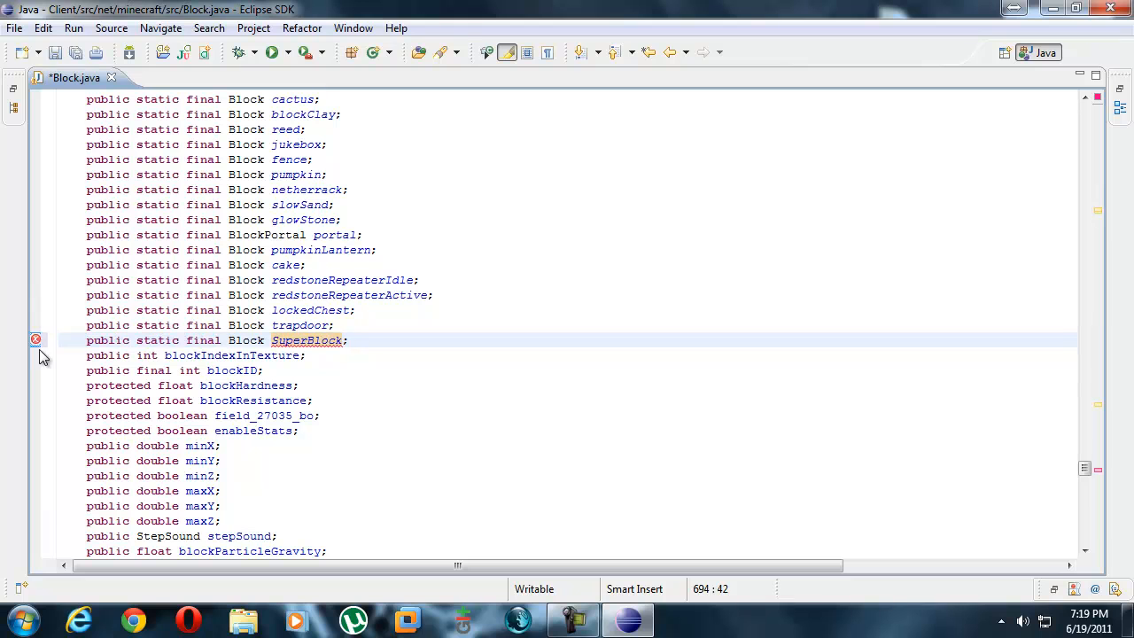
{"action": "mouse_move", "coordinate": [37, 340]}
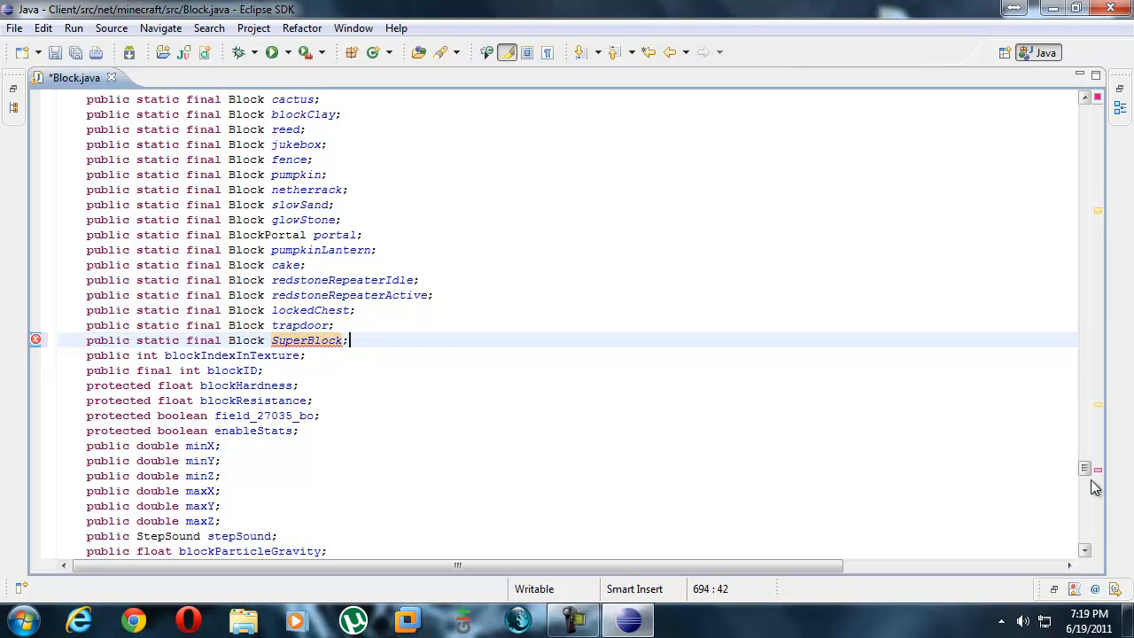
{"action": "mouse_move", "coordinate": [609, 344]}
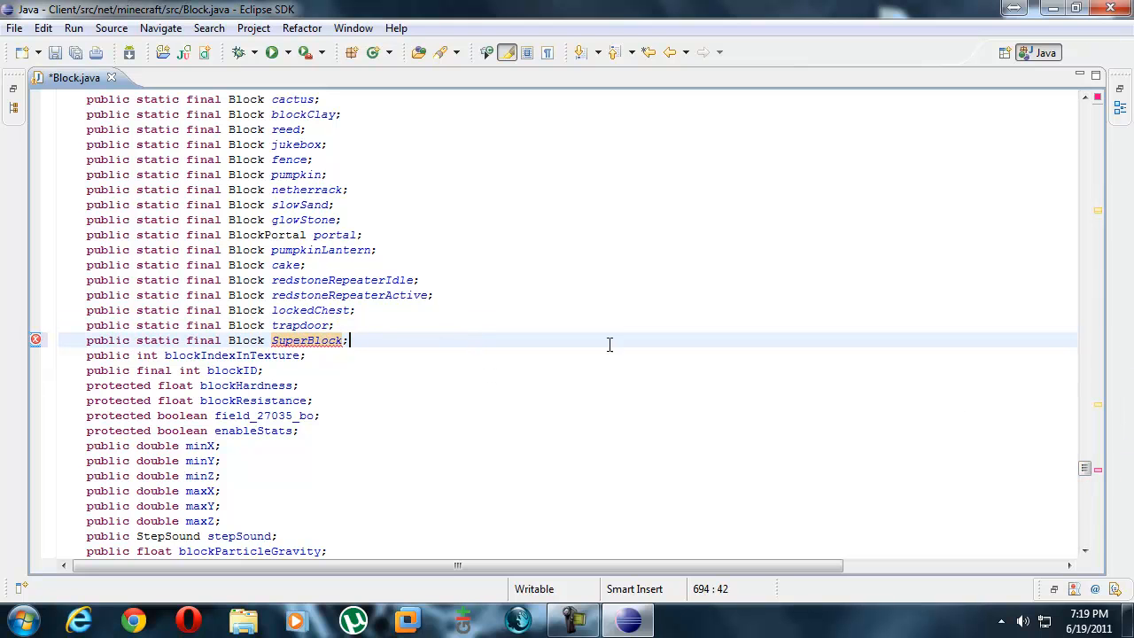
{"action": "mouse_move", "coordinate": [850, 448]}
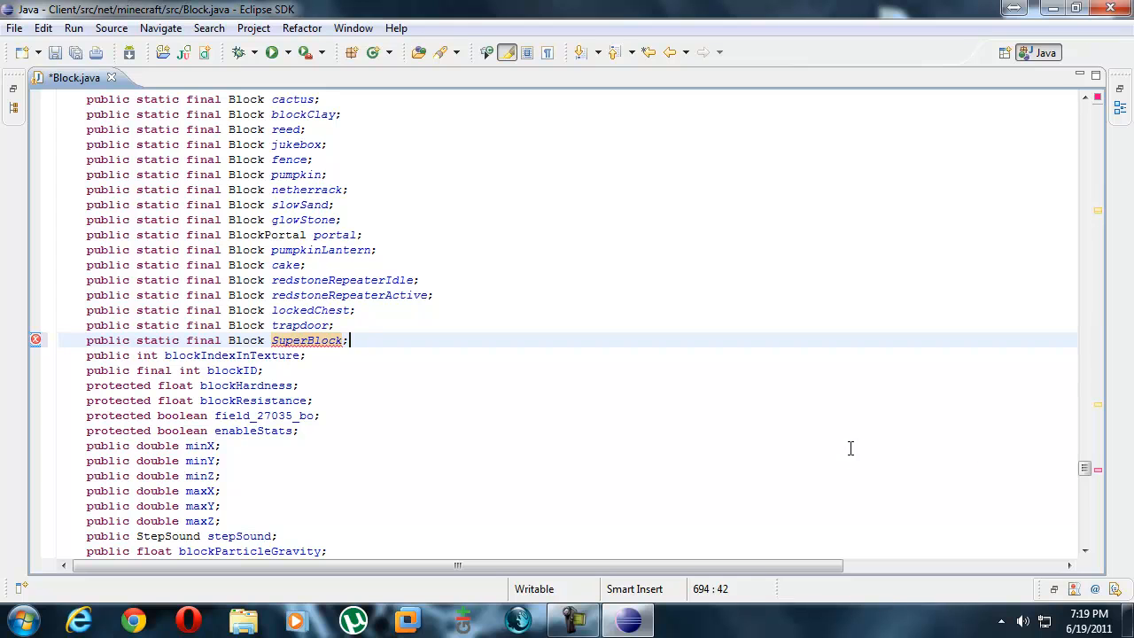
Try initialising SuperBlock to null at its declaration, then remove it again.
{"action": "left_click", "coordinate": [417, 340]}
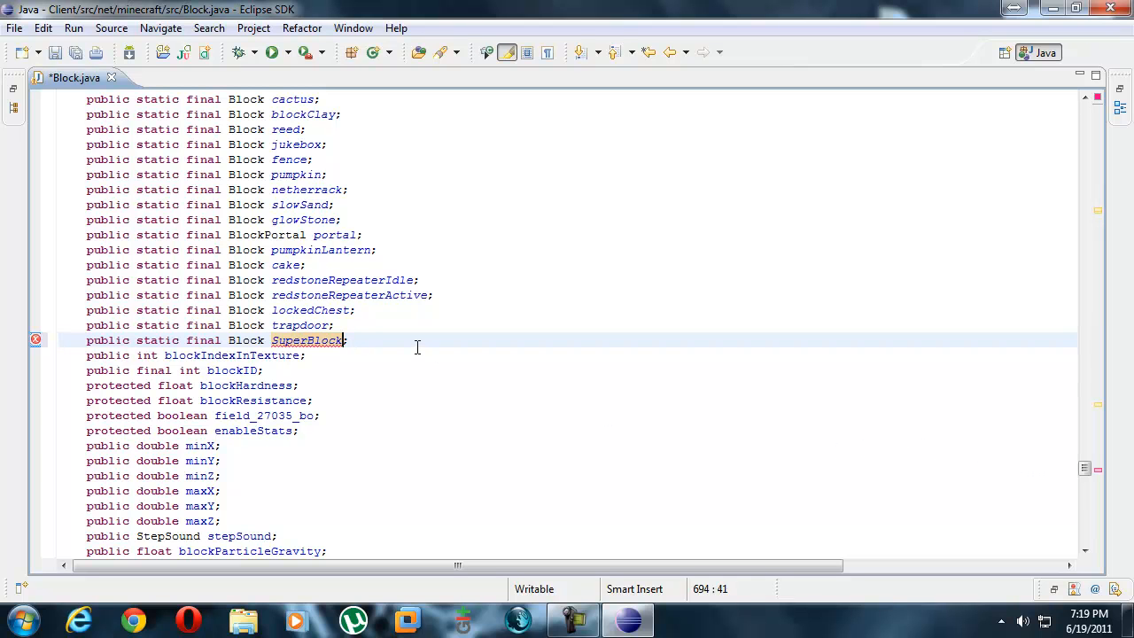
{"action": "type", "text": "= null"}
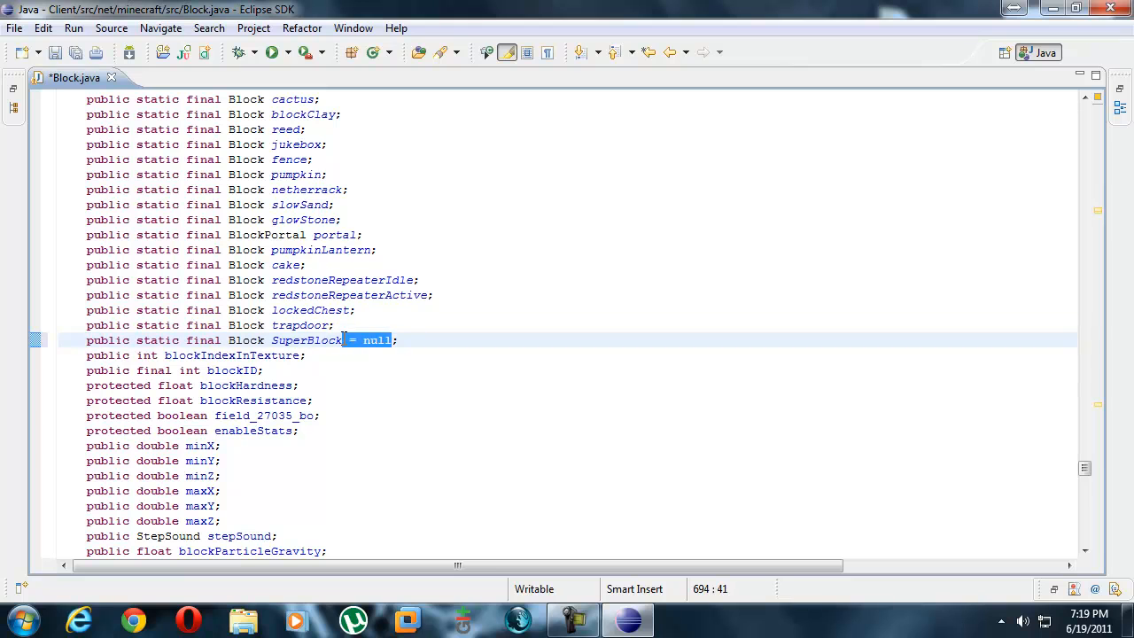
{"action": "key", "text": "Delete"}
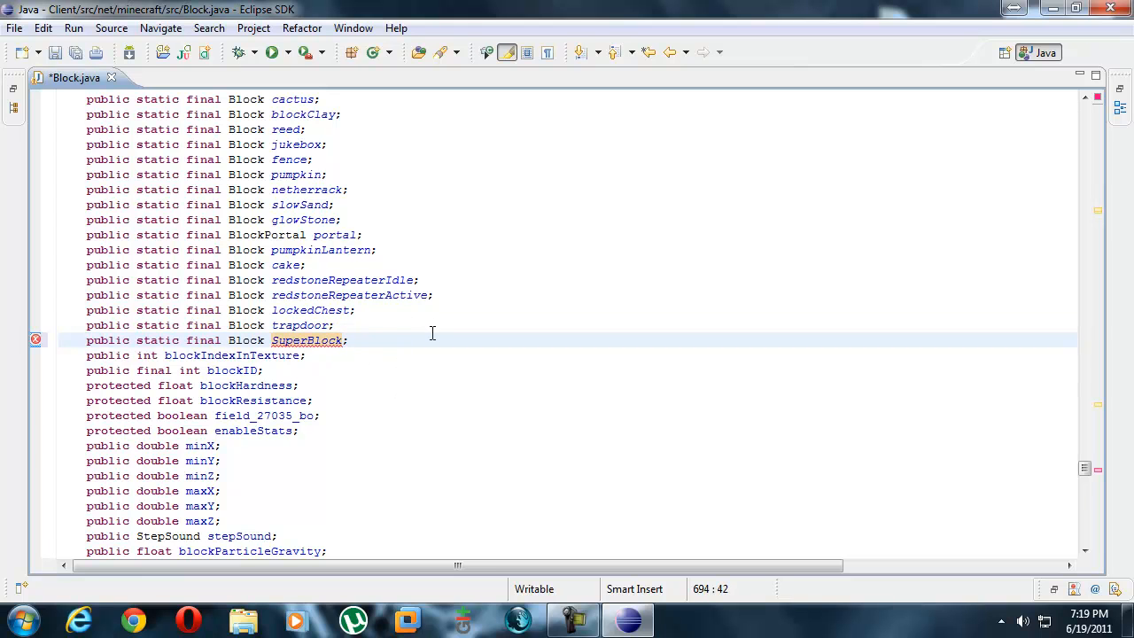
{"action": "mouse_move", "coordinate": [410, 359]}
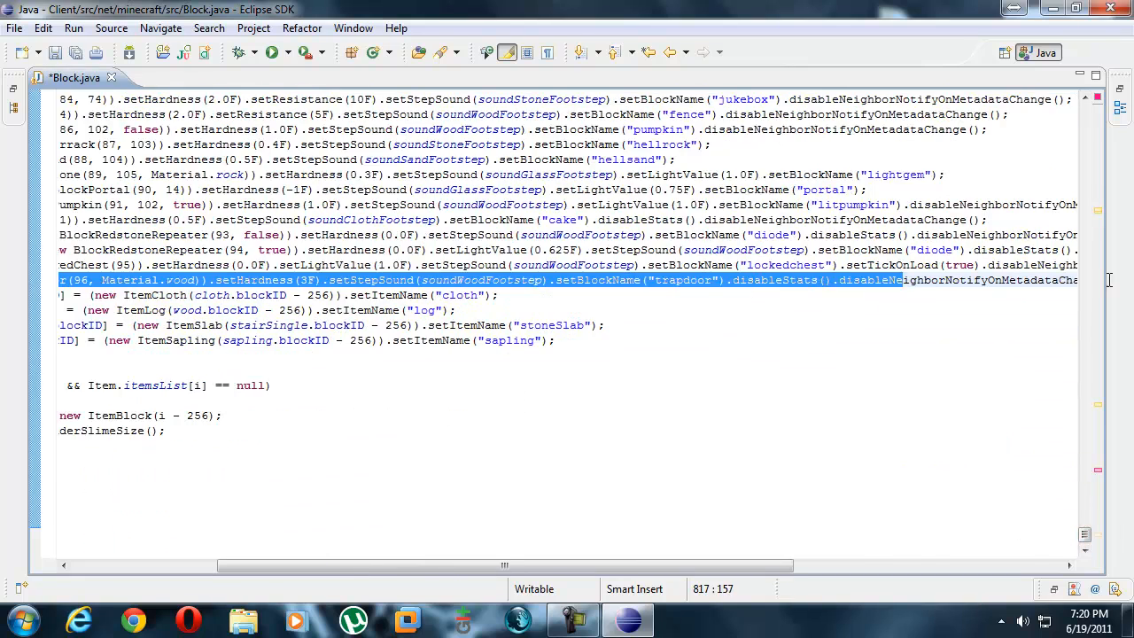
Paste the trapdoor BlockTrapDoor initialisation below it, rename its variable to SuperBlock and save.
{"action": "scroll", "scroll_direction": "left", "scroll_amount": 3}
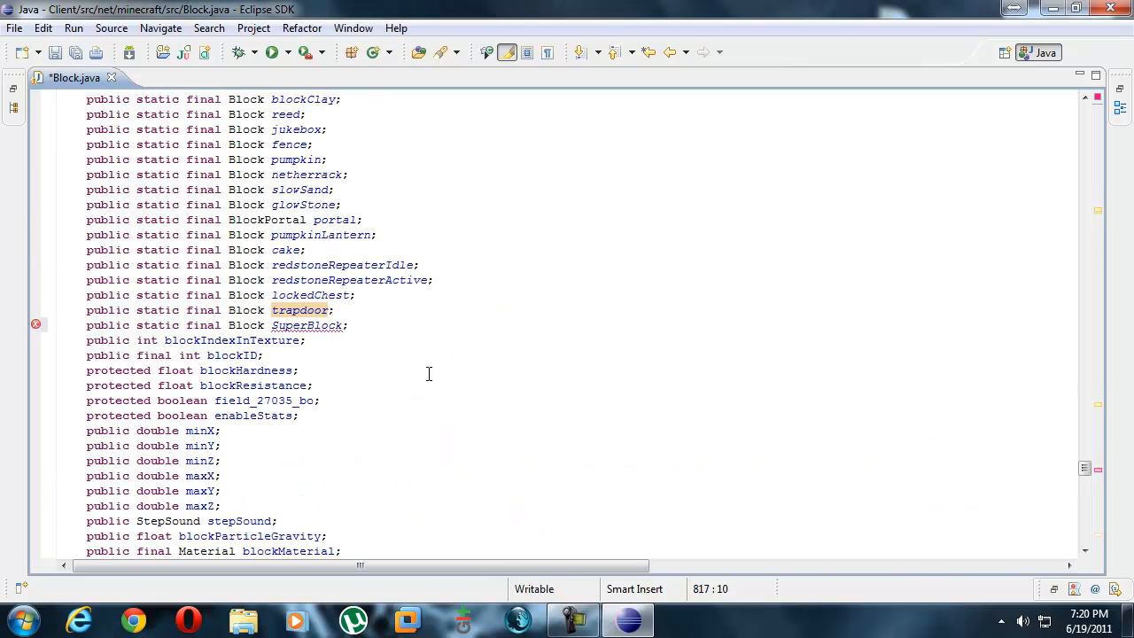
{"action": "left_click", "coordinate": [349, 325]}
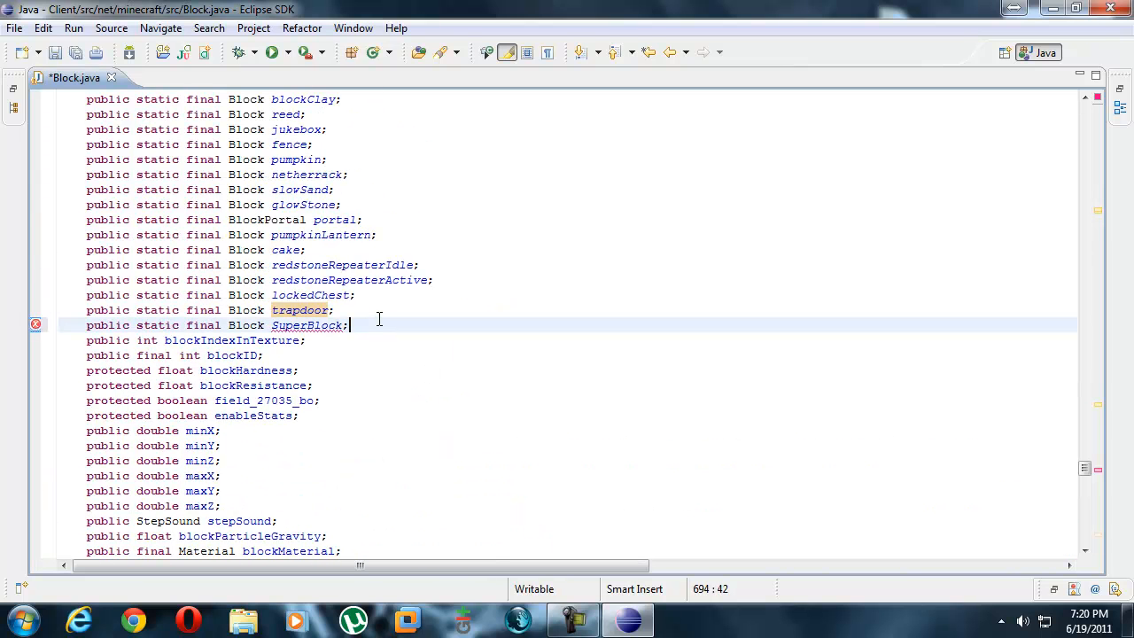
{"action": "mouse_move", "coordinate": [310, 295]}
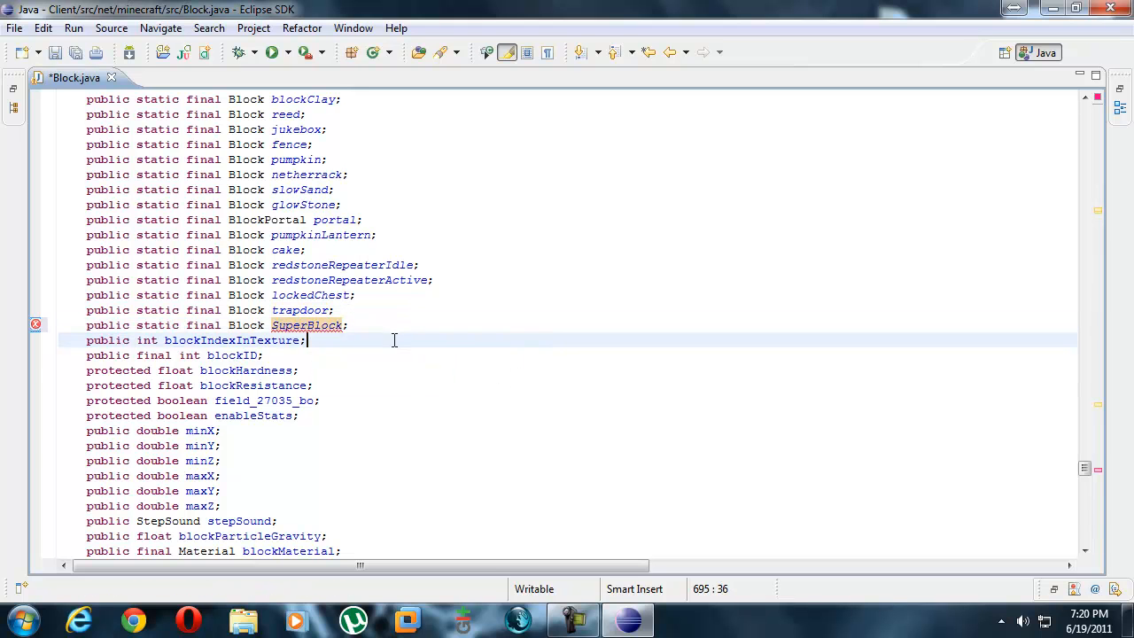
{"action": "left_click", "coordinate": [307, 325]}
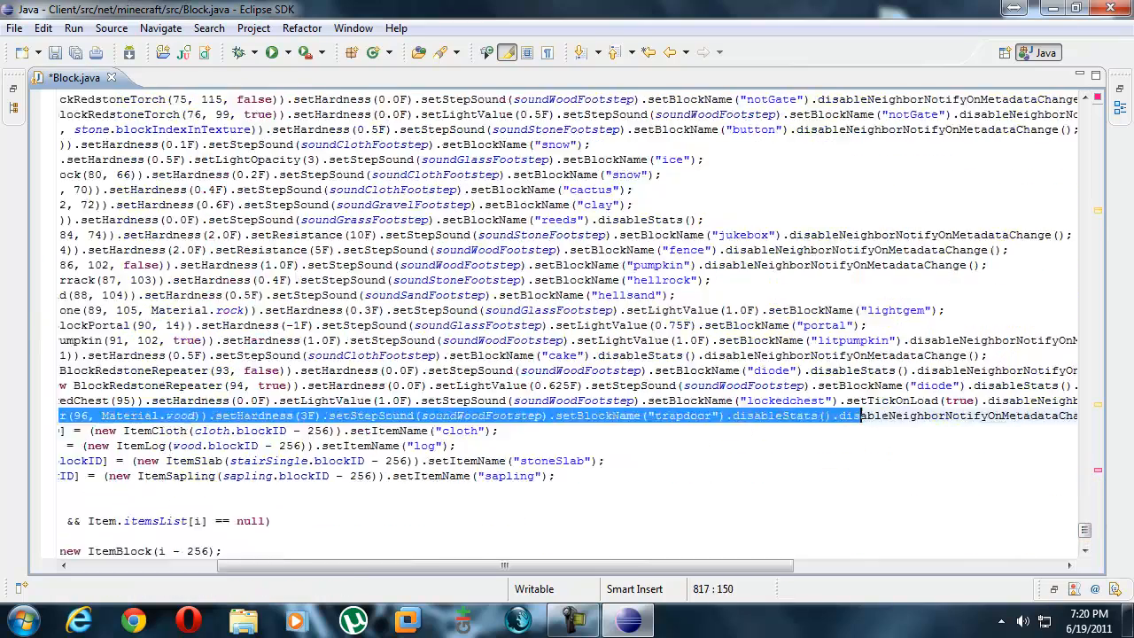
{"action": "scroll", "scroll_direction": "right", "scroll_amount": 3}
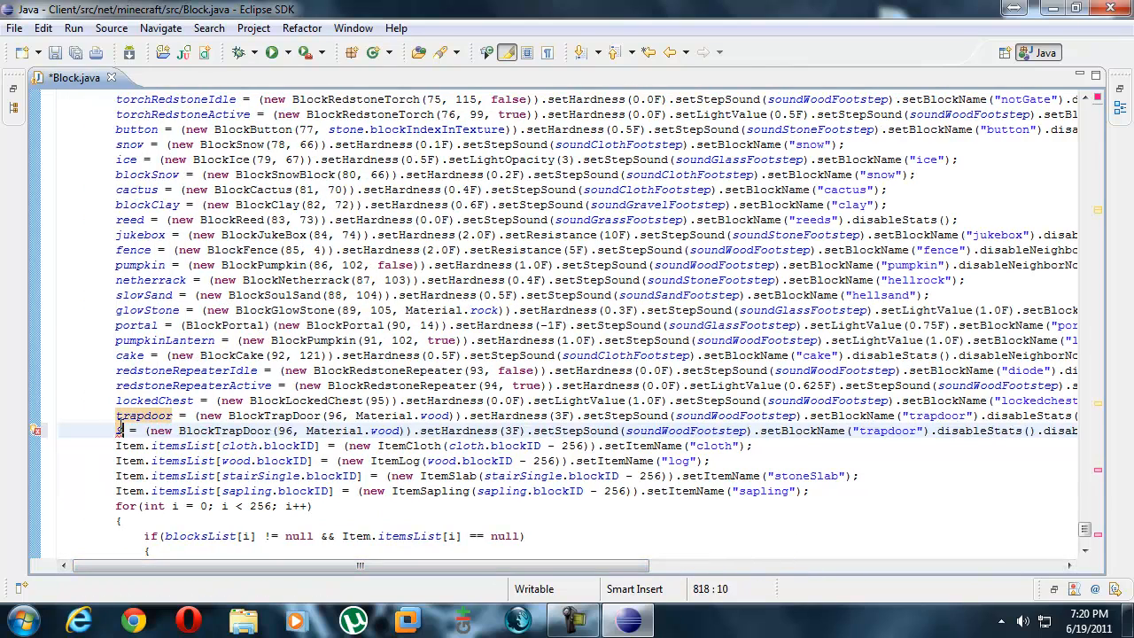
{"action": "type", "text": "superBlock"}
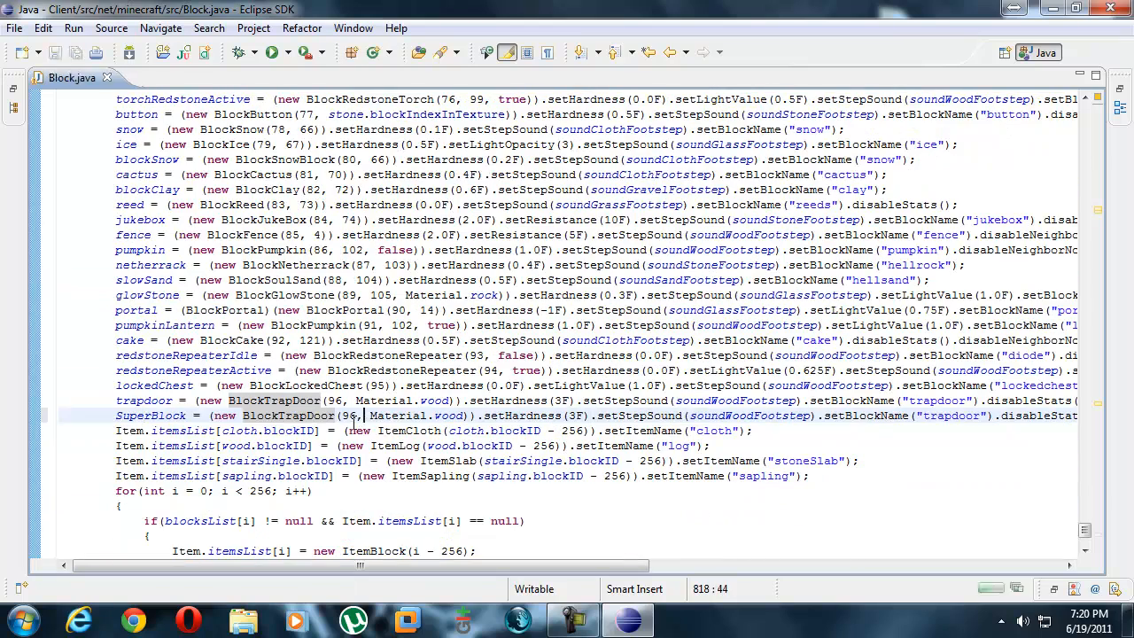
Run the Client application until it crashes with an IllegalArgumentException.
{"action": "left_click", "coordinate": [273, 53]}
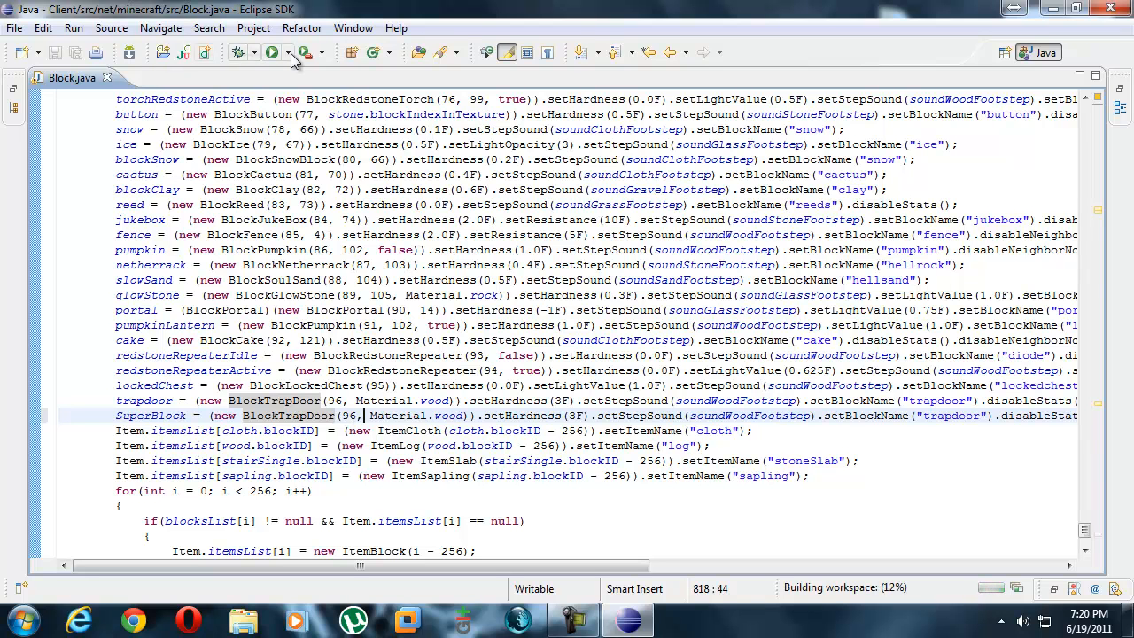
{"action": "double_click", "coordinate": [151, 415]}
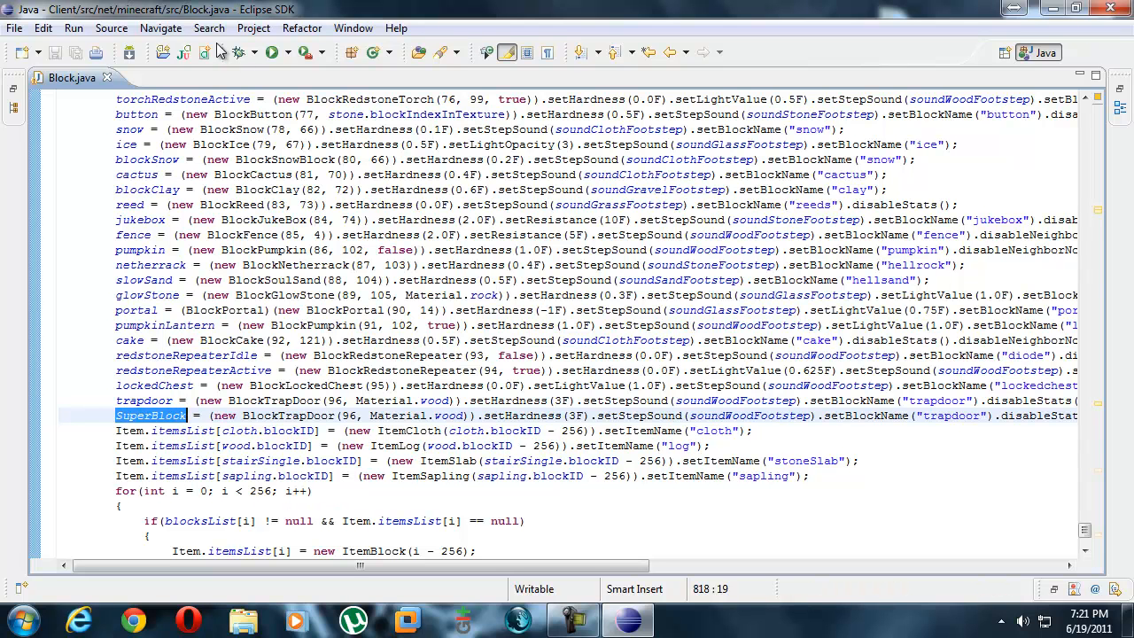
{"action": "left_click", "coordinate": [272, 52]}
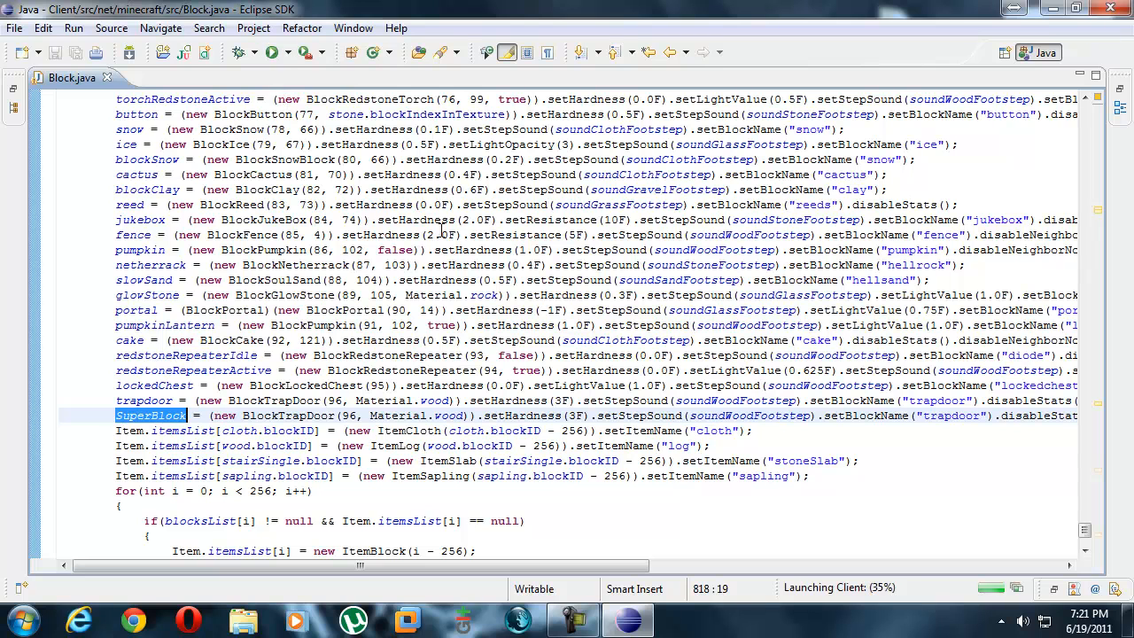
{"action": "mouse_move", "coordinate": [275, 51]}
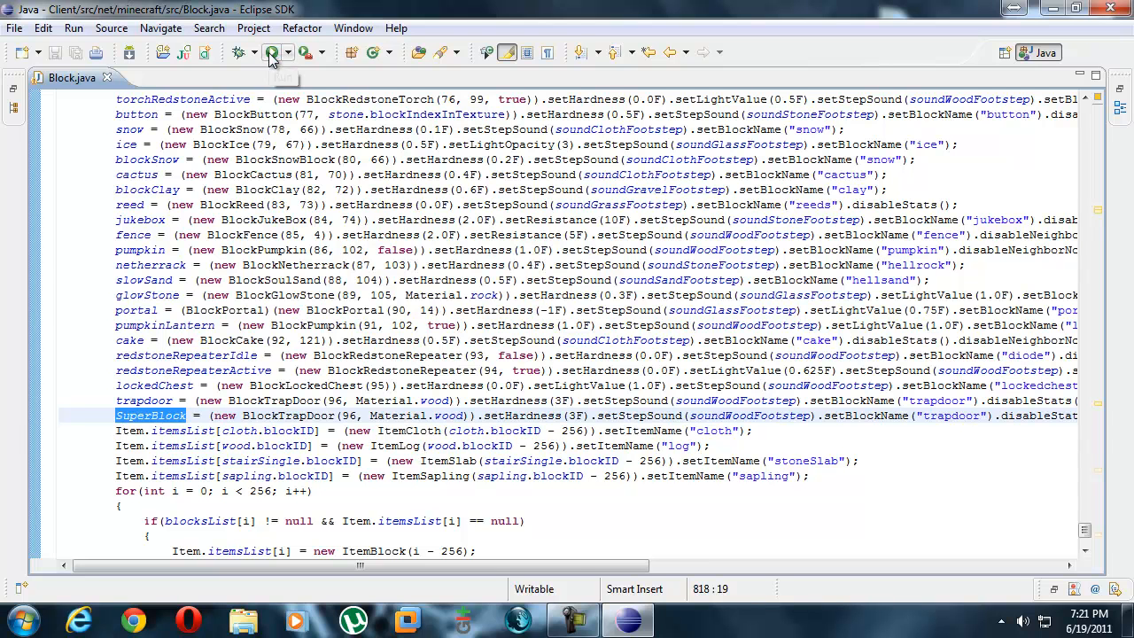
{"action": "left_click", "coordinate": [272, 52]}
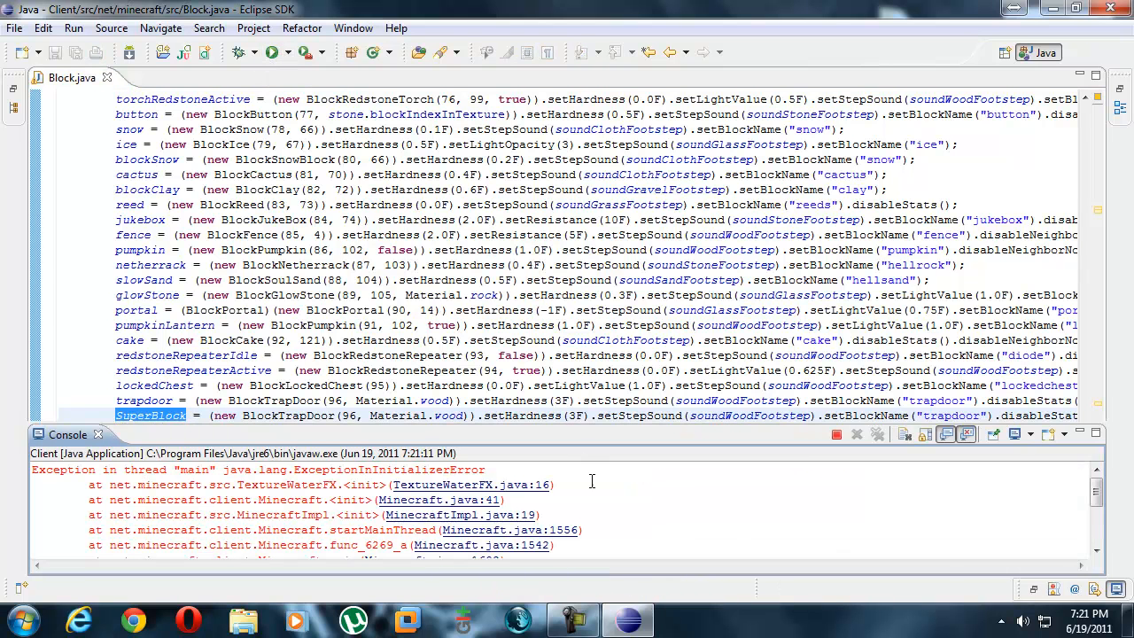
{"action": "mouse_move", "coordinate": [601, 480]}
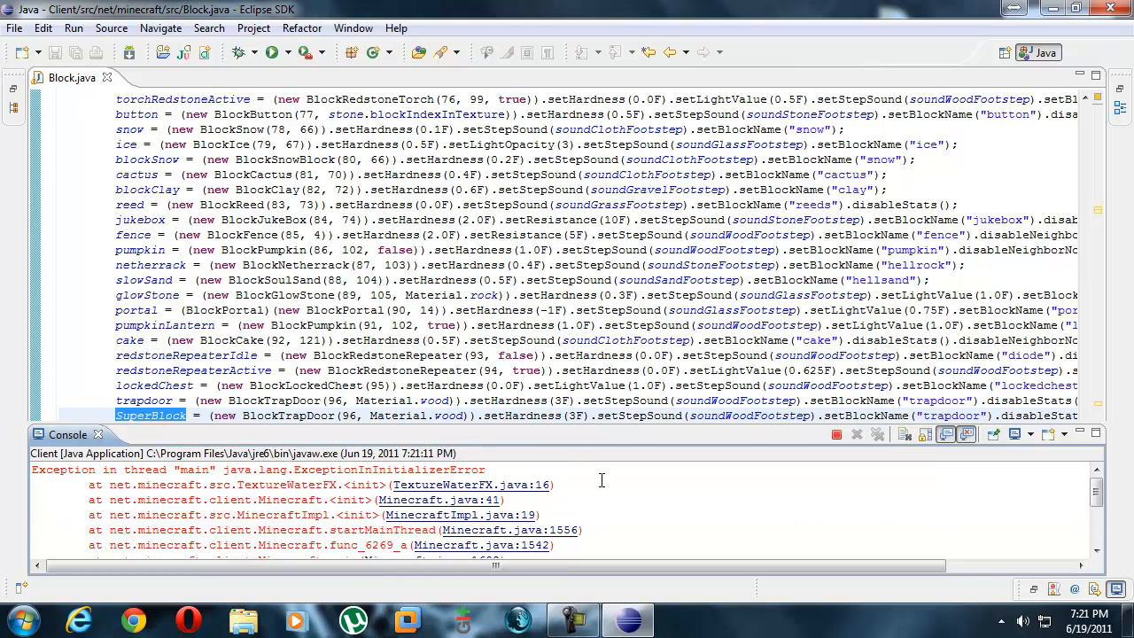
Highlight the 'slot 96 already occupied' message in the Console error.
{"action": "scroll", "scroll_direction": "down", "scroll_amount": 3}
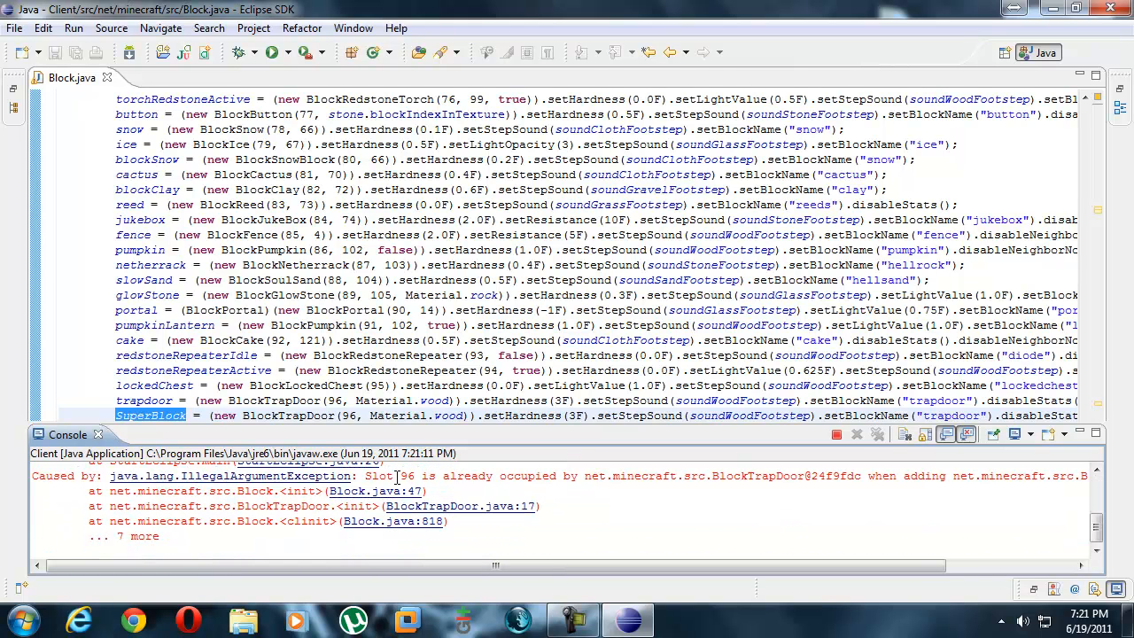
{"action": "double_click", "coordinate": [407, 475]}
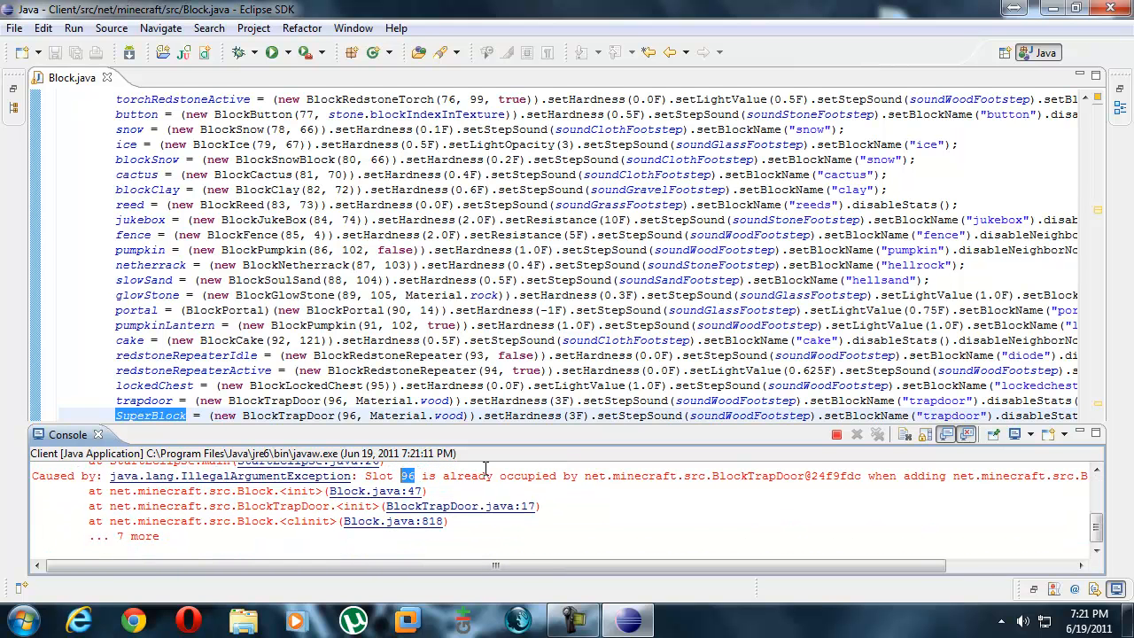
{"action": "double_click", "coordinate": [696, 475]}
{"action": "type", "text": "7"}
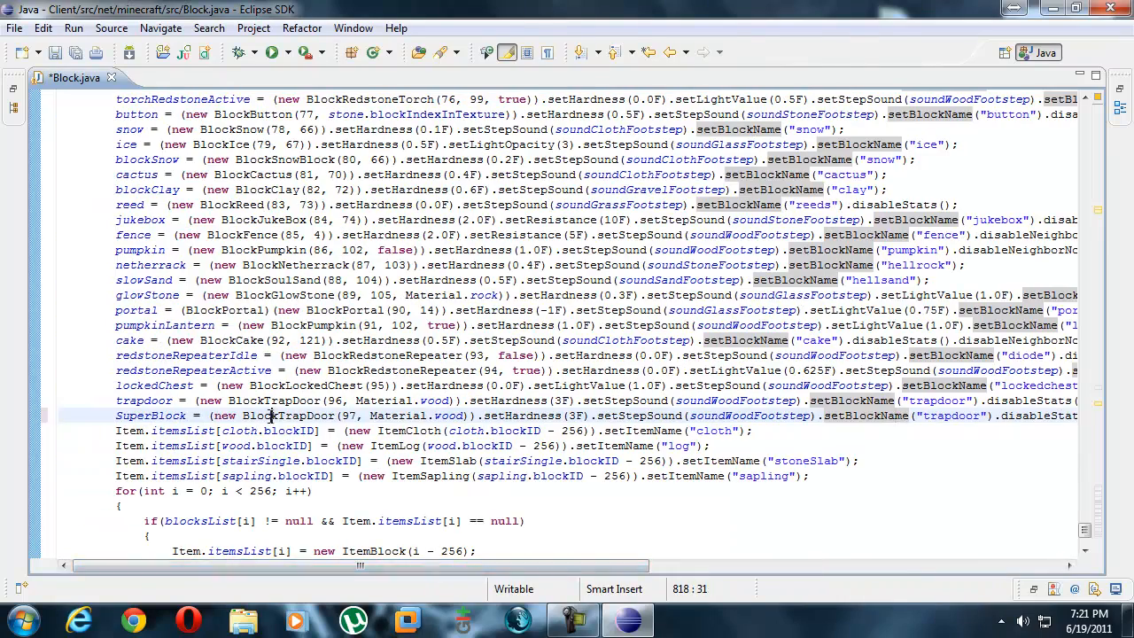
Delete the copied BlockTrapDoor initializer after 'SuperBlock =', leaving an empty assignment.
{"action": "scroll", "scroll_direction": "right", "scroll_amount": 3}
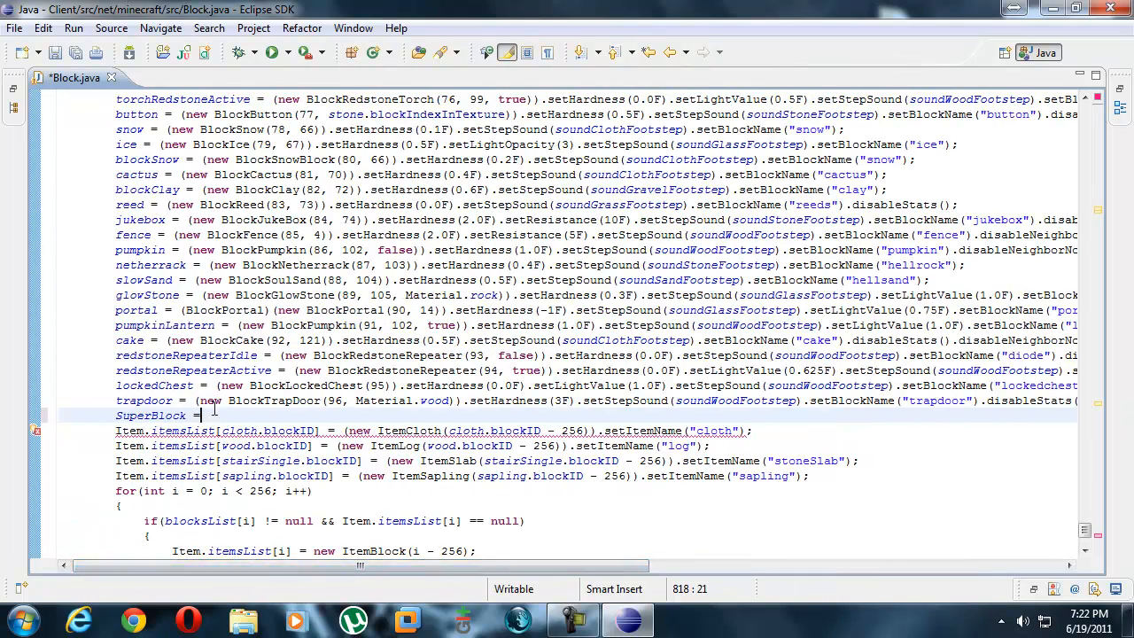
{"action": "scroll", "scroll_direction": "up", "scroll_amount": 3}
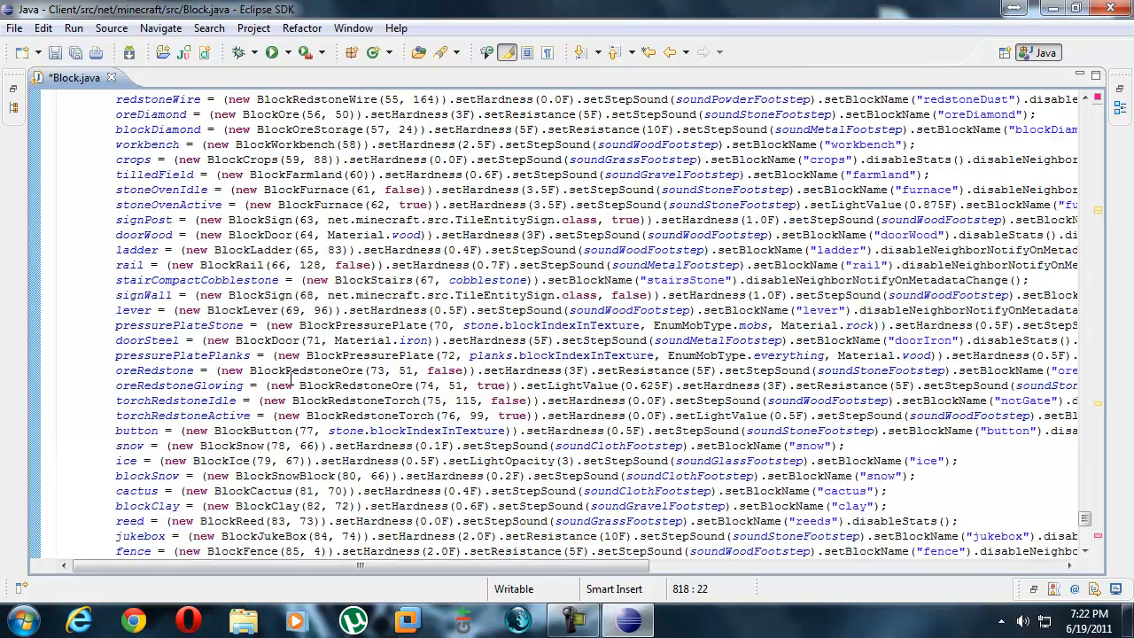
{"action": "scroll", "scroll_direction": "up", "scroll_amount": 3}
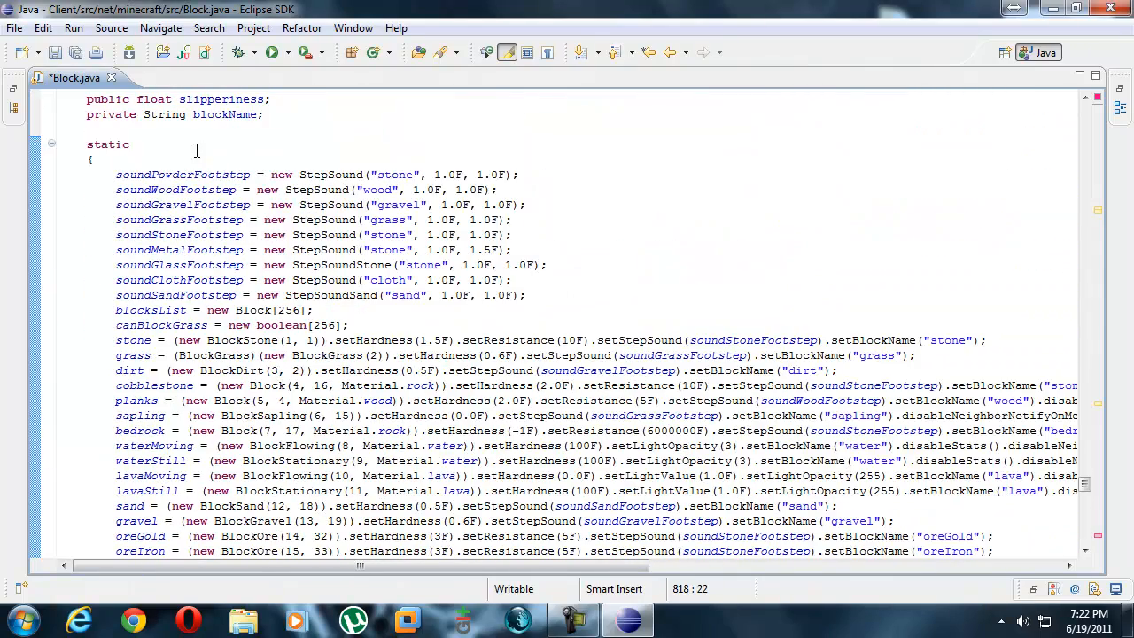
{"action": "double_click", "coordinate": [226, 340]}
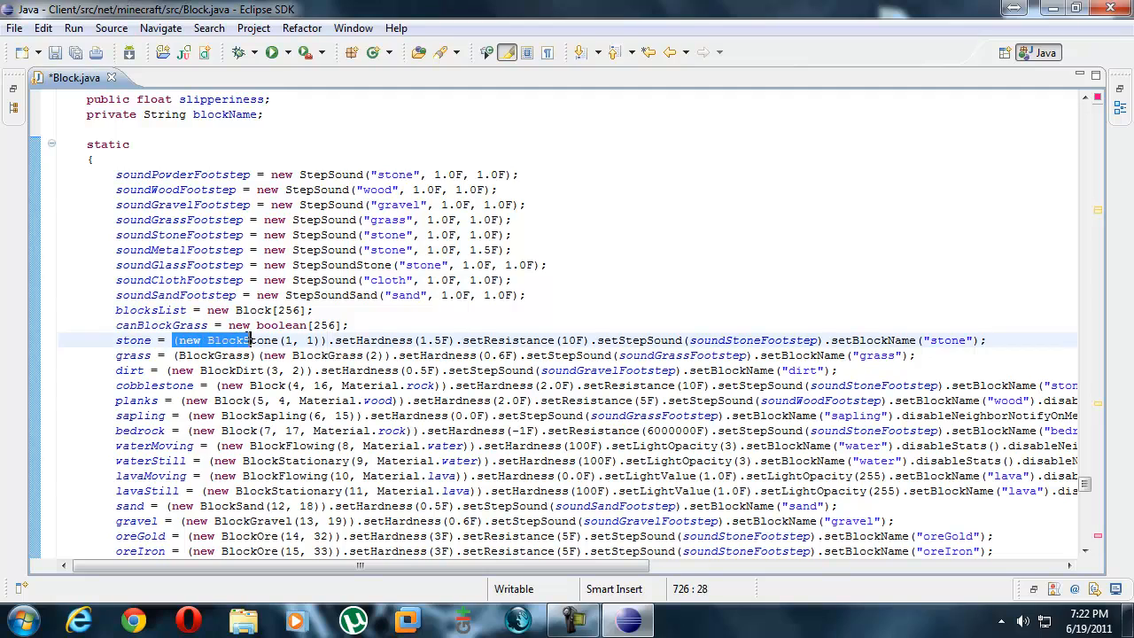
{"action": "scroll", "scroll_direction": "down", "scroll_amount": 3}
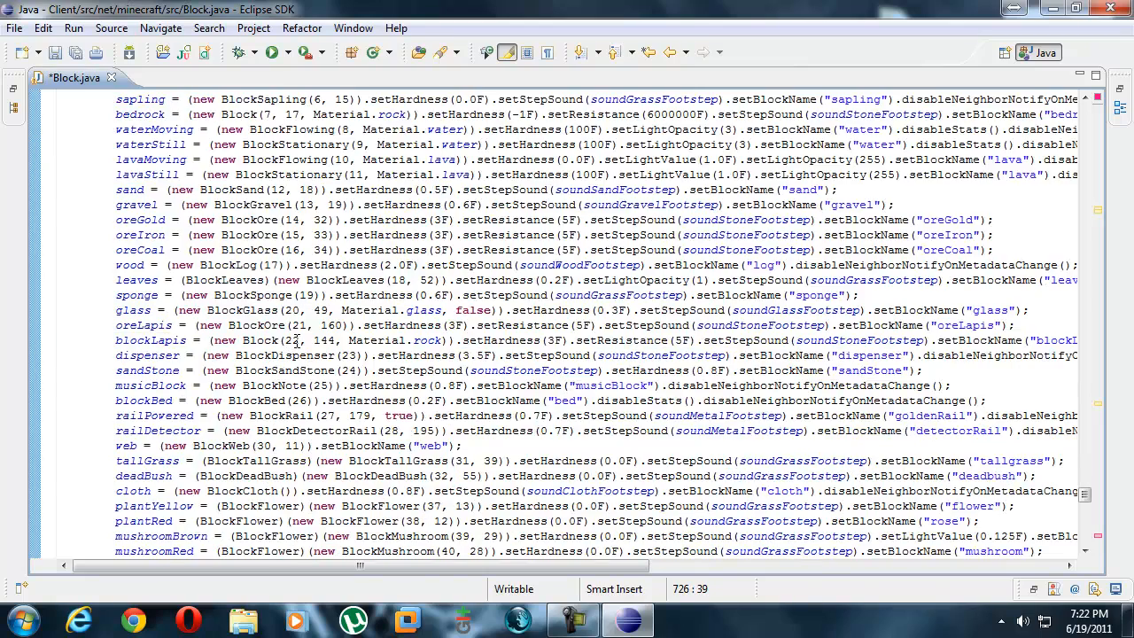
{"action": "scroll", "scroll_direction": "down", "scroll_amount": 3}
{"action": "type", "text": "SuperBlock ="}
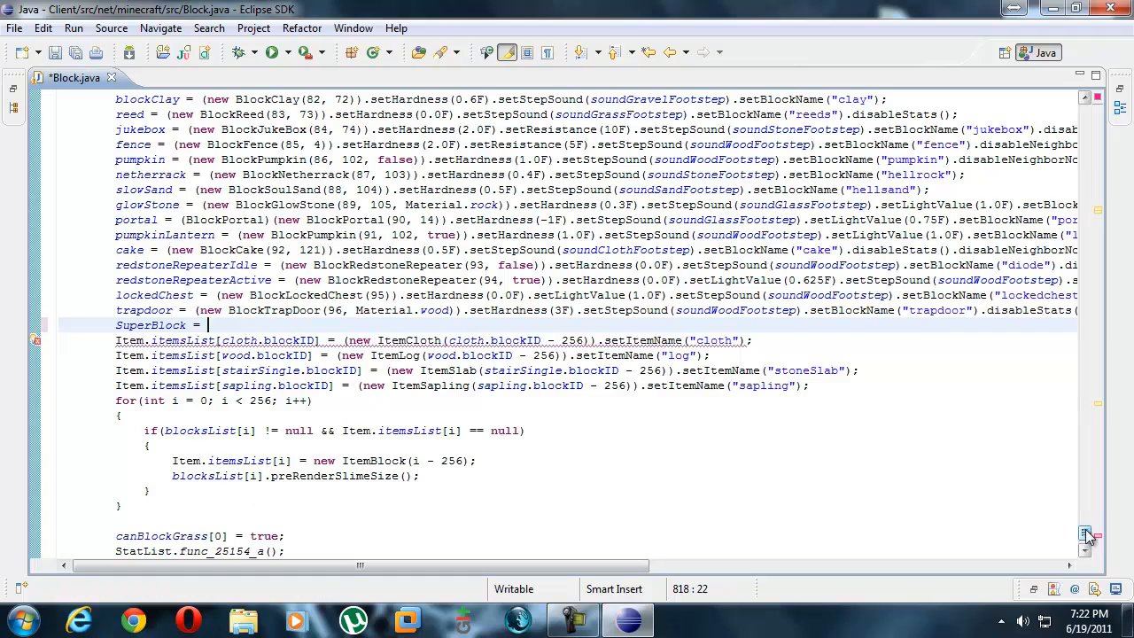
Assign SuperBlock a new BlockSuperBlock(97, 1), adapted from the stone constructor call.
{"action": "scroll", "scroll_direction": "up", "scroll_amount": 3}
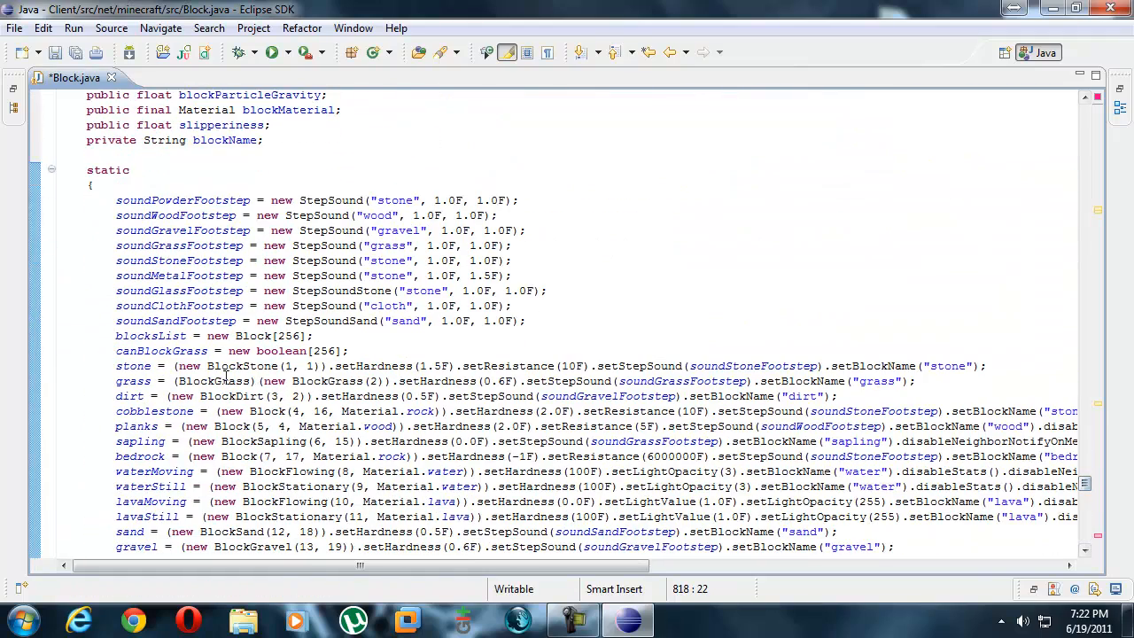
{"action": "double_click", "coordinate": [257, 366]}
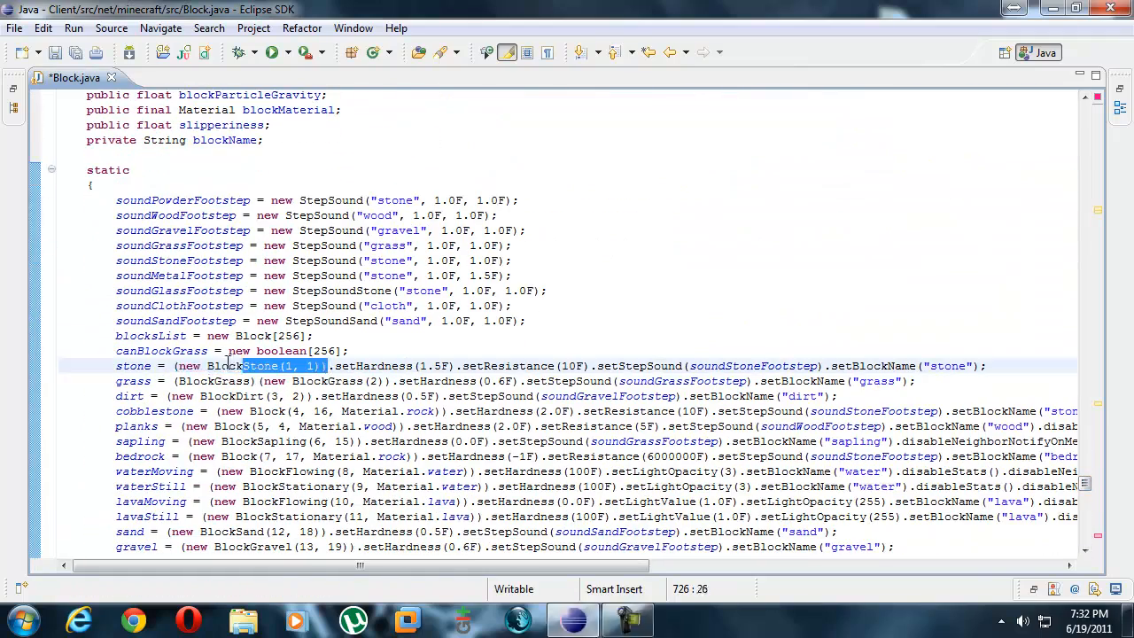
{"action": "scroll", "scroll_direction": "down", "scroll_amount": 3}
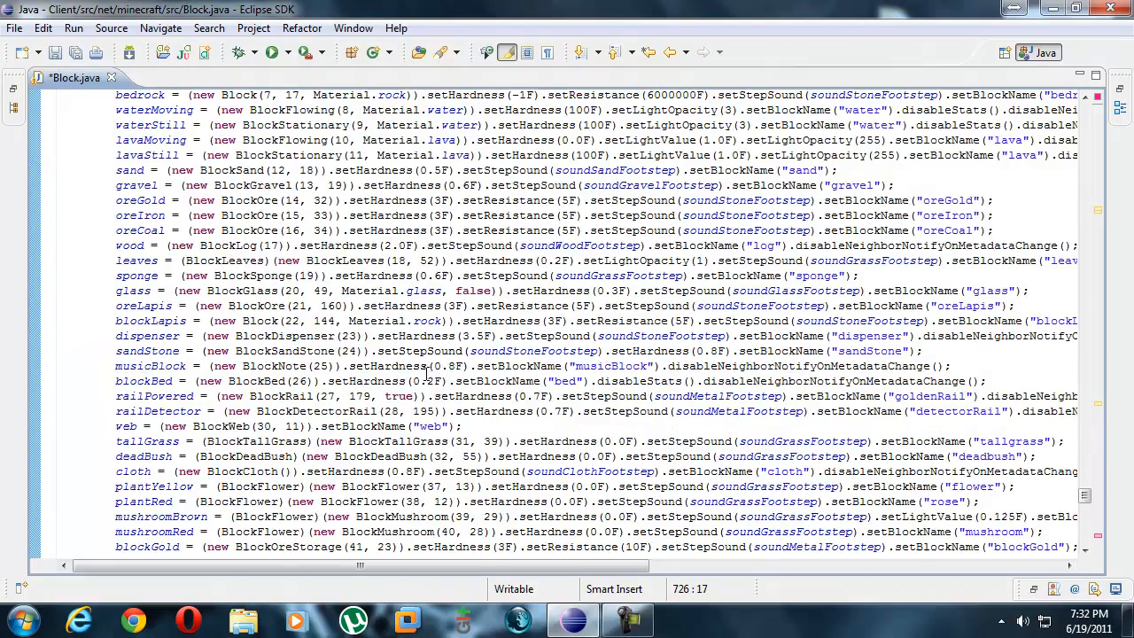
{"action": "scroll", "scroll_direction": "down", "scroll_amount": 3}
{"action": "type", "text": "SuperBlock = (new BlockStone(1, 1))"}
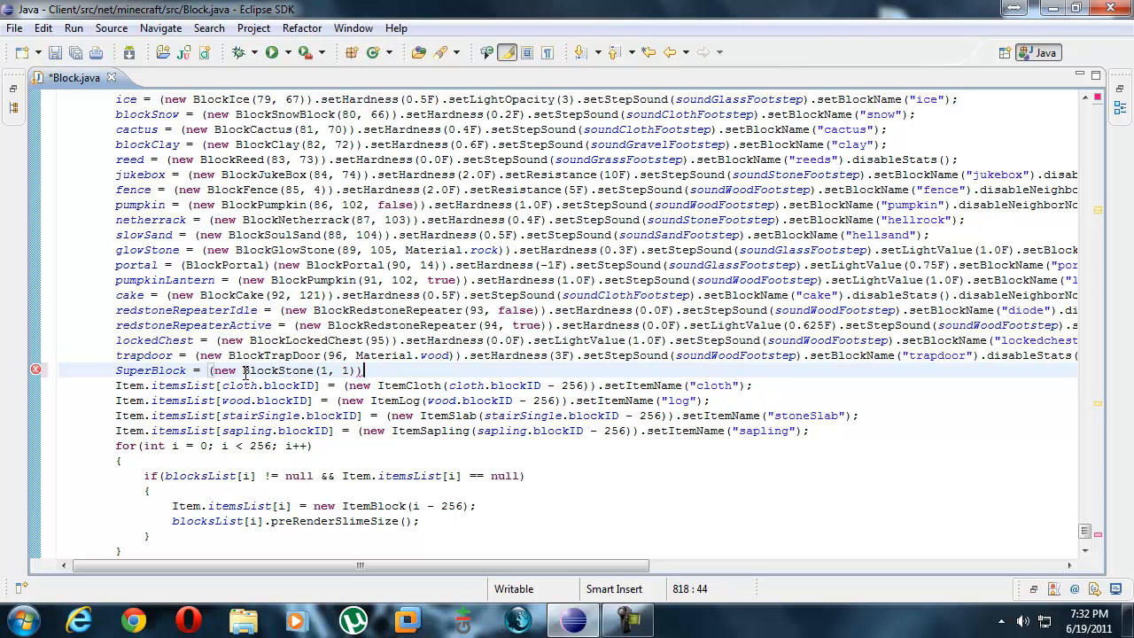
{"action": "double_click", "coordinate": [274, 371]}
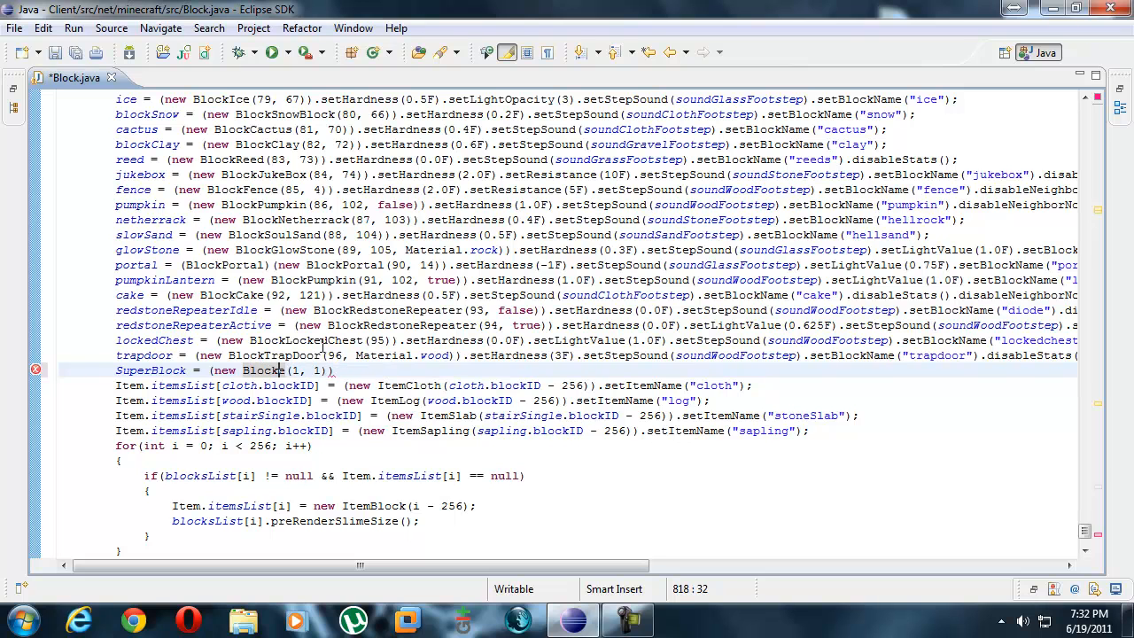
{"action": "type", "text": "Super"}
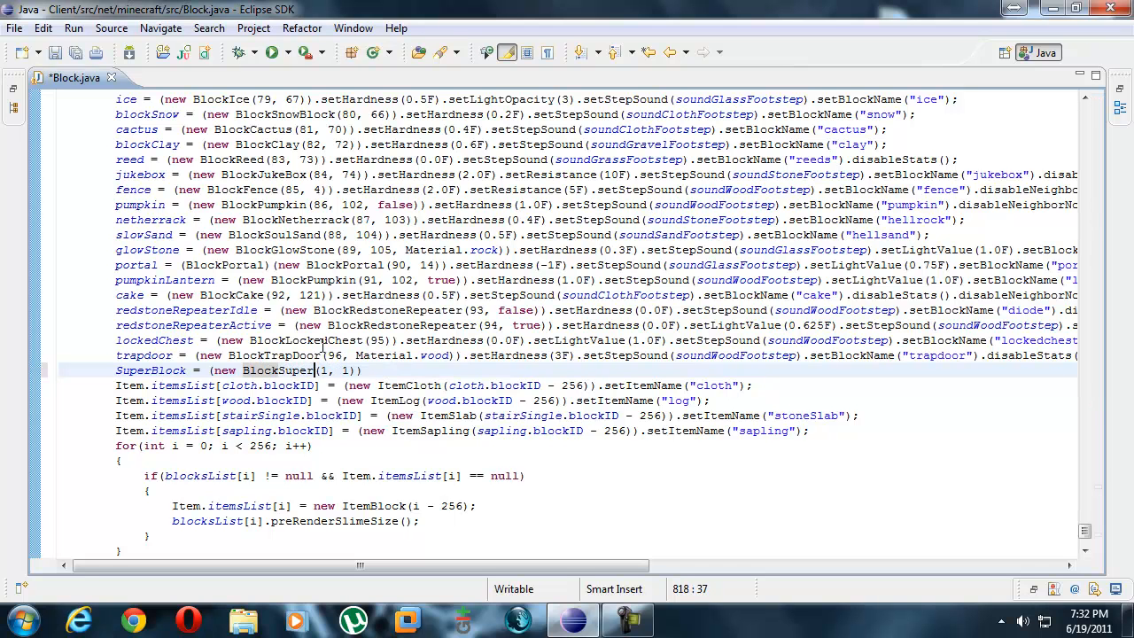
{"action": "type", "text": "Block"}
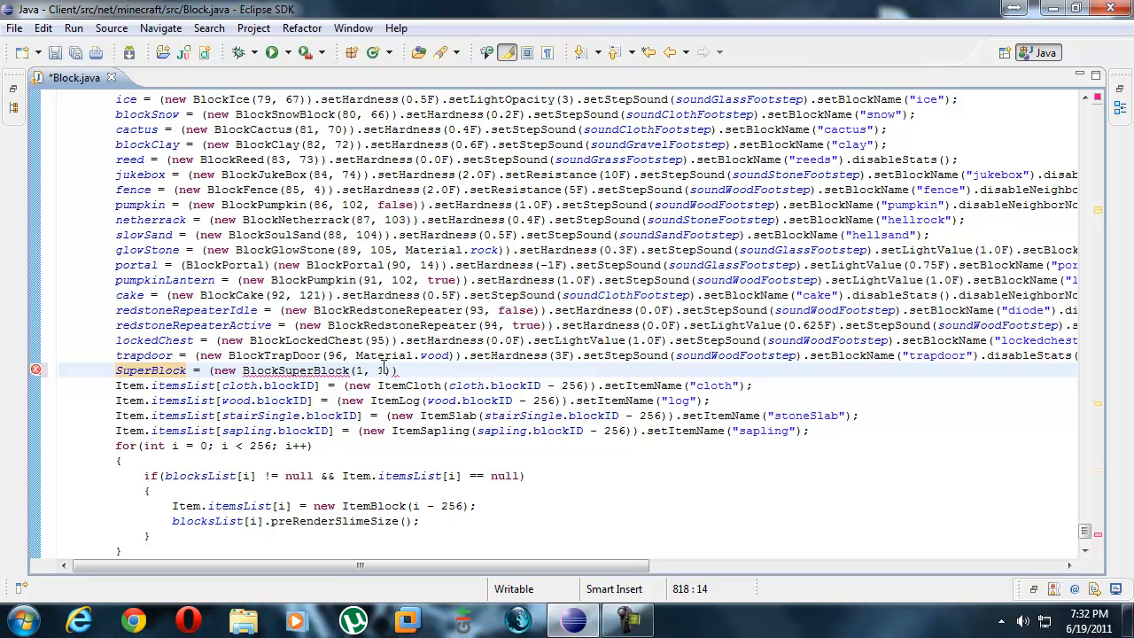
{"action": "type", "text": "1)"}
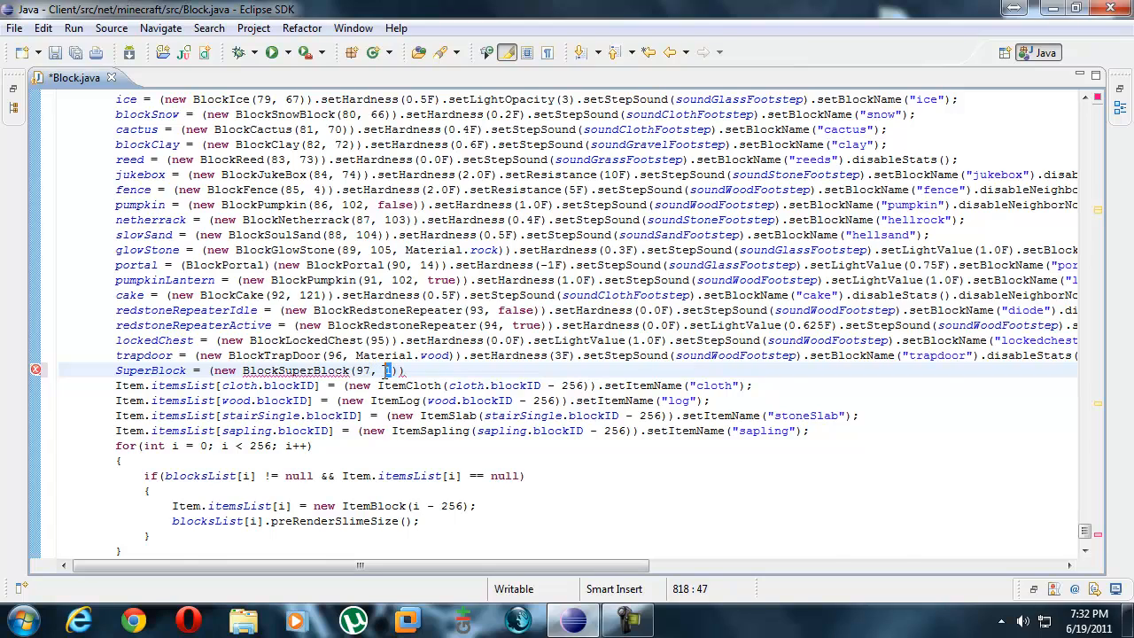
Scroll Block.java up to the stone, grass and dirt definitions at the start of the static block.
{"action": "scroll", "scroll_direction": "up", "scroll_amount": 3}
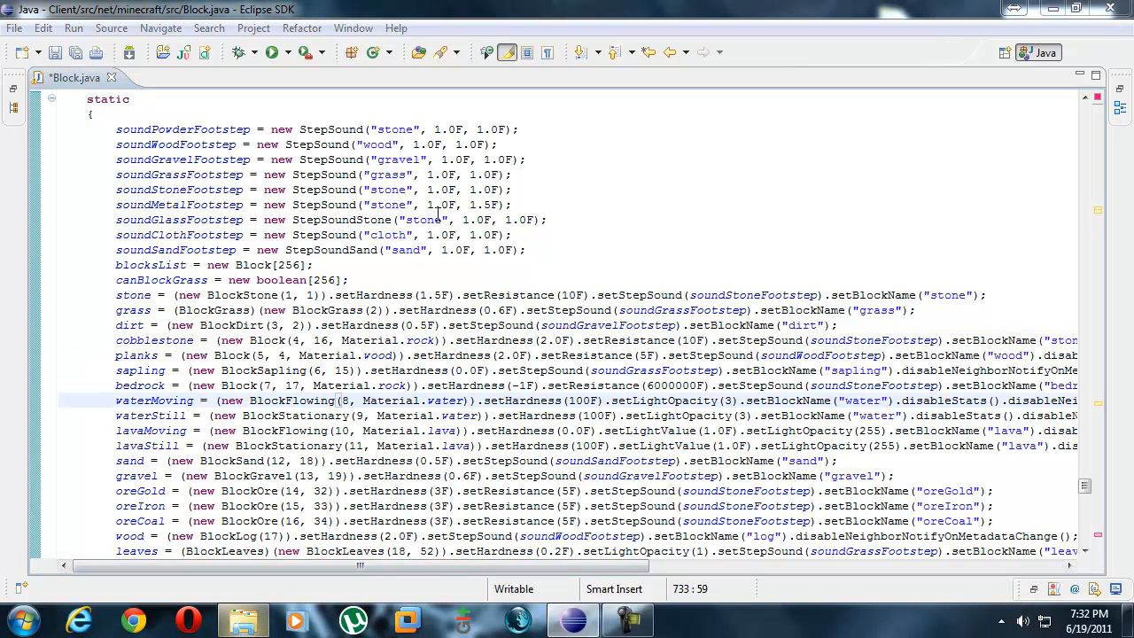
Browse from Documents into MinecraftMods and the Tutorial-1 mod folder in Windows Explorer.
{"action": "left_click", "coordinate": [243, 620]}
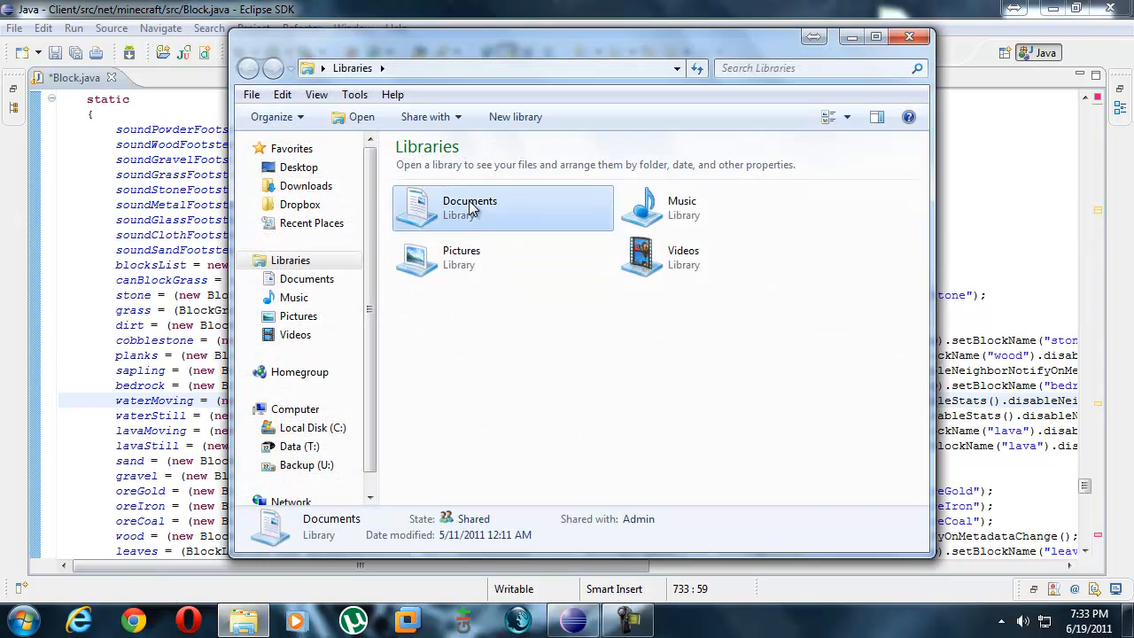
{"action": "double_click", "coordinate": [470, 208]}
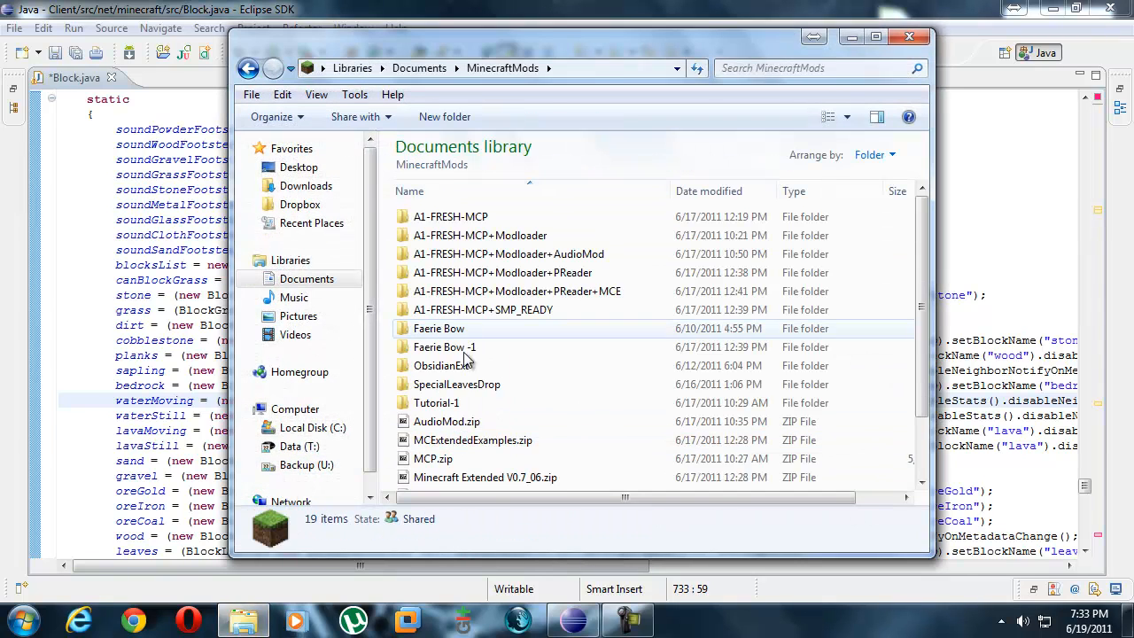
{"action": "double_click", "coordinate": [435, 402]}
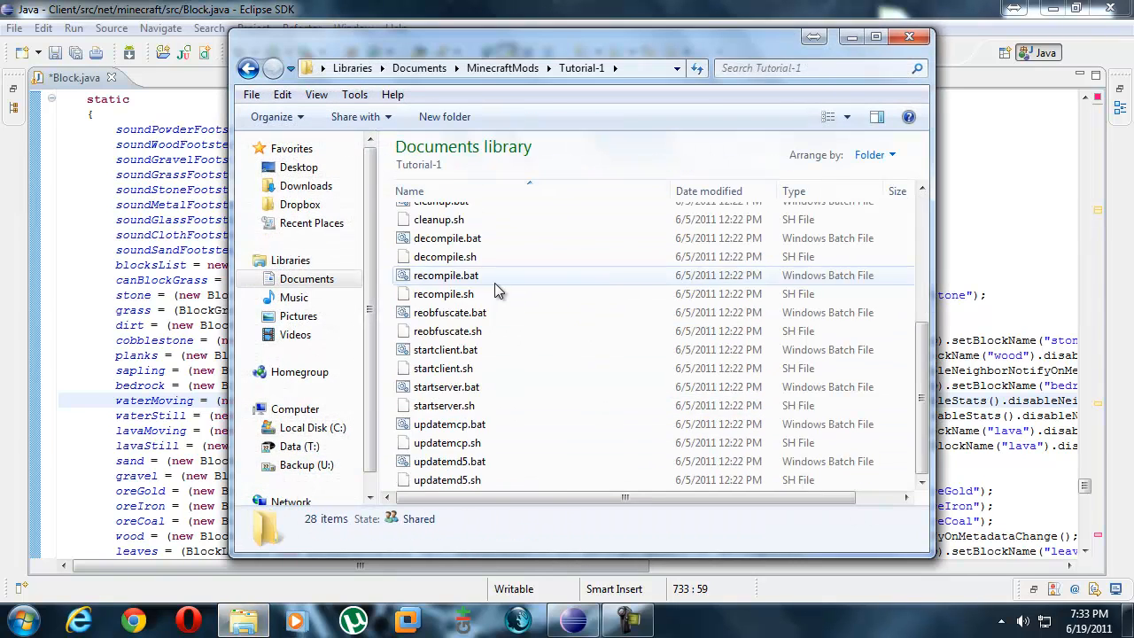
{"action": "scroll", "scroll_direction": "up", "scroll_amount": 3}
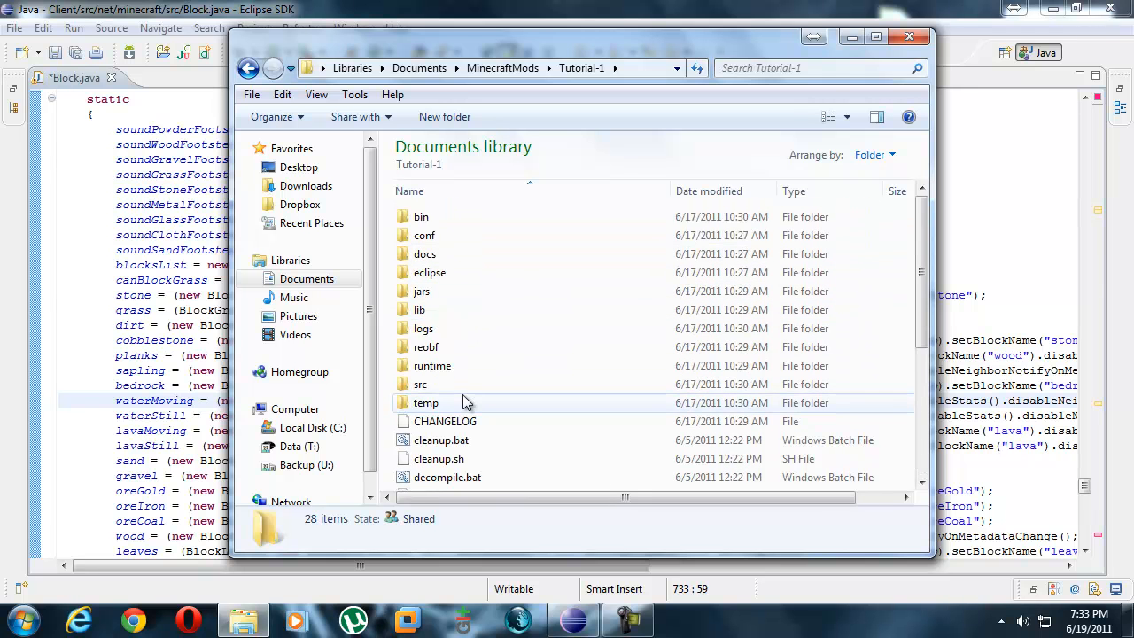
Go through temp, bin and minecraft and view terrain.png in Windows Photo Viewer.
{"action": "double_click", "coordinate": [425, 402]}
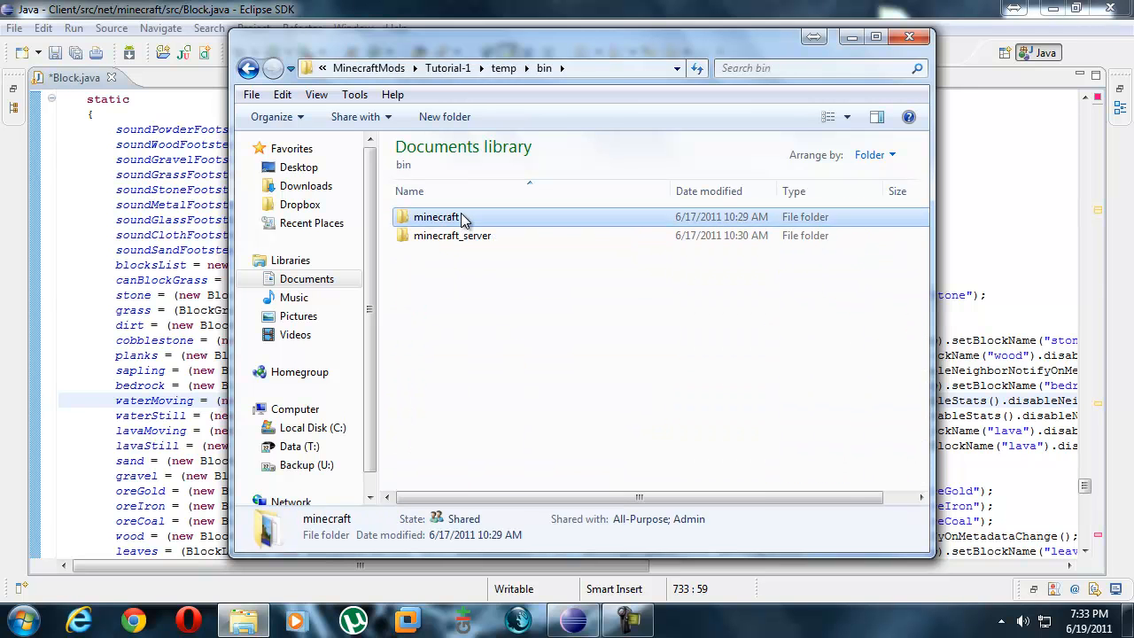
{"action": "double_click", "coordinate": [435, 217]}
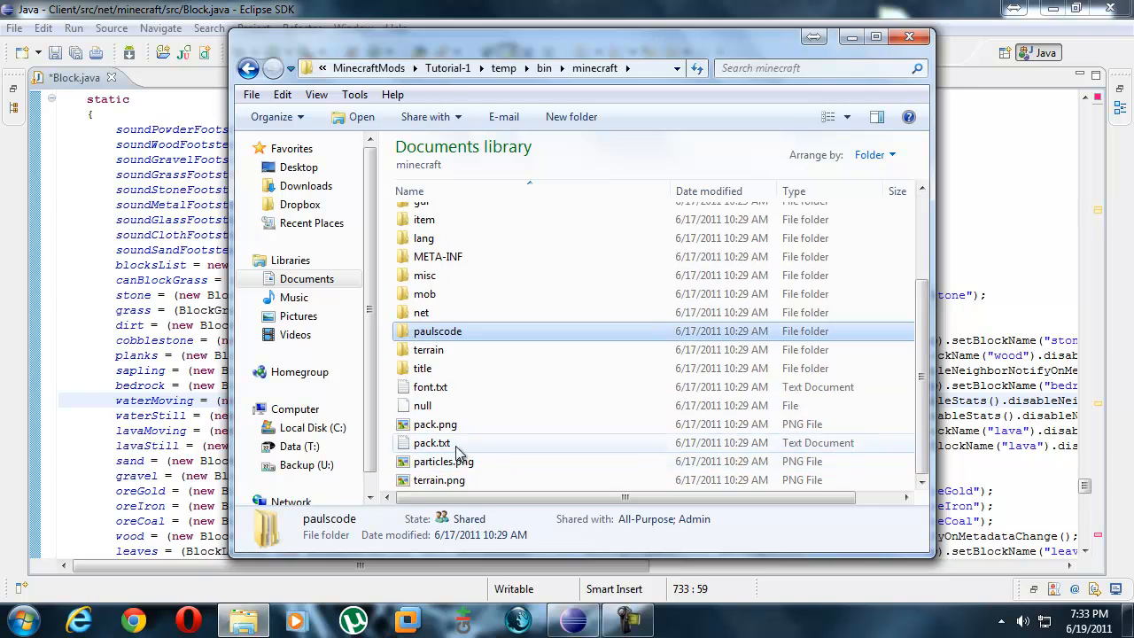
{"action": "double_click", "coordinate": [440, 479]}
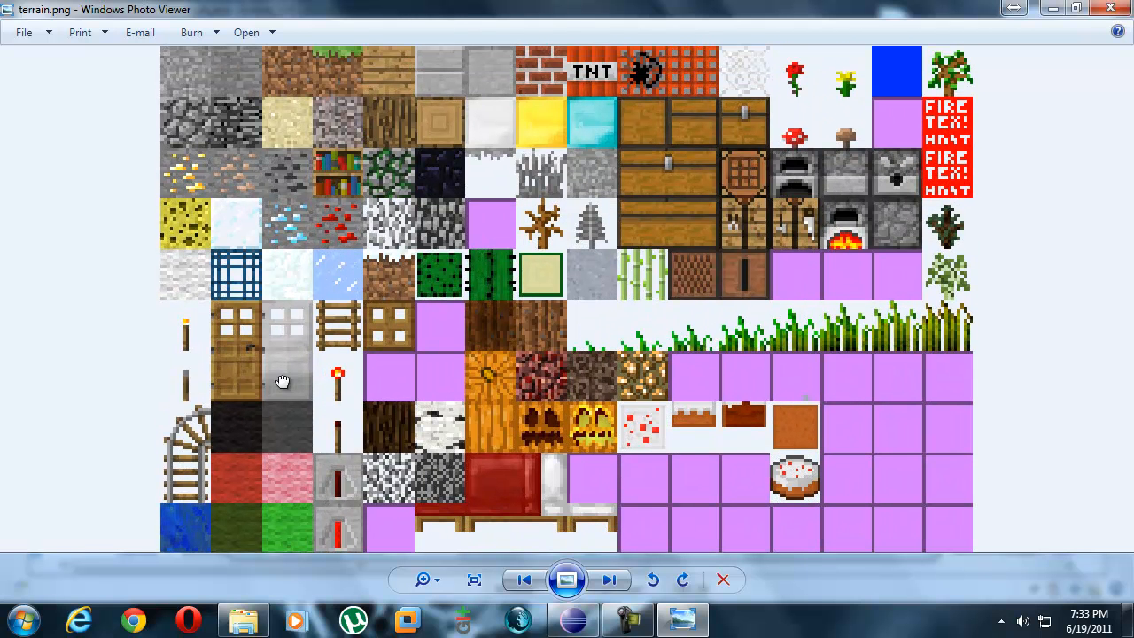
{"action": "mouse_move", "coordinate": [248, 78]}
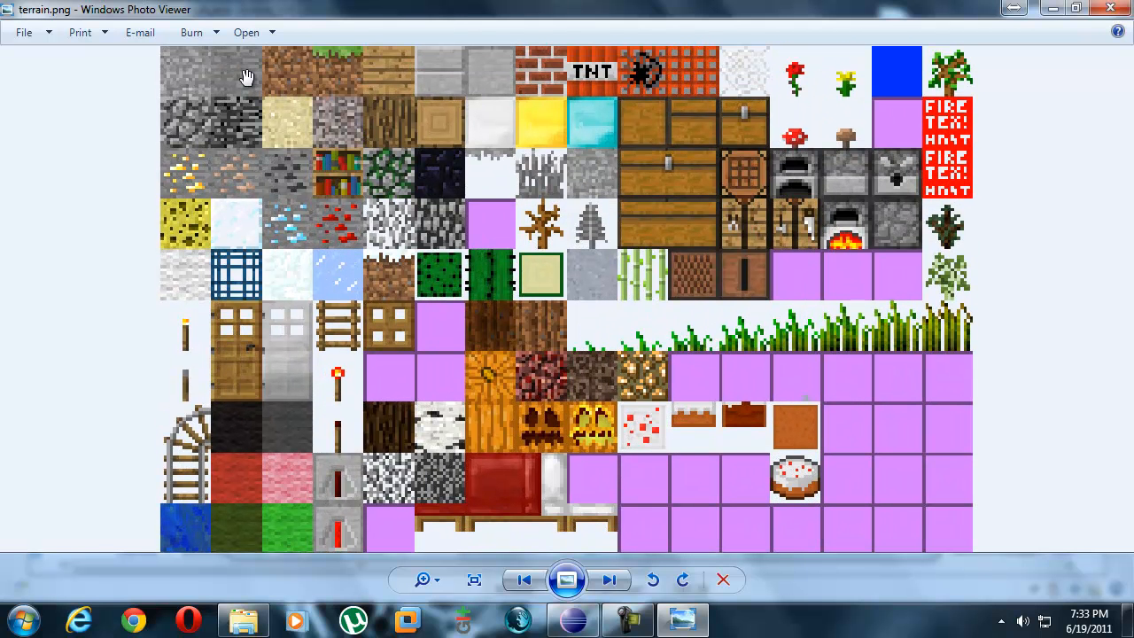
{"action": "mouse_move", "coordinate": [479, 62]}
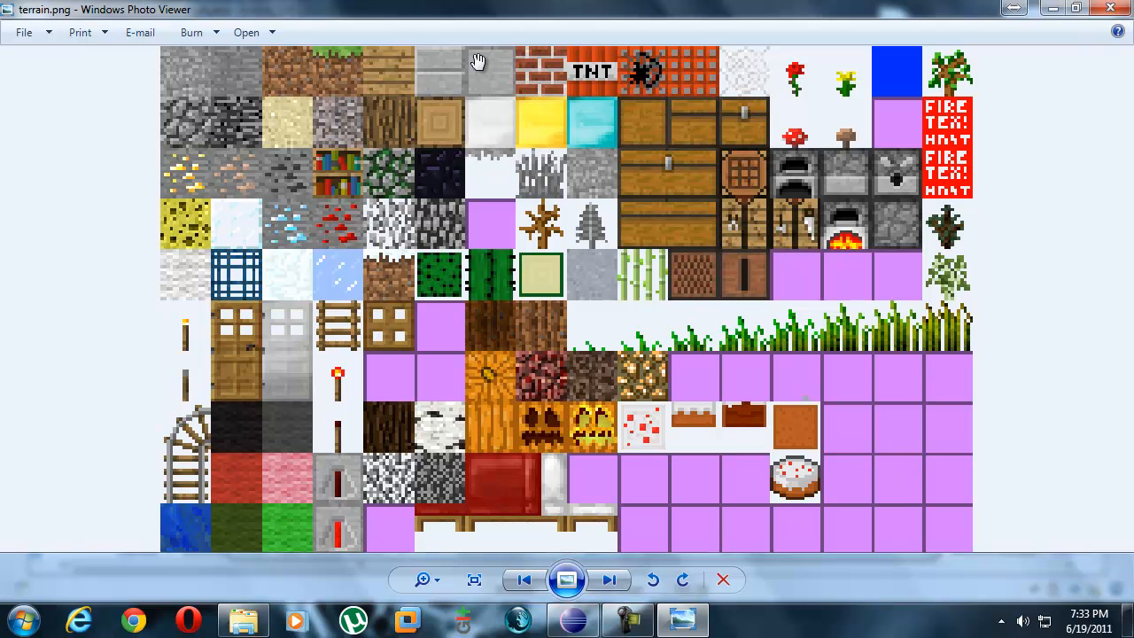
{"action": "mouse_move", "coordinate": [846, 67]}
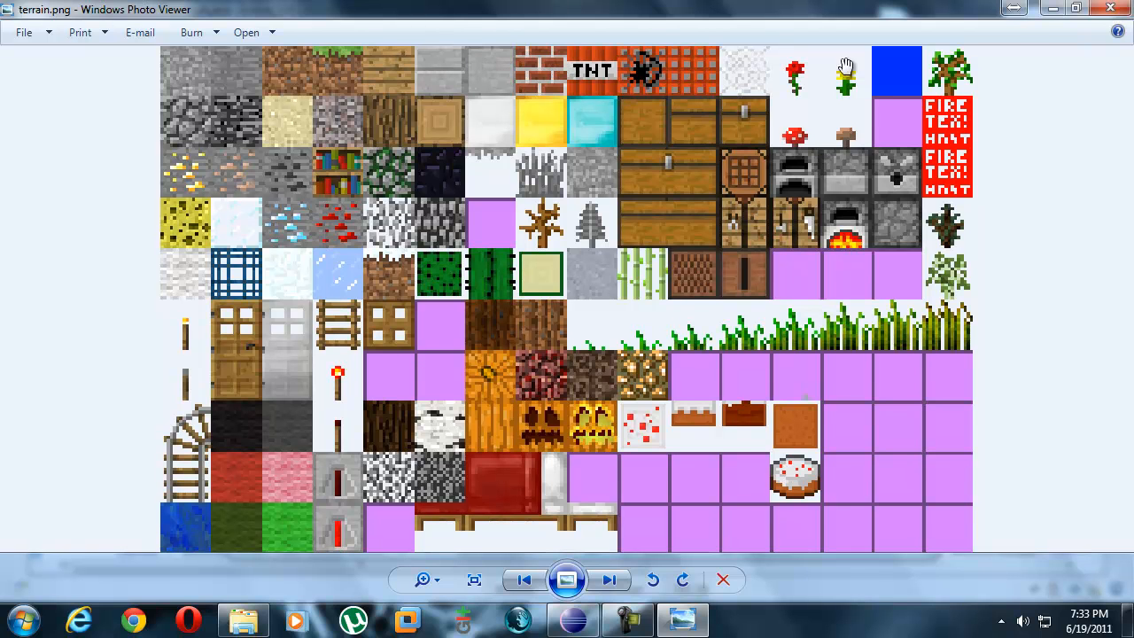
{"action": "mouse_move", "coordinate": [955, 84]}
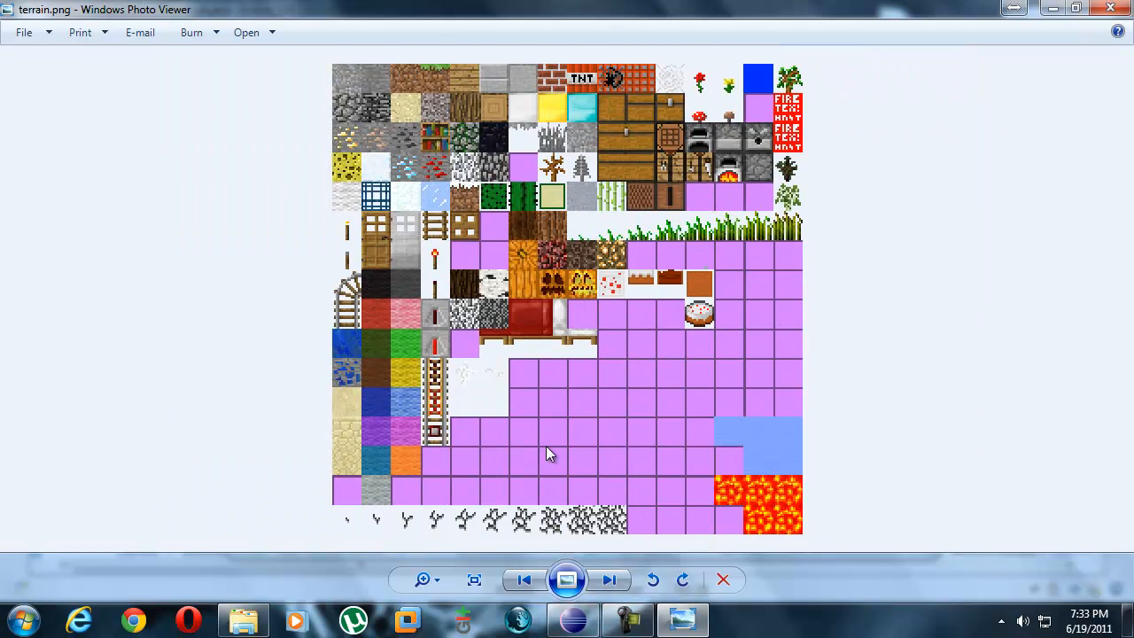
{"action": "mouse_move", "coordinate": [642, 85]}
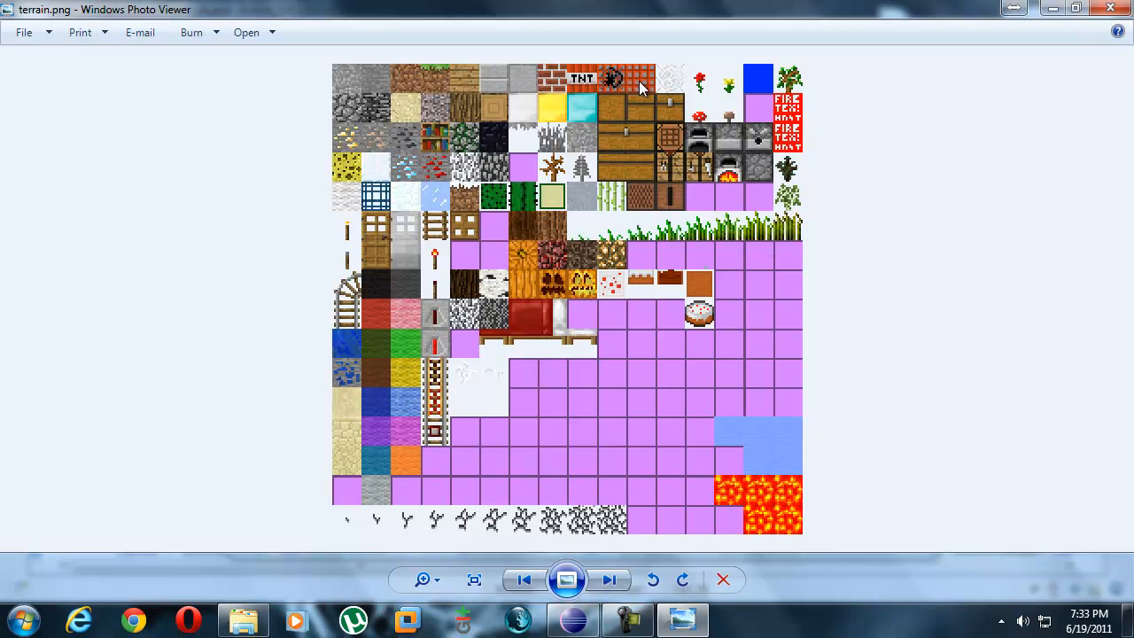
{"action": "mouse_move", "coordinate": [373, 195]}
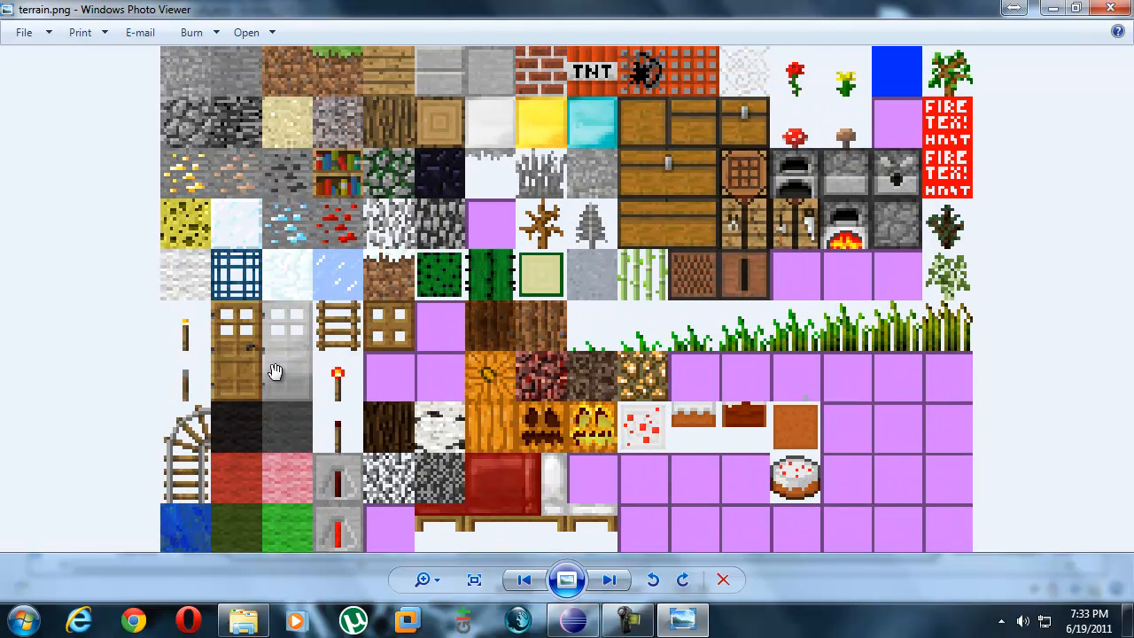
{"action": "mouse_move", "coordinate": [179, 86]}
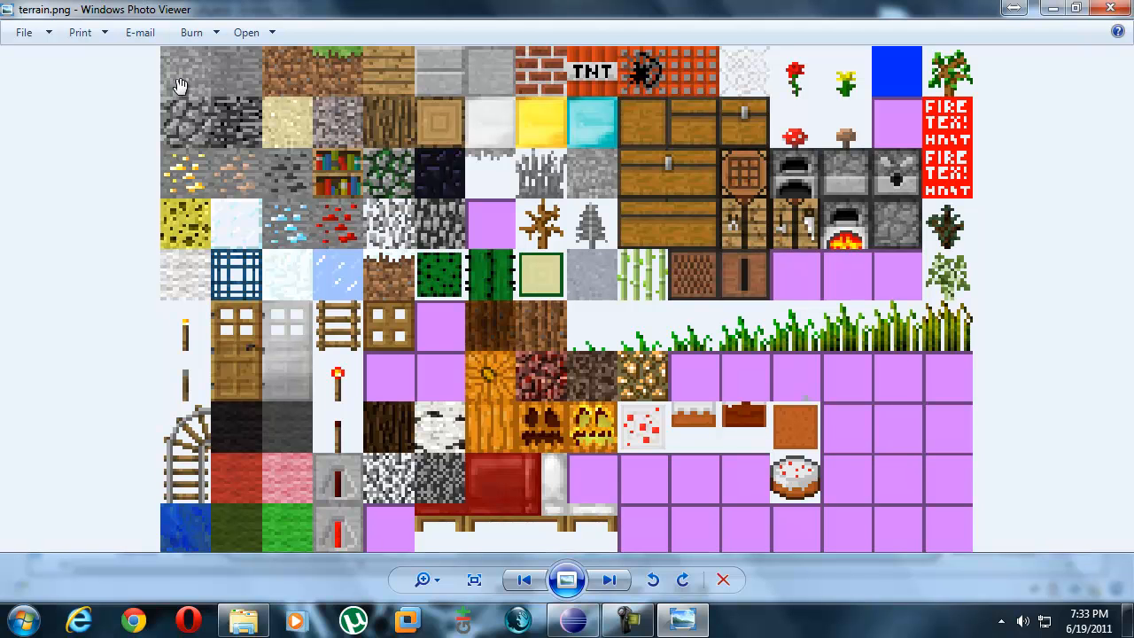
{"action": "mouse_move", "coordinate": [184, 75]}
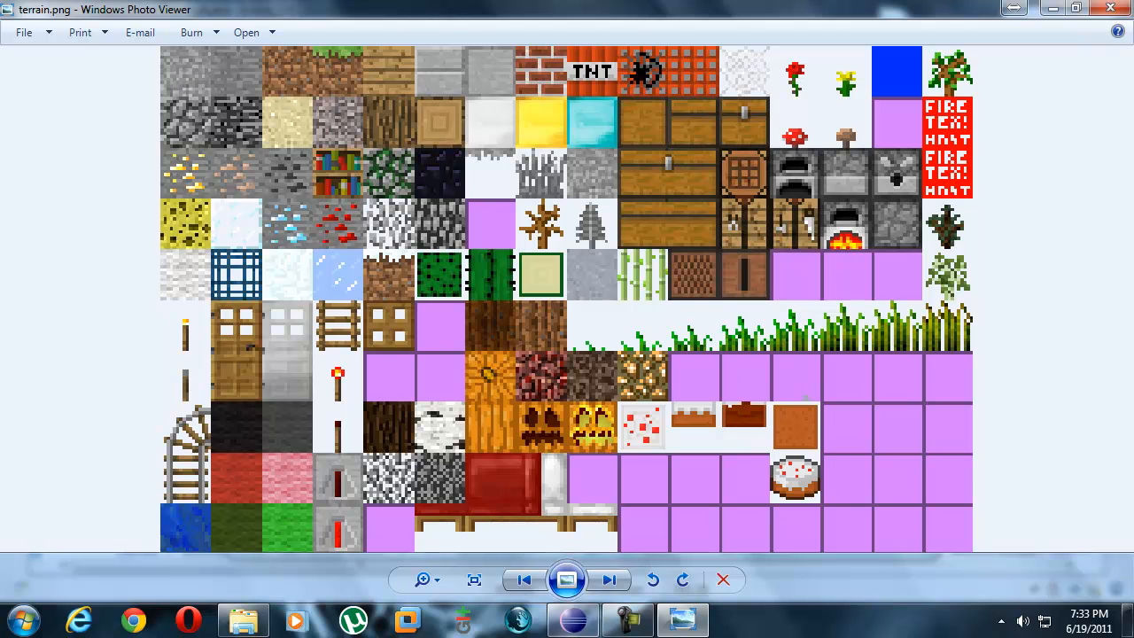
Switch back to Eclipse and look through Block.java down past workbench and back to stone.
{"action": "left_click", "coordinate": [572, 619]}
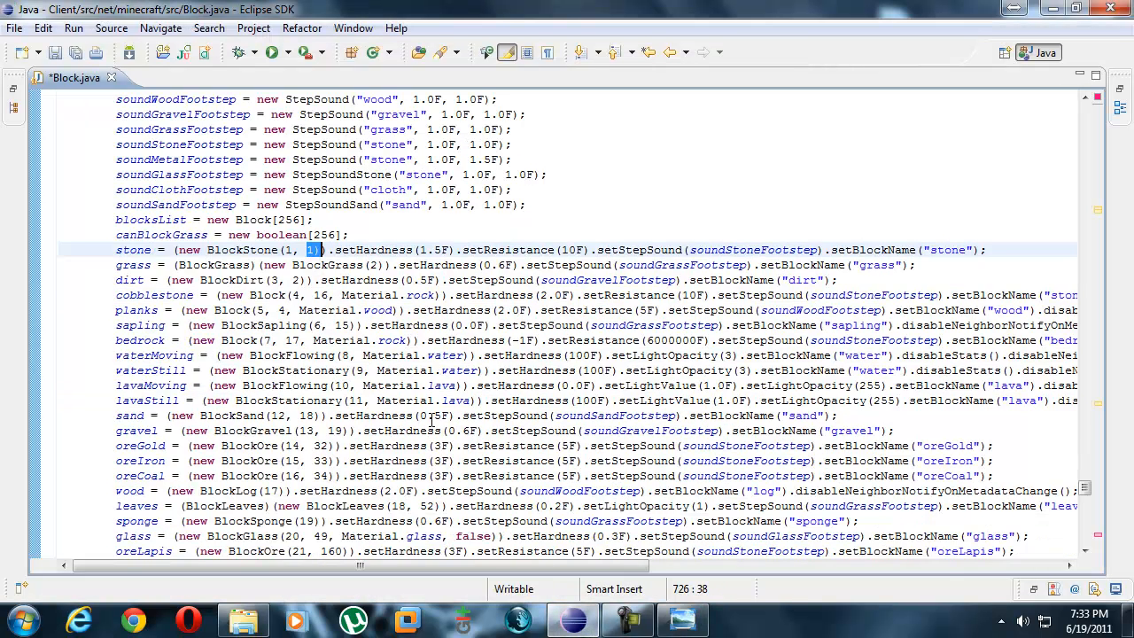
{"action": "scroll", "scroll_direction": "down", "scroll_amount": 3}
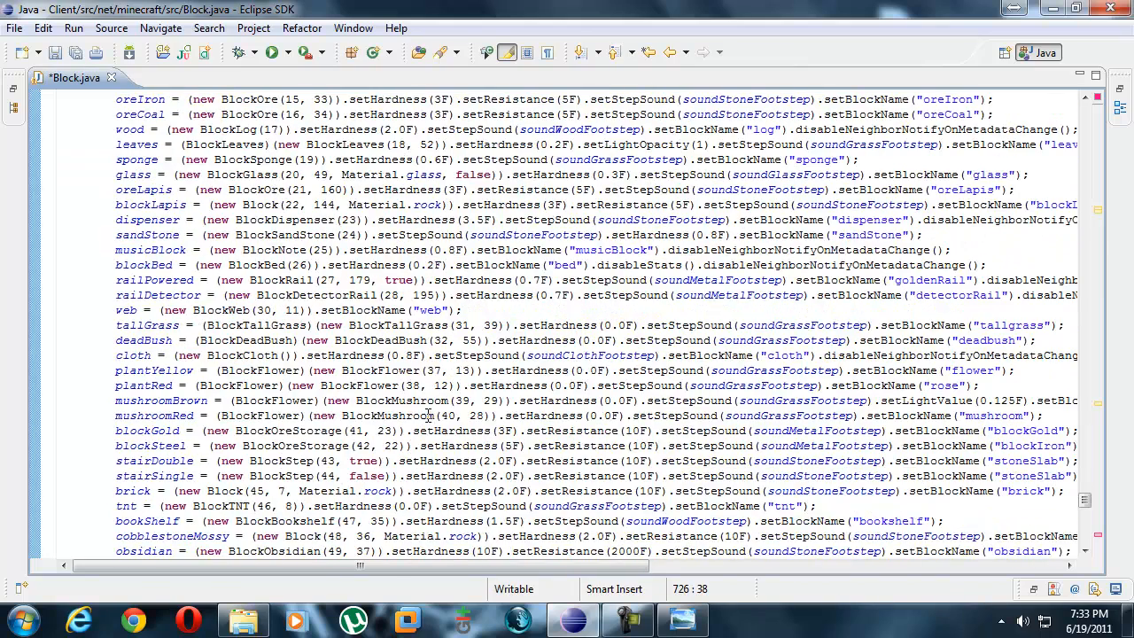
{"action": "scroll", "scroll_direction": "down", "scroll_amount": 3}
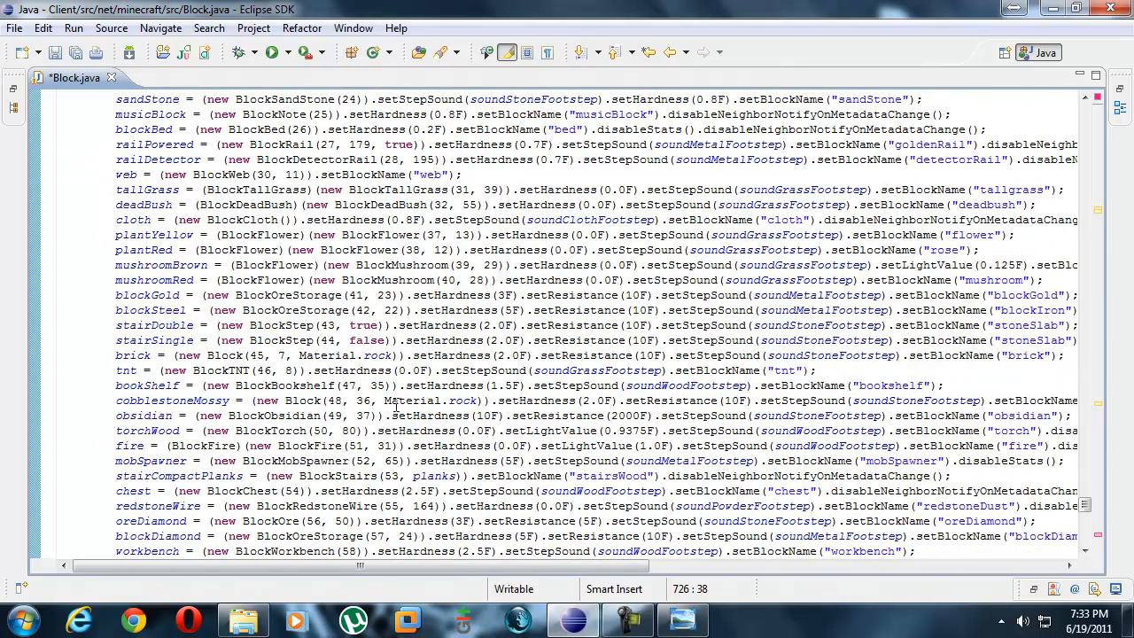
{"action": "scroll", "scroll_direction": "up", "scroll_amount": 3}
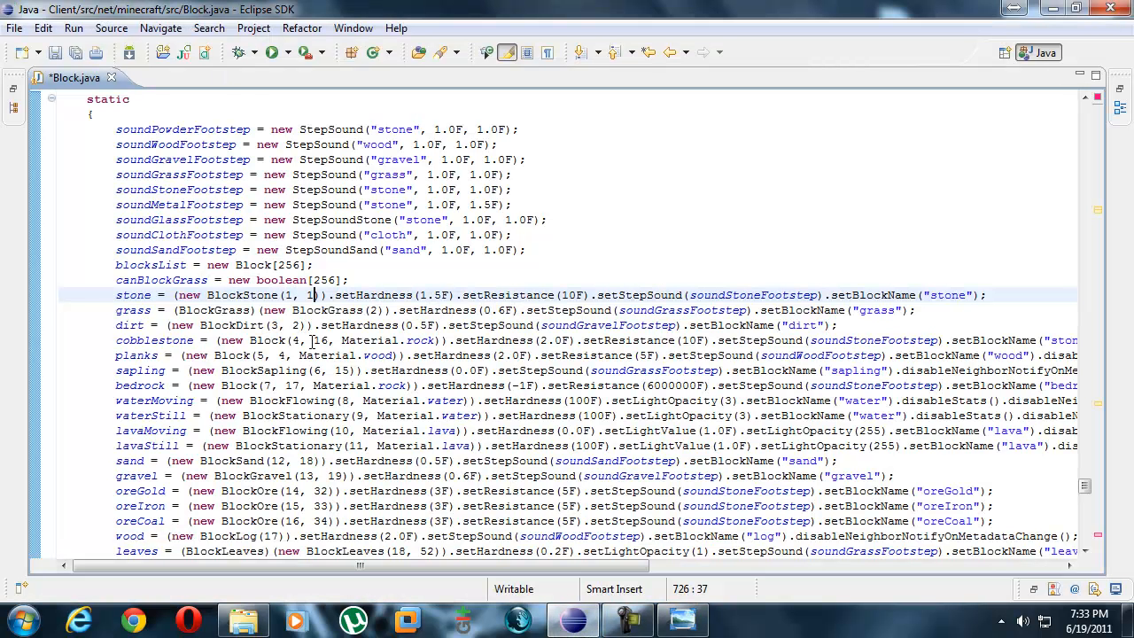
Bring terrain.png back up, zoom in on its tiles, then fit the whole sheet again.
{"action": "left_click", "coordinate": [680, 619]}
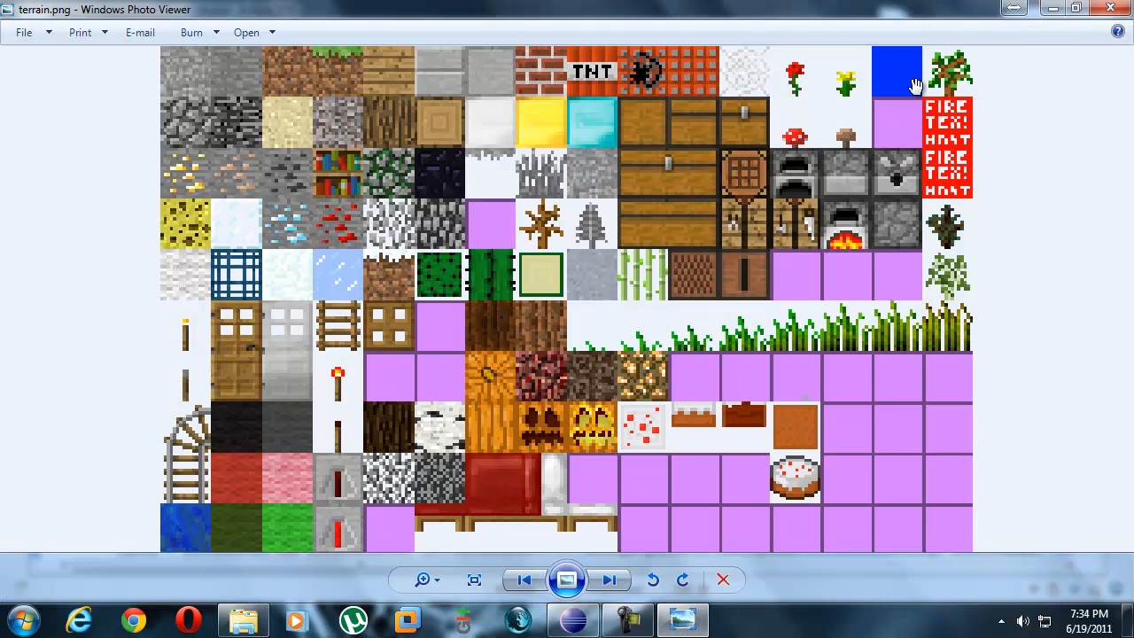
{"action": "mouse_move", "coordinate": [170, 131]}
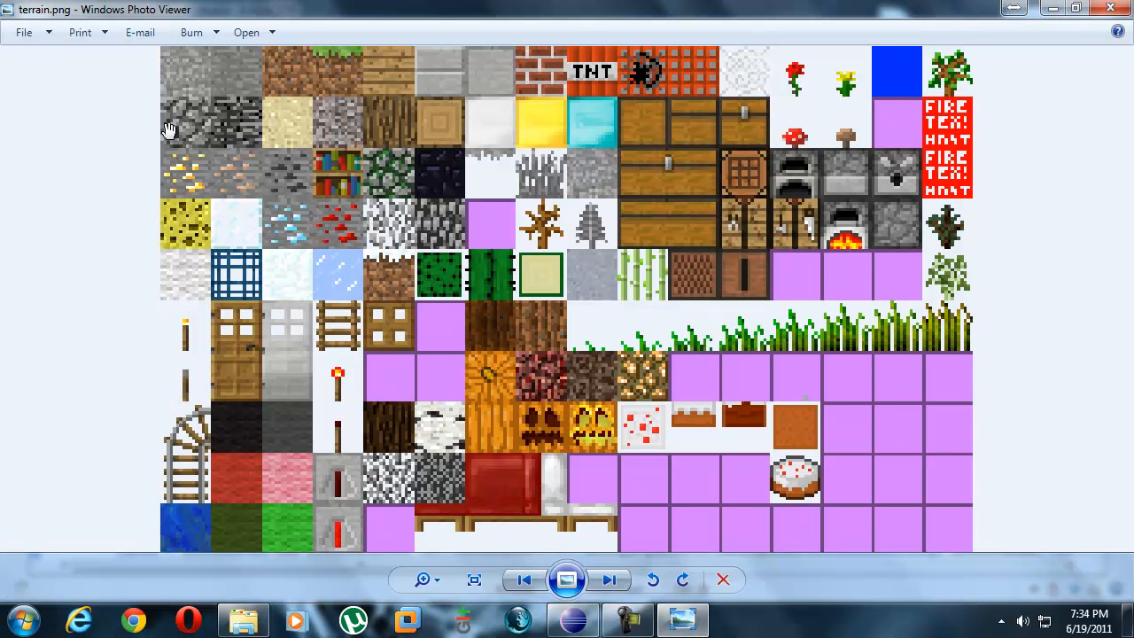
{"action": "mouse_move", "coordinate": [507, 460]}
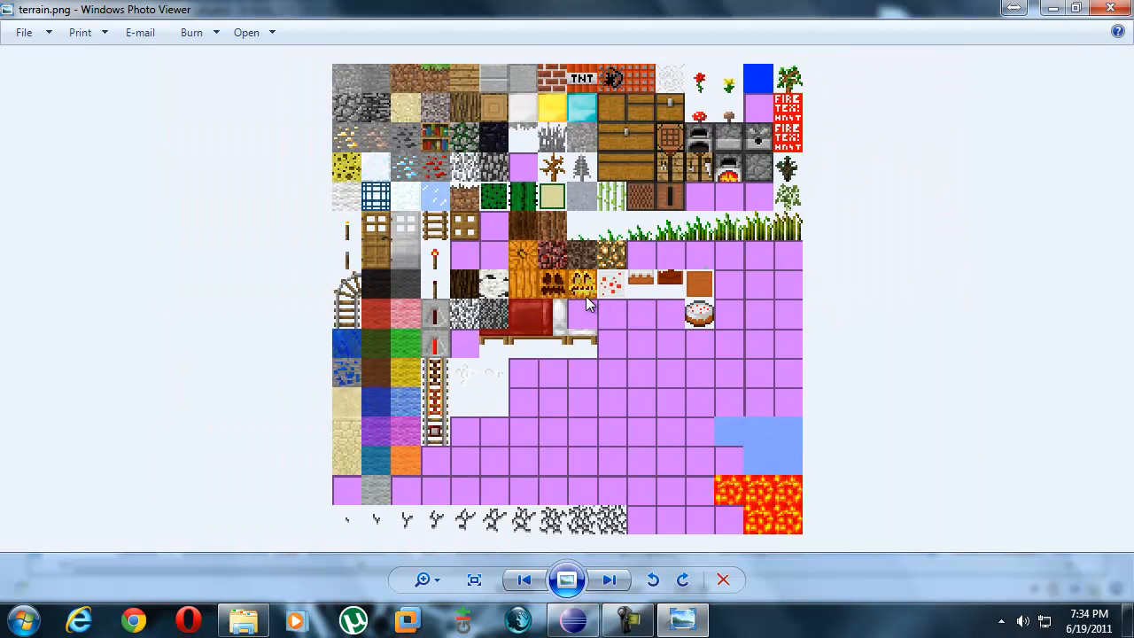
{"action": "mouse_move", "coordinate": [724, 266]}
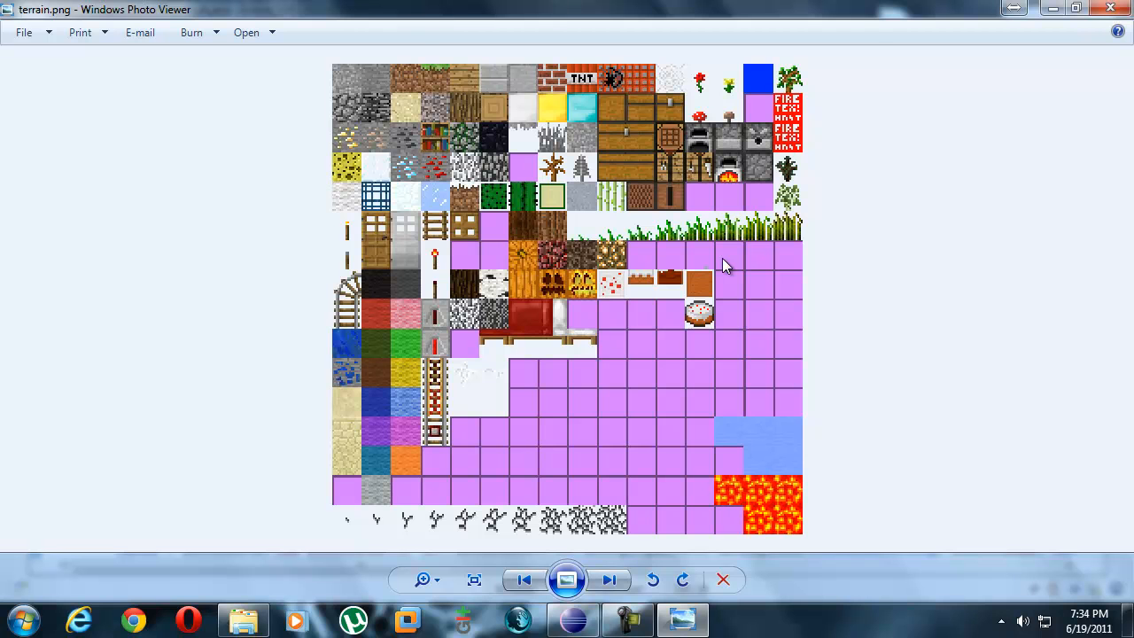
{"action": "left_click", "coordinate": [425, 579]}
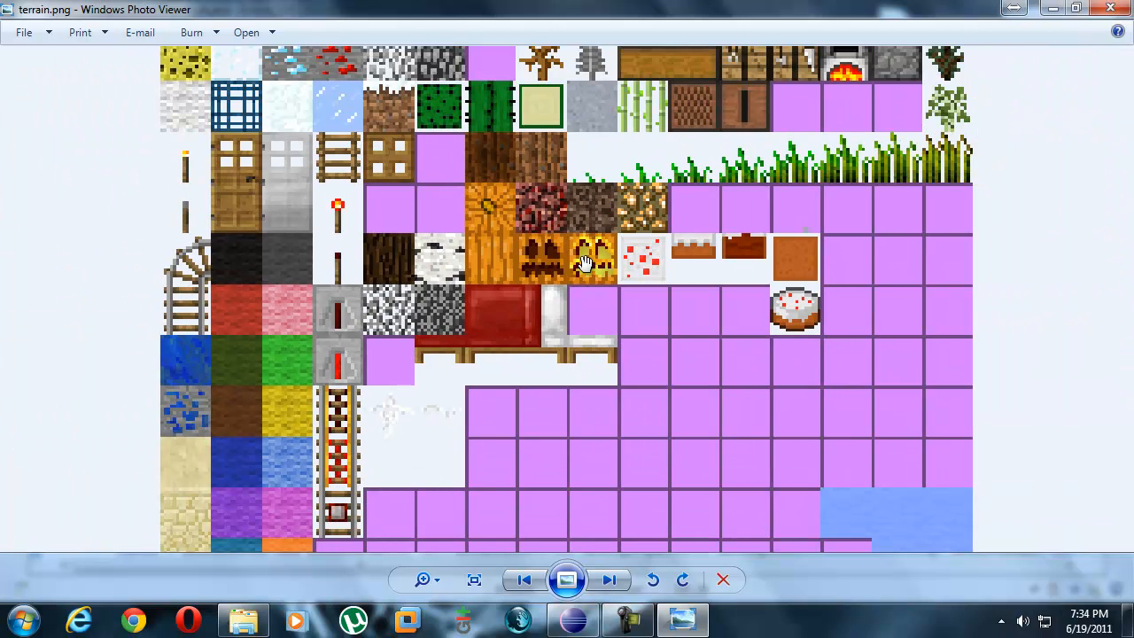
{"action": "left_click", "coordinate": [425, 580]}
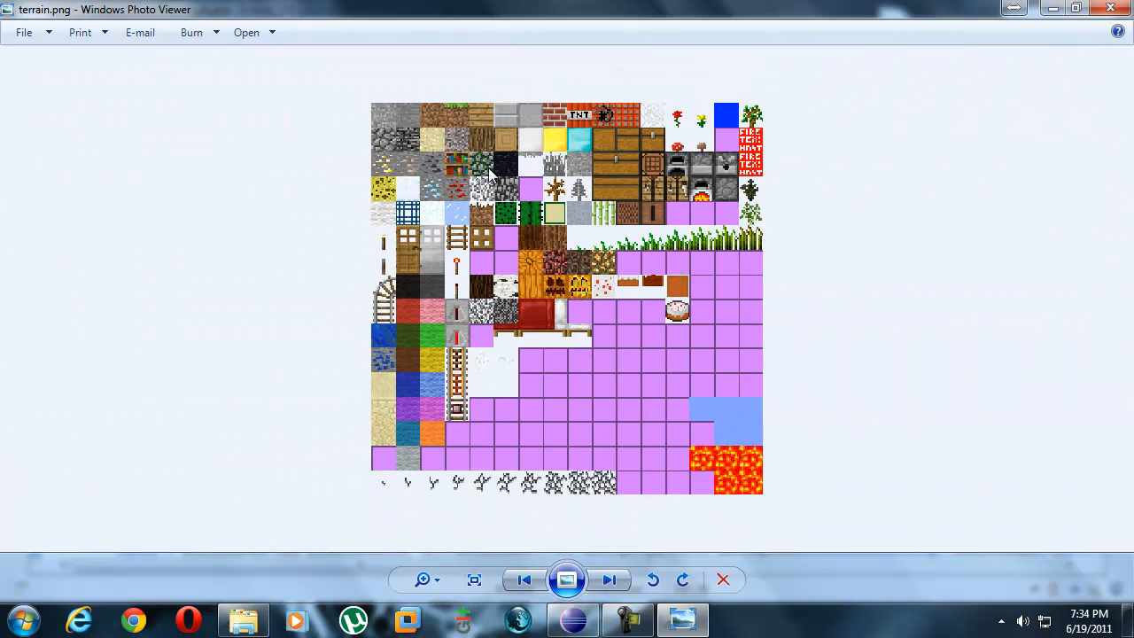
{"action": "mouse_move", "coordinate": [576, 276]}
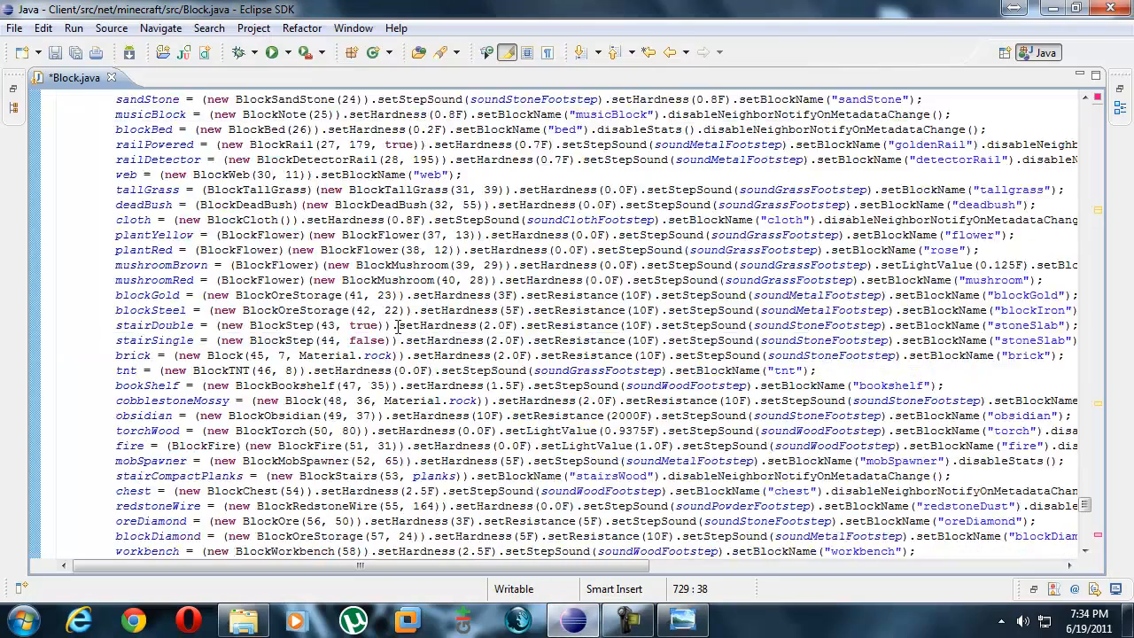
Scroll through Block.java and restore the editor so Package Explorer shows beside the step sounds.
{"action": "scroll", "scroll_direction": "down", "scroll_amount": 3}
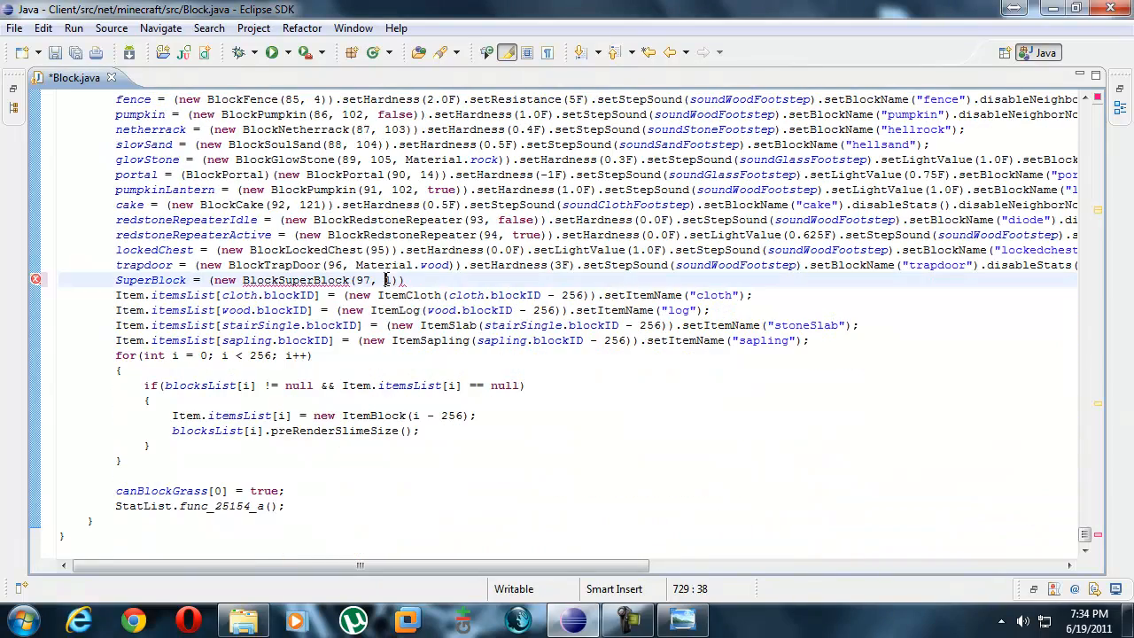
{"action": "type", "text": "1"}
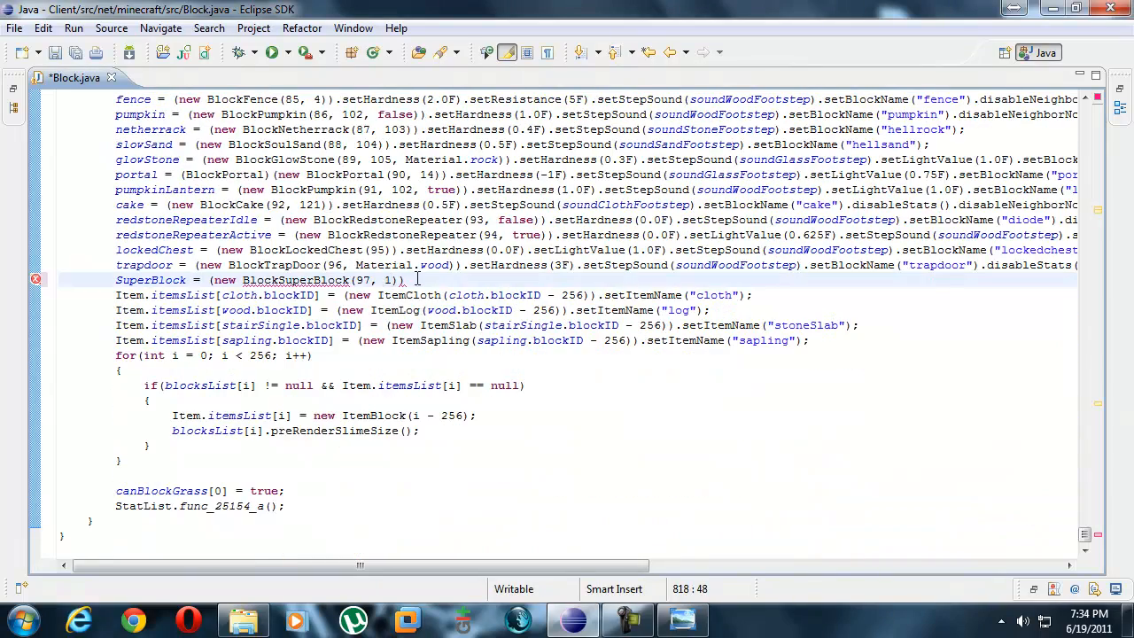
{"action": "scroll", "scroll_direction": "up", "scroll_amount": 3}
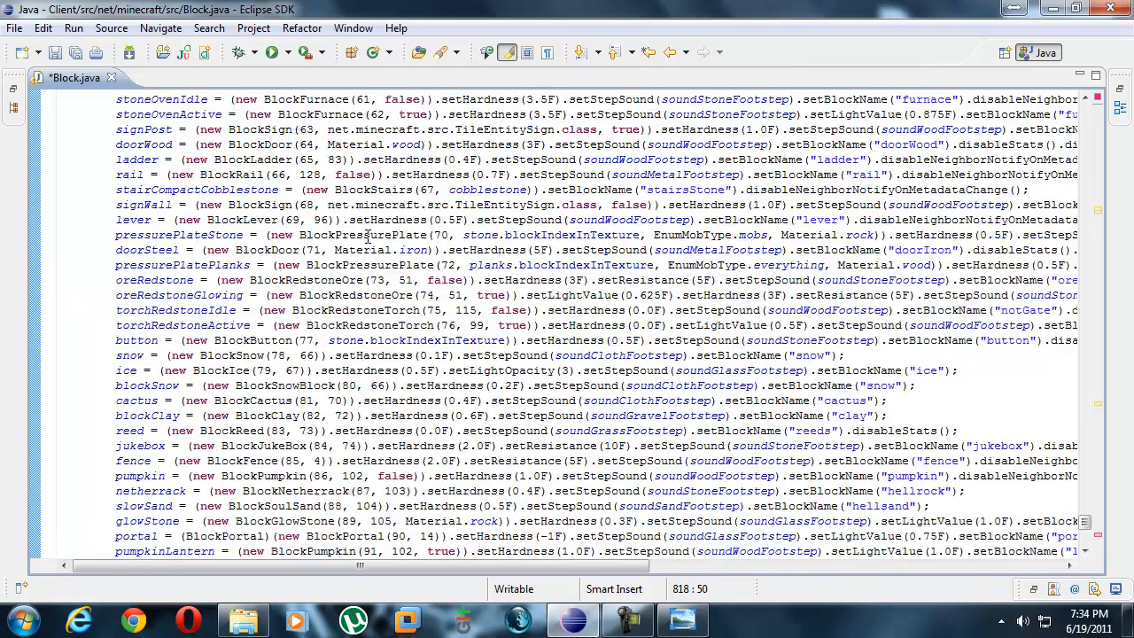
{"action": "scroll", "scroll_direction": "up", "scroll_amount": 3}
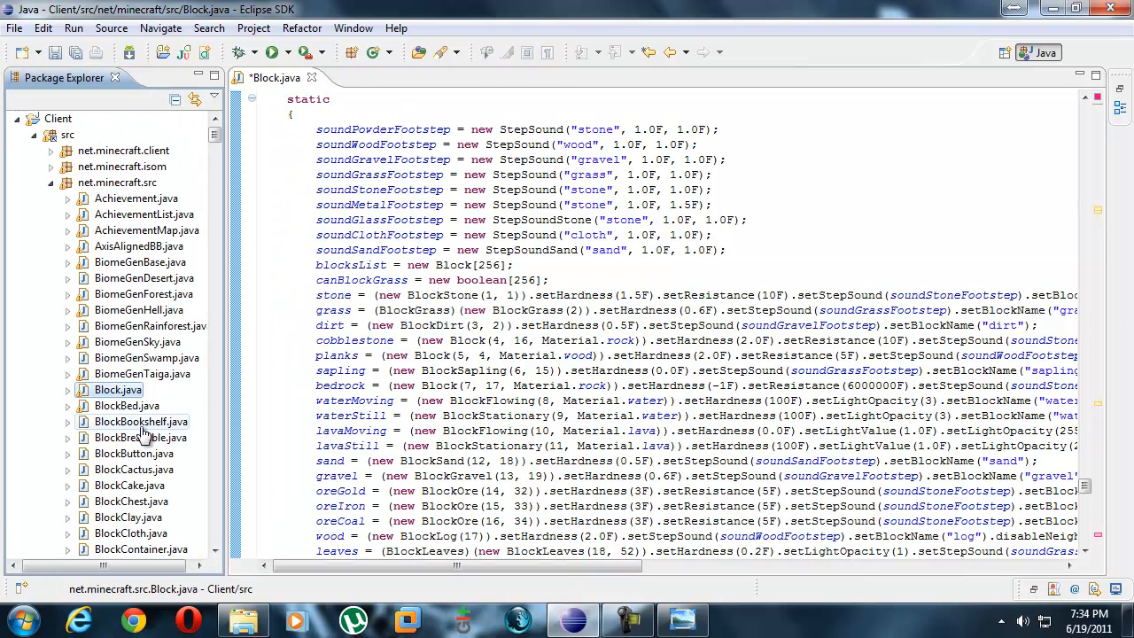
Select BlockStone on the stone line and scroll Package Explorer to its source file.
{"action": "double_click", "coordinate": [443, 295]}
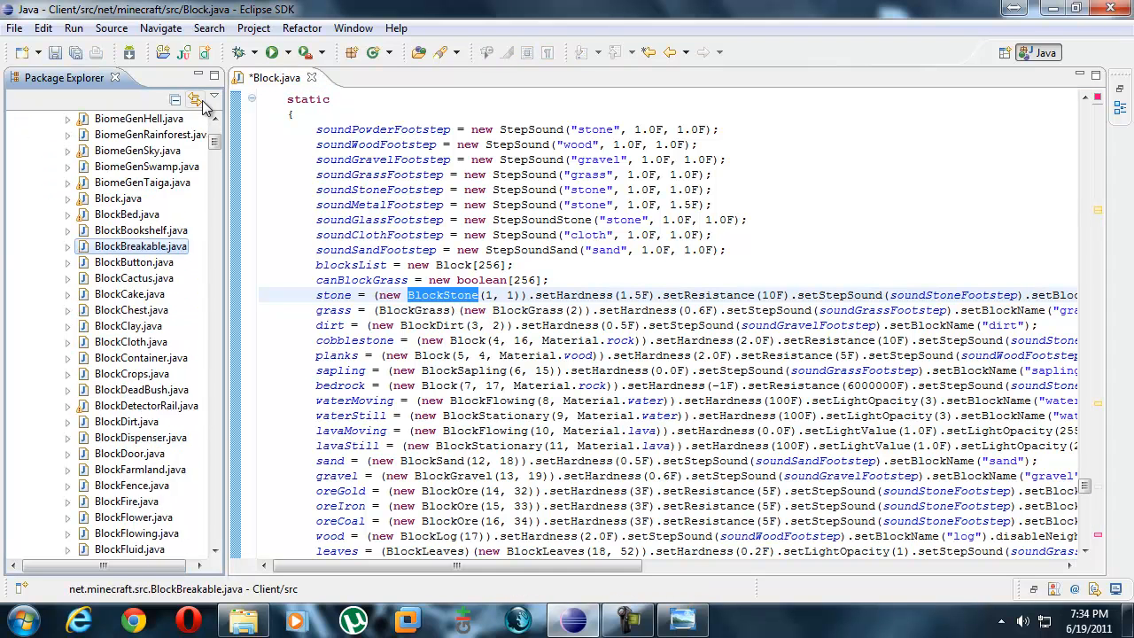
{"action": "scroll", "scroll_direction": "down", "scroll_amount": 3}
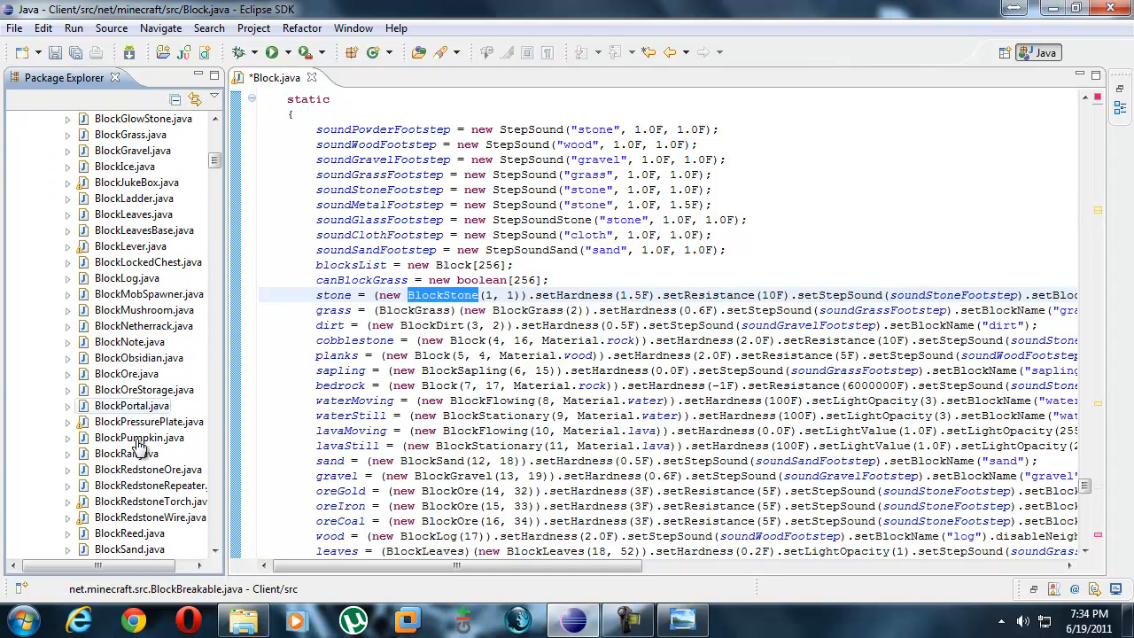
{"action": "scroll", "scroll_direction": "down", "scroll_amount": 3}
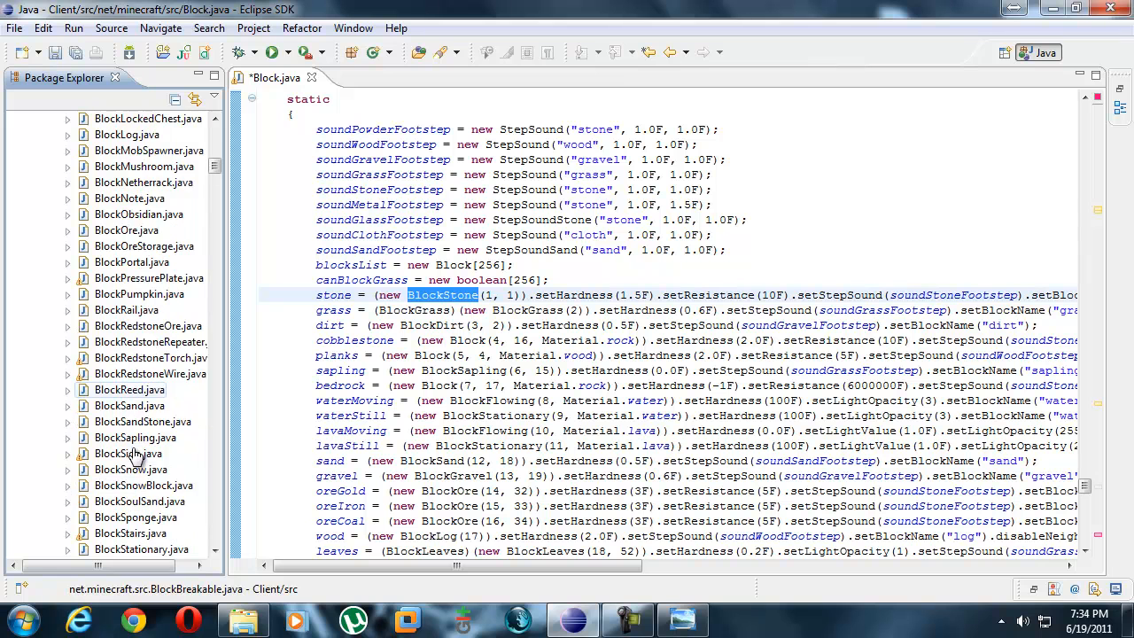
{"action": "scroll", "scroll_direction": "down", "scroll_amount": 3}
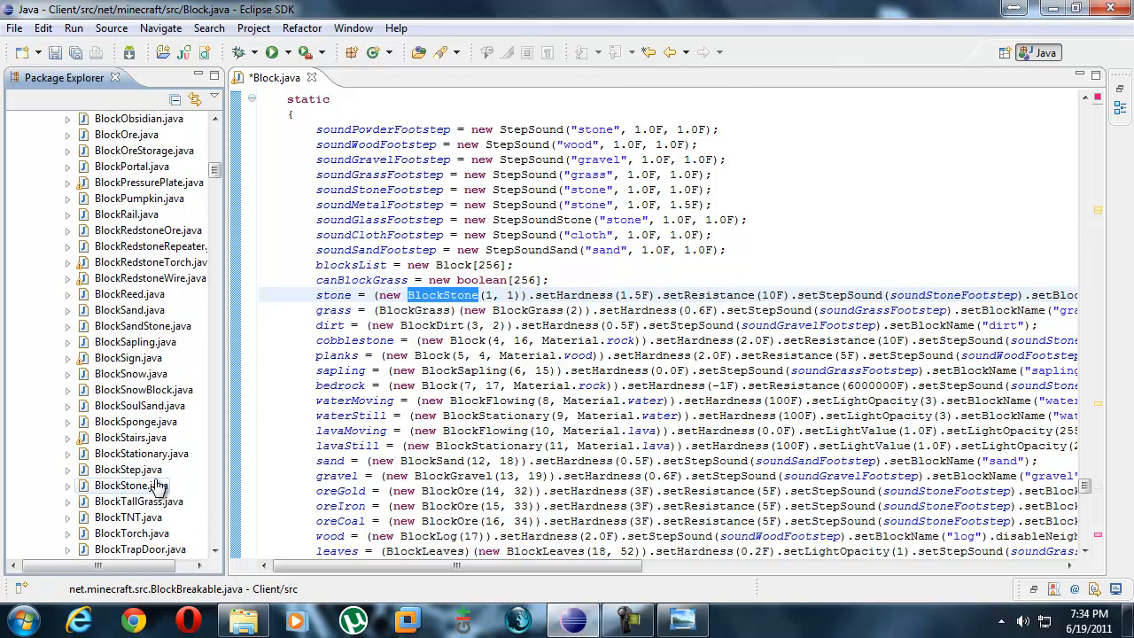
View BlockStone.java's Material.rock constructor, then return to Block.java's stone definition.
{"action": "double_click", "coordinate": [131, 485]}
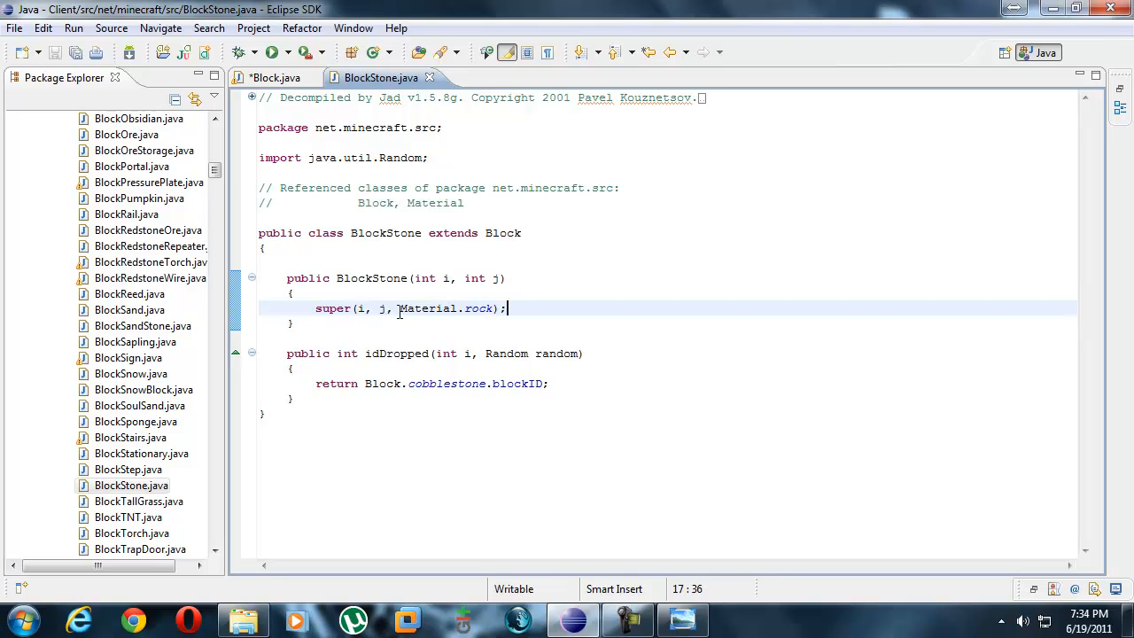
{"action": "double_click", "coordinate": [427, 308]}
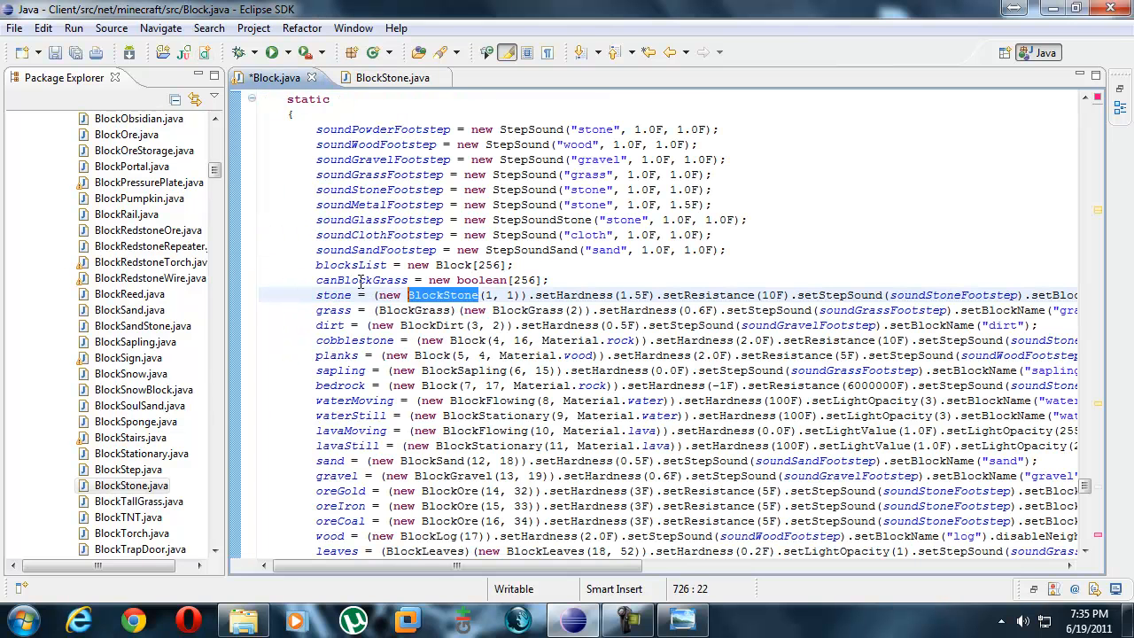
Append .setHardness(1.5F).setResistance(10F) to the BlockSuperBlock(97, 120) definition line.
{"action": "scroll", "scroll_direction": "down", "scroll_amount": 3}
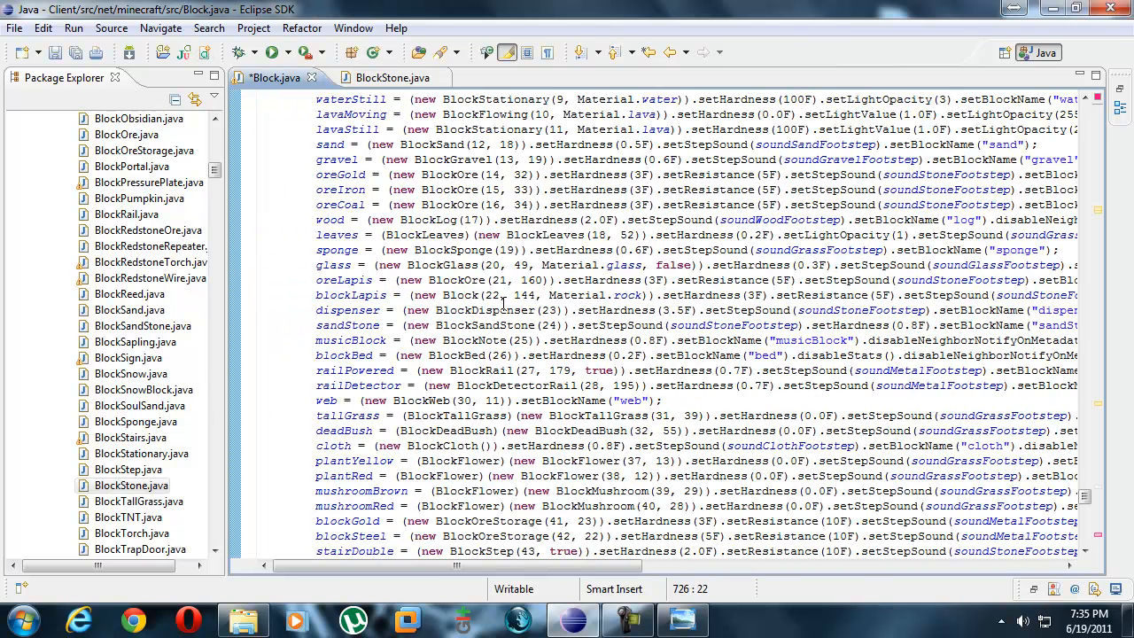
{"action": "scroll", "scroll_direction": "down", "scroll_amount": 3}
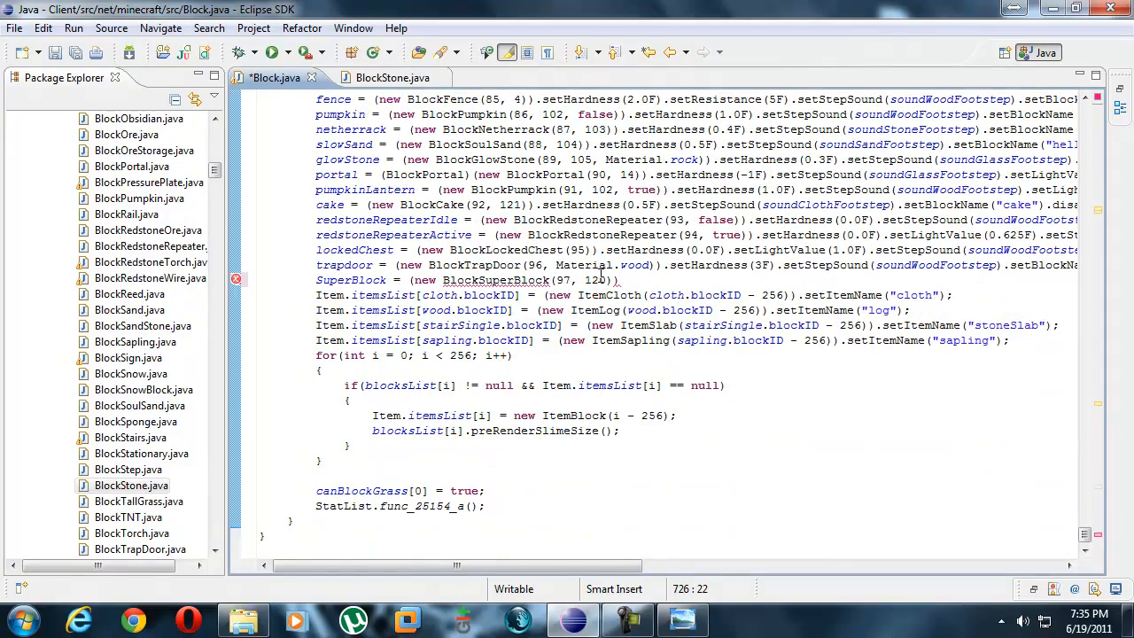
{"action": "left_click", "coordinate": [640, 280]}
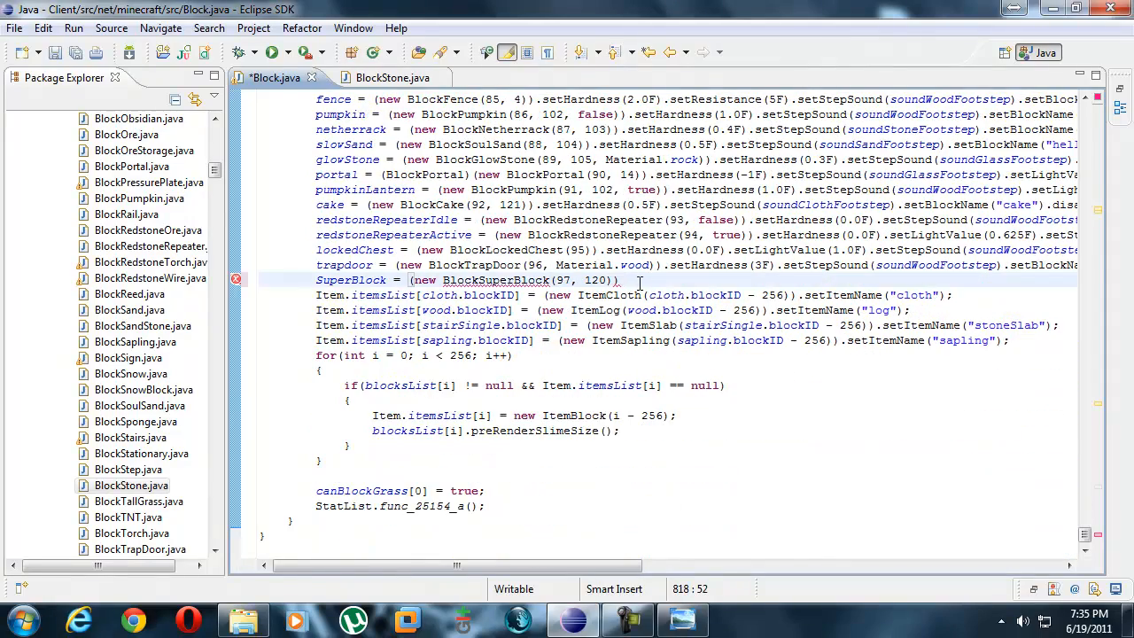
{"action": "scroll", "scroll_direction": "up", "scroll_amount": 3}
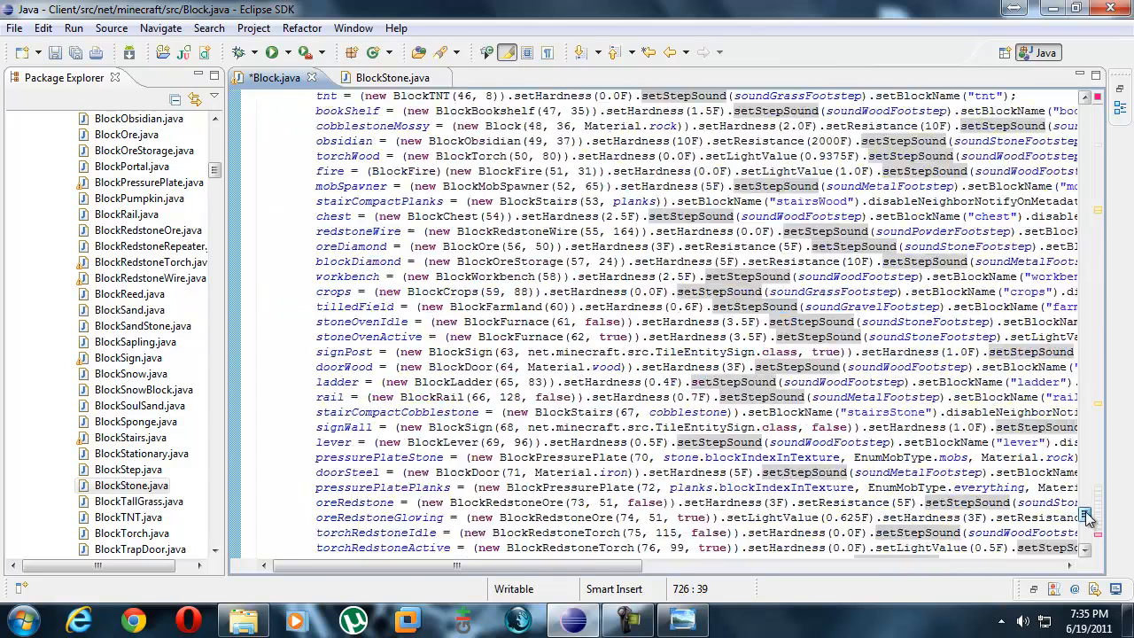
{"action": "scroll", "scroll_direction": "down", "scroll_amount": 3}
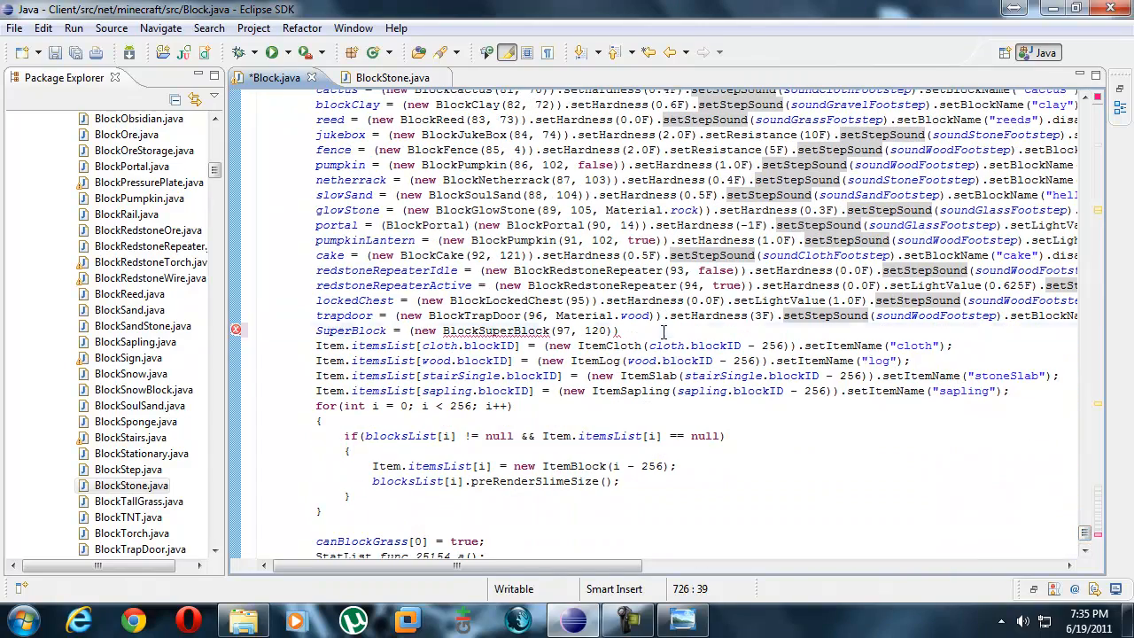
{"action": "type", "text": ".setHardness(1.5F).setResistance(10F)."}
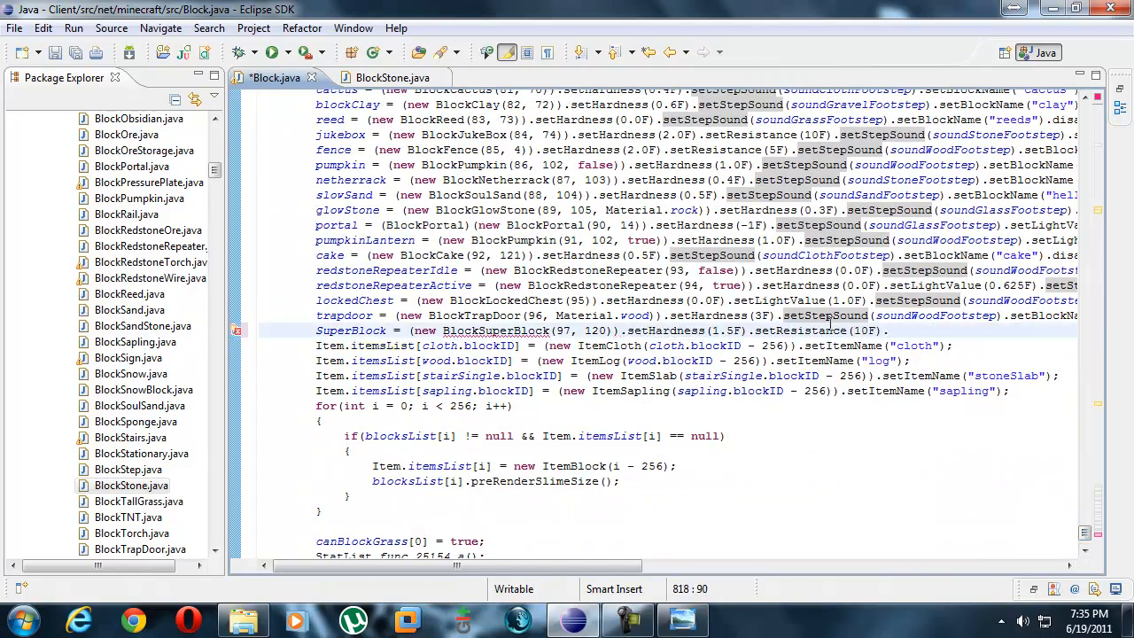
Copy stone's setStepSound(soundStoneFootstep) call onto the SuperBlock line and add a blank line after it.
{"action": "scroll", "scroll_direction": "up", "scroll_amount": 3}
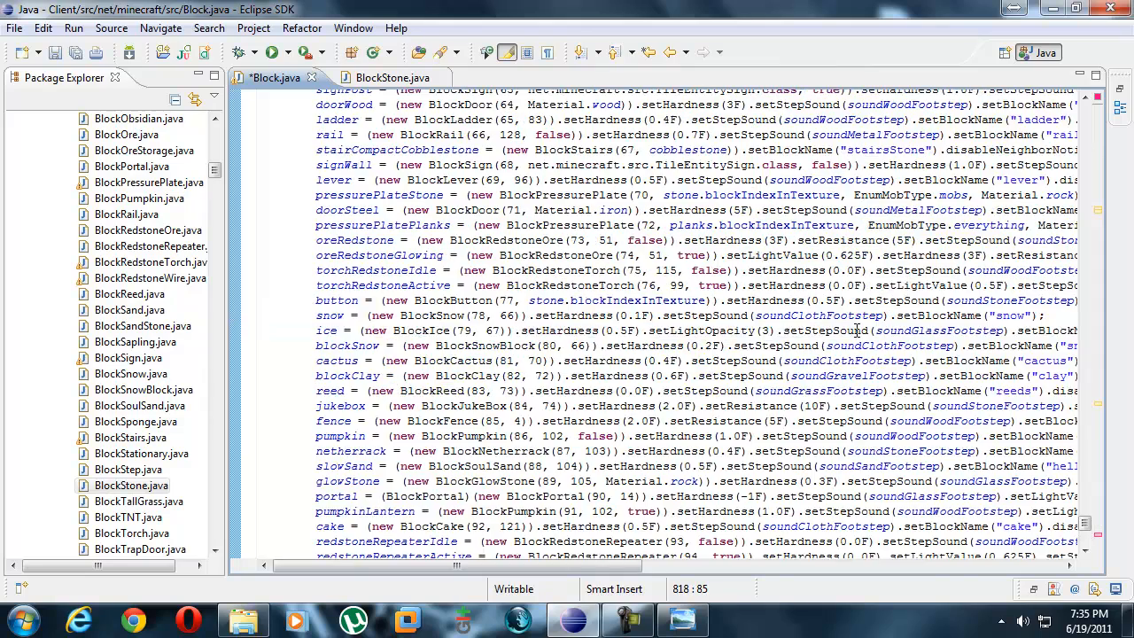
{"action": "scroll", "scroll_direction": "up", "scroll_amount": 3}
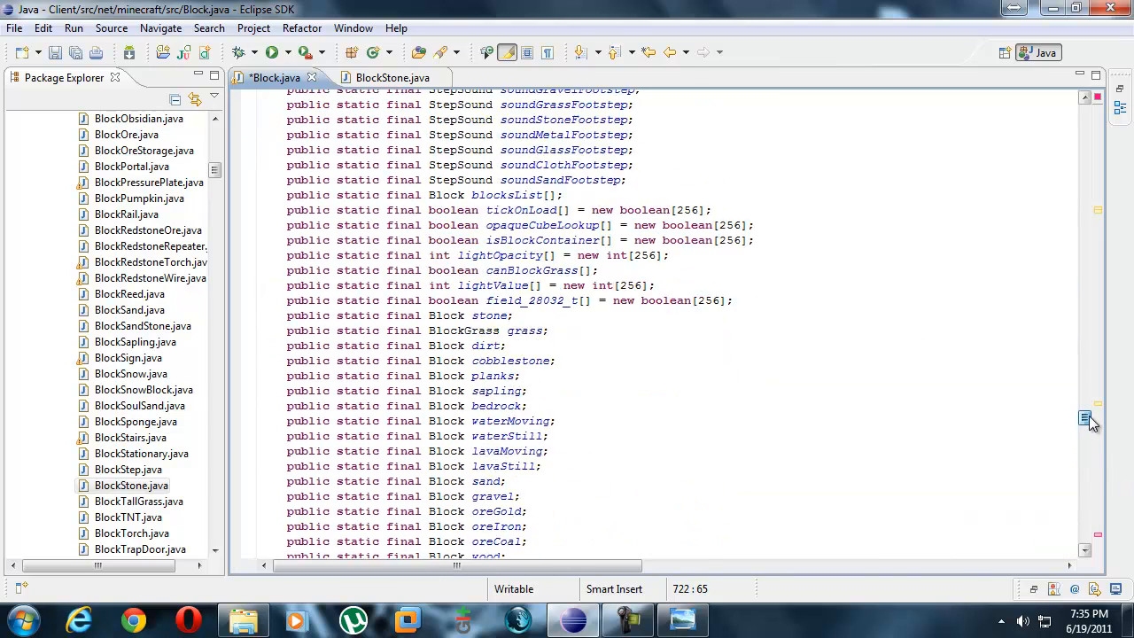
{"action": "scroll", "scroll_direction": "up", "scroll_amount": 3}
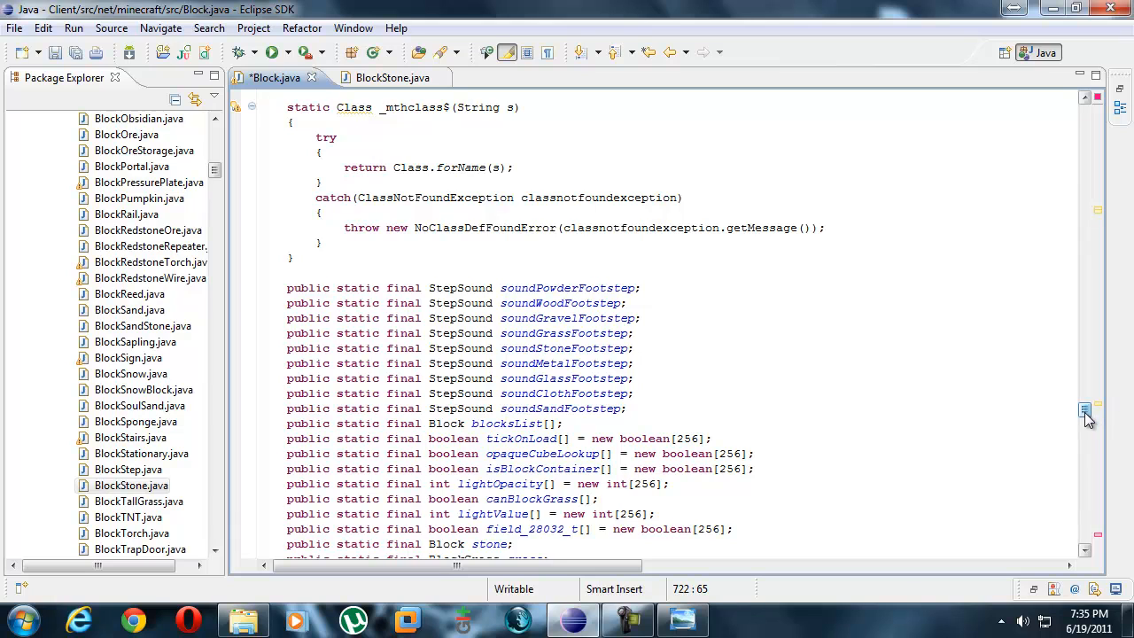
{"action": "scroll", "scroll_direction": "down", "scroll_amount": 3}
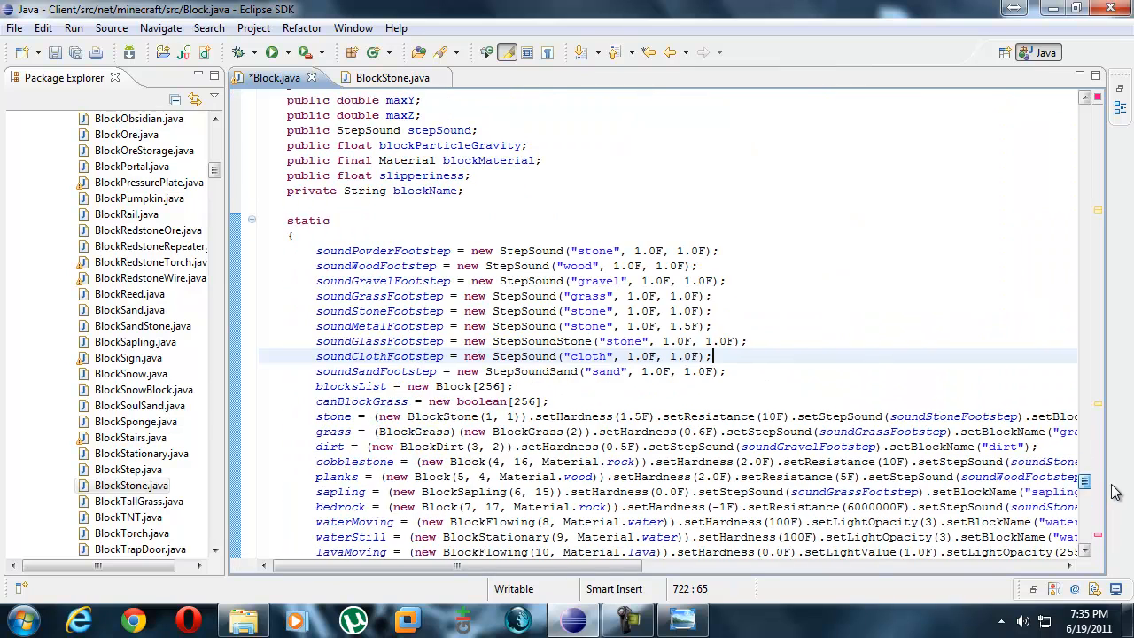
{"action": "double_click", "coordinate": [824, 391]}
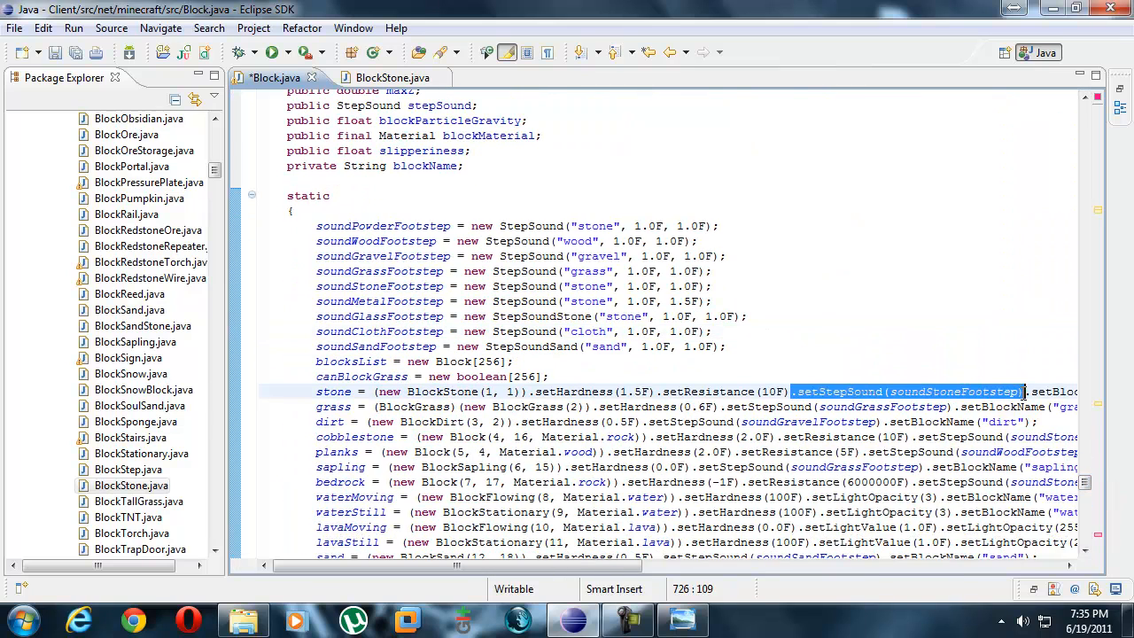
{"action": "scroll", "scroll_direction": "down", "scroll_amount": 3}
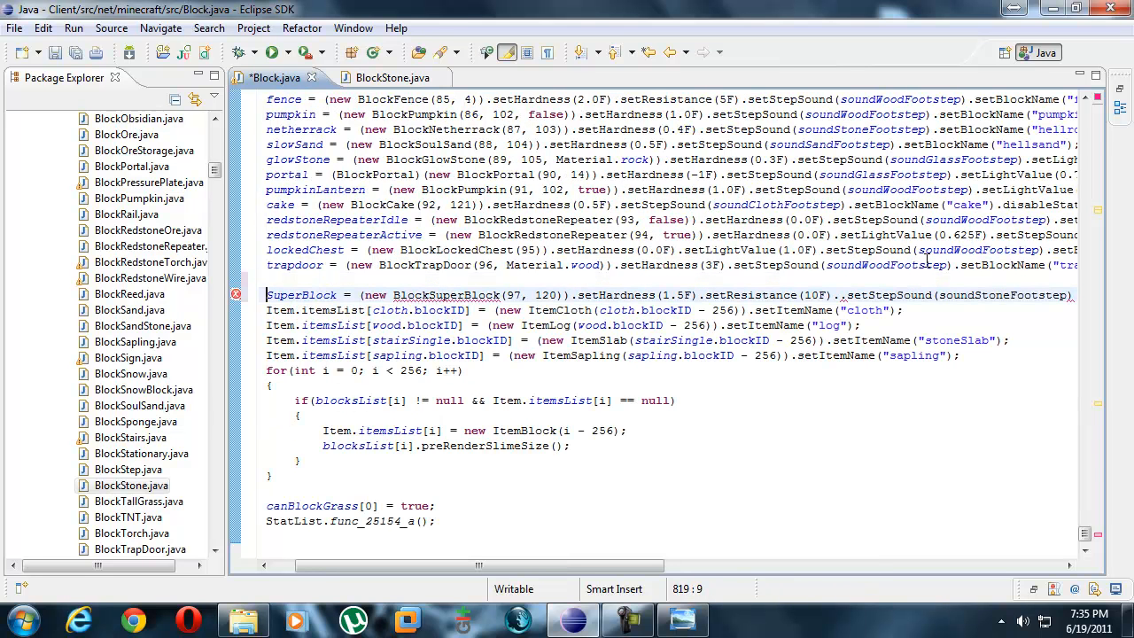
{"action": "key", "text": "Return"}
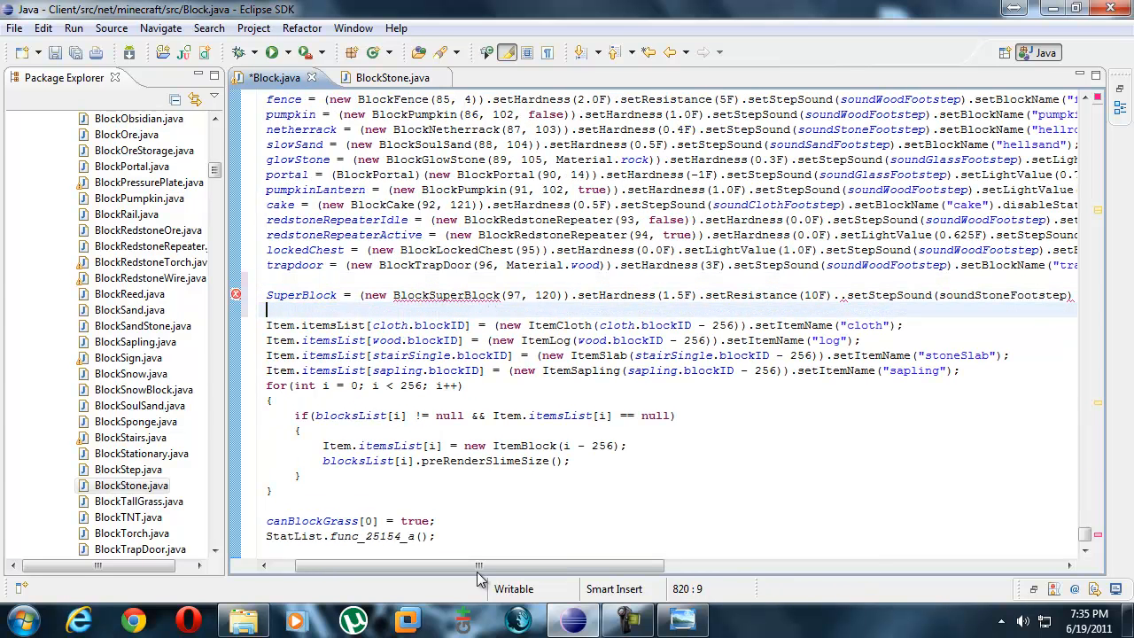
{"action": "scroll", "scroll_direction": "left", "scroll_amount": 3}
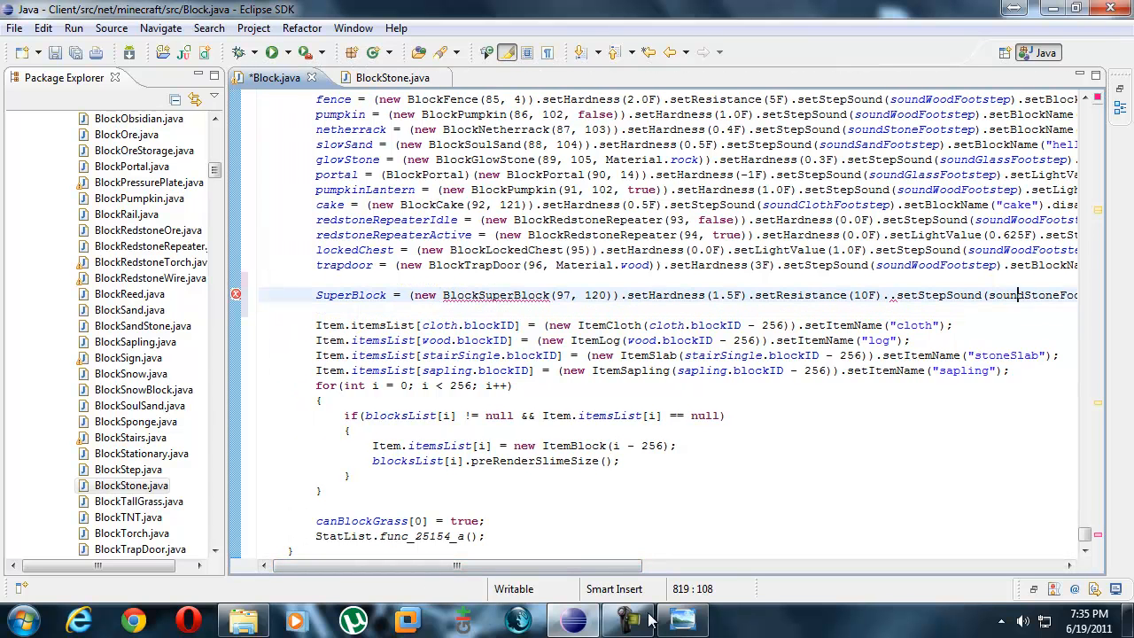
{"action": "scroll", "scroll_direction": "right", "scroll_amount": 3}
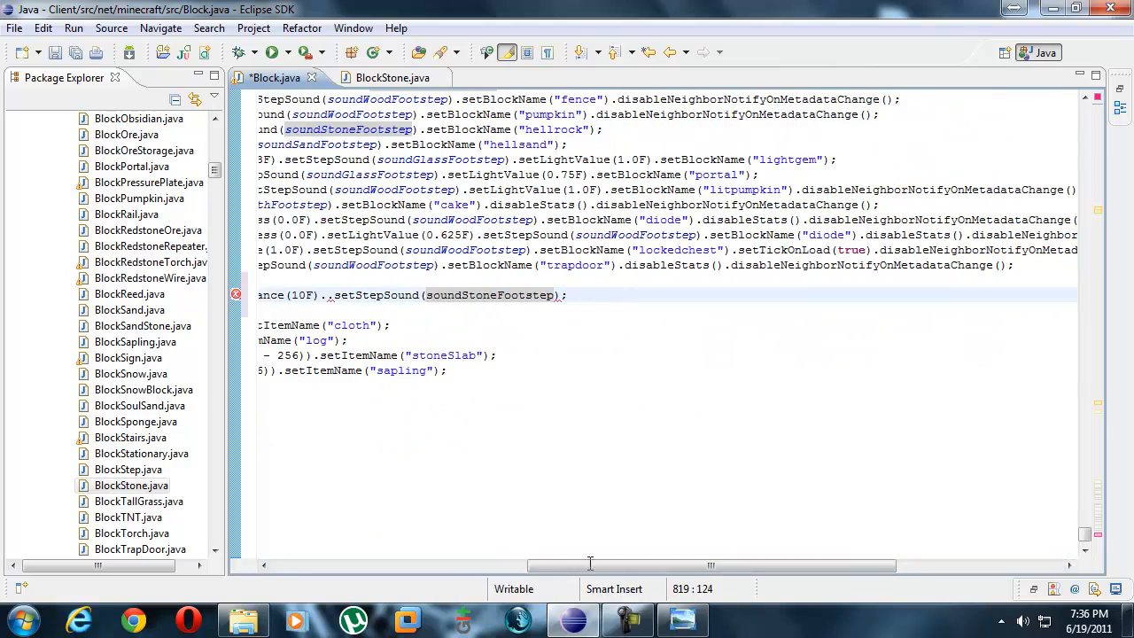
{"action": "scroll", "scroll_direction": "left", "scroll_amount": 3}
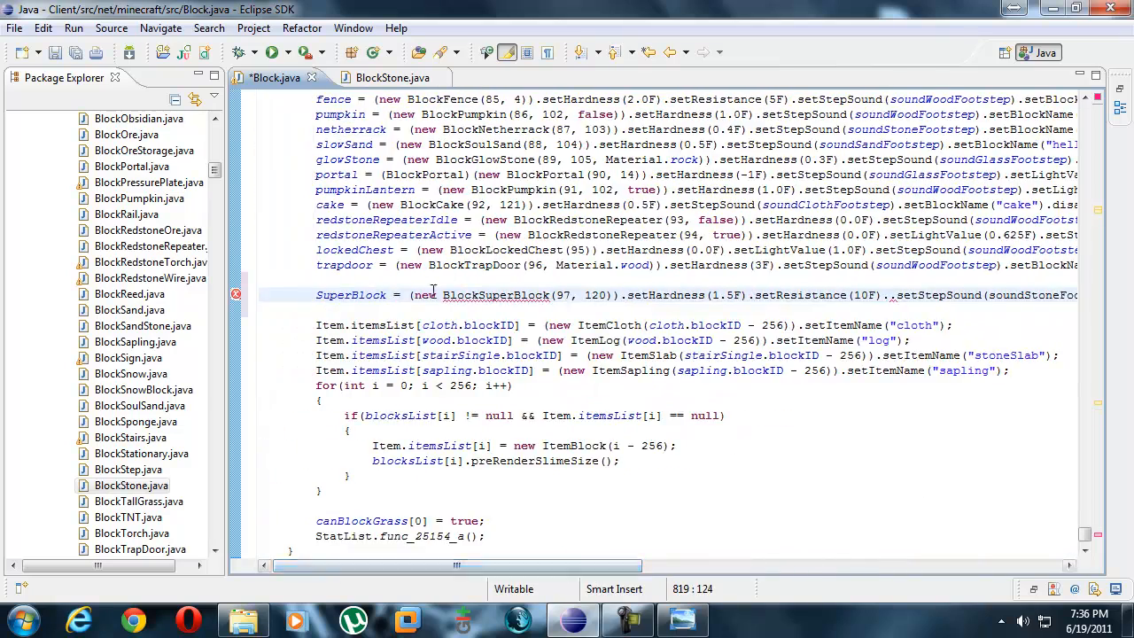
{"action": "mouse_move", "coordinate": [236, 294]}
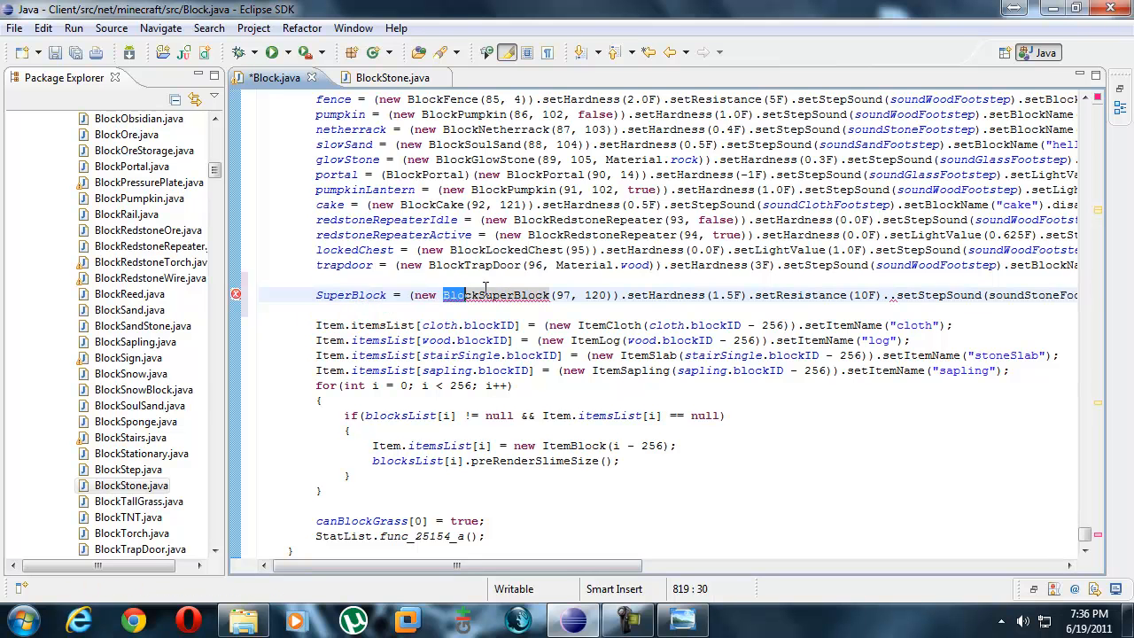
Compare Block.java and BlockStone.java tabs, ending with BlockStone.java focused for saving a copy.
{"action": "left_click", "coordinate": [372, 77]}
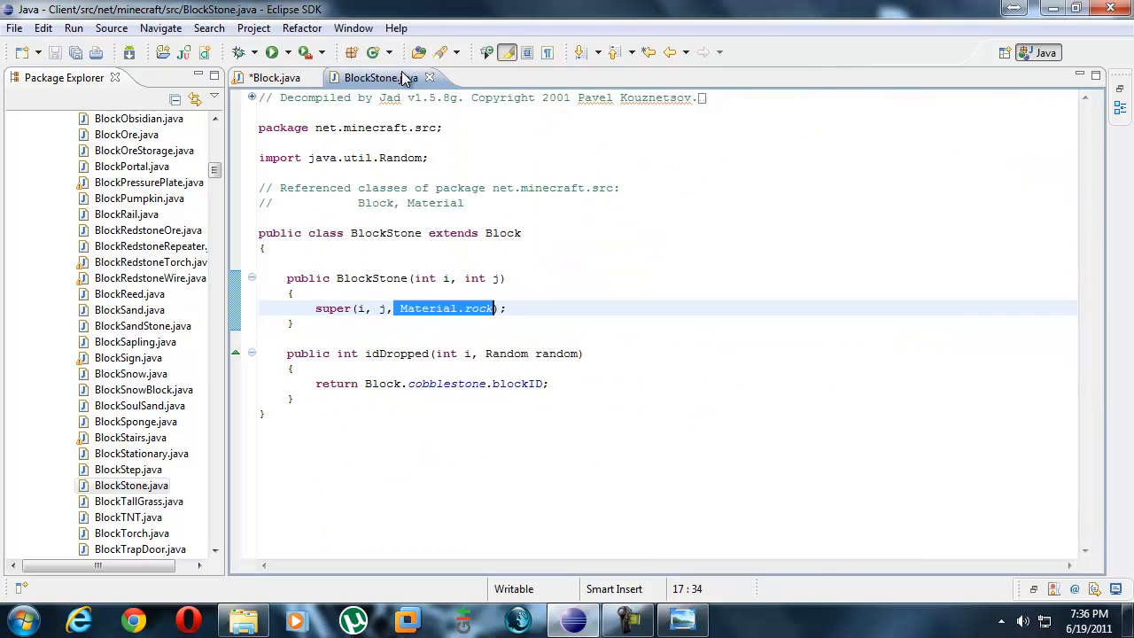
{"action": "left_click", "coordinate": [274, 78]}
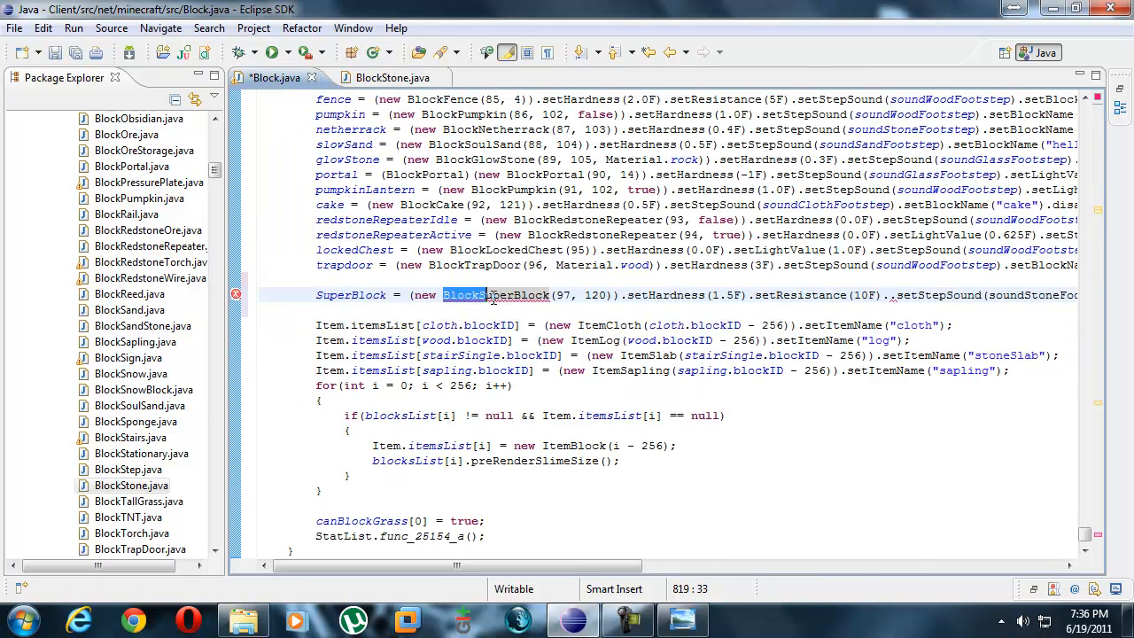
{"action": "left_click", "coordinate": [381, 77]}
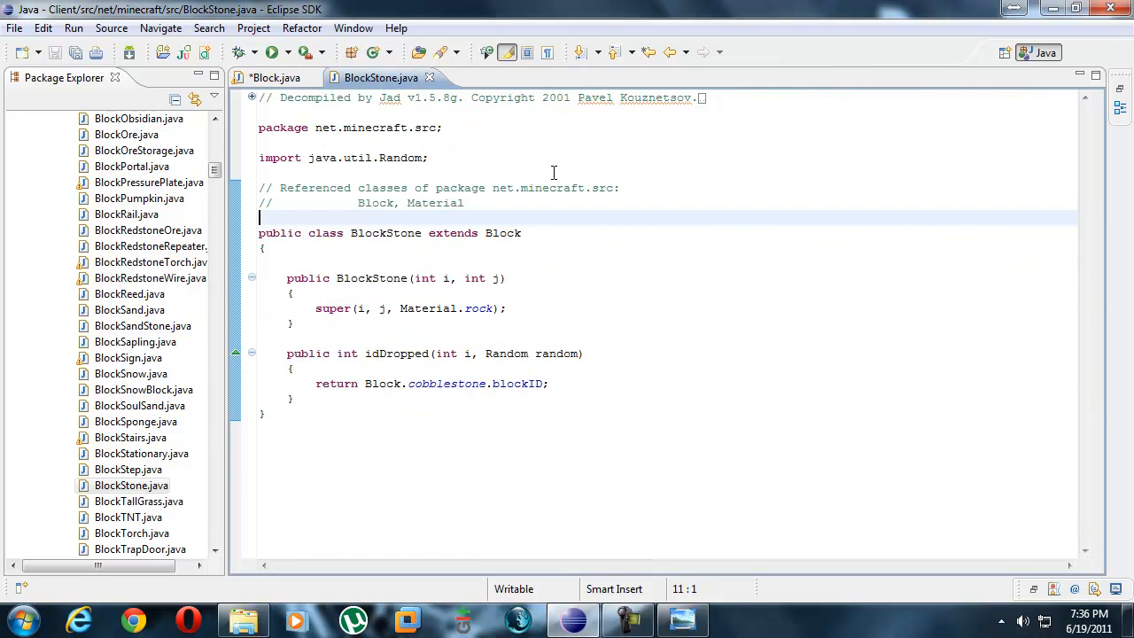
{"action": "left_click", "coordinate": [14, 28]}
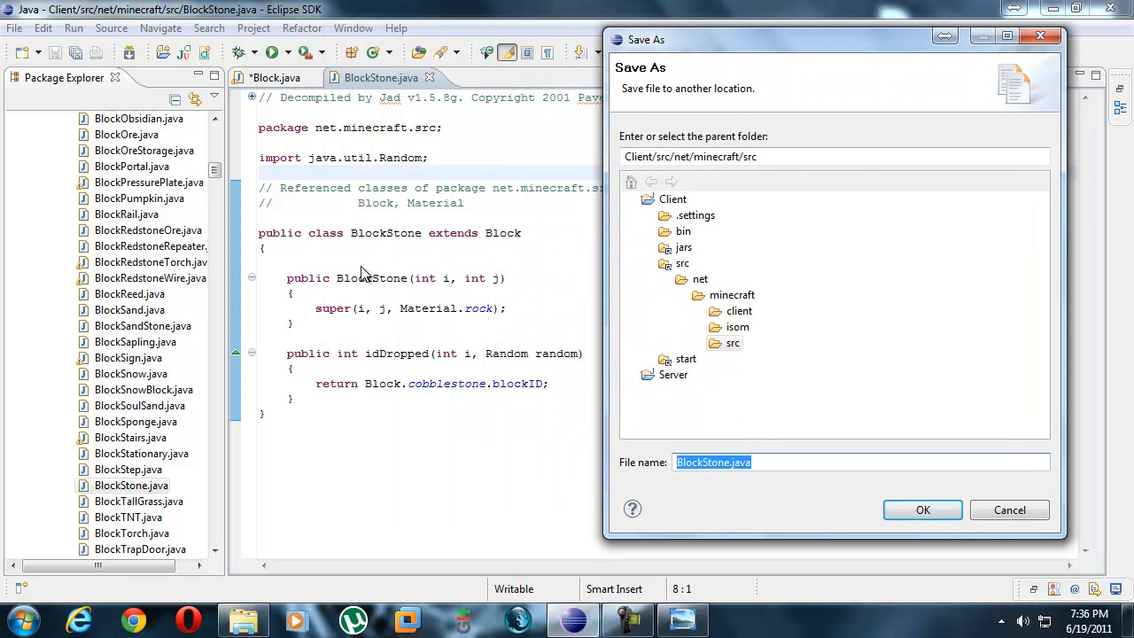
{"action": "mouse_move", "coordinate": [700, 456]}
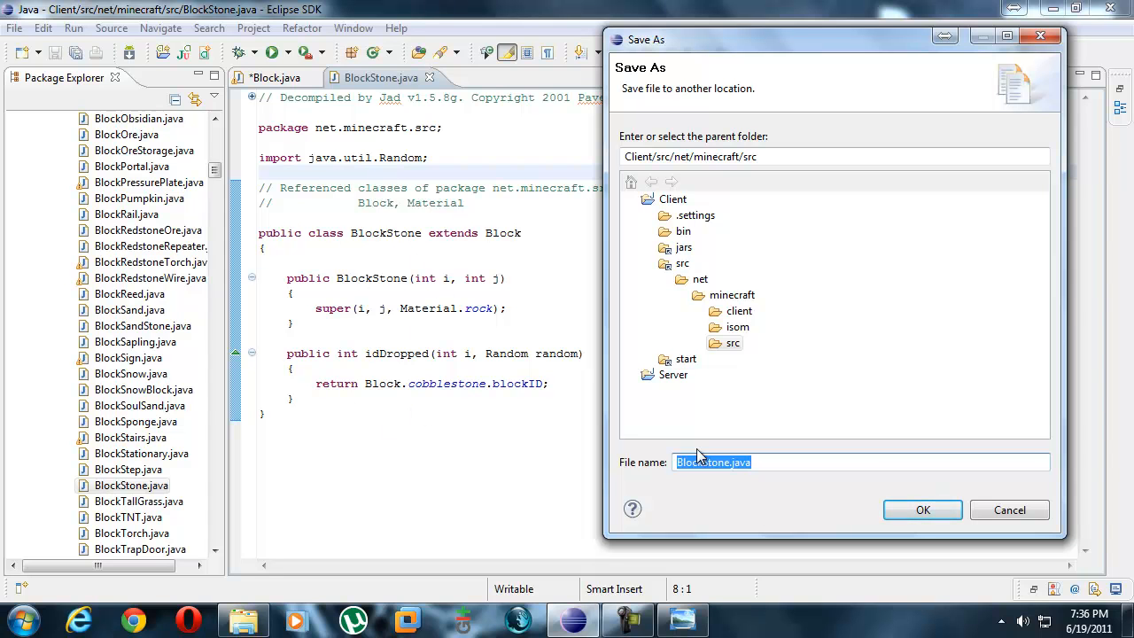
Save BlockStone.java as BlockSuperBlock.java in Client/src/net/minecraft/src via Save As.
{"action": "double_click", "coordinate": [713, 461]}
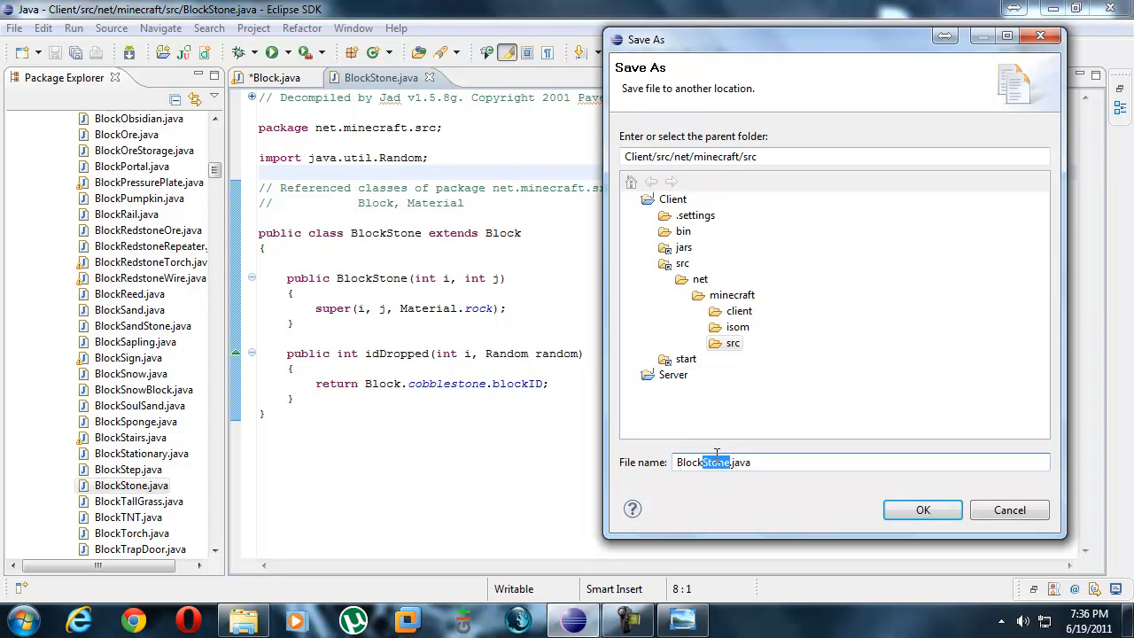
{"action": "mouse_move", "coordinate": [769, 484]}
{"action": "type", "text": "uper"}
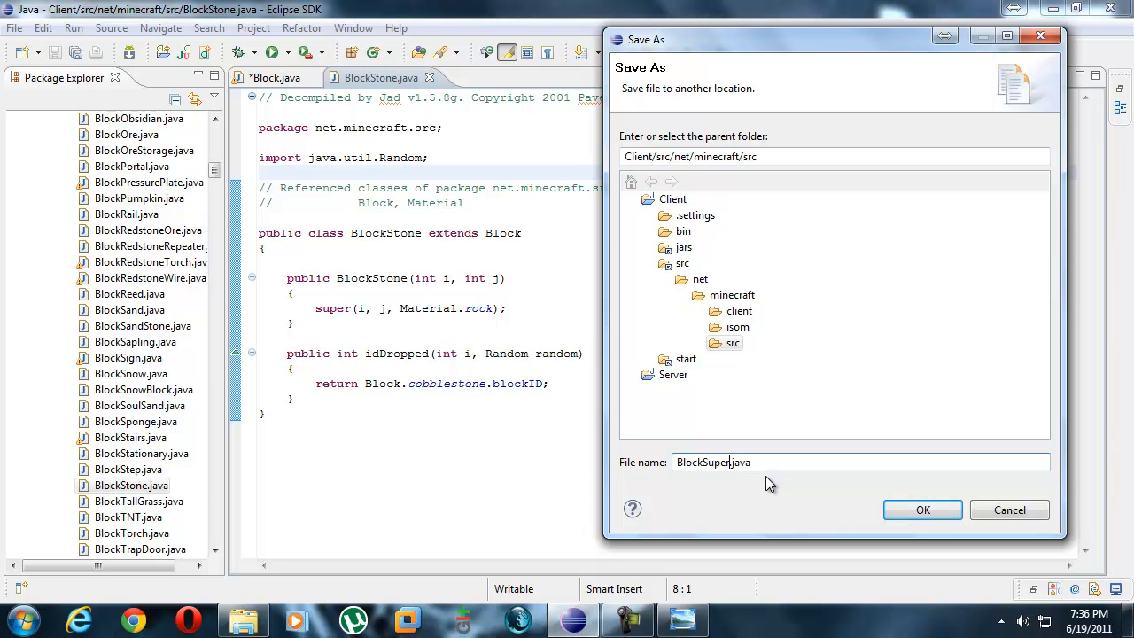
{"action": "type", "text": "Block"}
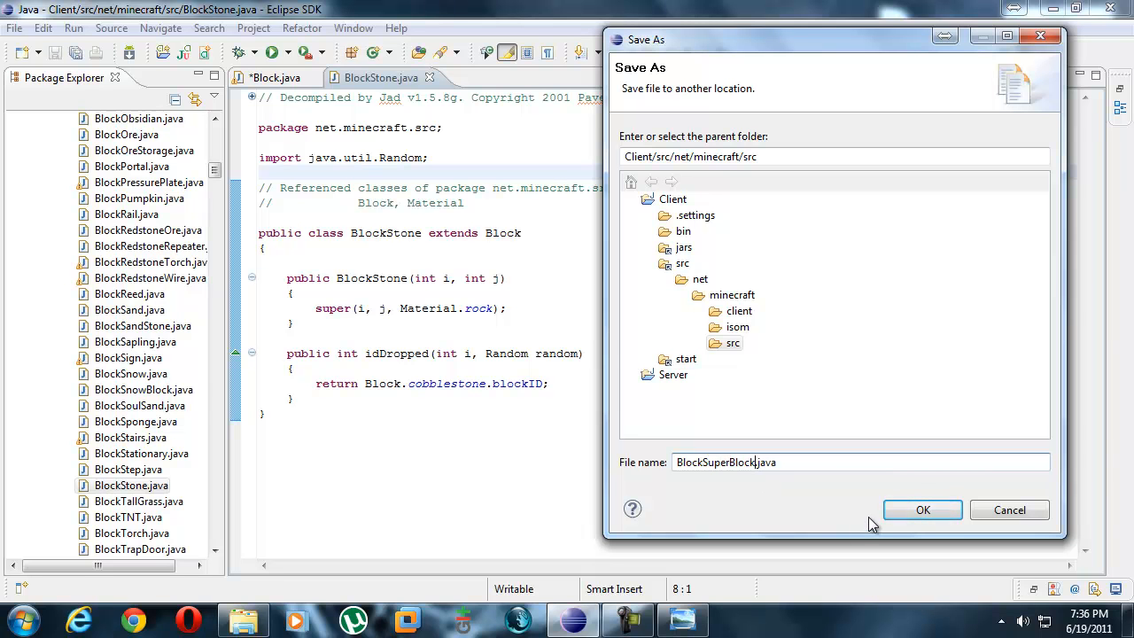
{"action": "mouse_move", "coordinate": [923, 510]}
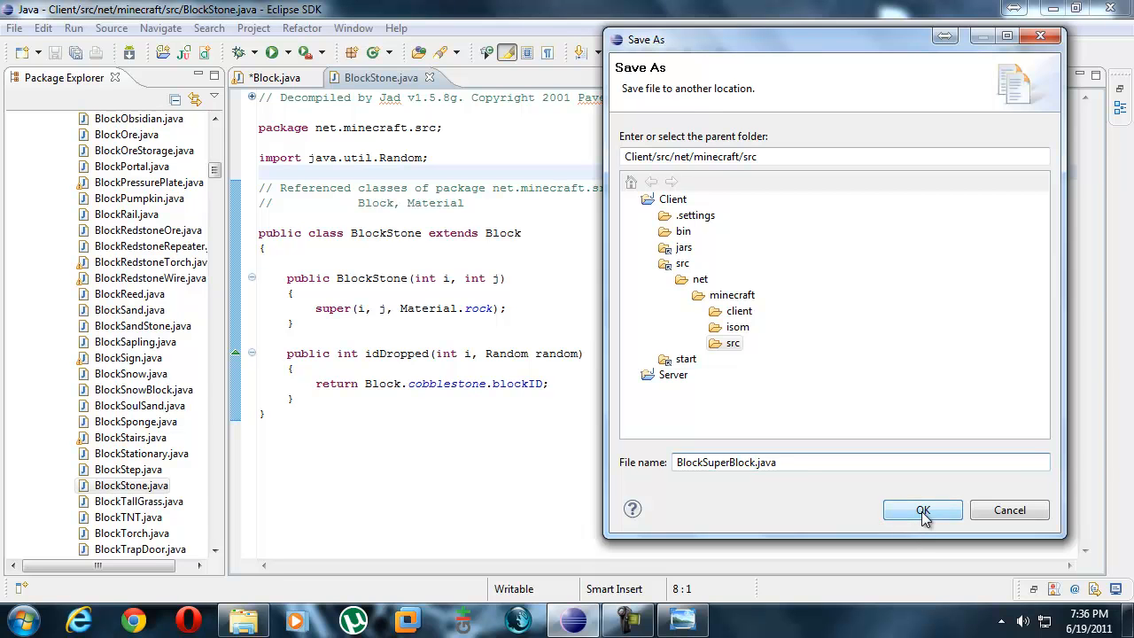
{"action": "left_click", "coordinate": [922, 509]}
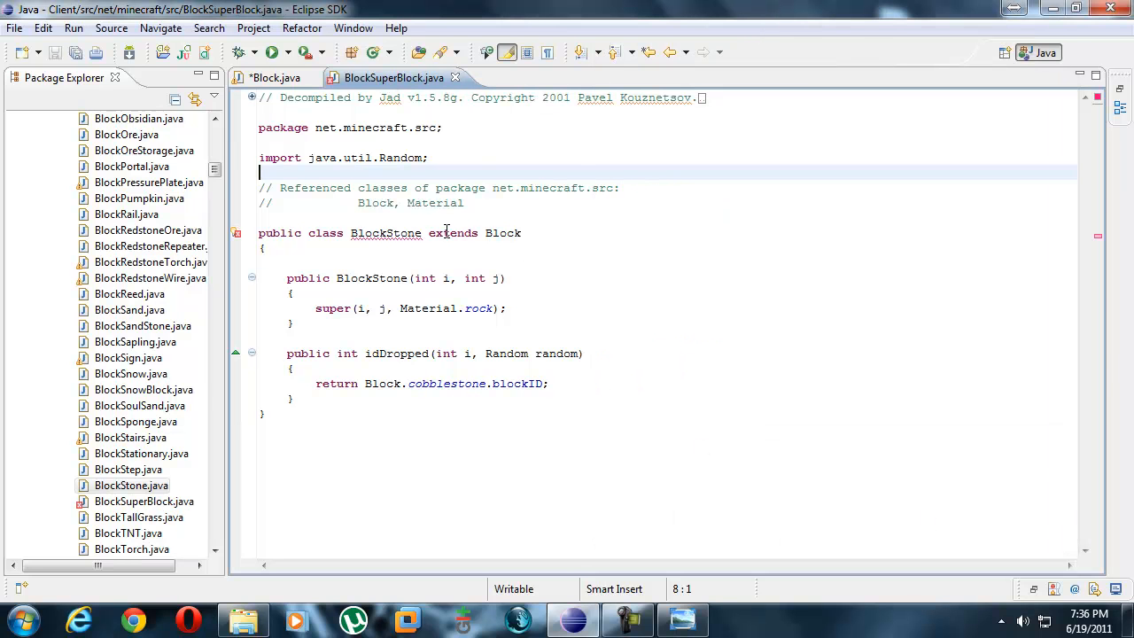
Retype the class declaration and constructor name from BlockStone to BlockSuperBlock.
{"action": "double_click", "coordinate": [386, 233]}
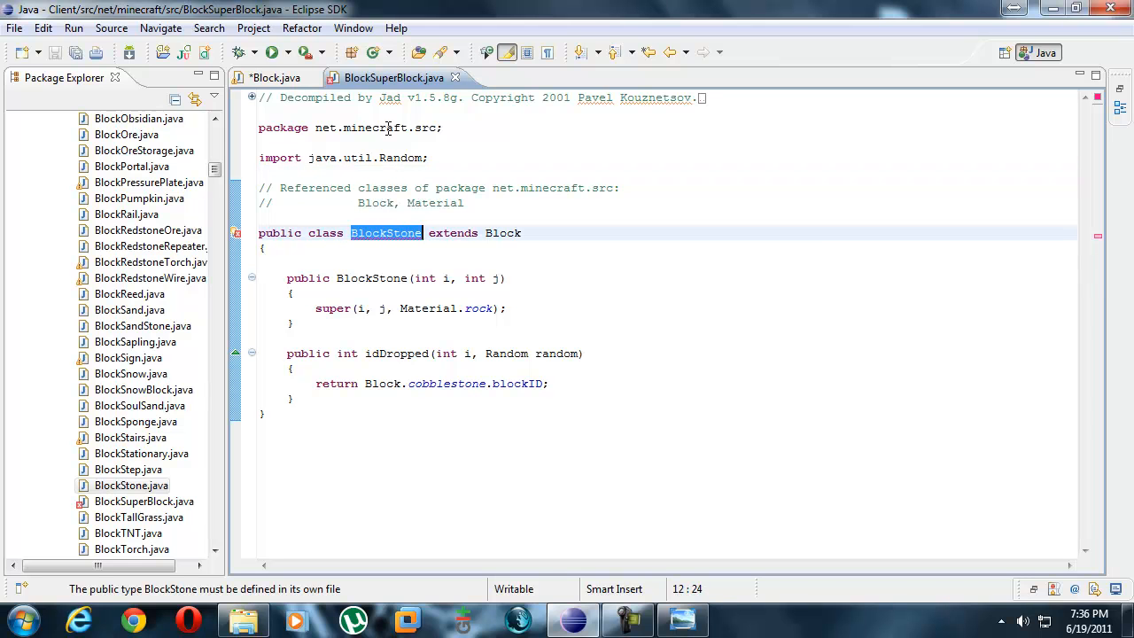
{"action": "left_click", "coordinate": [385, 232]}
{"action": "type", "text": "u"}
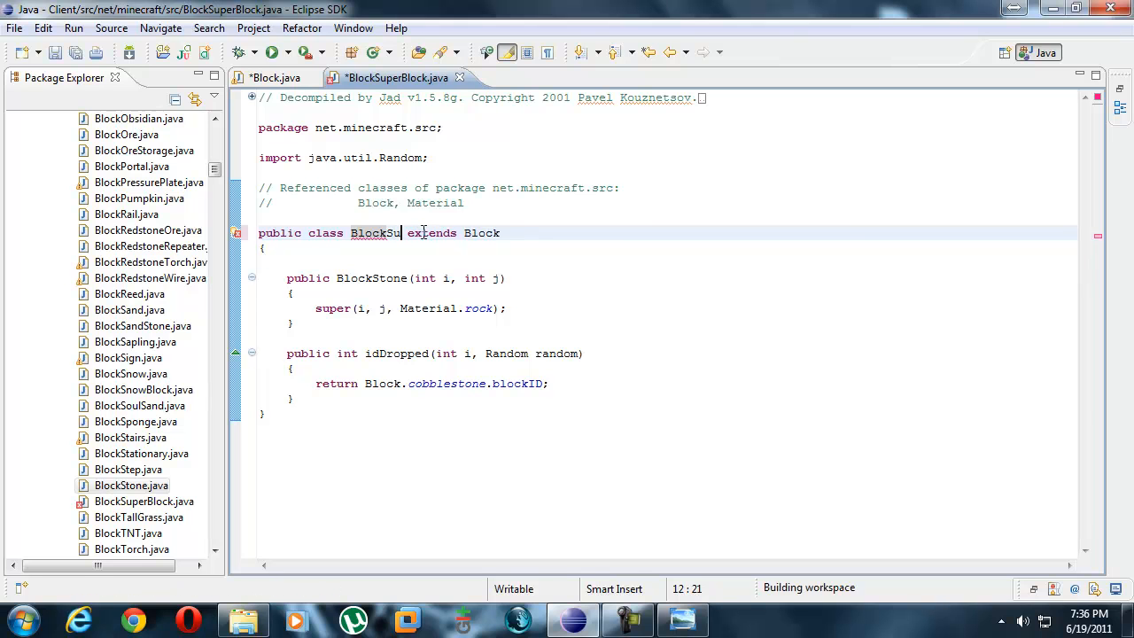
{"action": "type", "text": "perBlock"}
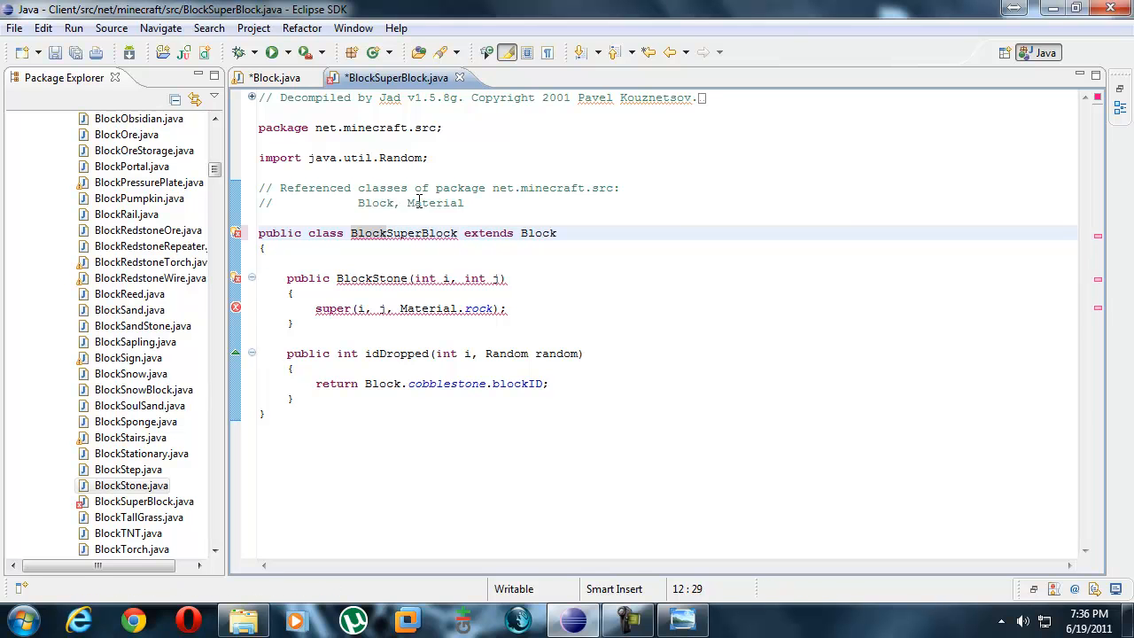
{"action": "double_click", "coordinate": [372, 278]}
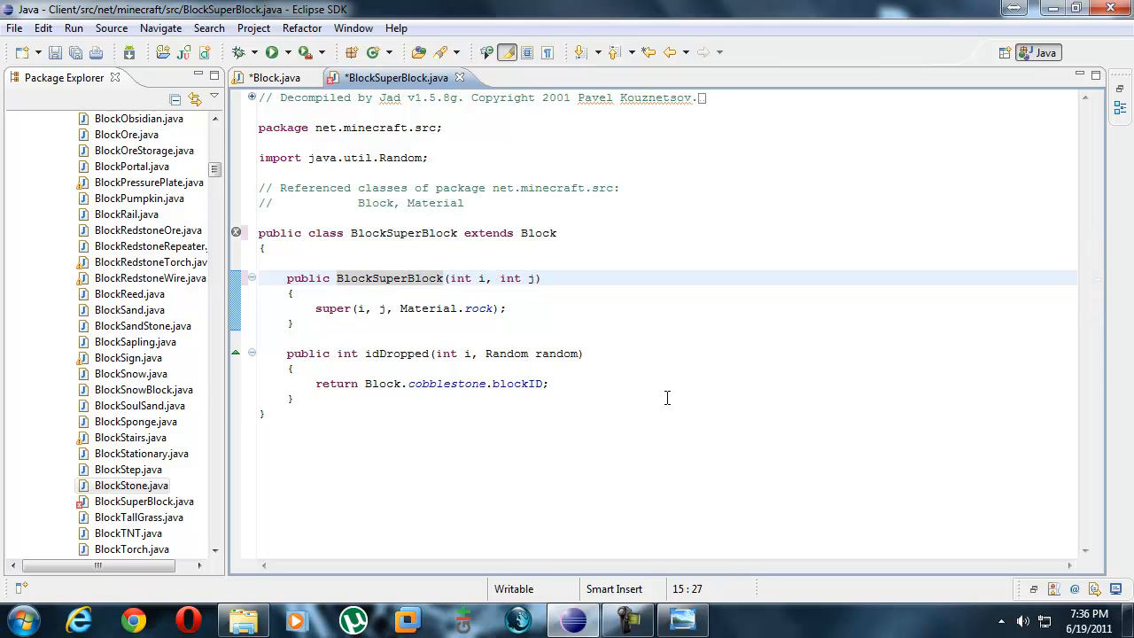
{"action": "left_click", "coordinate": [427, 384]}
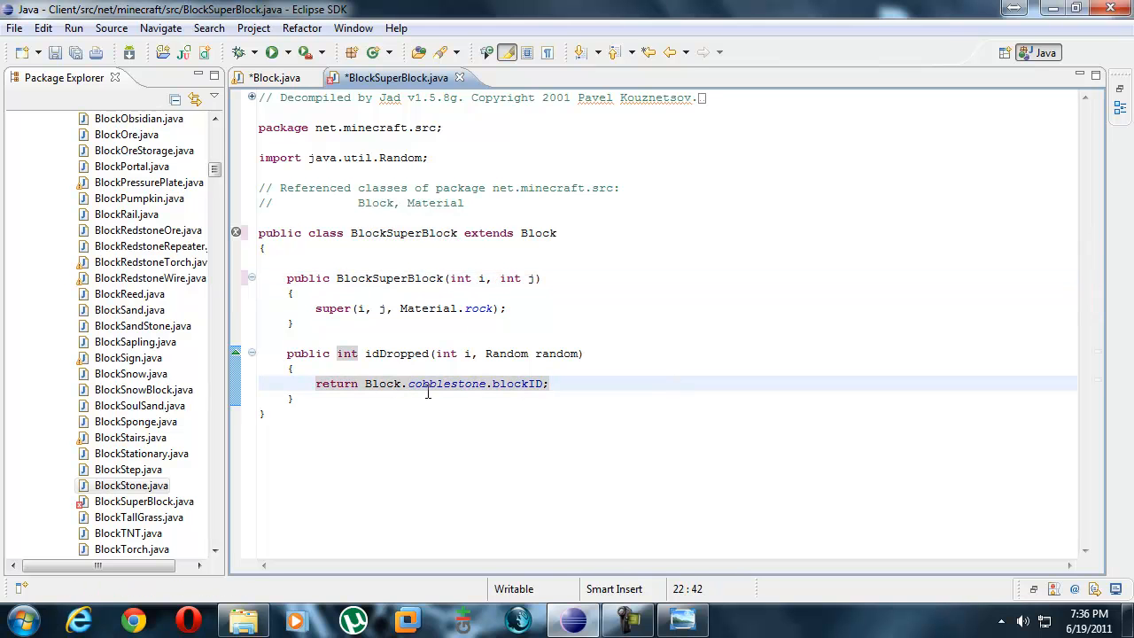
Make idDropped return Block.SuperBlock.blockID instead of cobblestone, using autocomplete.
{"action": "double_click", "coordinate": [478, 382]}
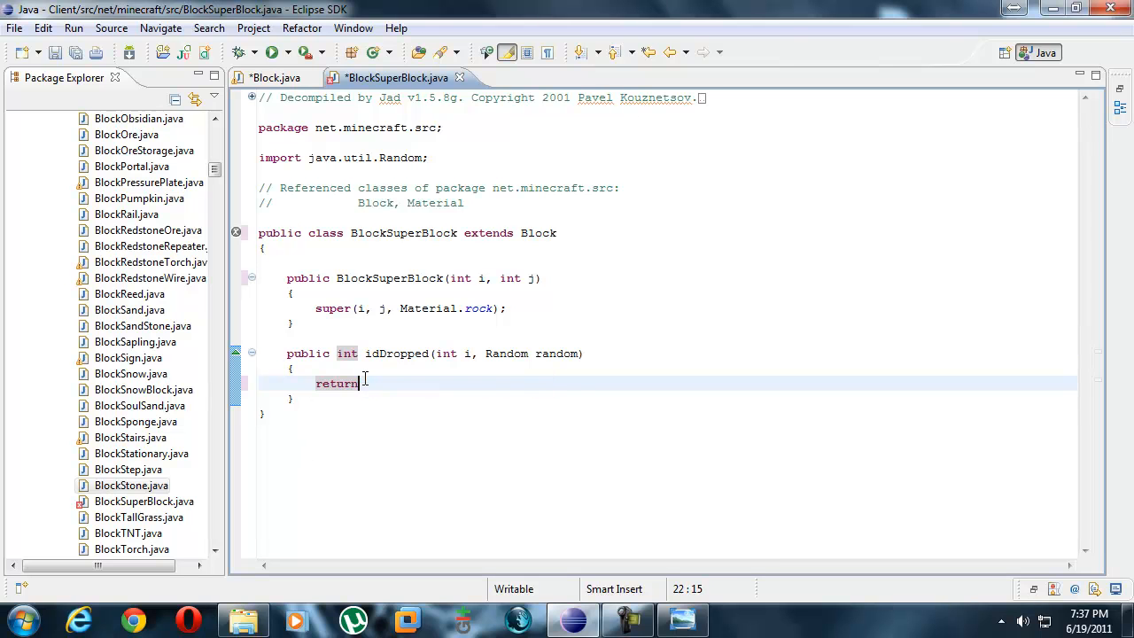
{"action": "type", "text": "Block."}
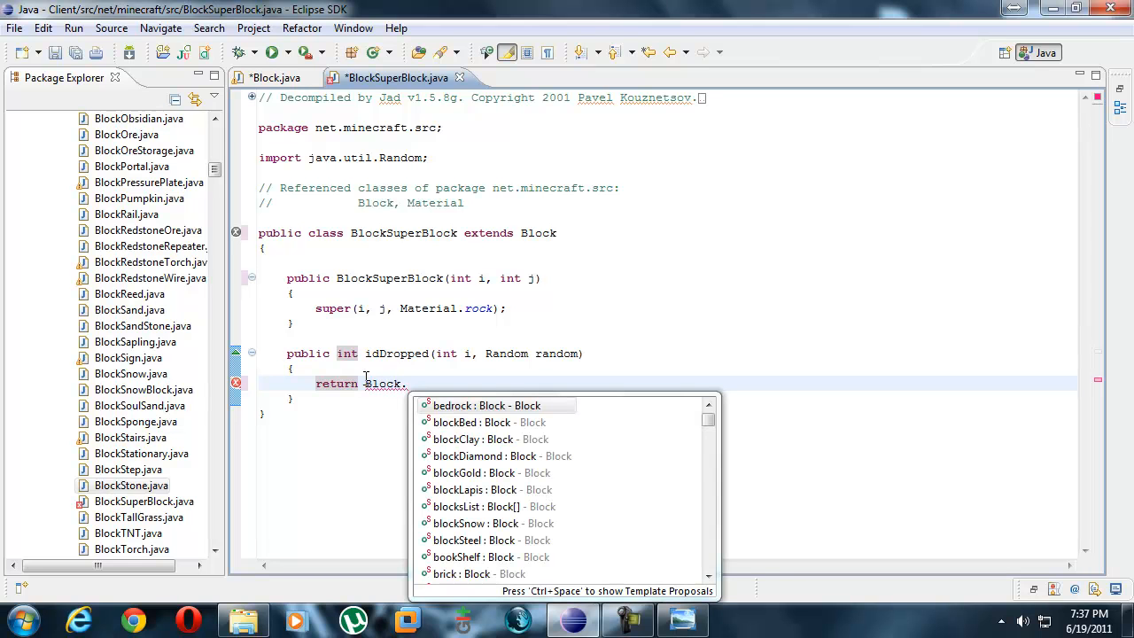
{"action": "type", "text": "s"}
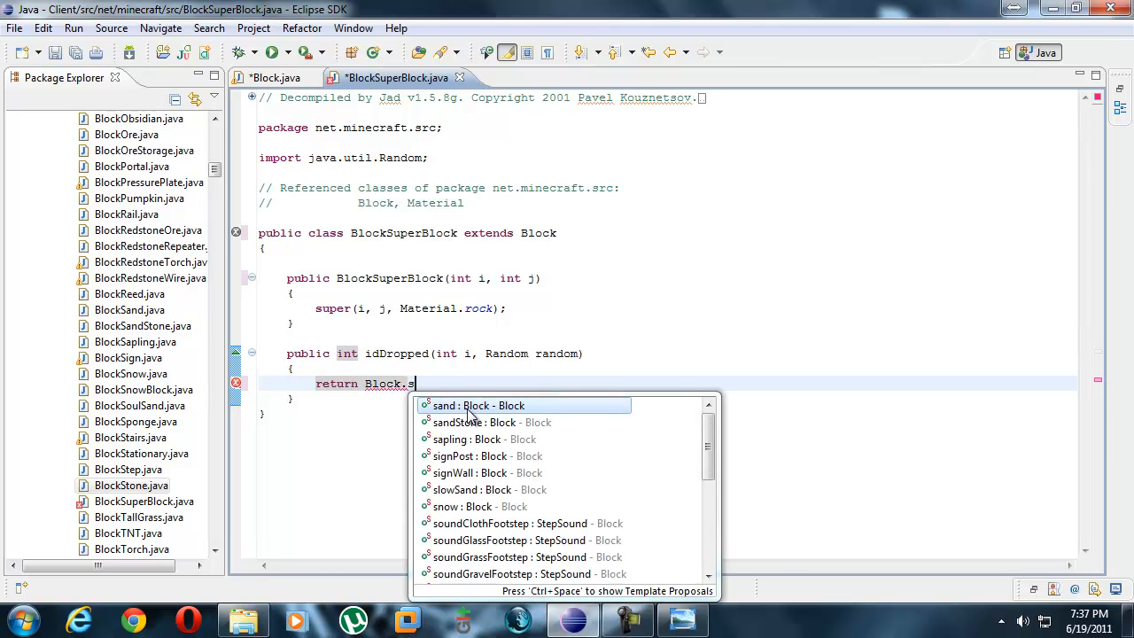
{"action": "type", "text": "uperBlock."}
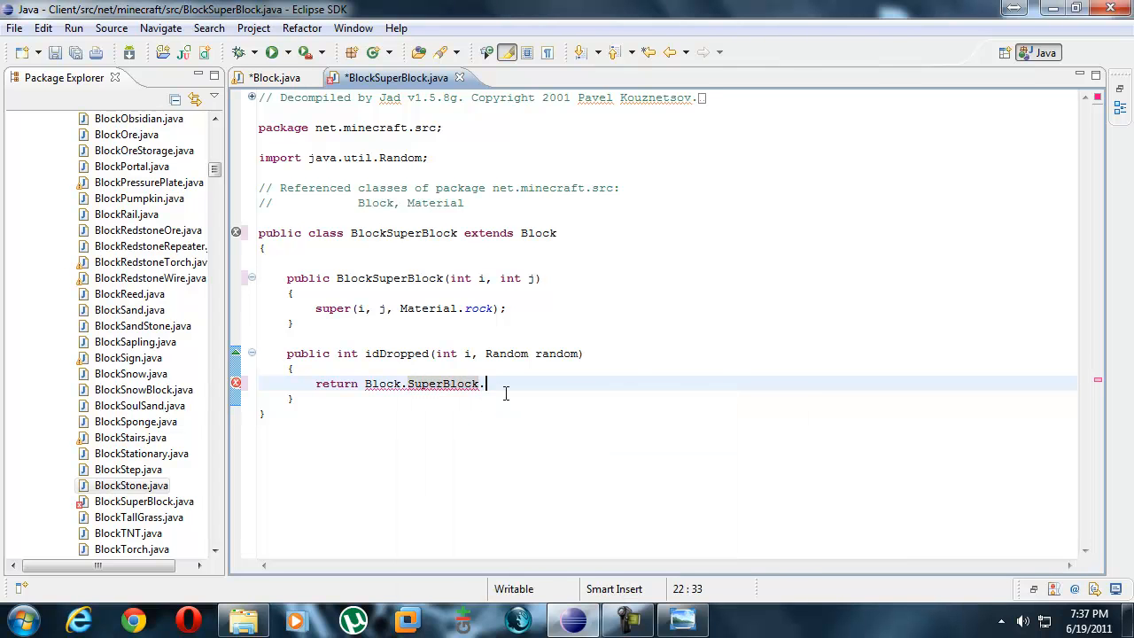
{"action": "type", "text": "blockID;"}
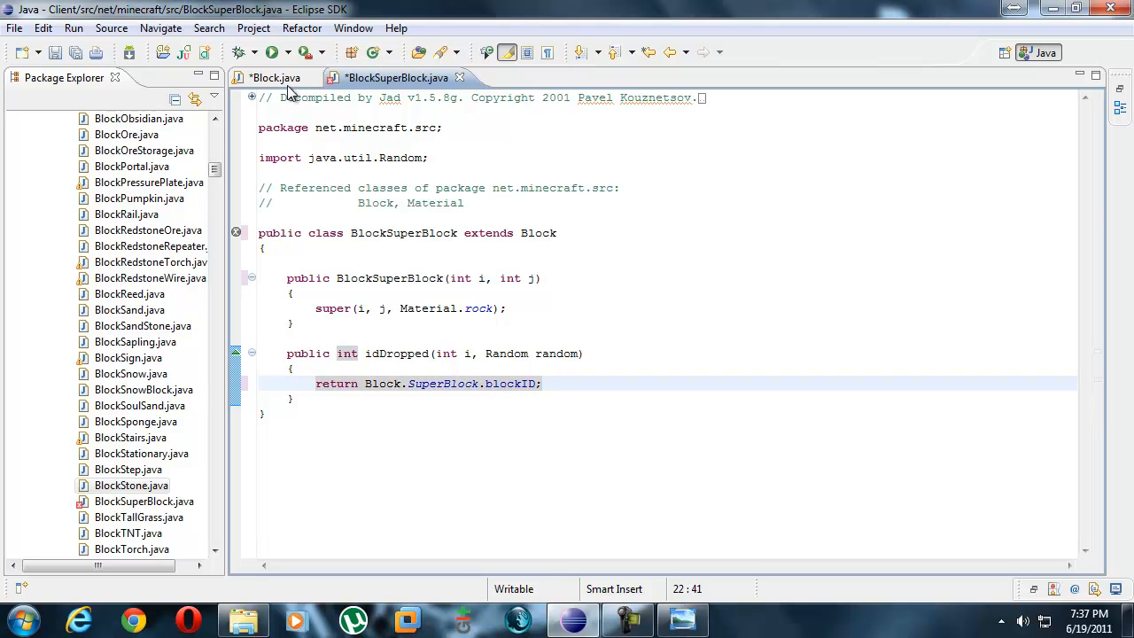
Check the SuperBlock definition in Block.java against the BlockSuperBlock constructor and return line.
{"action": "left_click", "coordinate": [274, 77]}
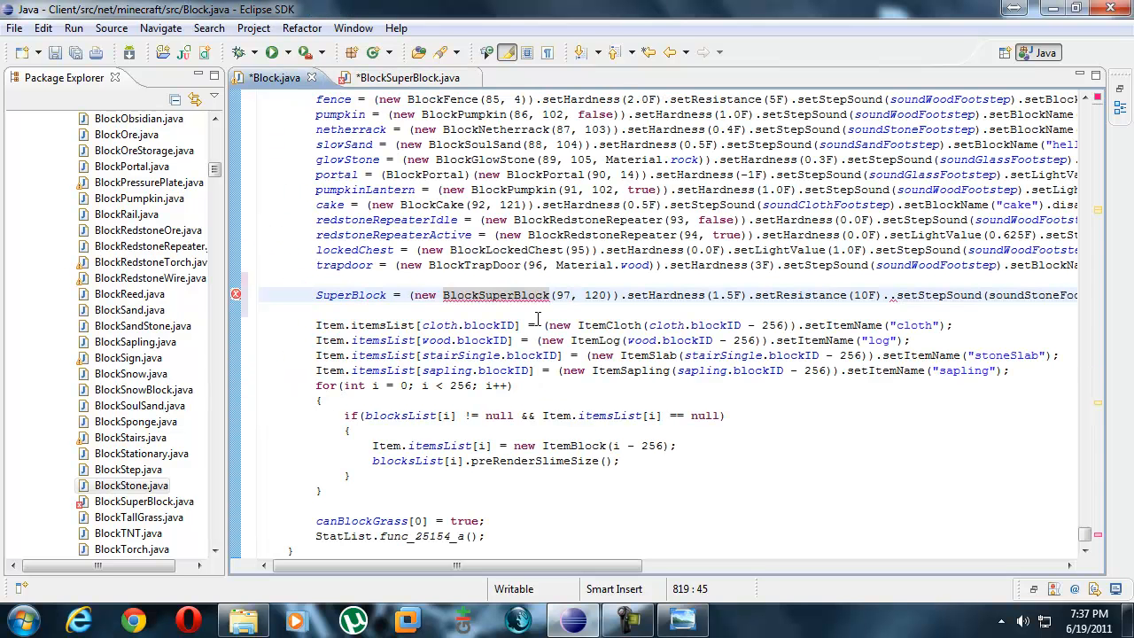
{"action": "left_click", "coordinate": [396, 77]}
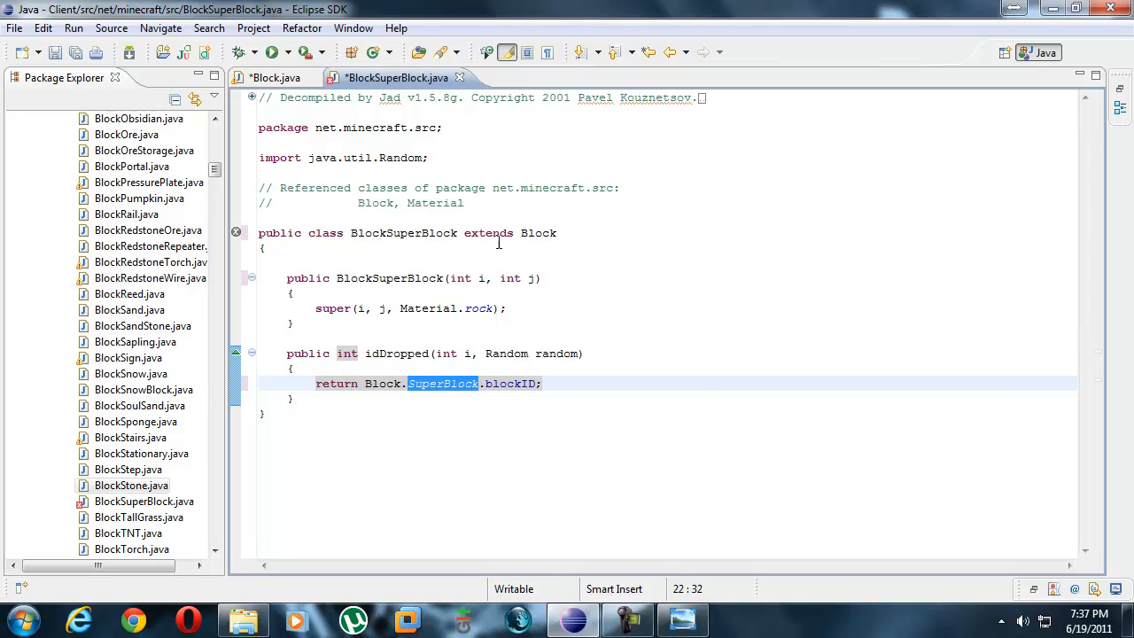
{"action": "left_click", "coordinate": [275, 77]}
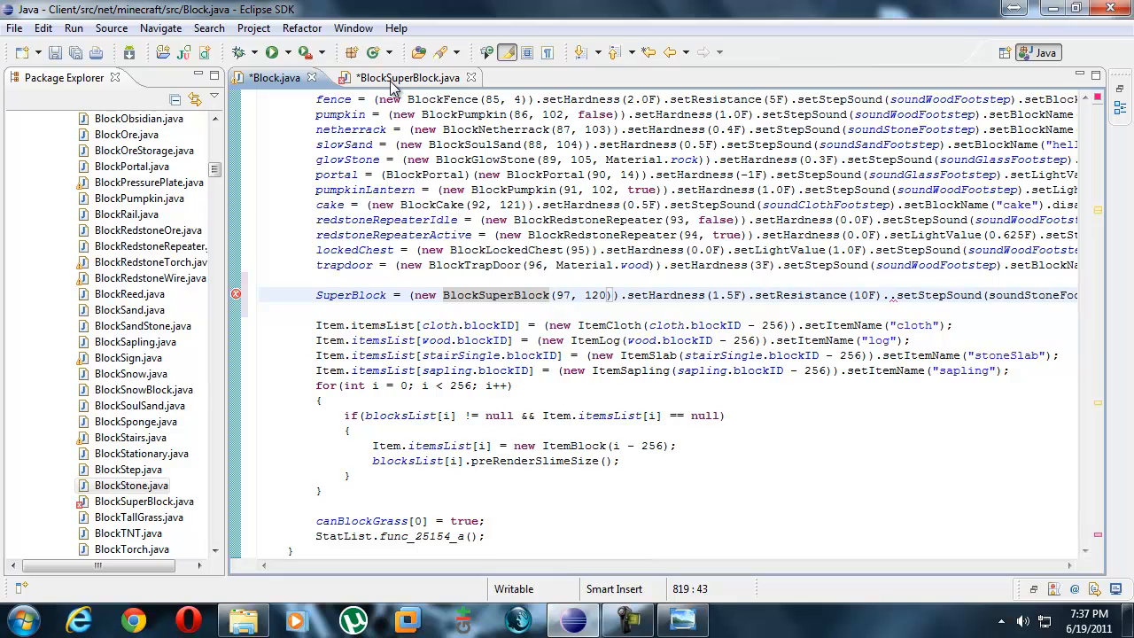
{"action": "left_click", "coordinate": [396, 78]}
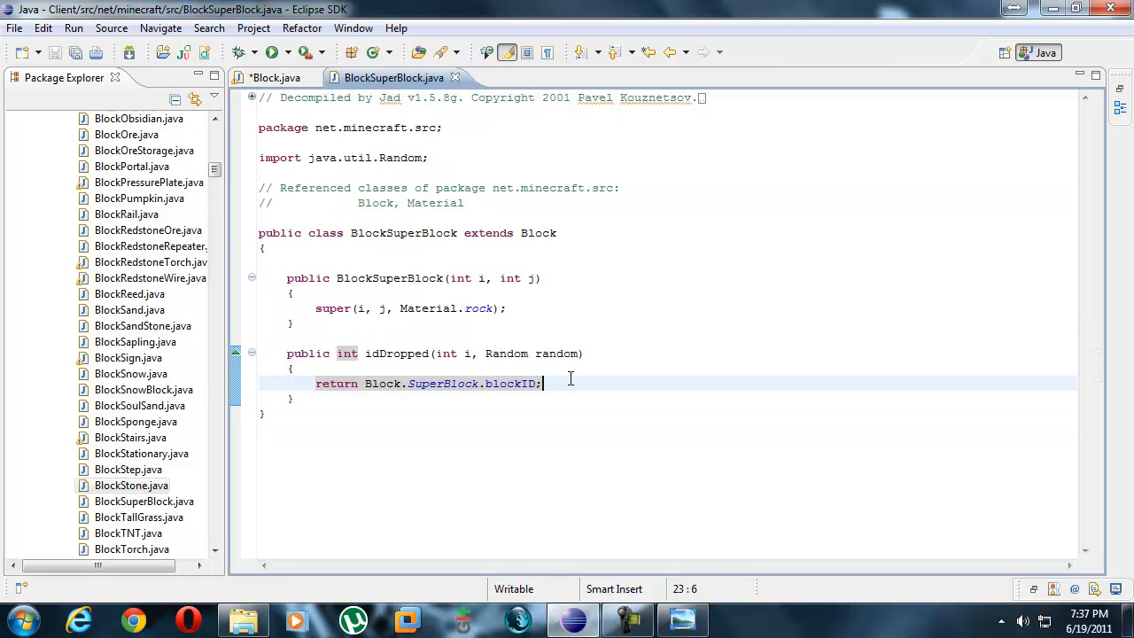
{"action": "left_click", "coordinate": [505, 309]}
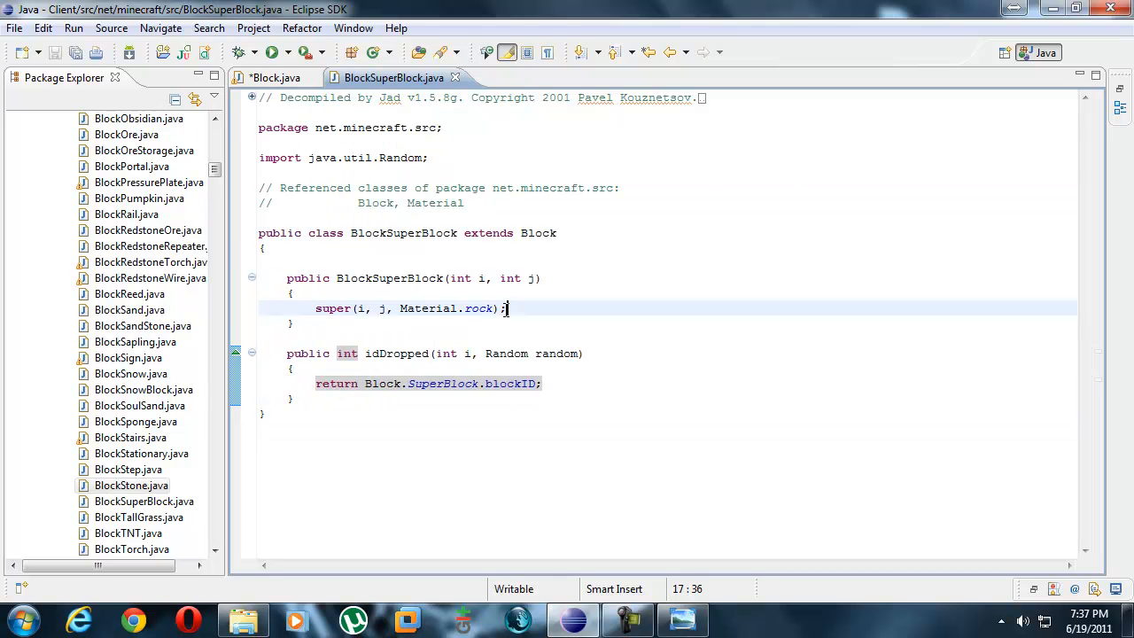
{"action": "left_click", "coordinate": [455, 308]}
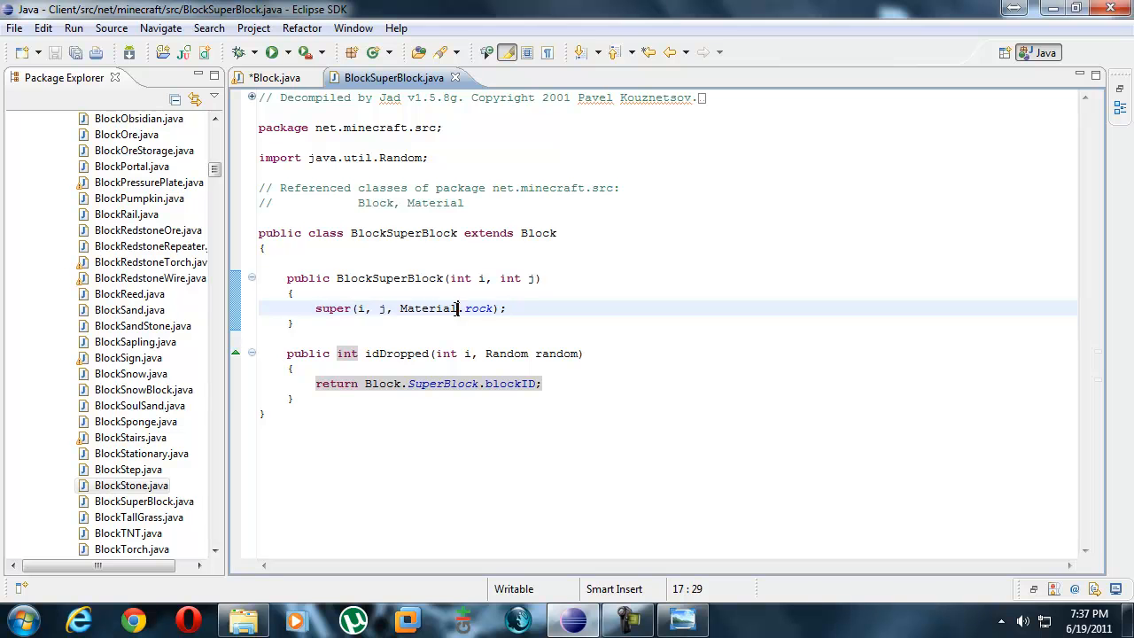
{"action": "left_click", "coordinate": [275, 78]}
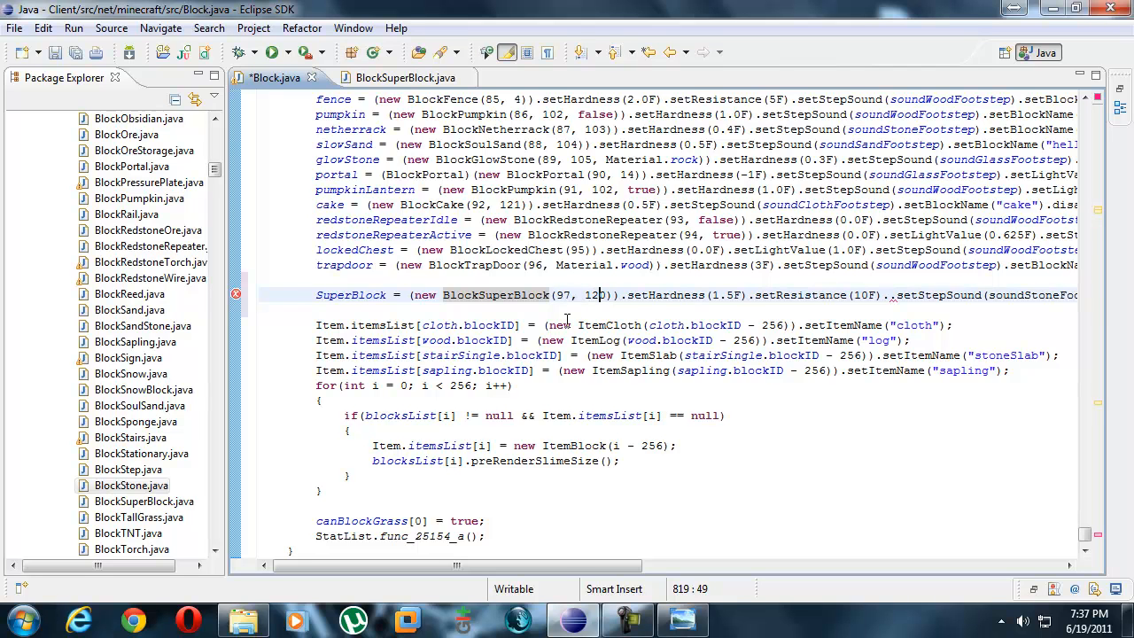
{"action": "mouse_move", "coordinate": [236, 294]}
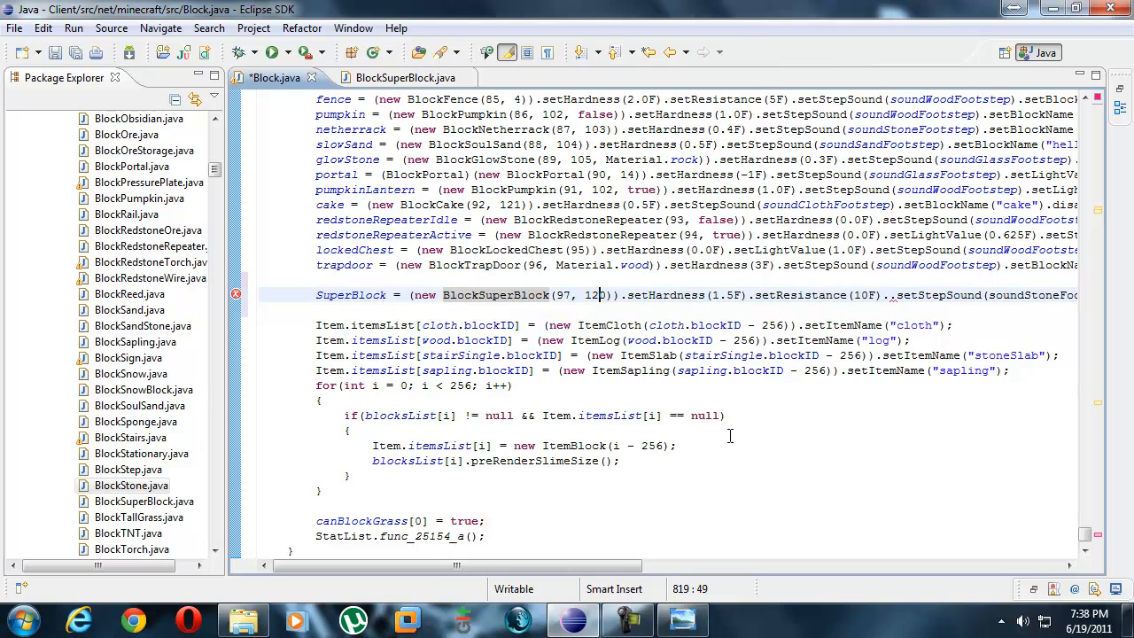
Change SuperBlock's step sound from stone to soundMetalFootstep and locate glowStone's light value.
{"action": "scroll", "scroll_direction": "right", "scroll_amount": 3}
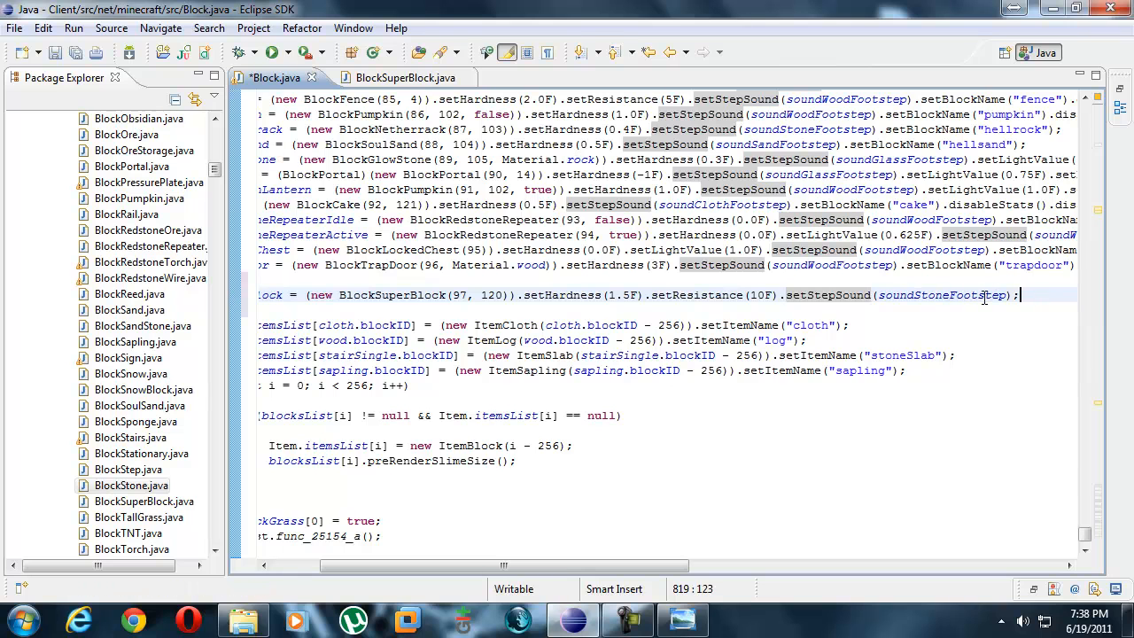
{"action": "double_click", "coordinate": [934, 295]}
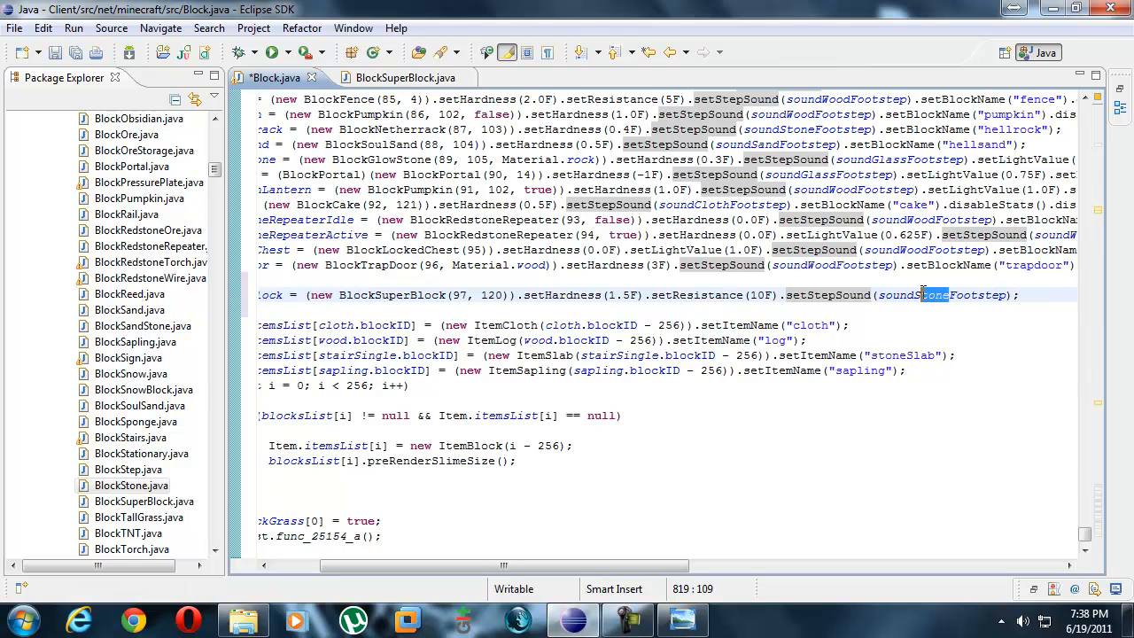
{"action": "left_click", "coordinate": [925, 295]}
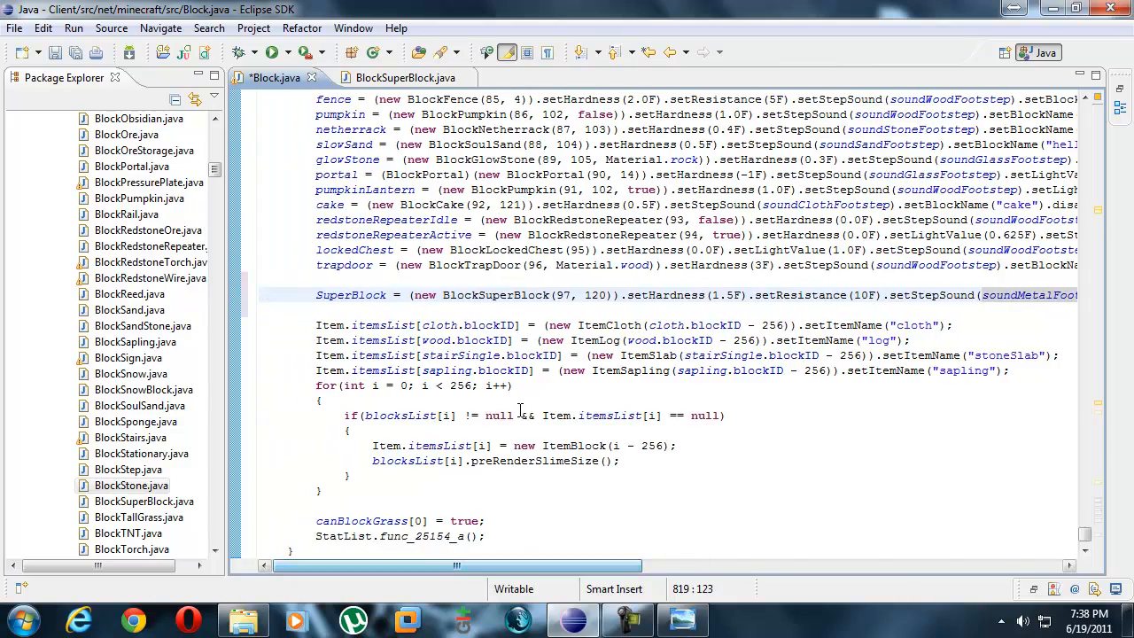
{"action": "scroll", "scroll_direction": "up", "scroll_amount": 3}
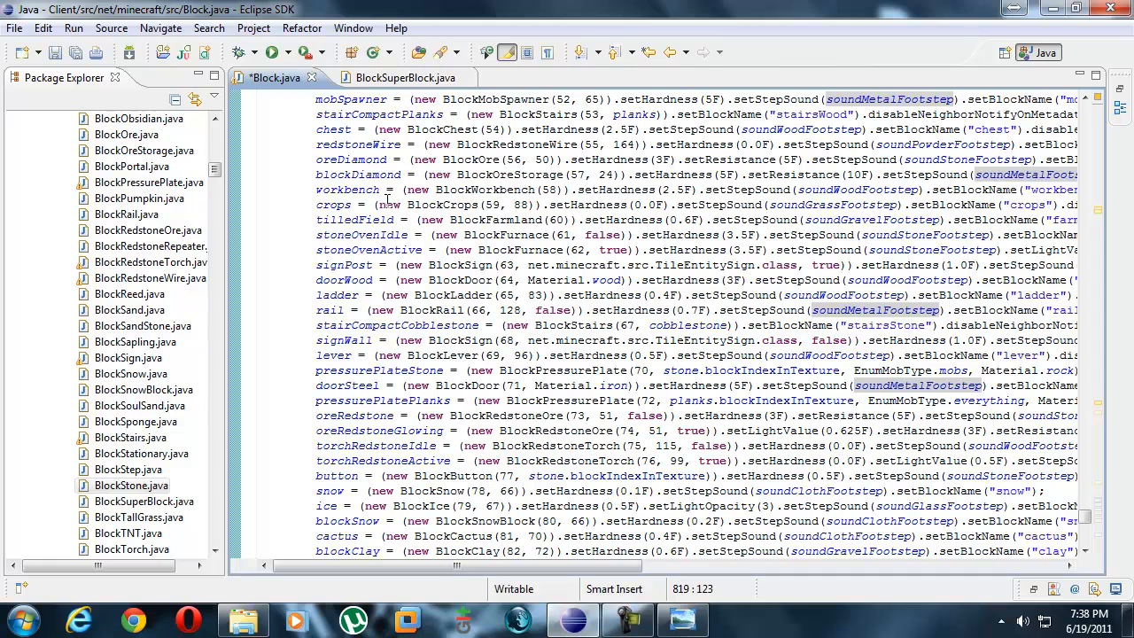
{"action": "scroll", "scroll_direction": "down", "scroll_amount": 3}
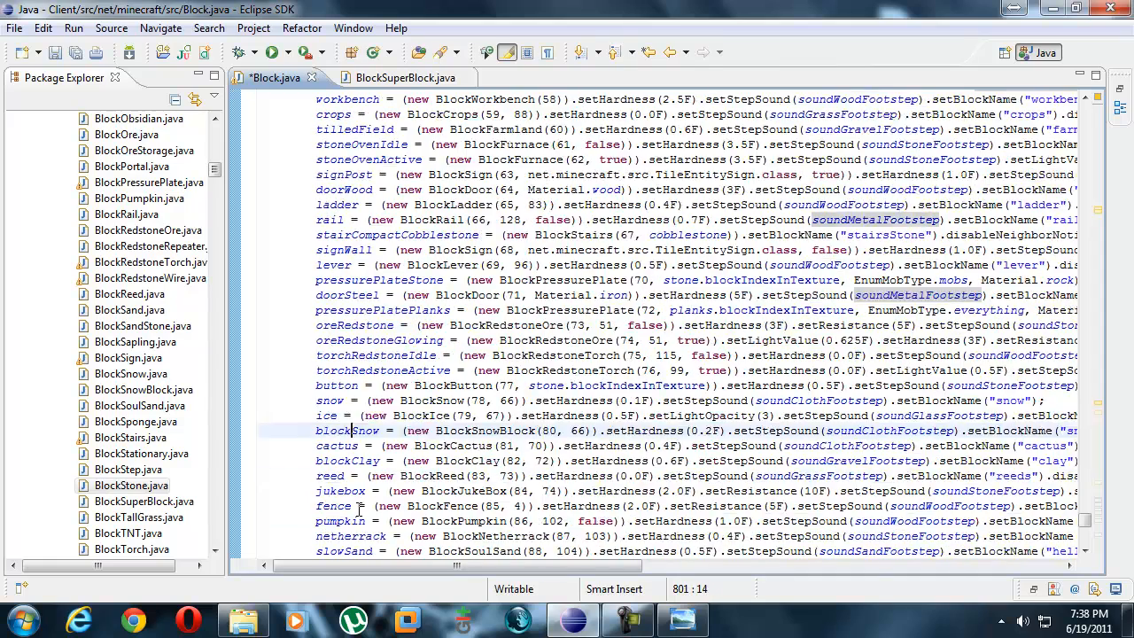
{"action": "scroll", "scroll_direction": "down", "scroll_amount": 3}
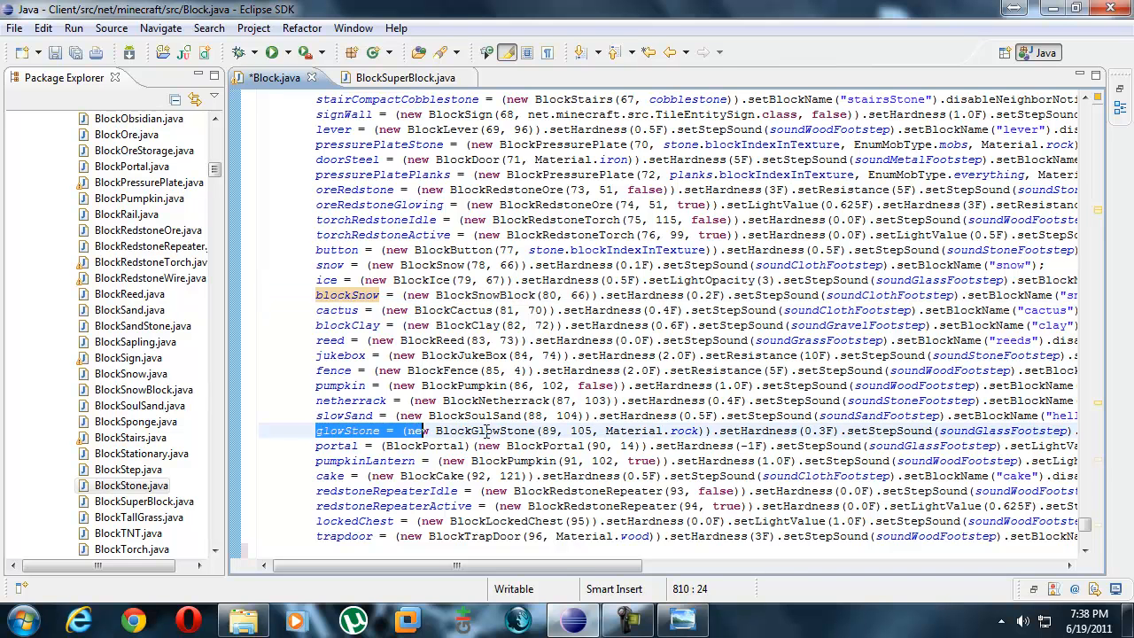
{"action": "left_click", "coordinate": [855, 431]}
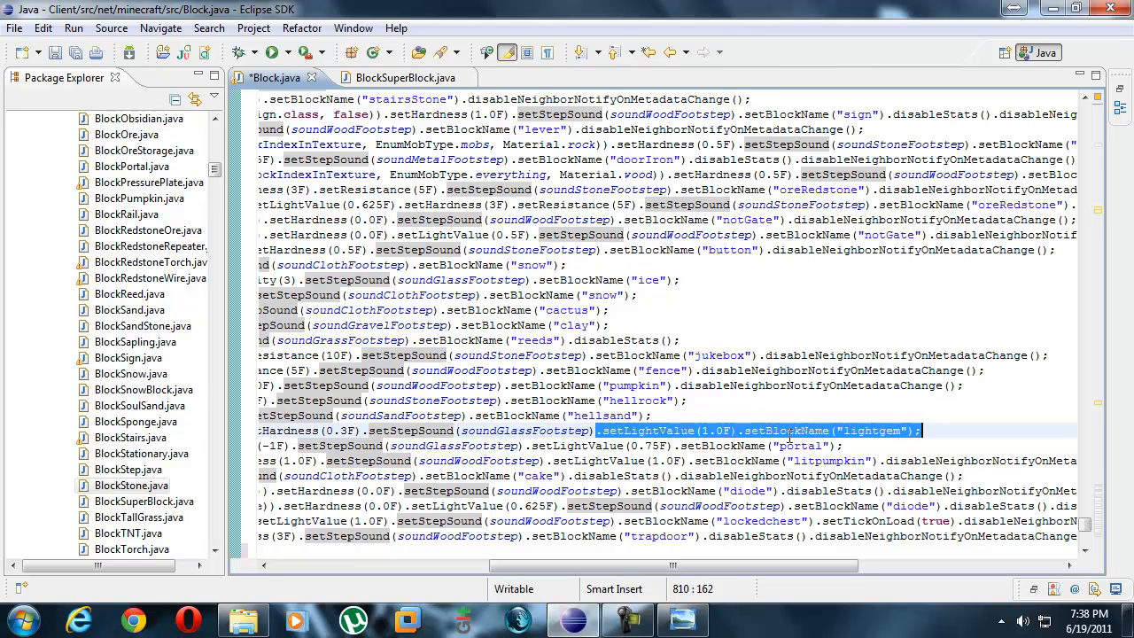
{"action": "scroll", "scroll_direction": "down", "scroll_amount": 3}
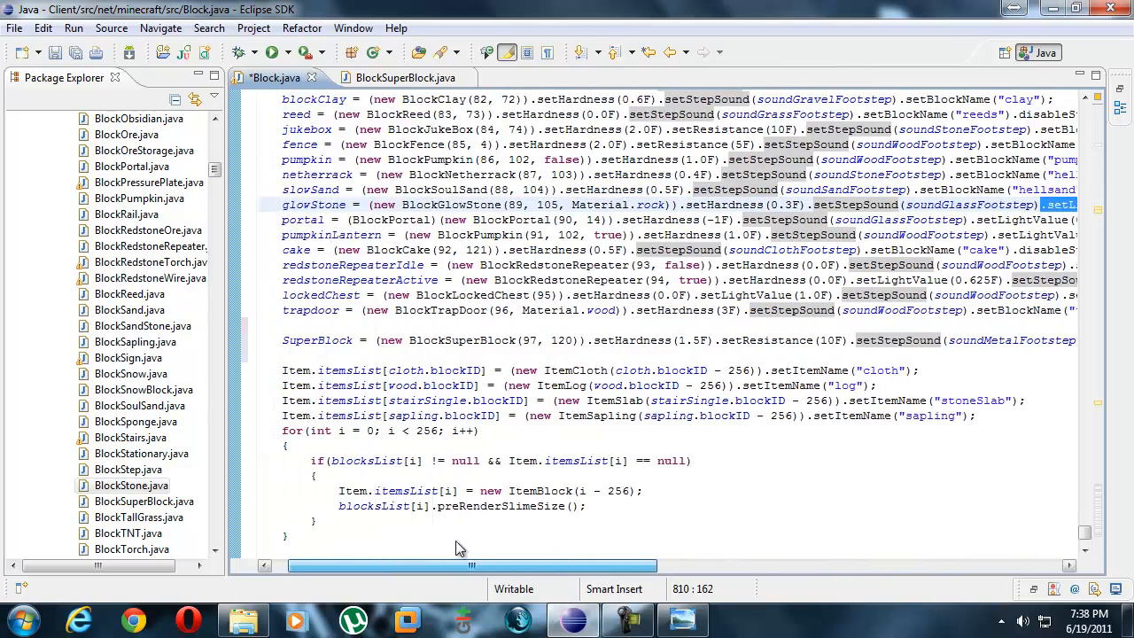
Append .setLightValue(1.0F).setBlockName to the SuperBlock line and rename lightgem to SuperBlock.
{"action": "scroll", "scroll_direction": "right", "scroll_amount": 3}
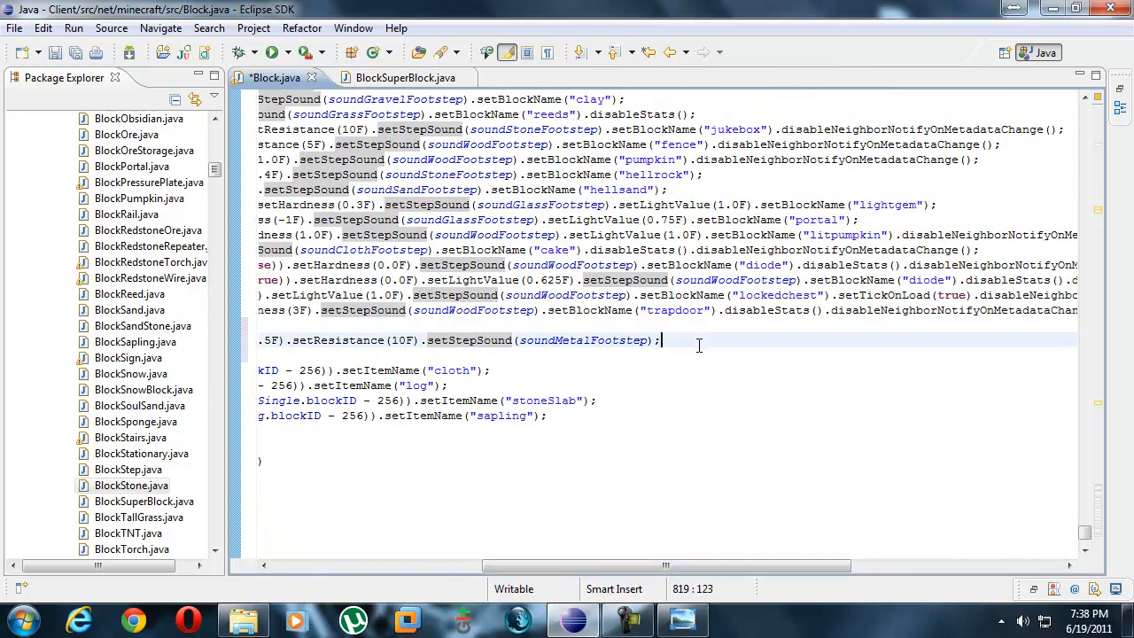
{"action": "key", "text": "BackSpace"}
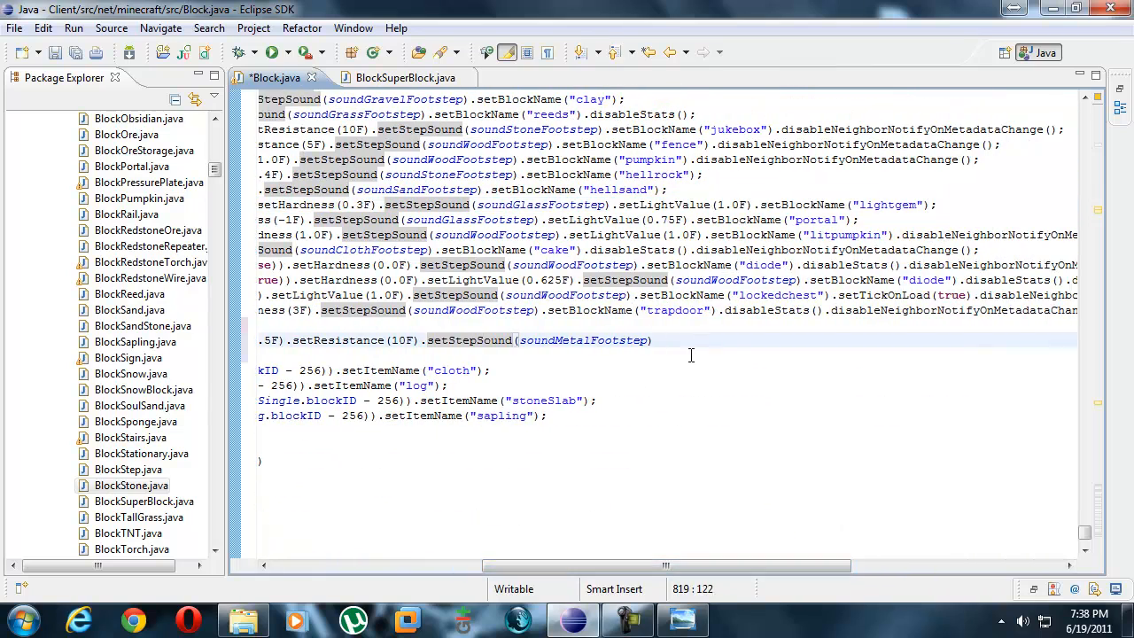
{"action": "type", "text": ".setLightValue(1.0F).setBlockName(\"lightgem\");"}
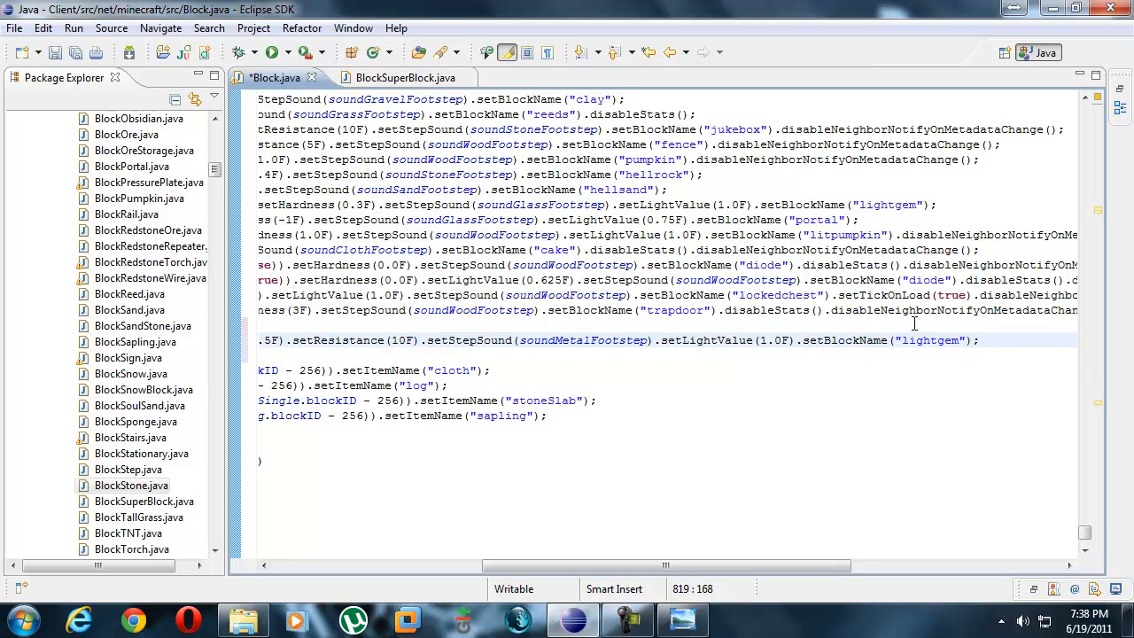
{"action": "double_click", "coordinate": [931, 340]}
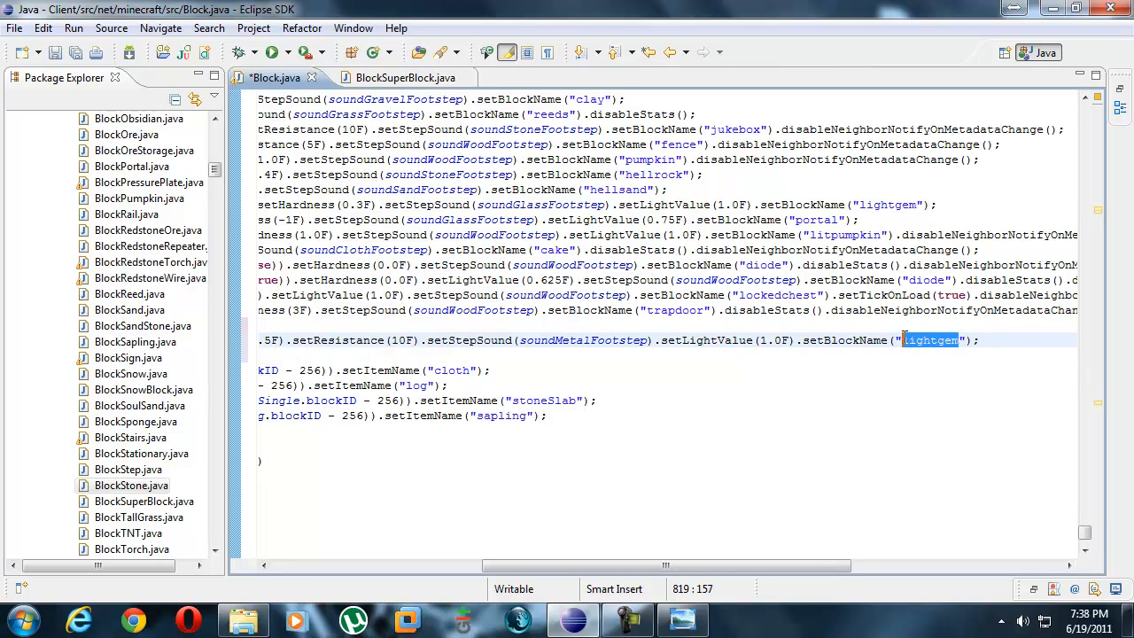
{"action": "type", "text": "superBlock"}
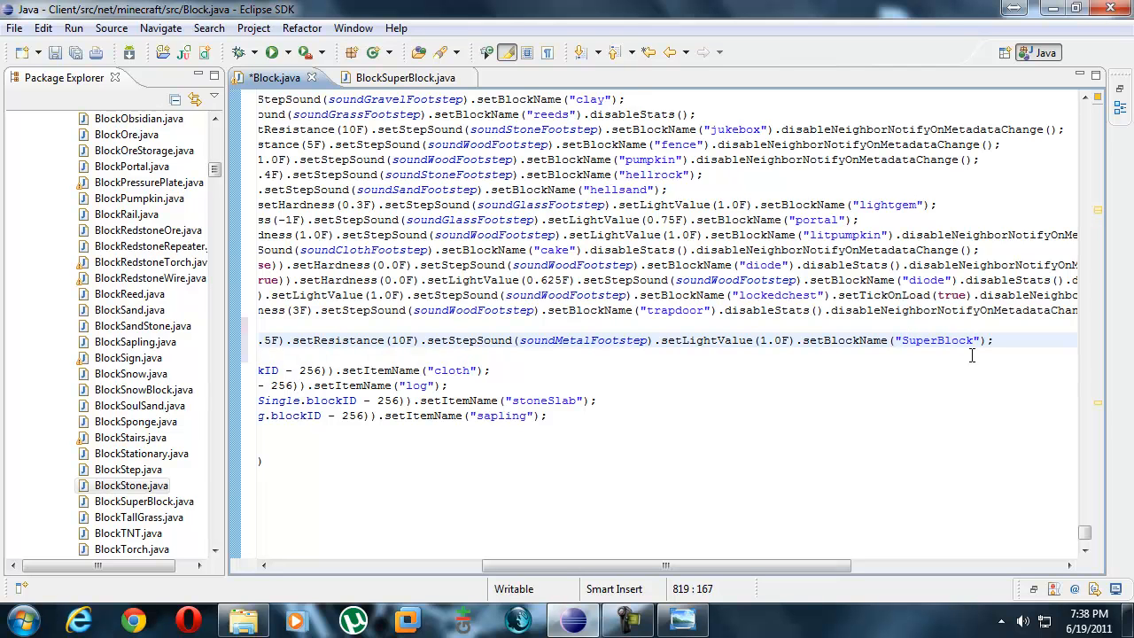
Fix the float error by making the light value 1.0F.
{"action": "left_click", "coordinate": [767, 341]}
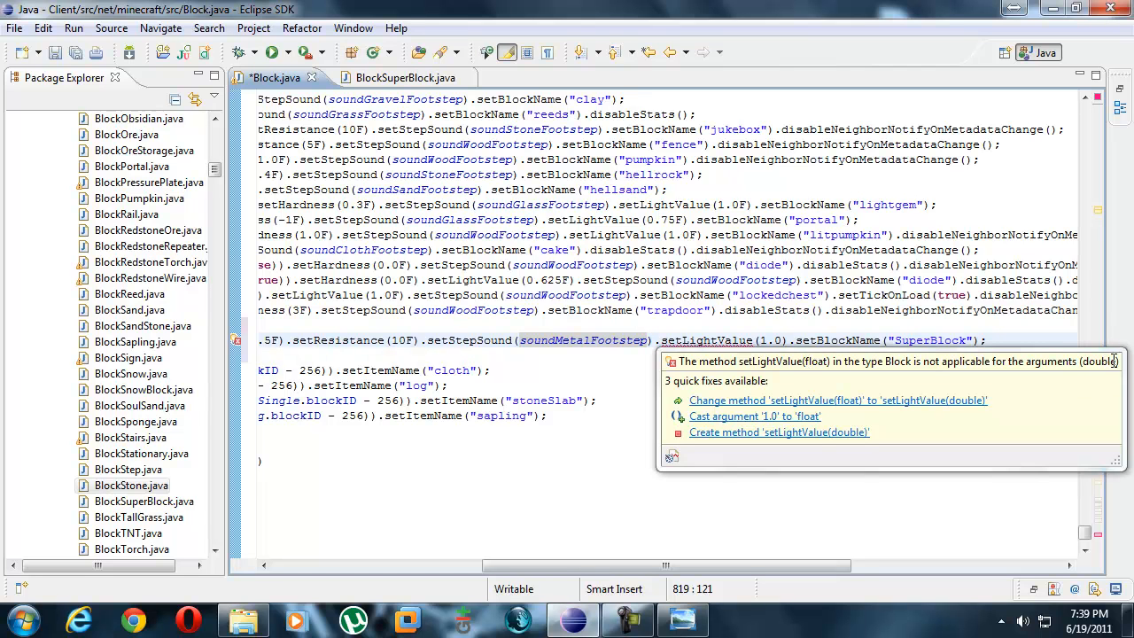
{"action": "mouse_move", "coordinate": [783, 339]}
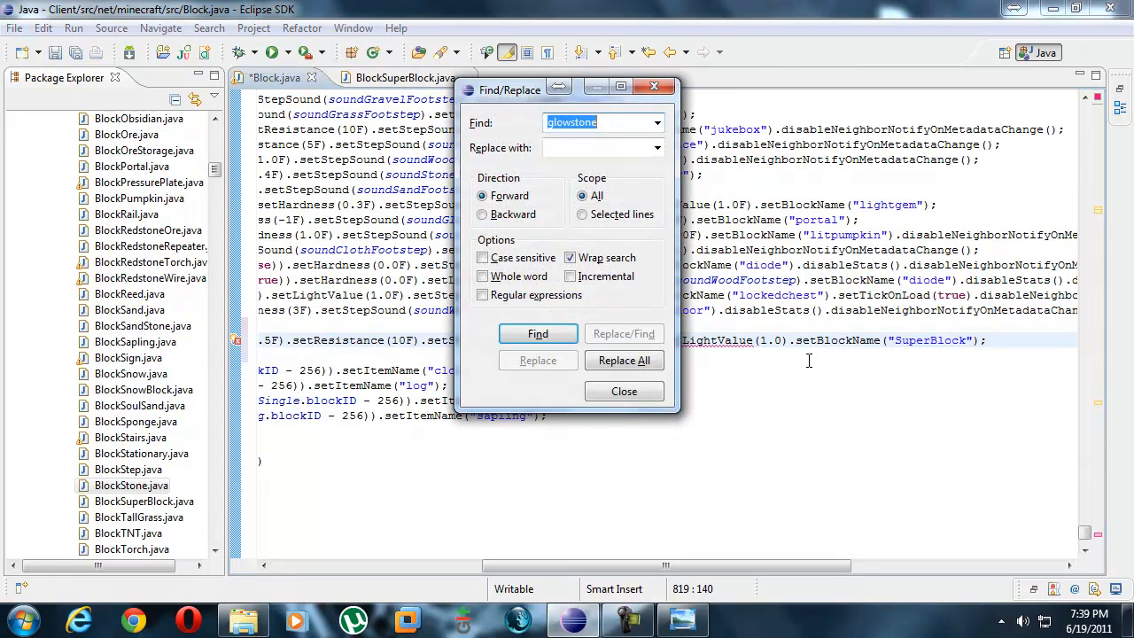
{"action": "left_click", "coordinate": [624, 391]}
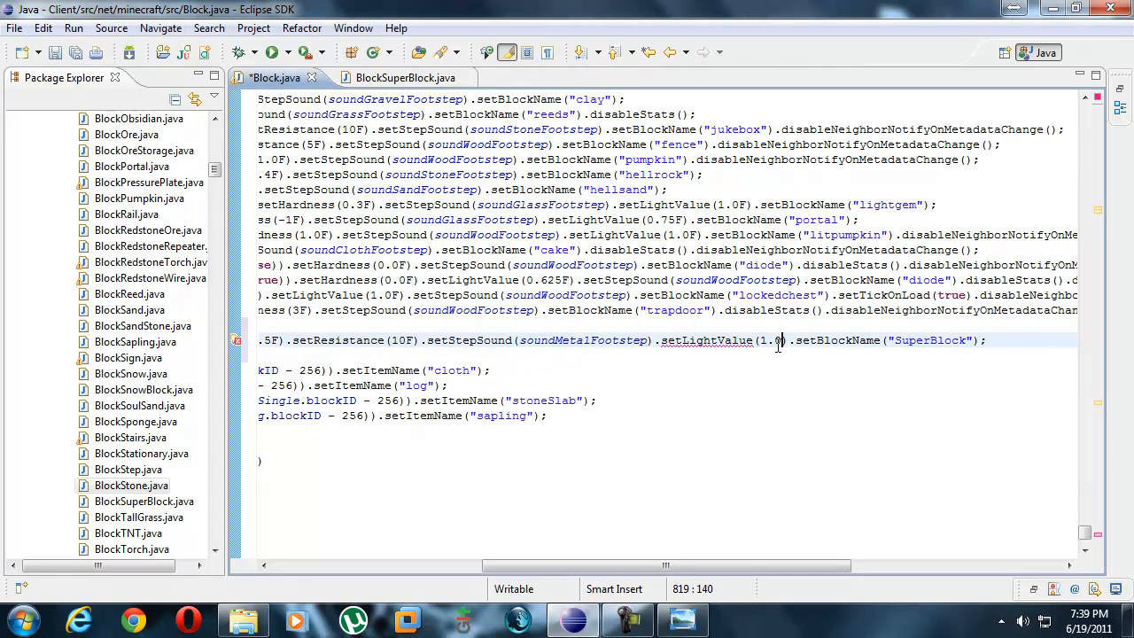
{"action": "type", "text": "F"}
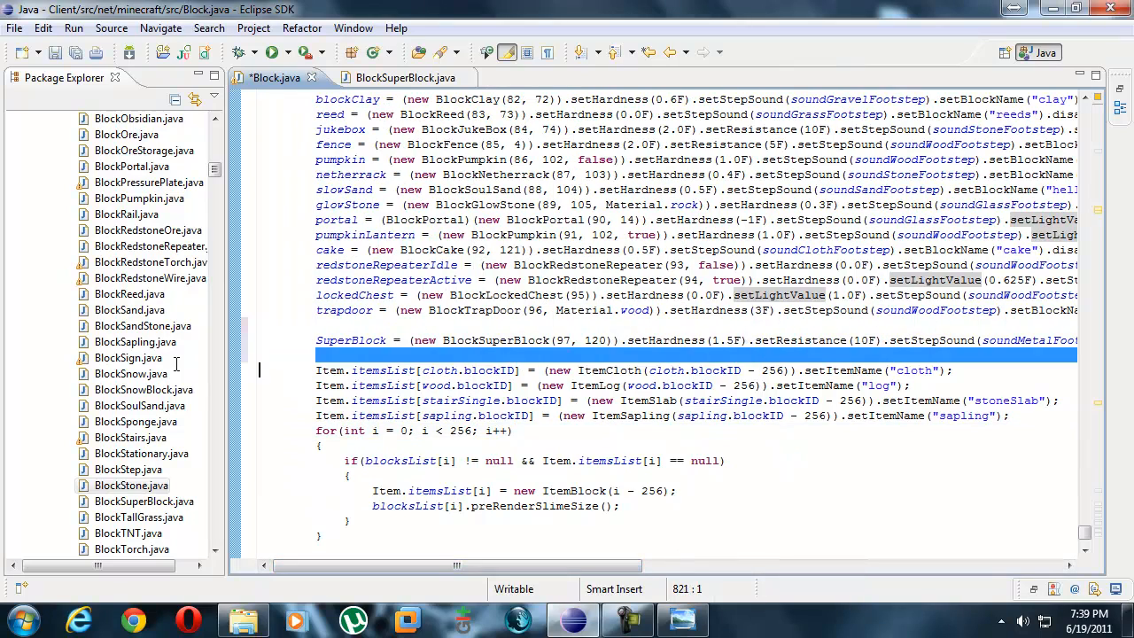
Scroll the SuperBlock line into view before tidying and saving Block.java.
{"action": "scroll", "scroll_direction": "right", "scroll_amount": 3}
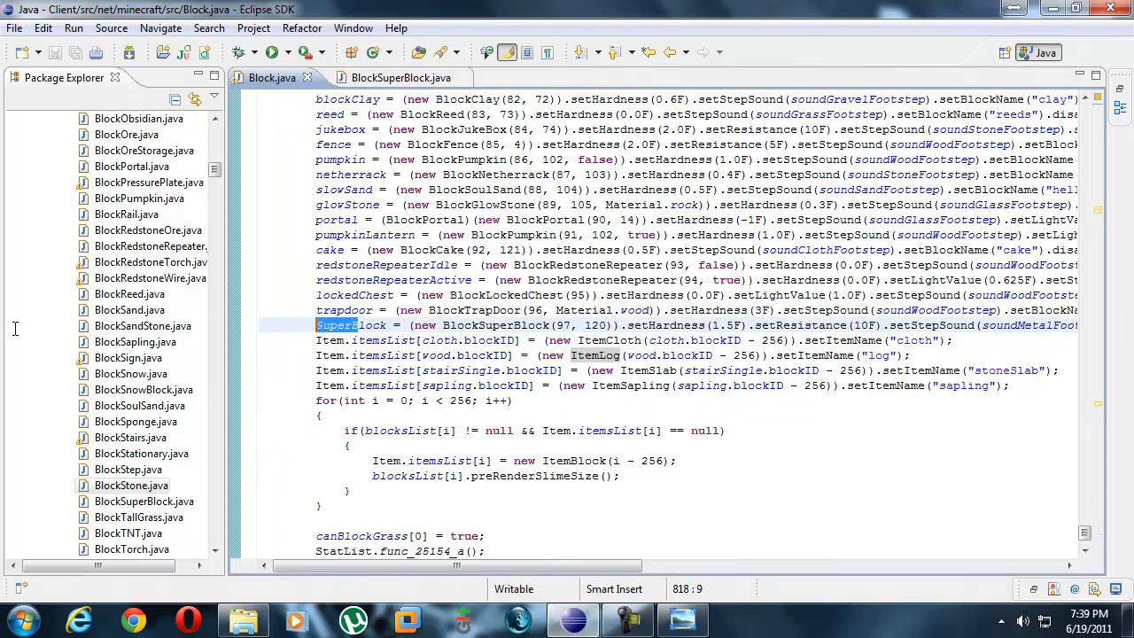
{"action": "mouse_move", "coordinate": [491, 325]}
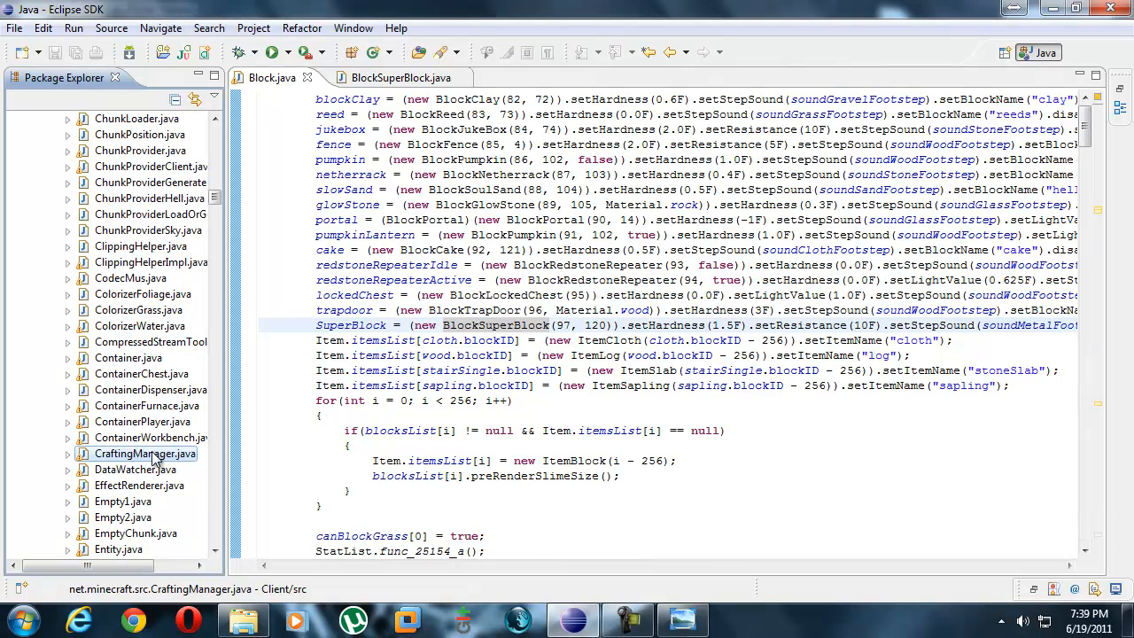
Open CraftingManager.java and scroll its addRecipe calls down to the bed recipe and sorting call.
{"action": "double_click", "coordinate": [144, 453]}
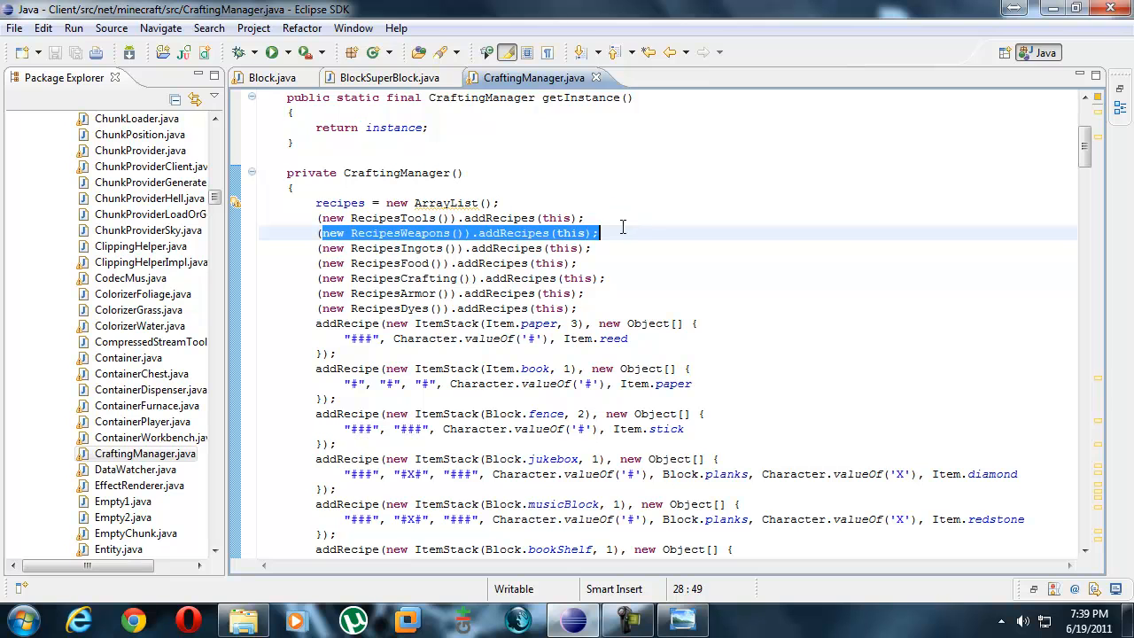
{"action": "left_click", "coordinate": [647, 307]}
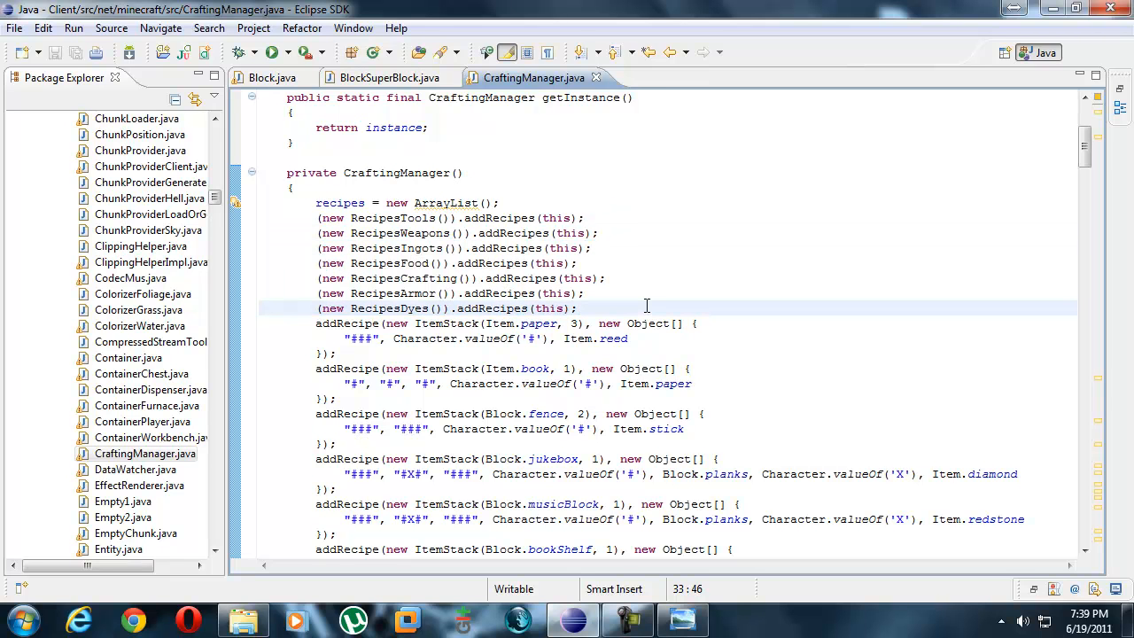
{"action": "mouse_move", "coordinate": [407, 257]}
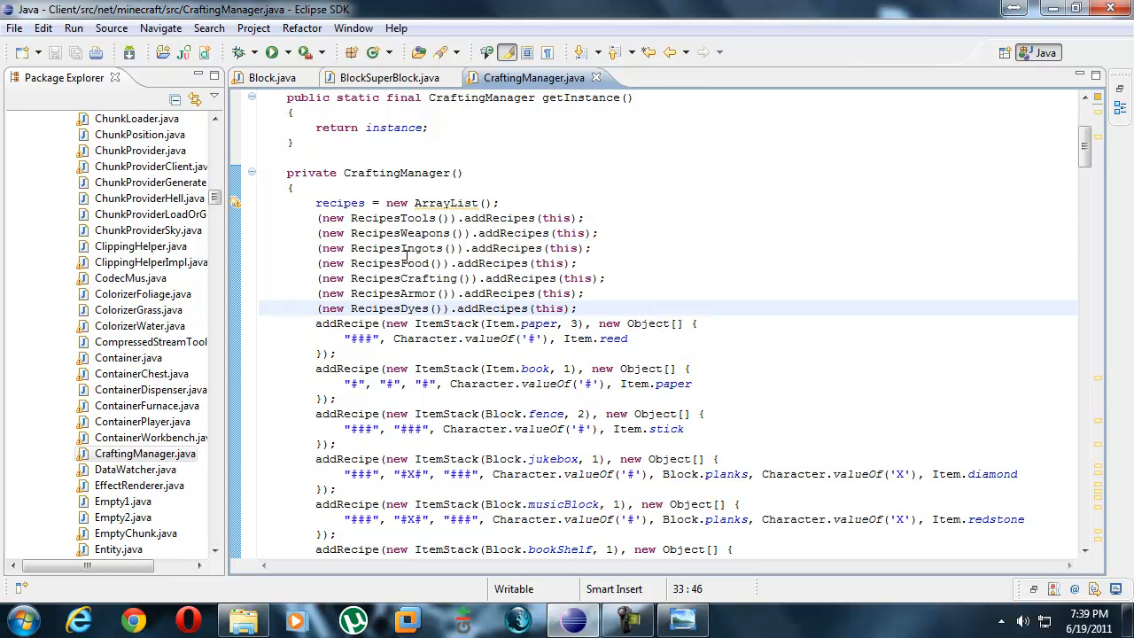
{"action": "scroll", "scroll_direction": "down", "scroll_amount": 3}
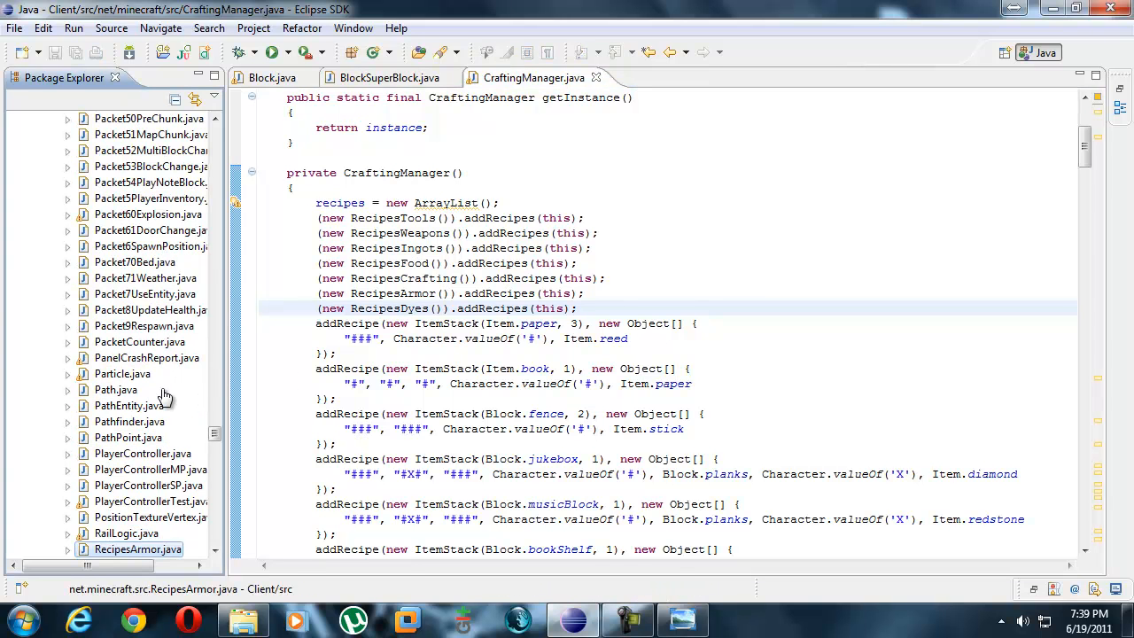
{"action": "scroll", "scroll_direction": "down", "scroll_amount": 3}
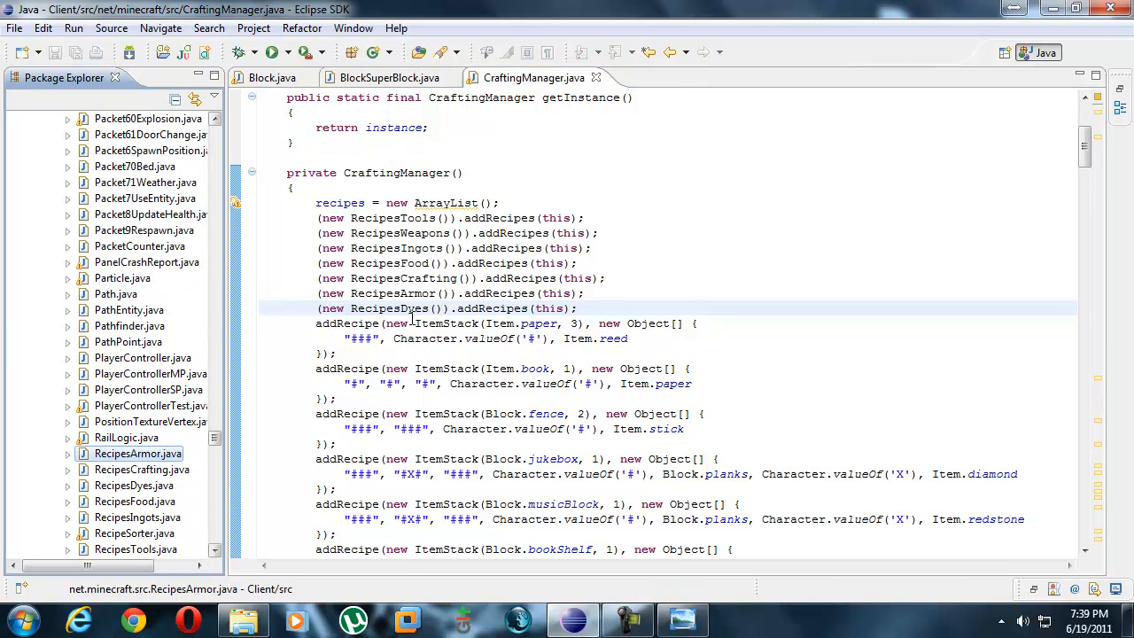
{"action": "mouse_move", "coordinate": [142, 469]}
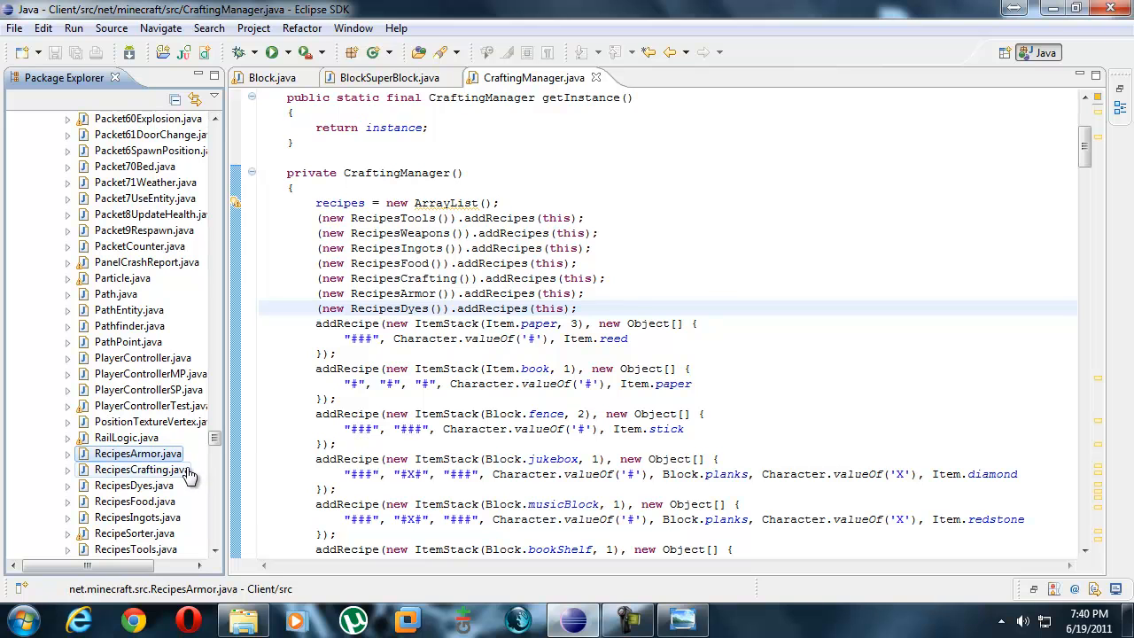
{"action": "mouse_move", "coordinate": [827, 314]}
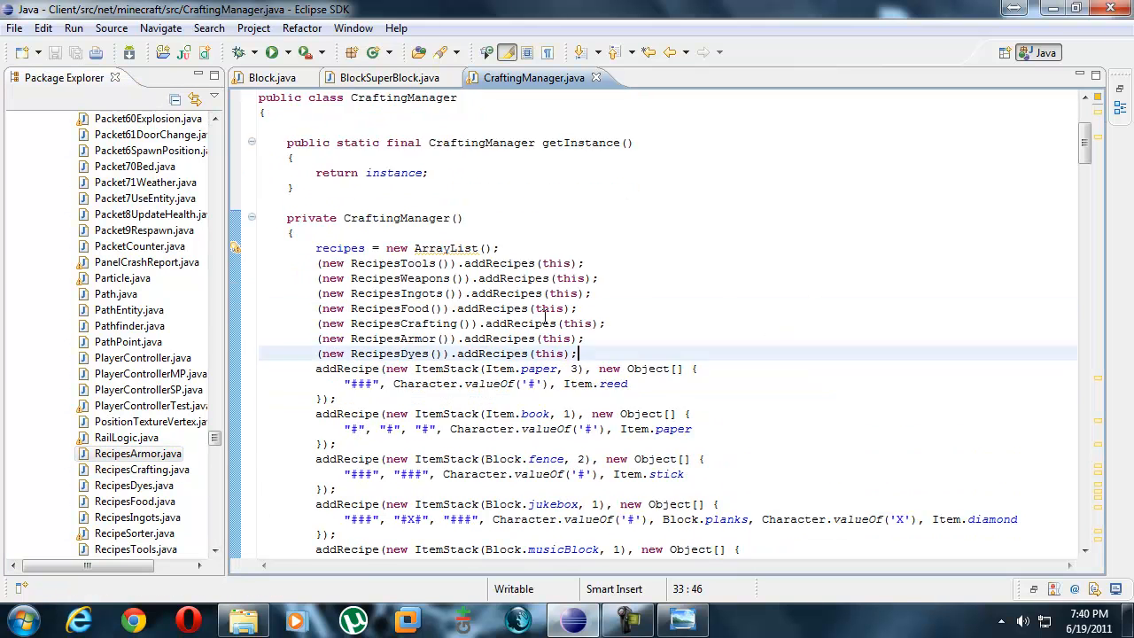
{"action": "scroll", "scroll_direction": "down", "scroll_amount": 3}
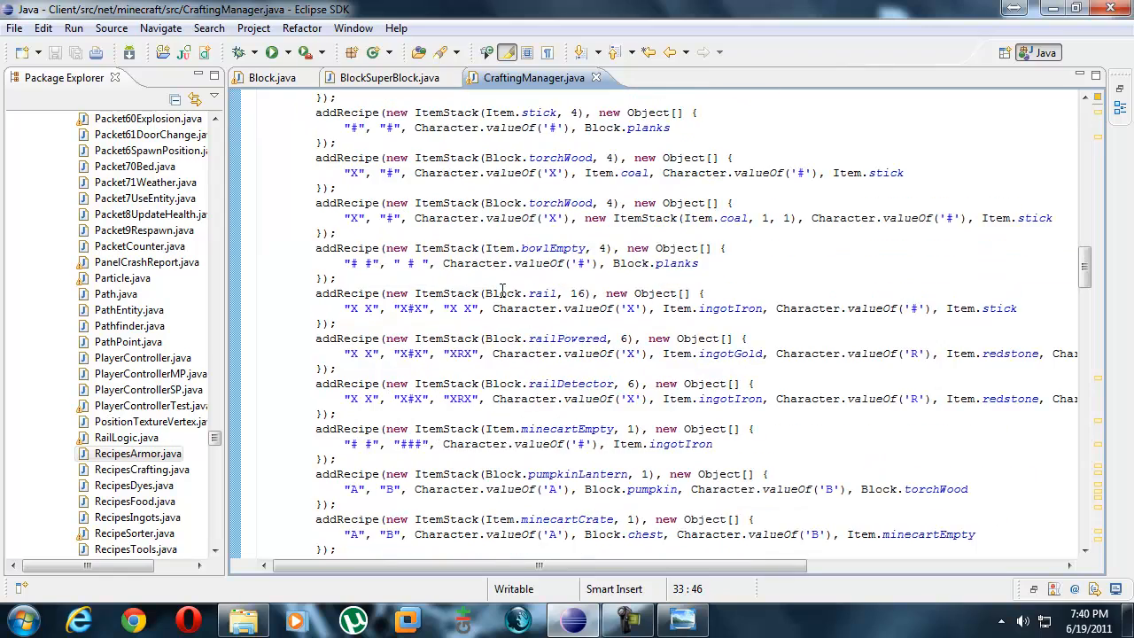
{"action": "scroll", "scroll_direction": "down", "scroll_amount": 3}
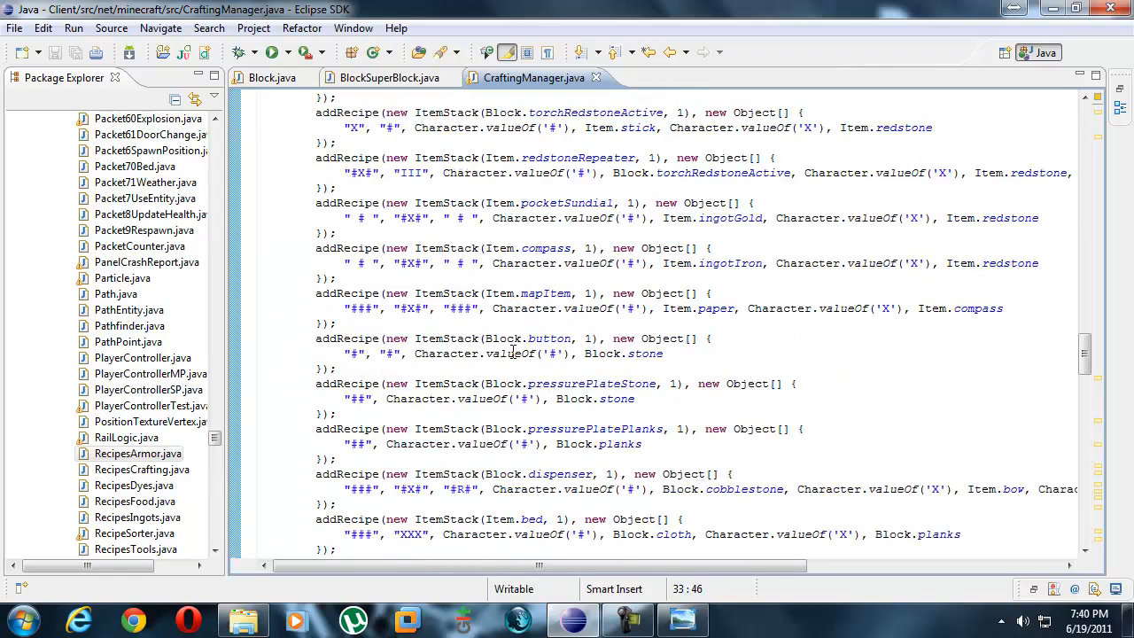
{"action": "scroll", "scroll_direction": "up", "scroll_amount": 3}
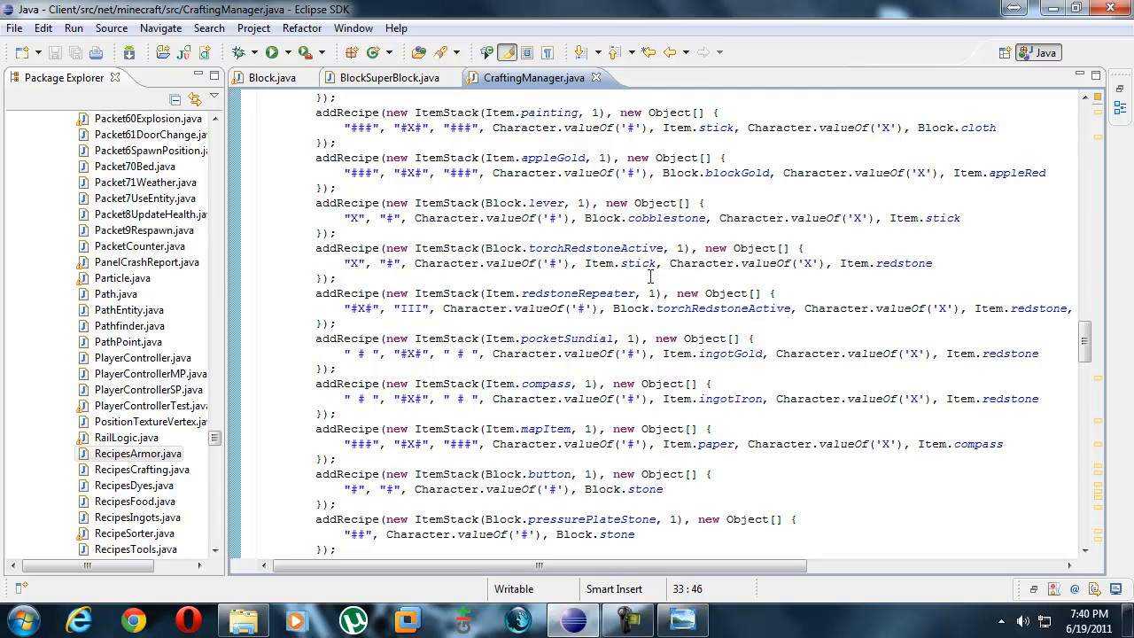
{"action": "left_click", "coordinate": [555, 384]}
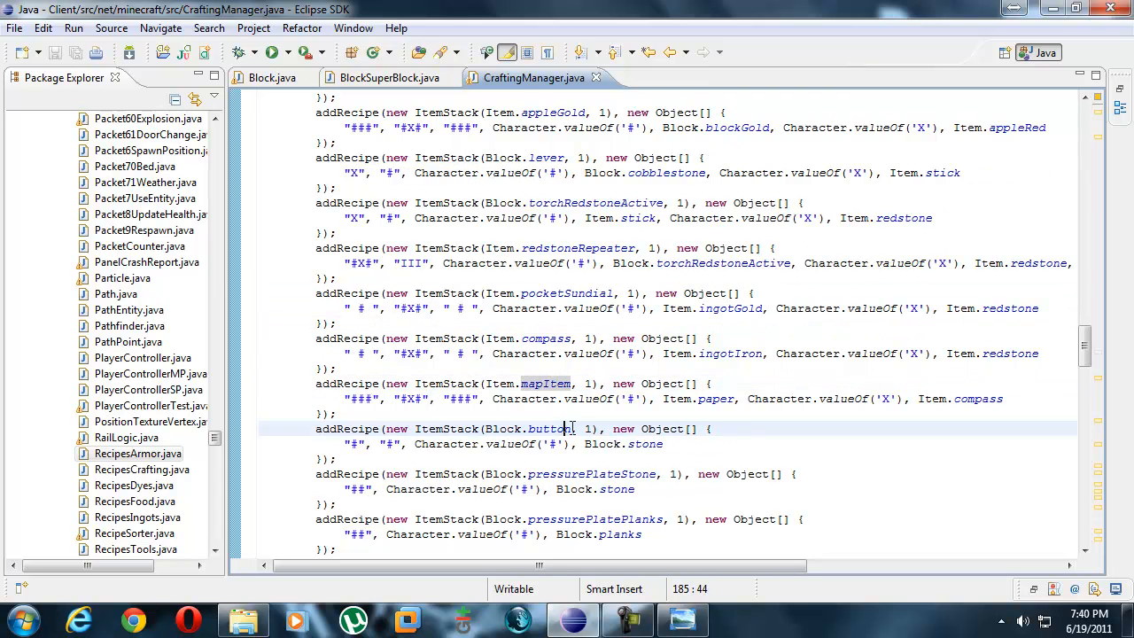
{"action": "scroll", "scroll_direction": "down", "scroll_amount": 3}
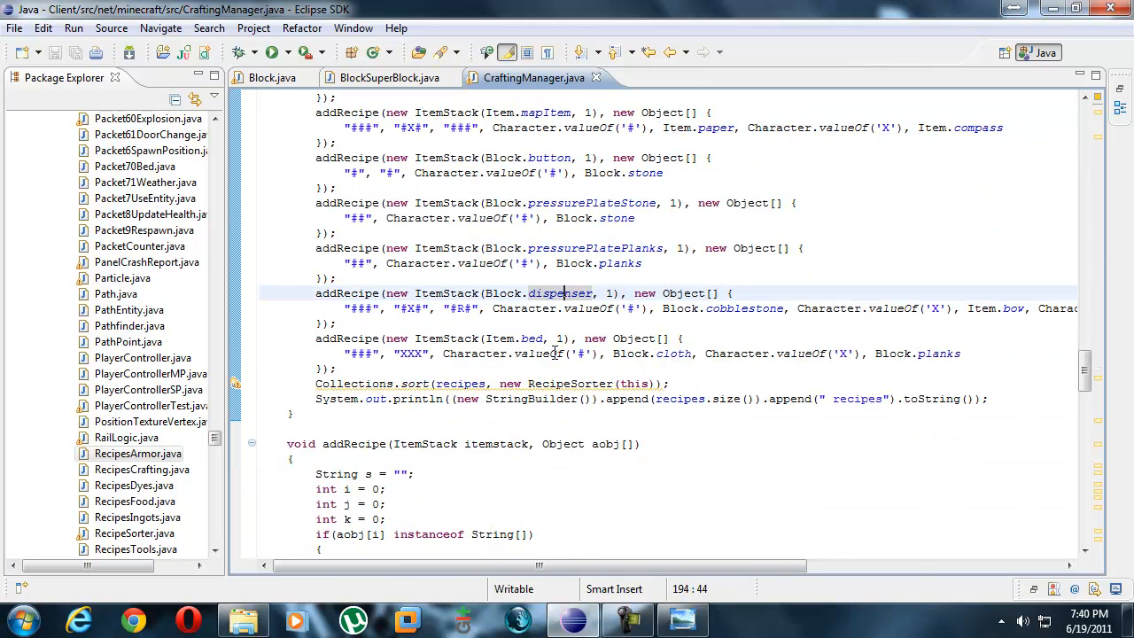